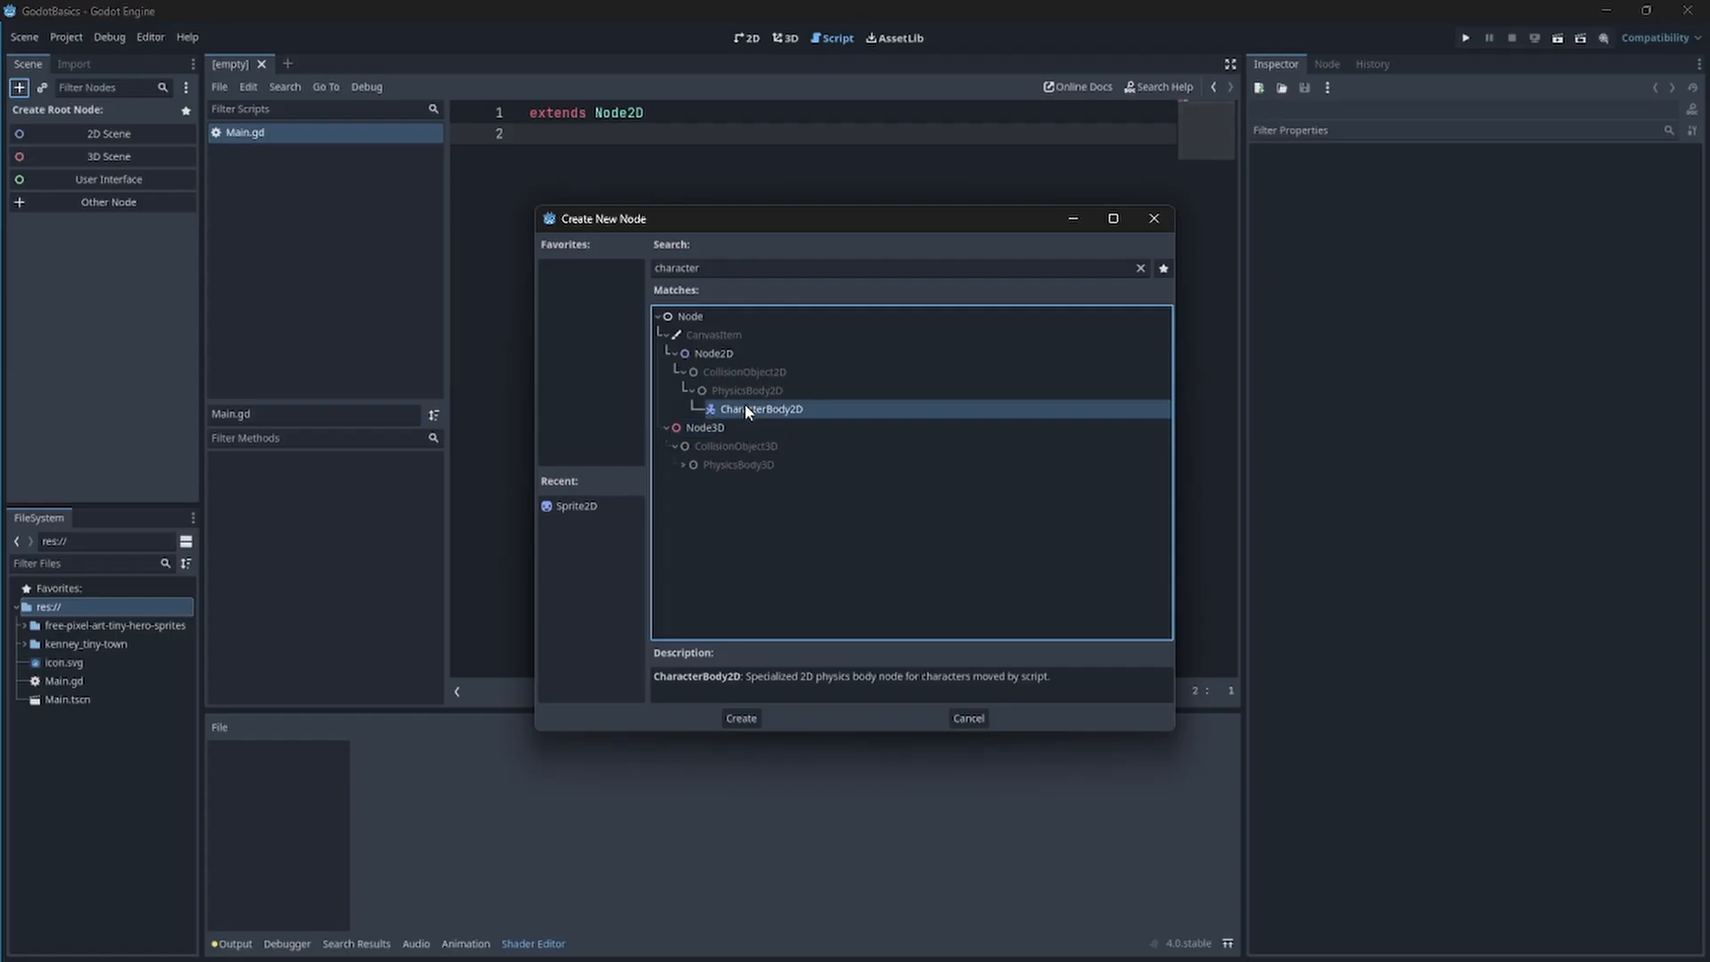
mouse_move(761, 408)
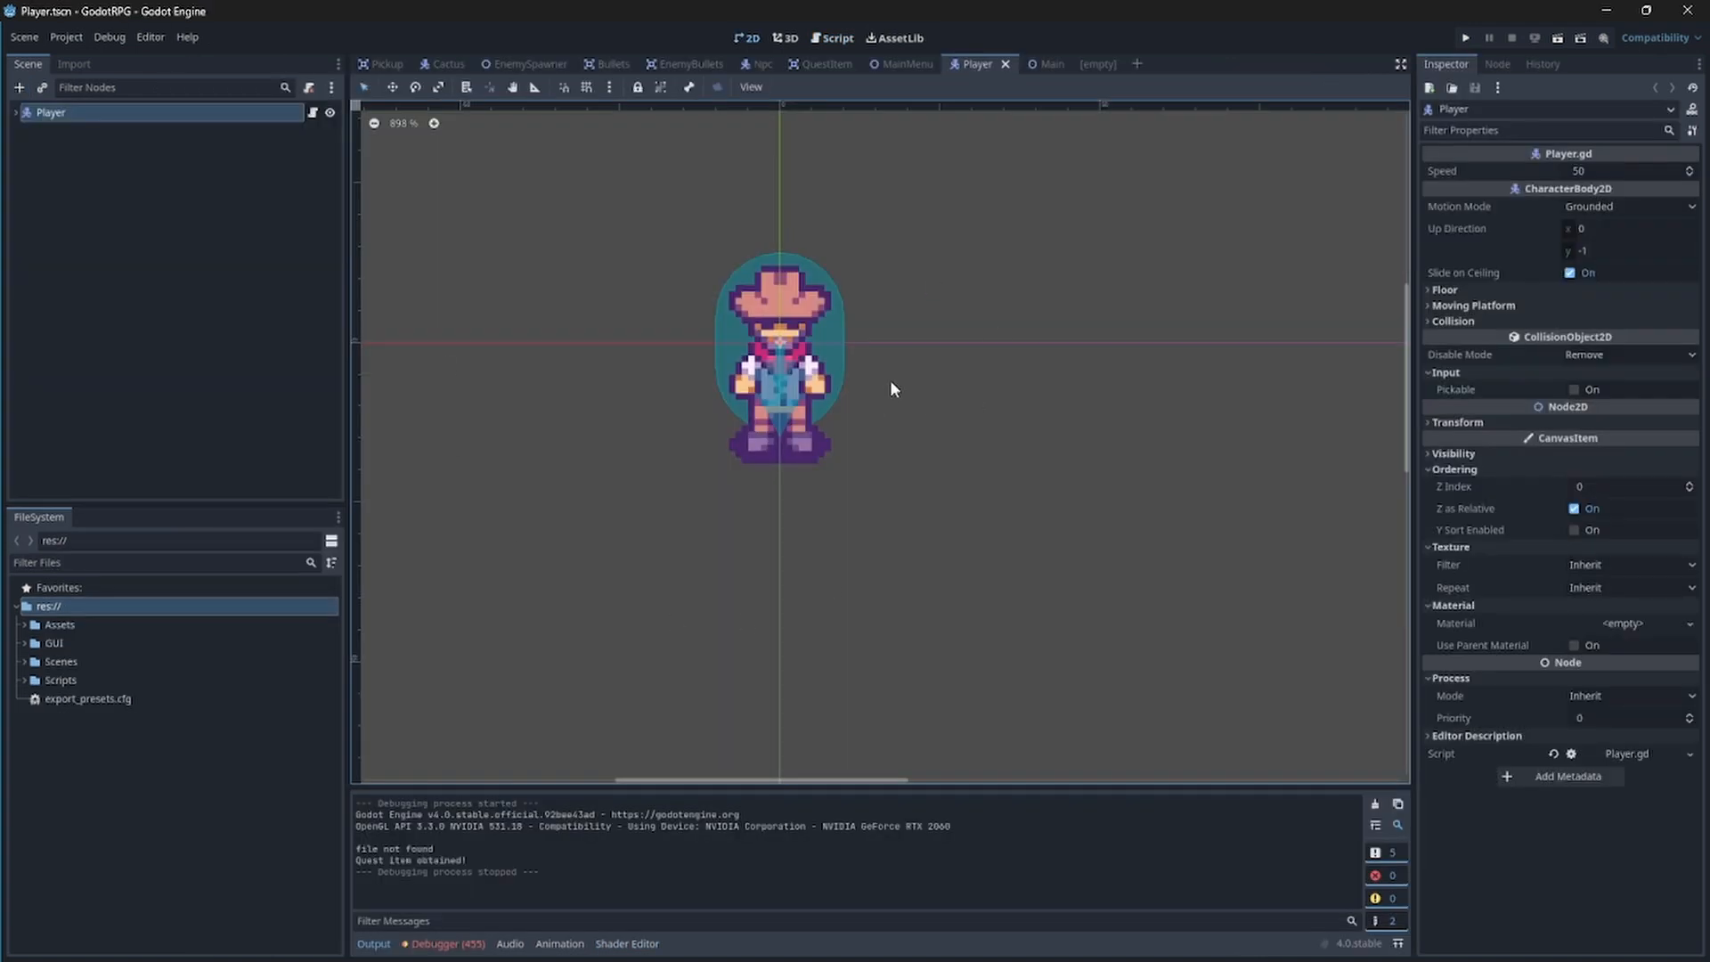
Step: Choose Other Node in the Scene dock to list node types for the new scene's root
left_click(1466, 37)
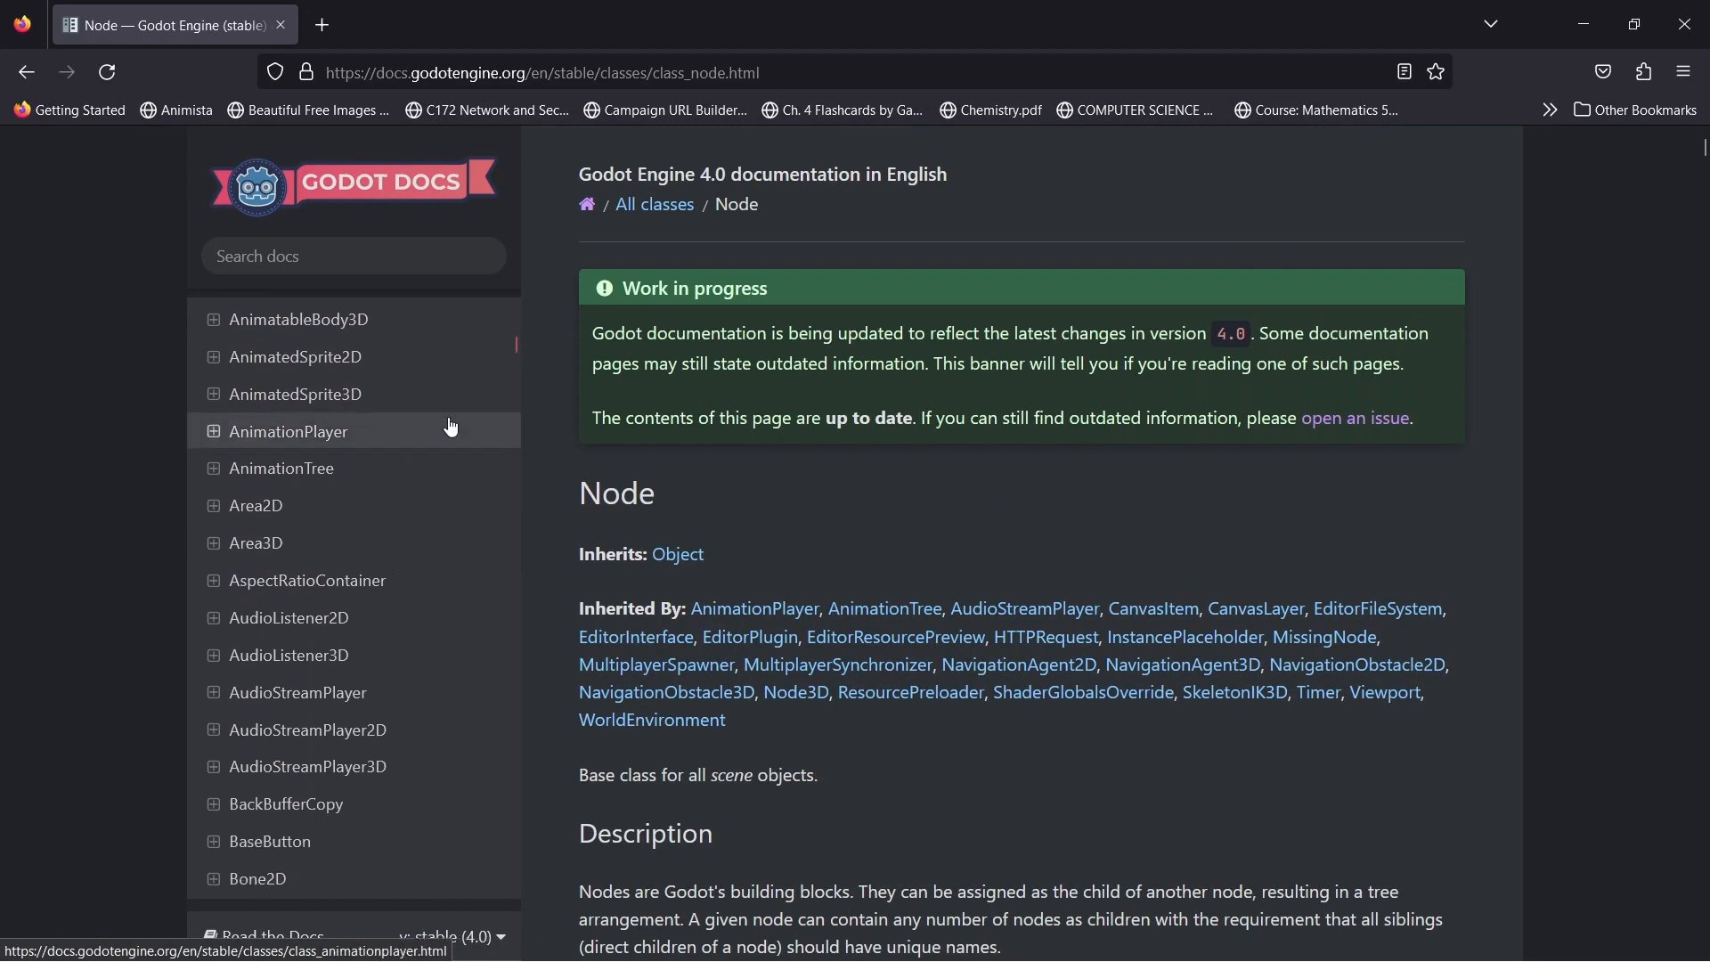
scroll("down", 3)
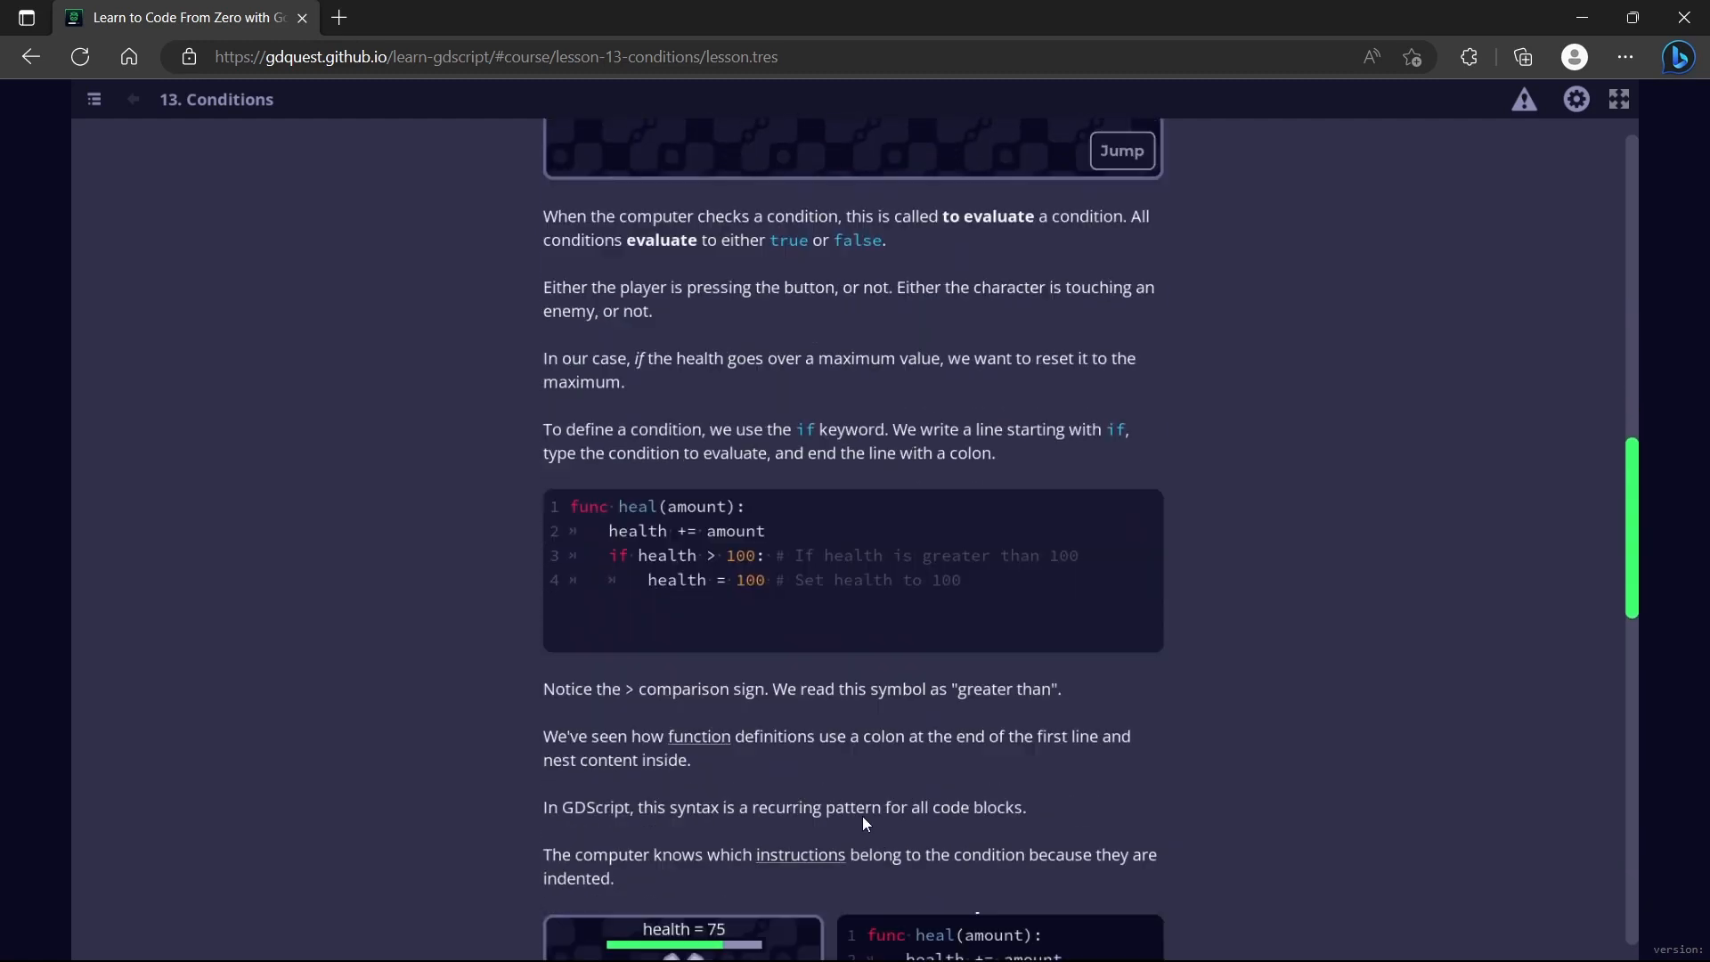
scroll("down", 3)
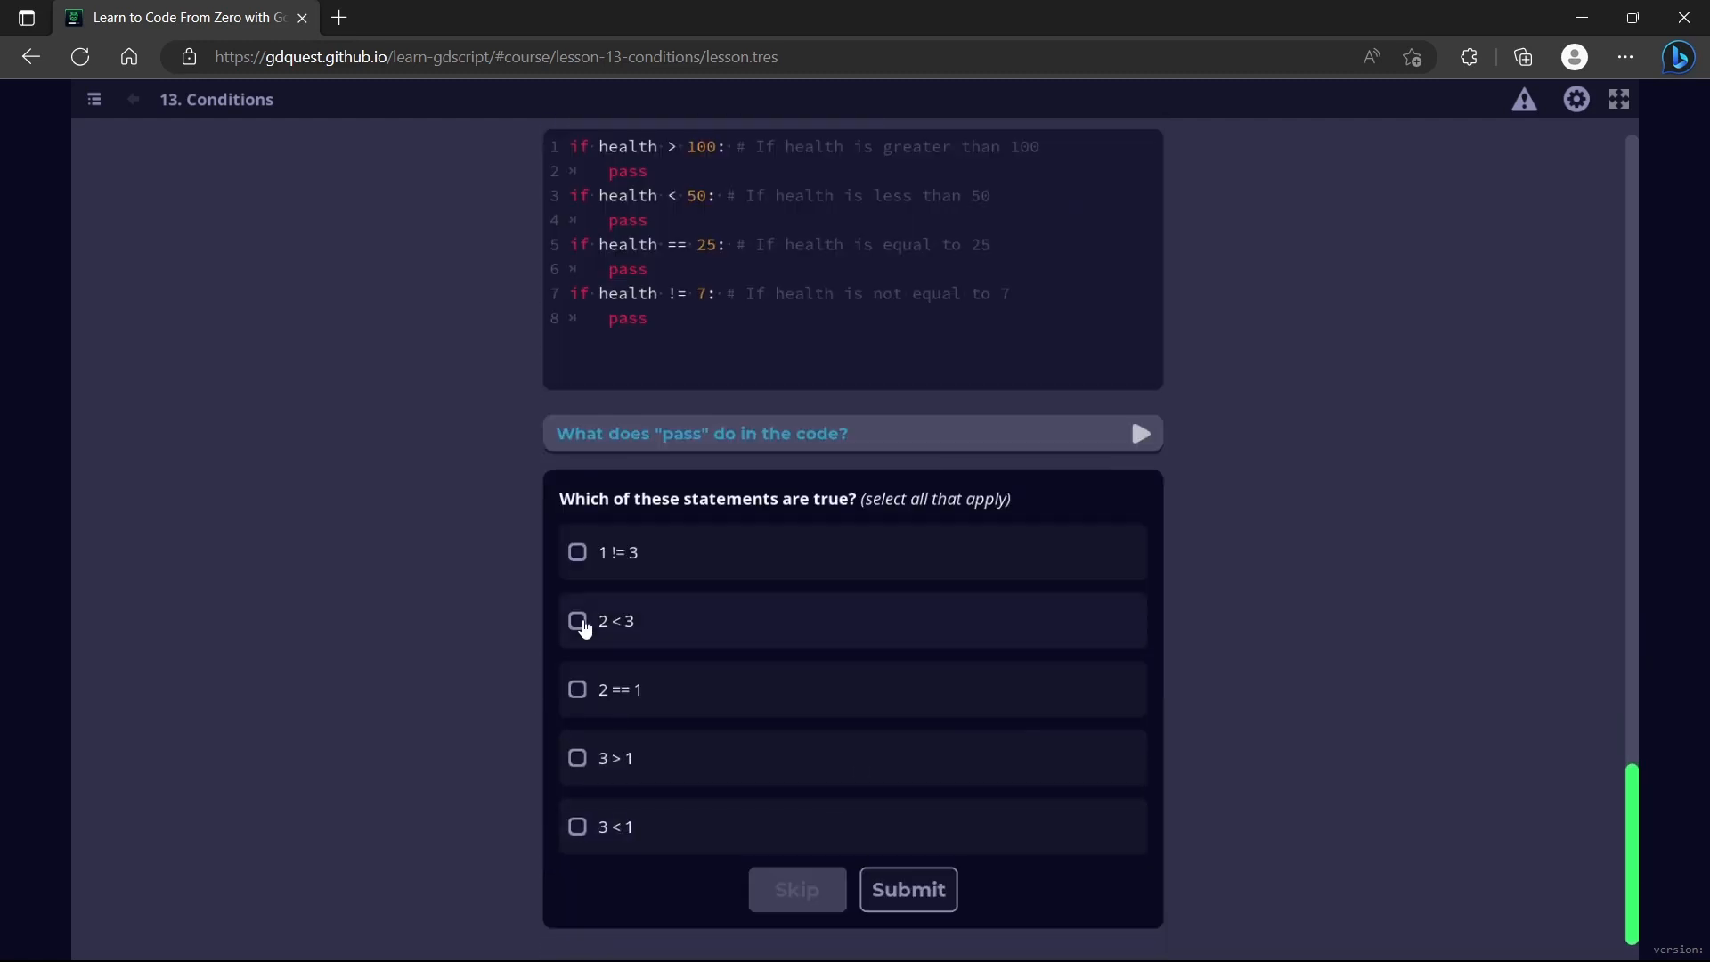
left_click(577, 759)
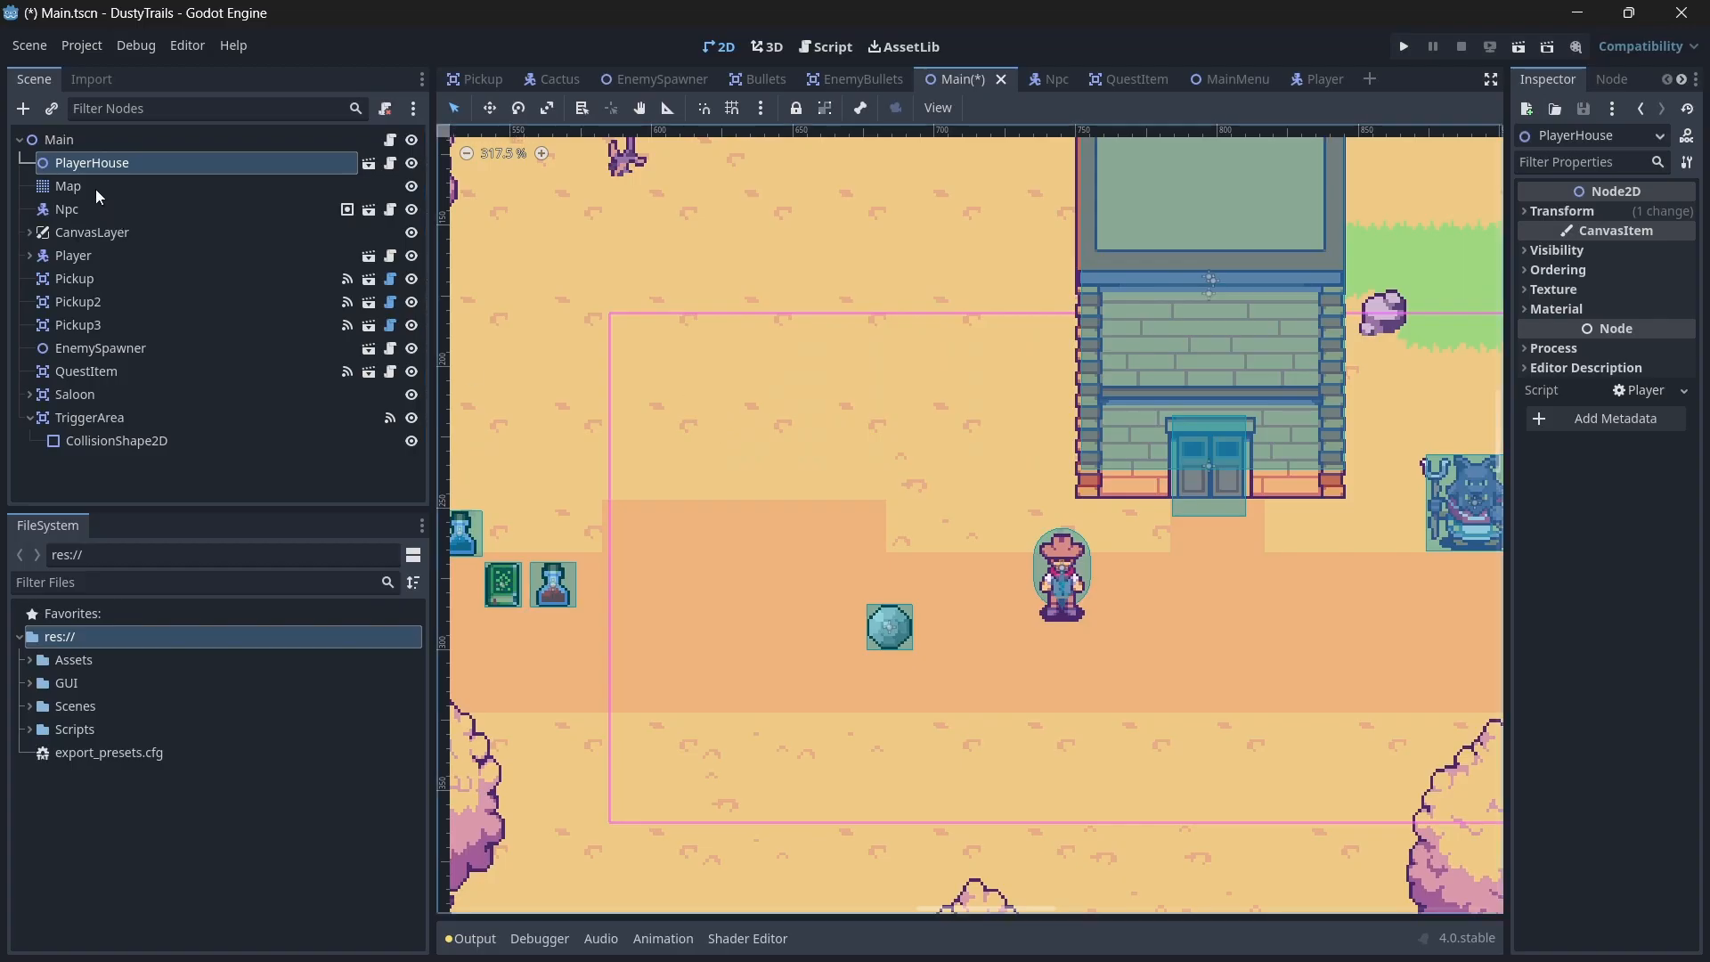
left_click(66, 208)
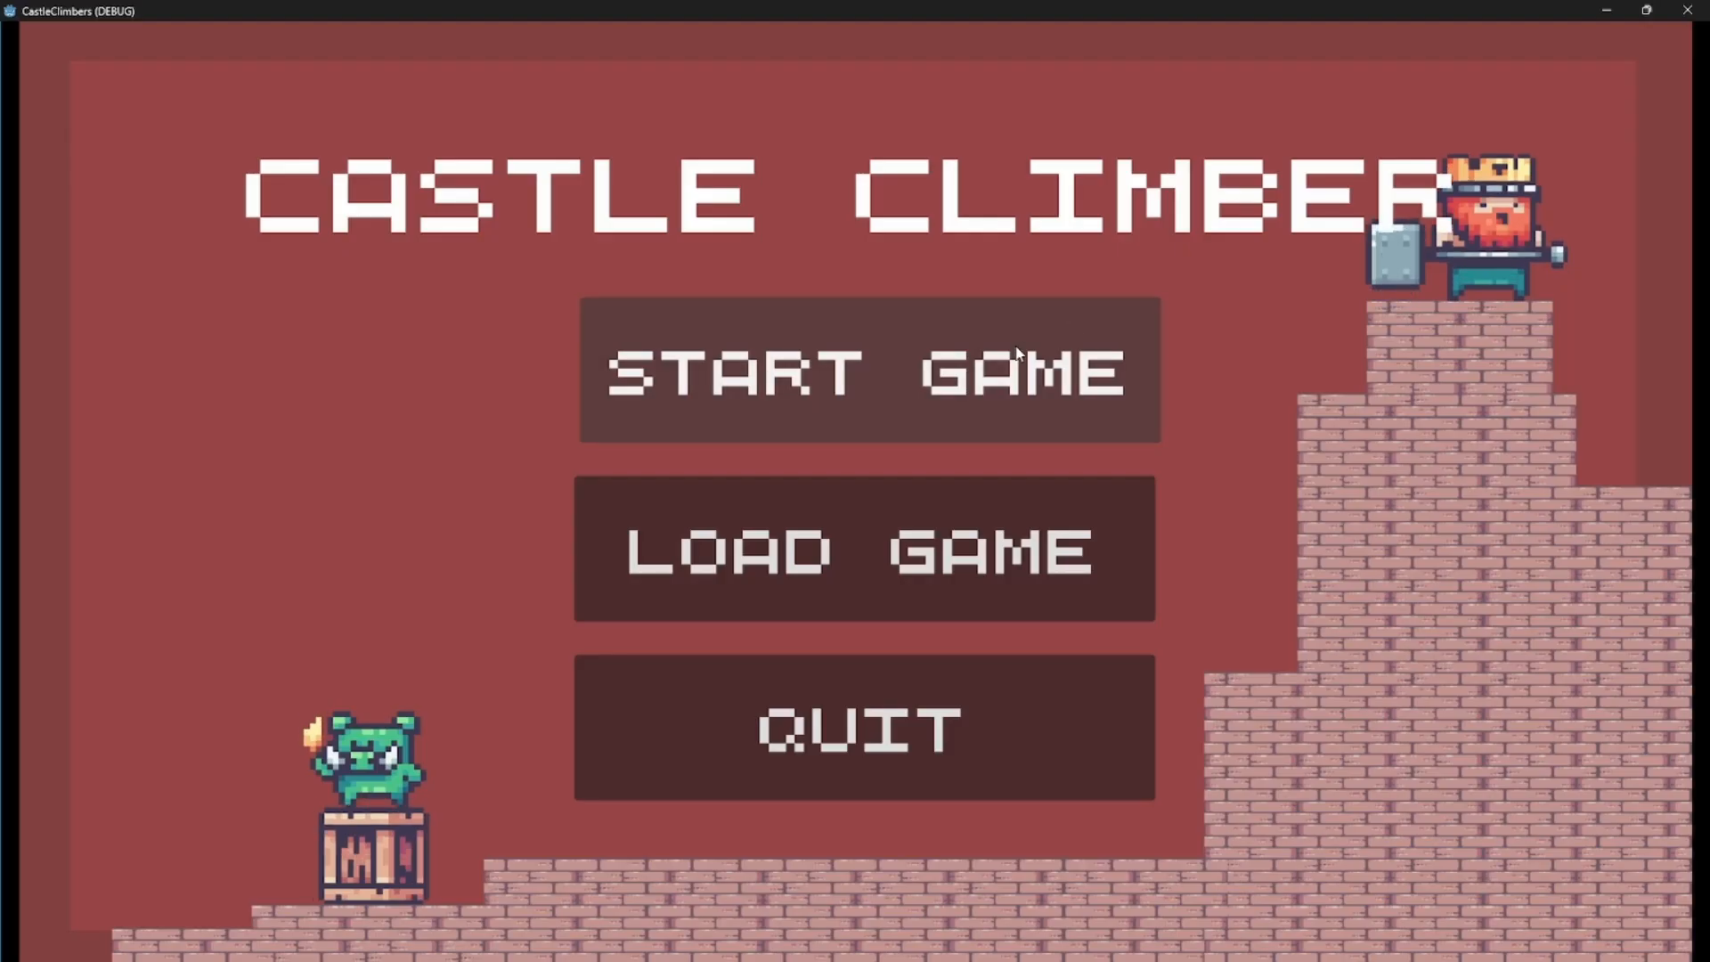
left_click(868, 370)
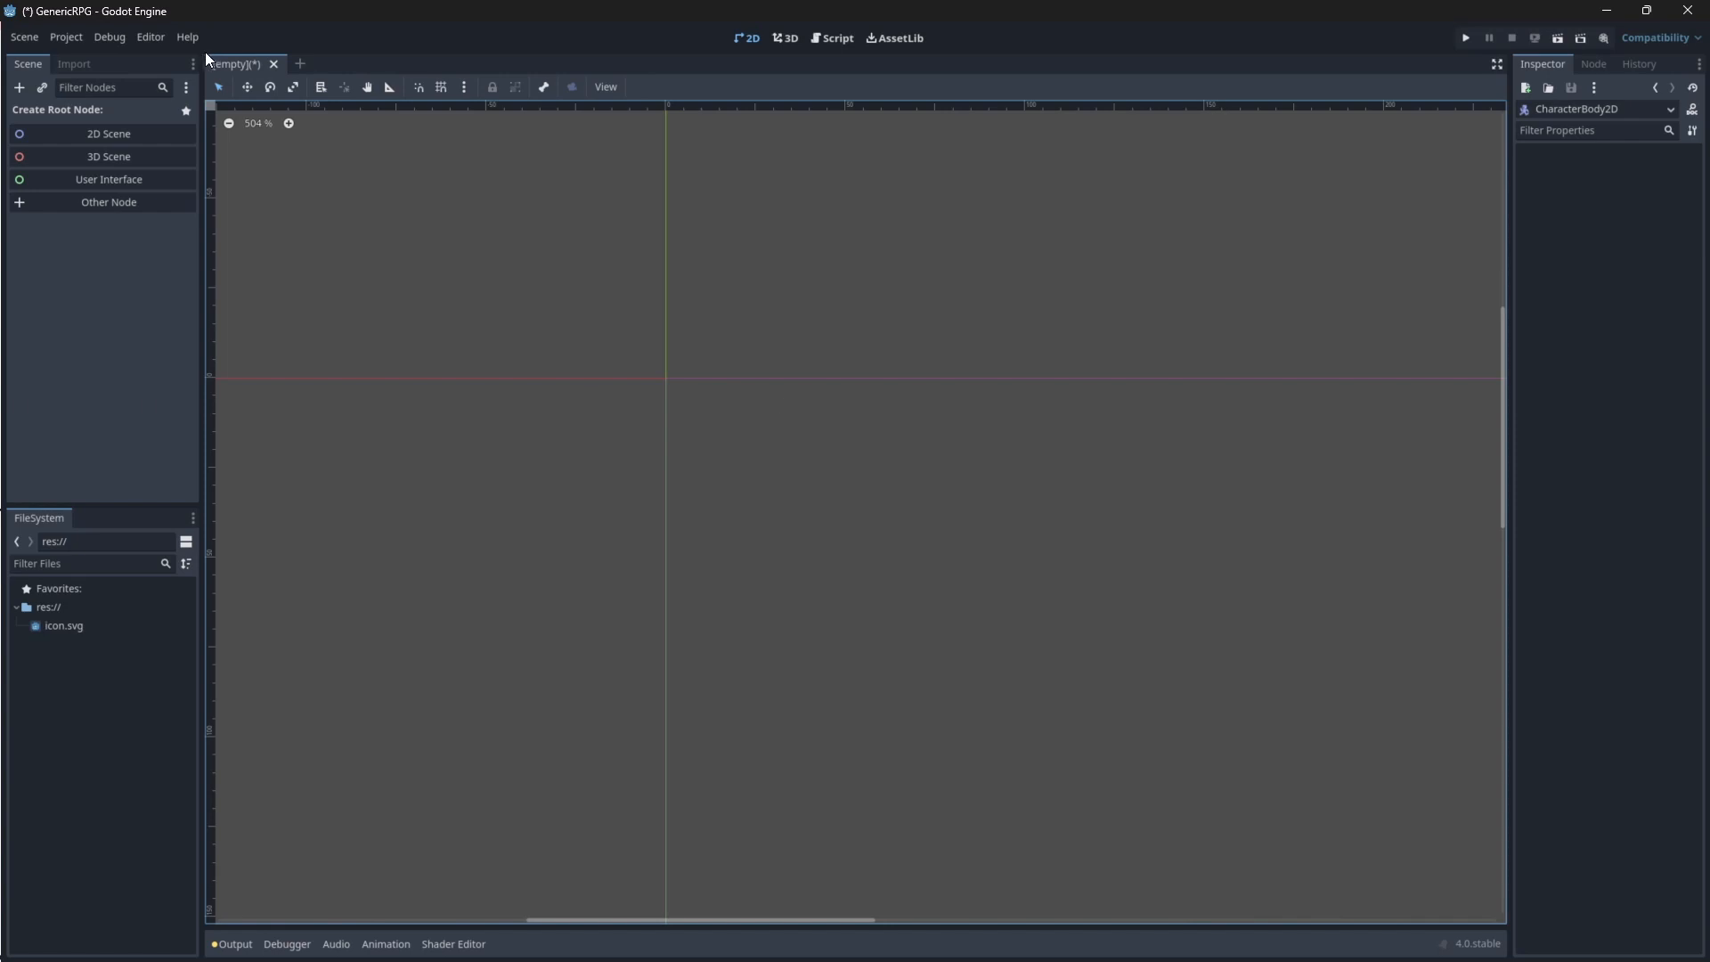
mouse_move(303, 256)
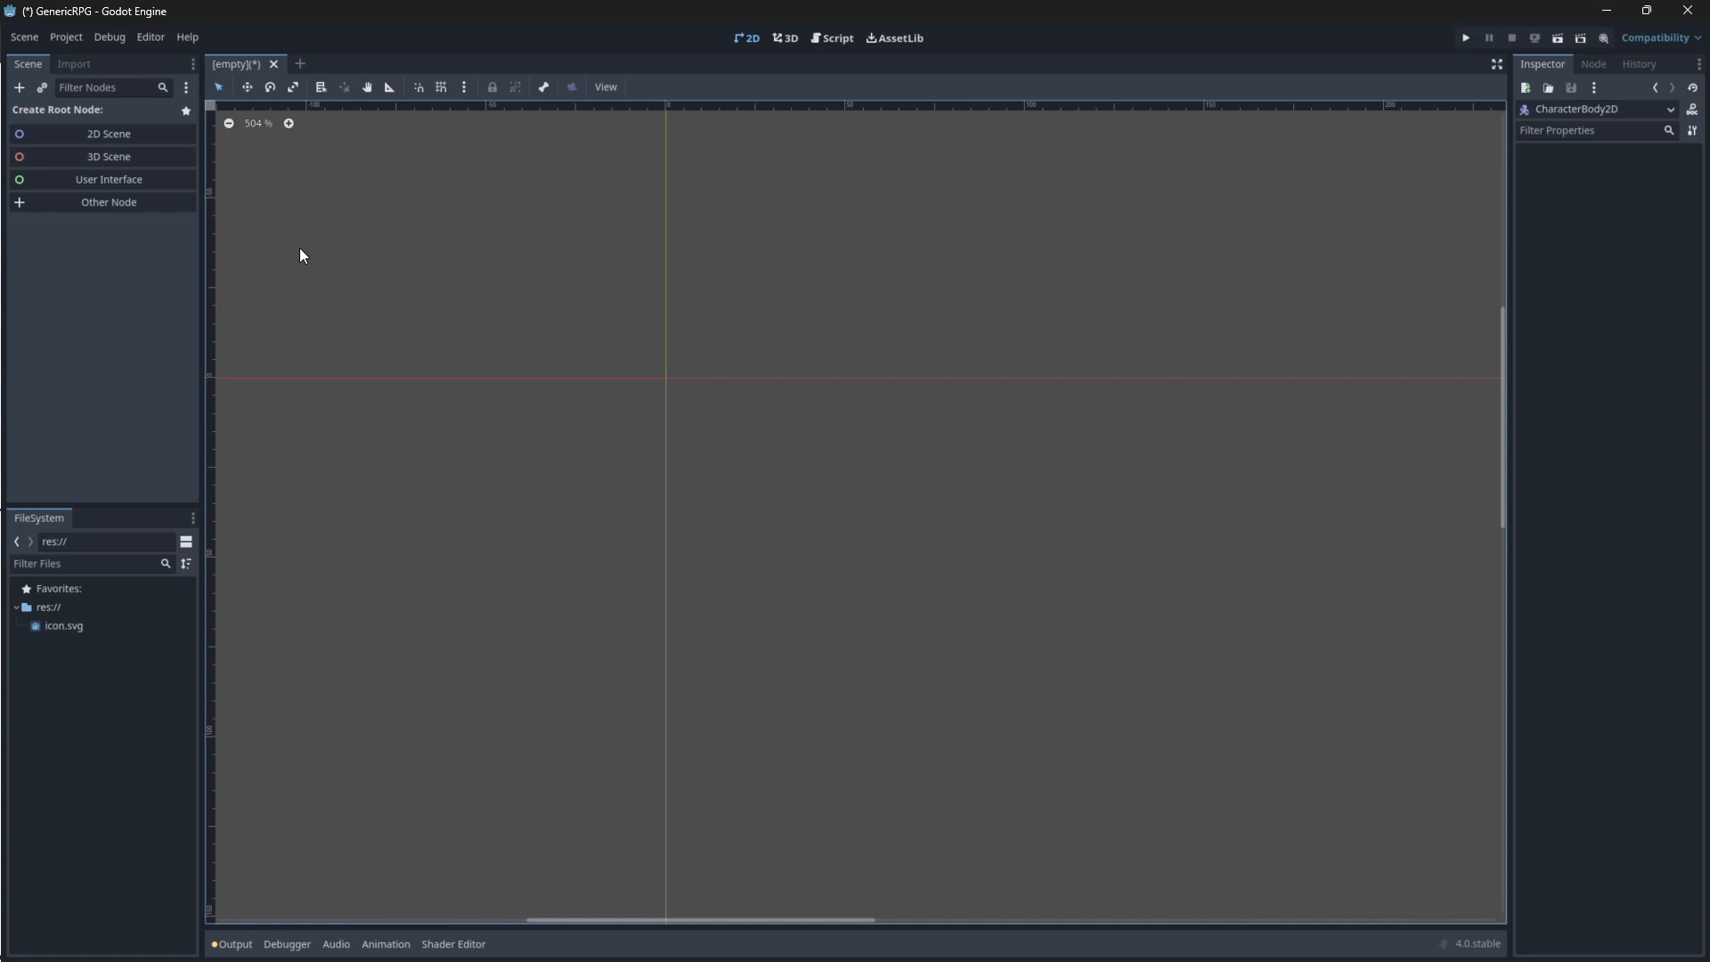
mouse_move(20, 118)
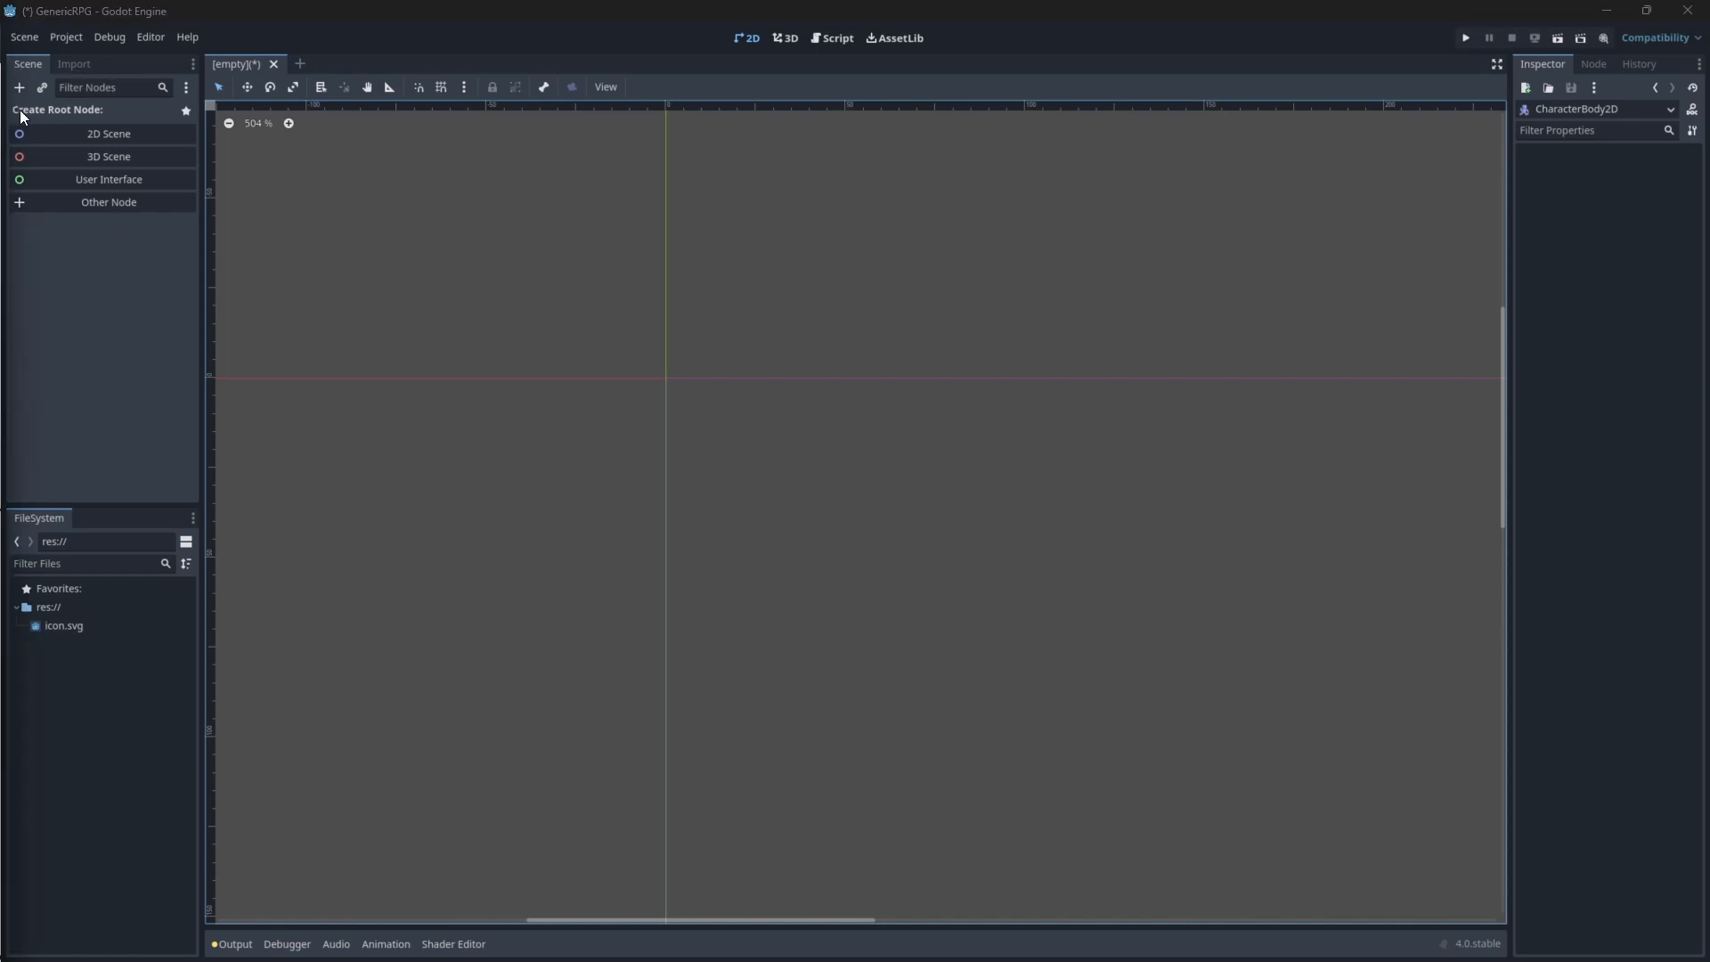
mouse_move(86, 121)
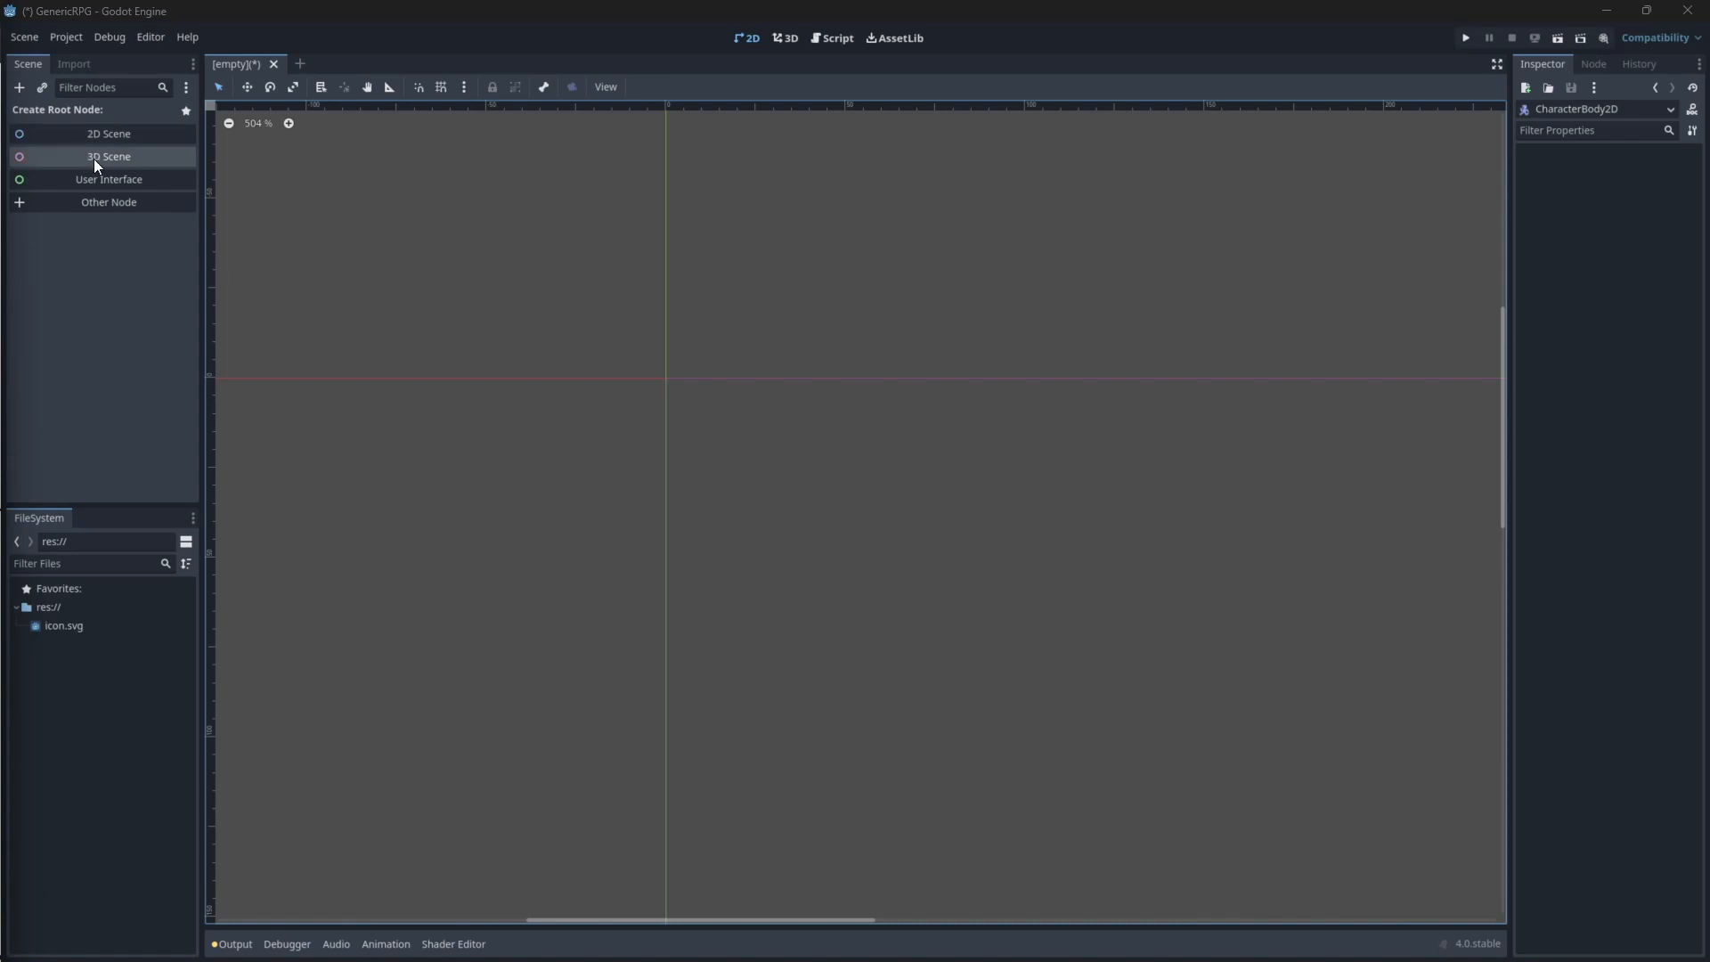
left_click(108, 202)
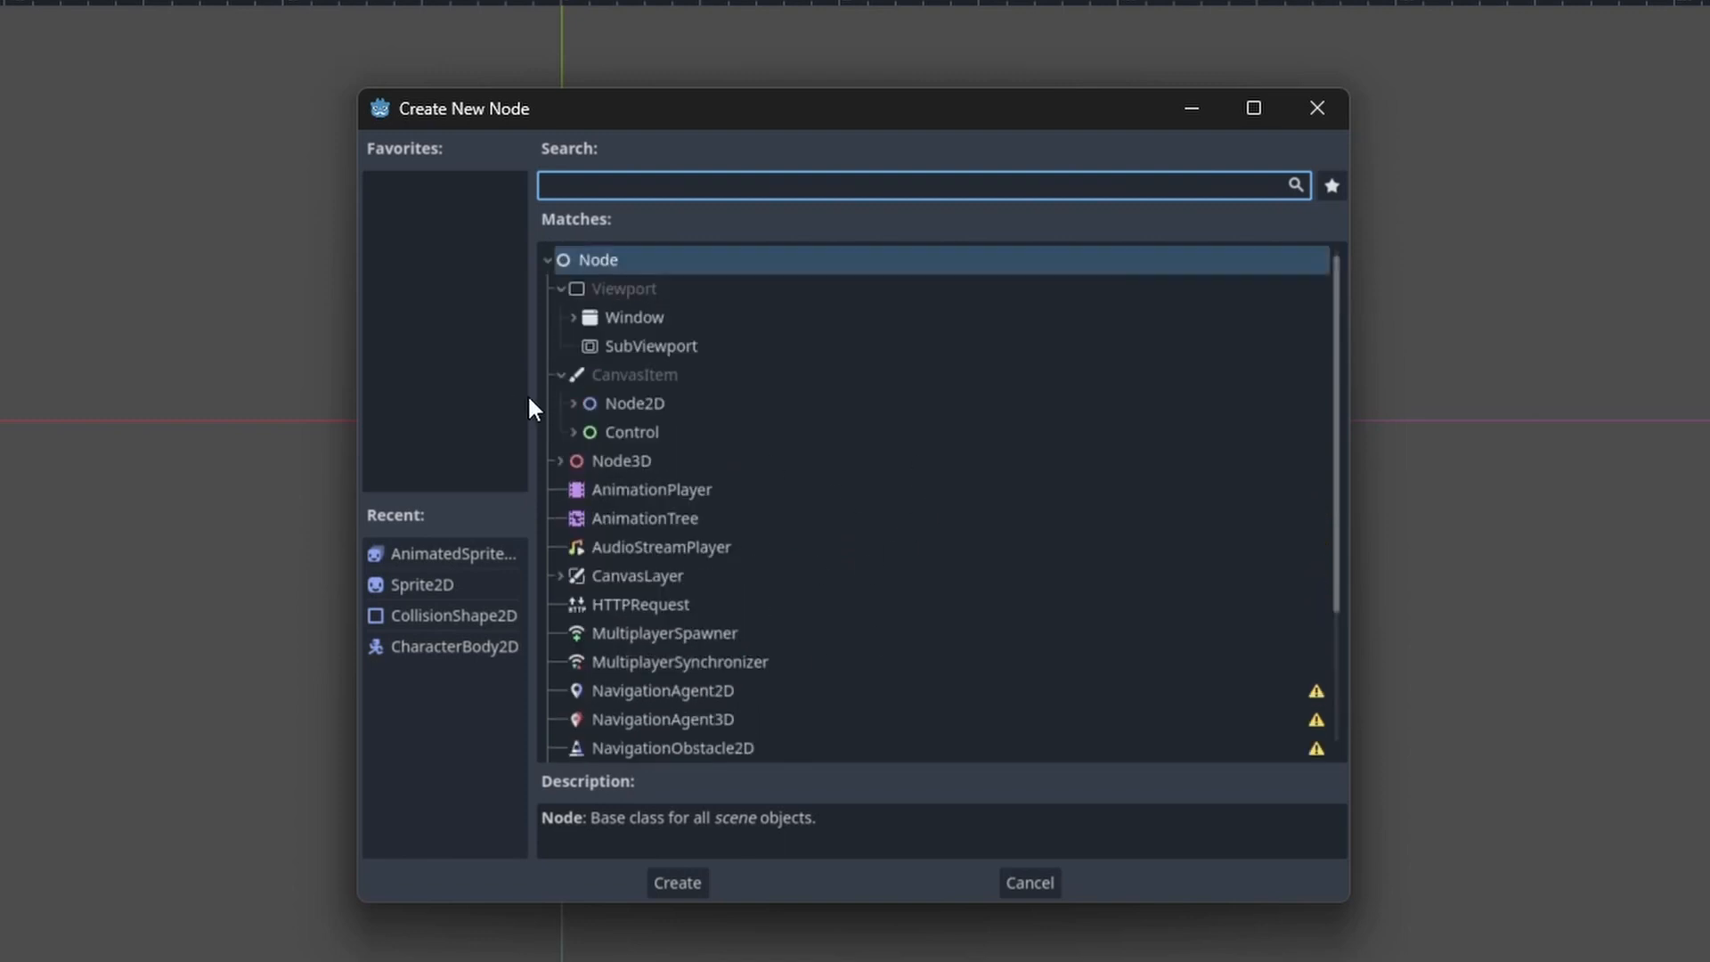
Step: Search "character" under Node2D and create a CharacterBody2D as the scene root
left_click(574, 403)
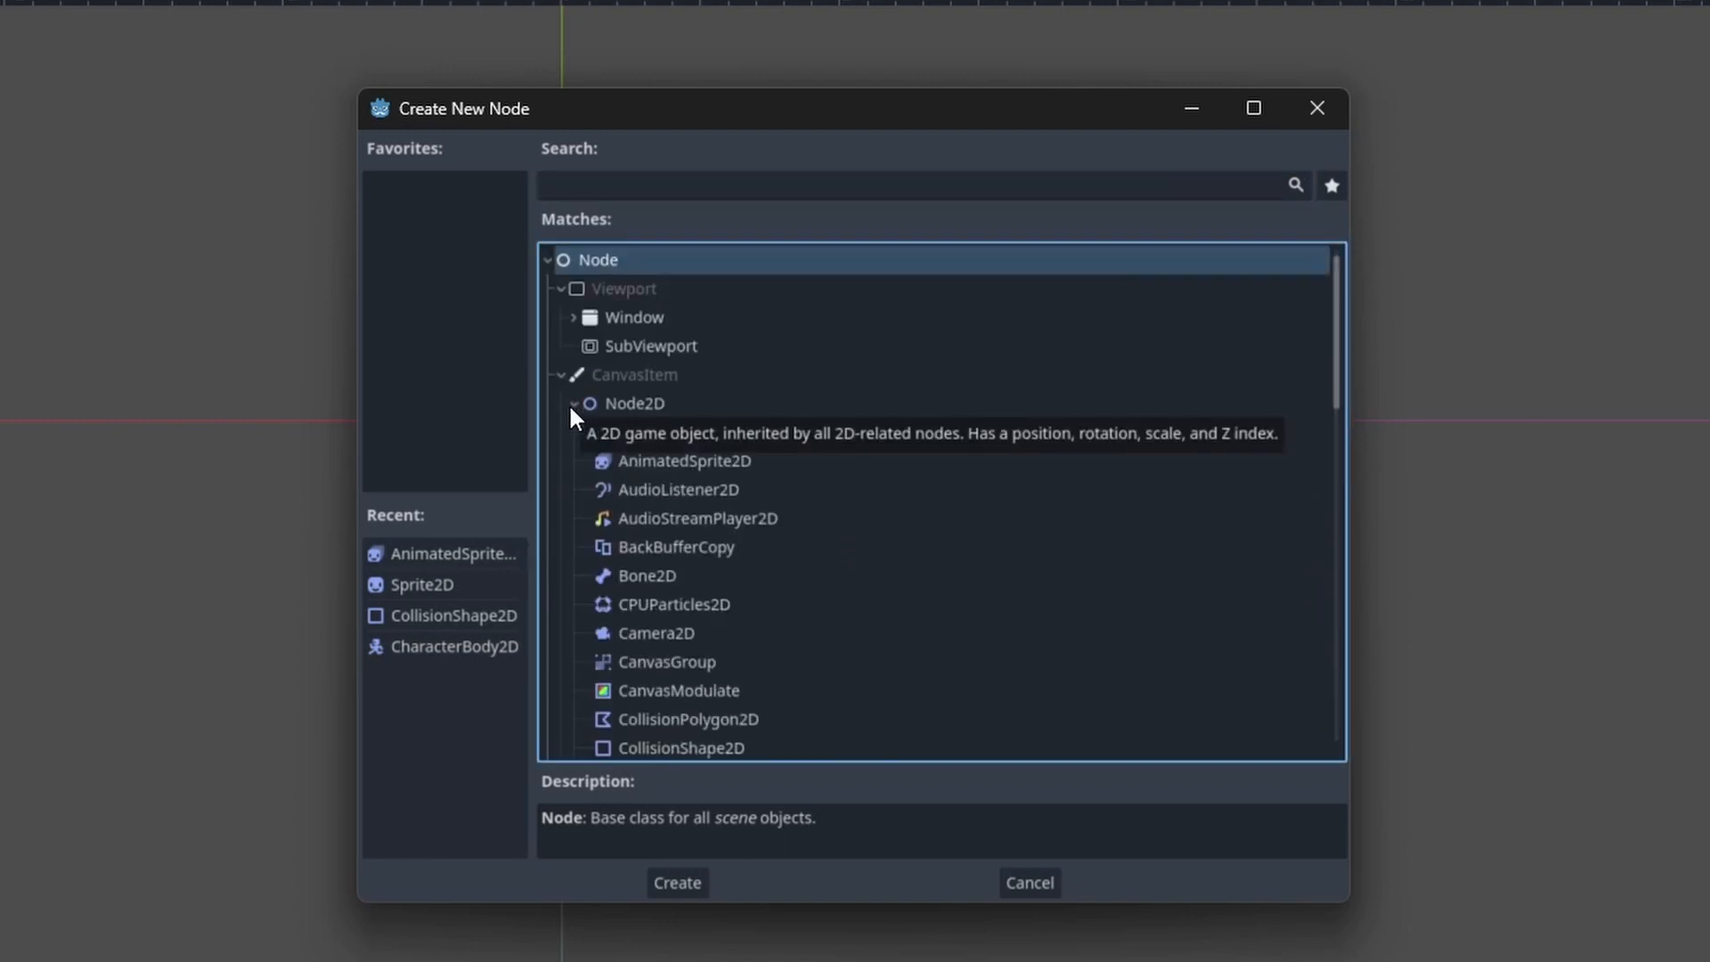
scroll("down", 3)
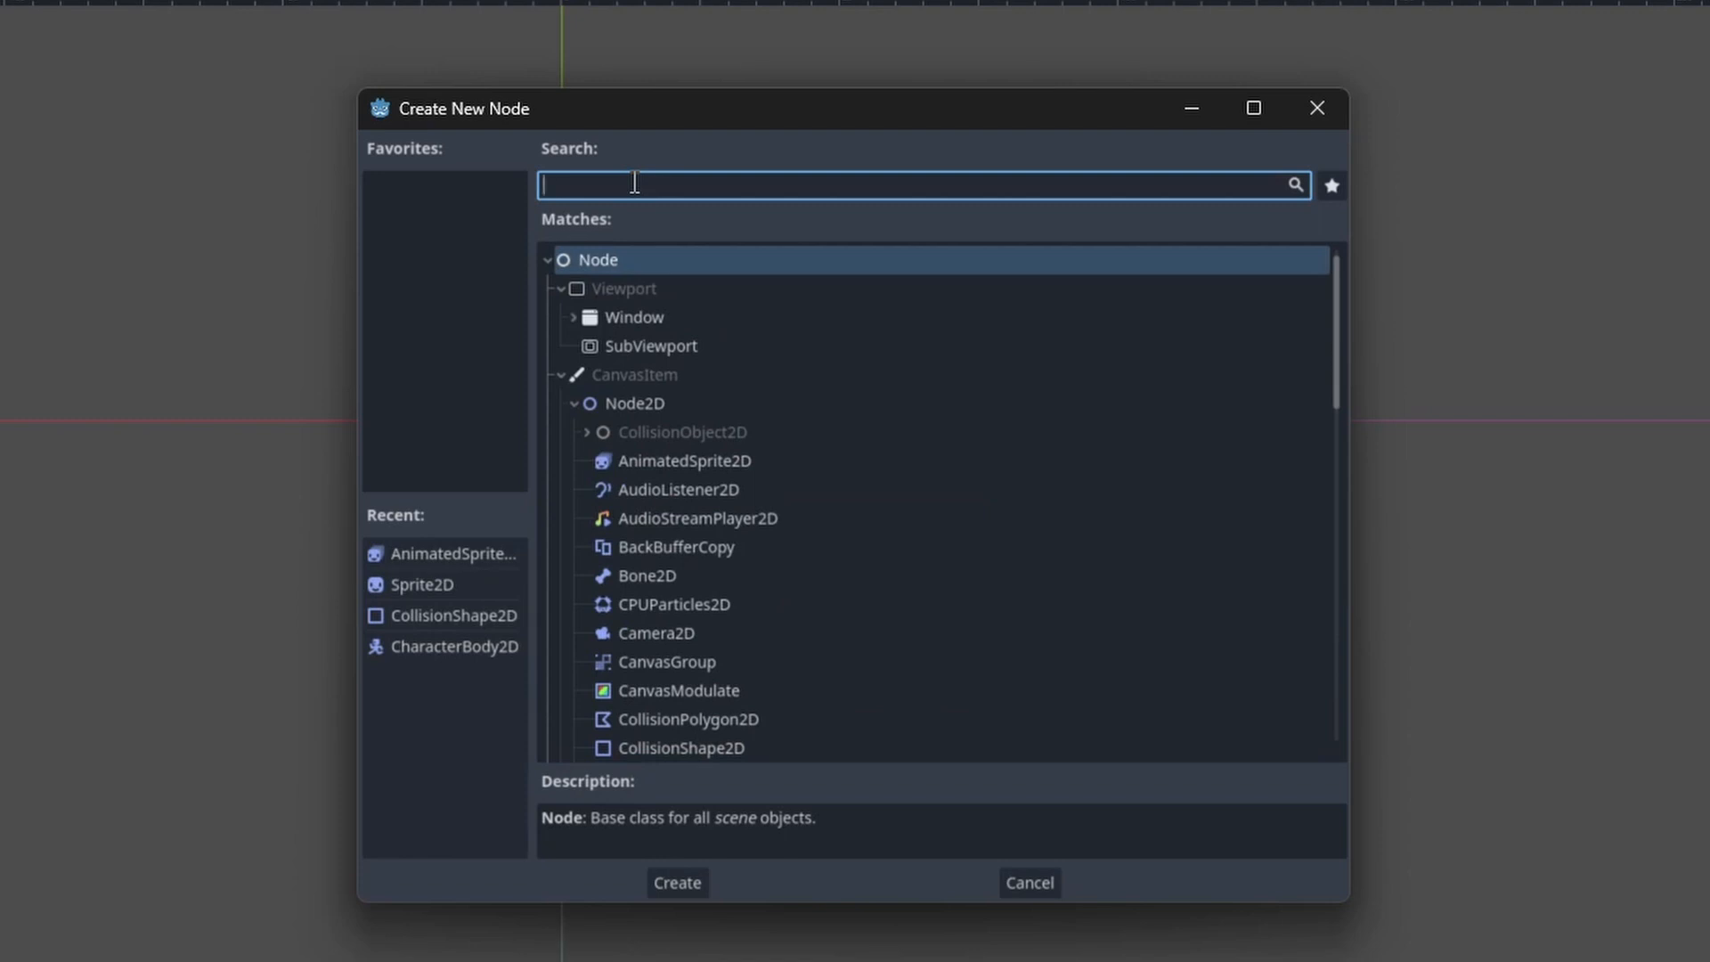
type("character")
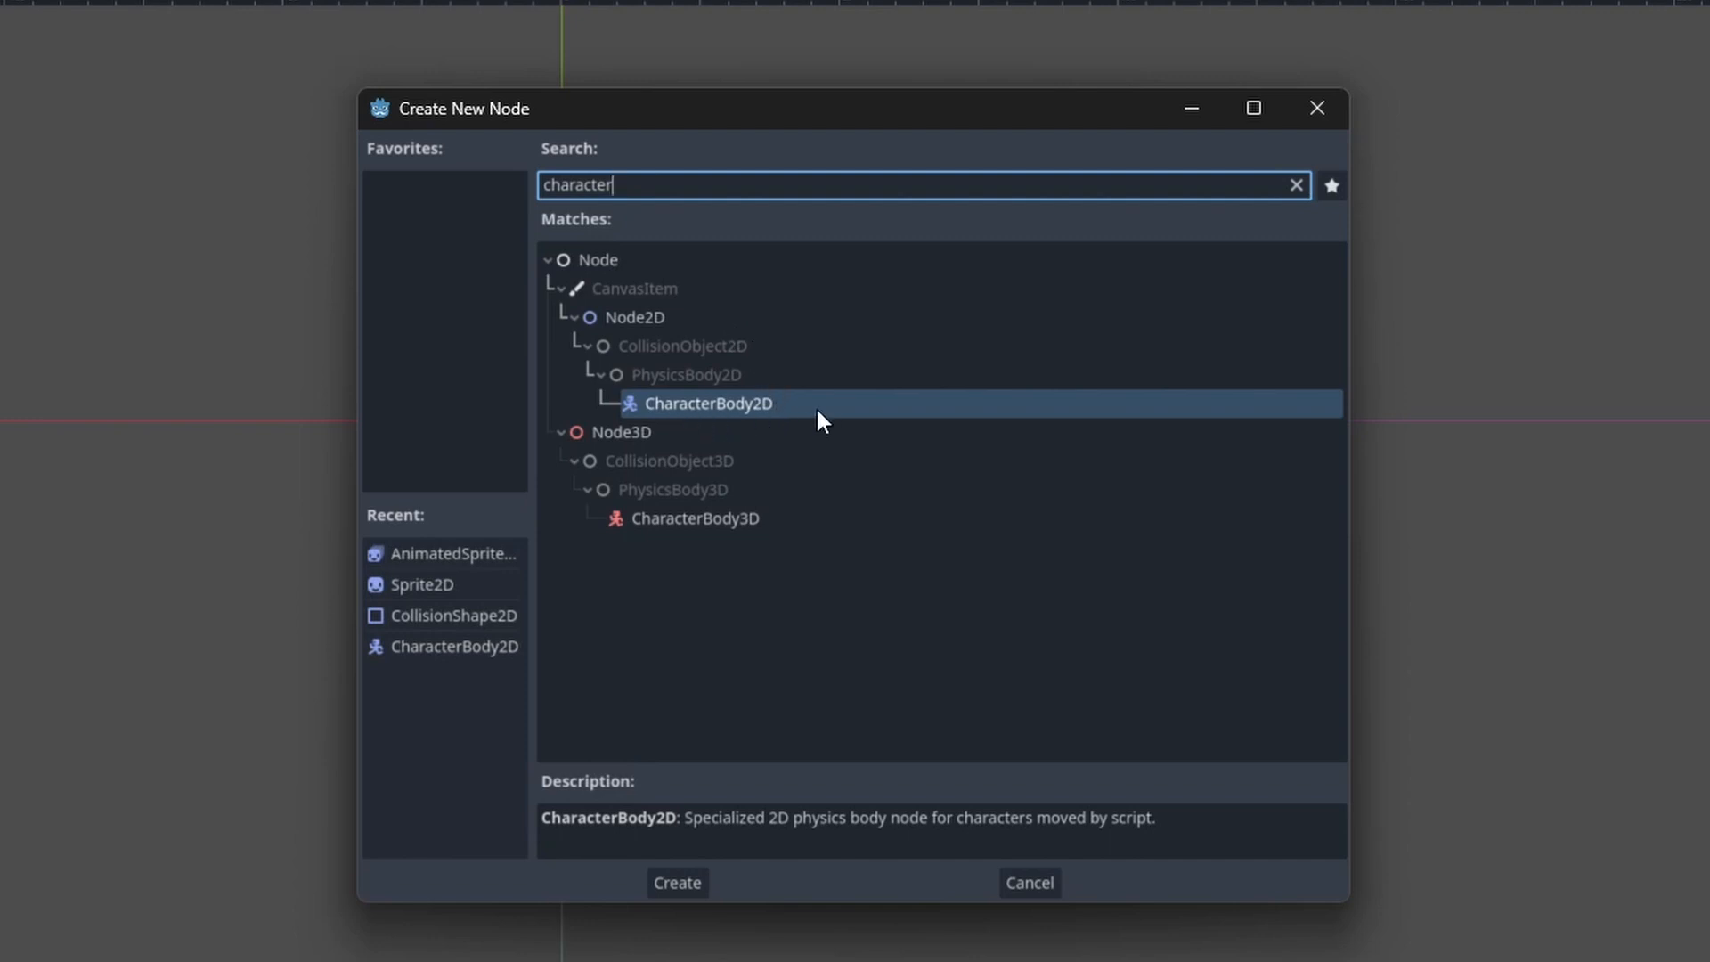
mouse_move(740, 530)
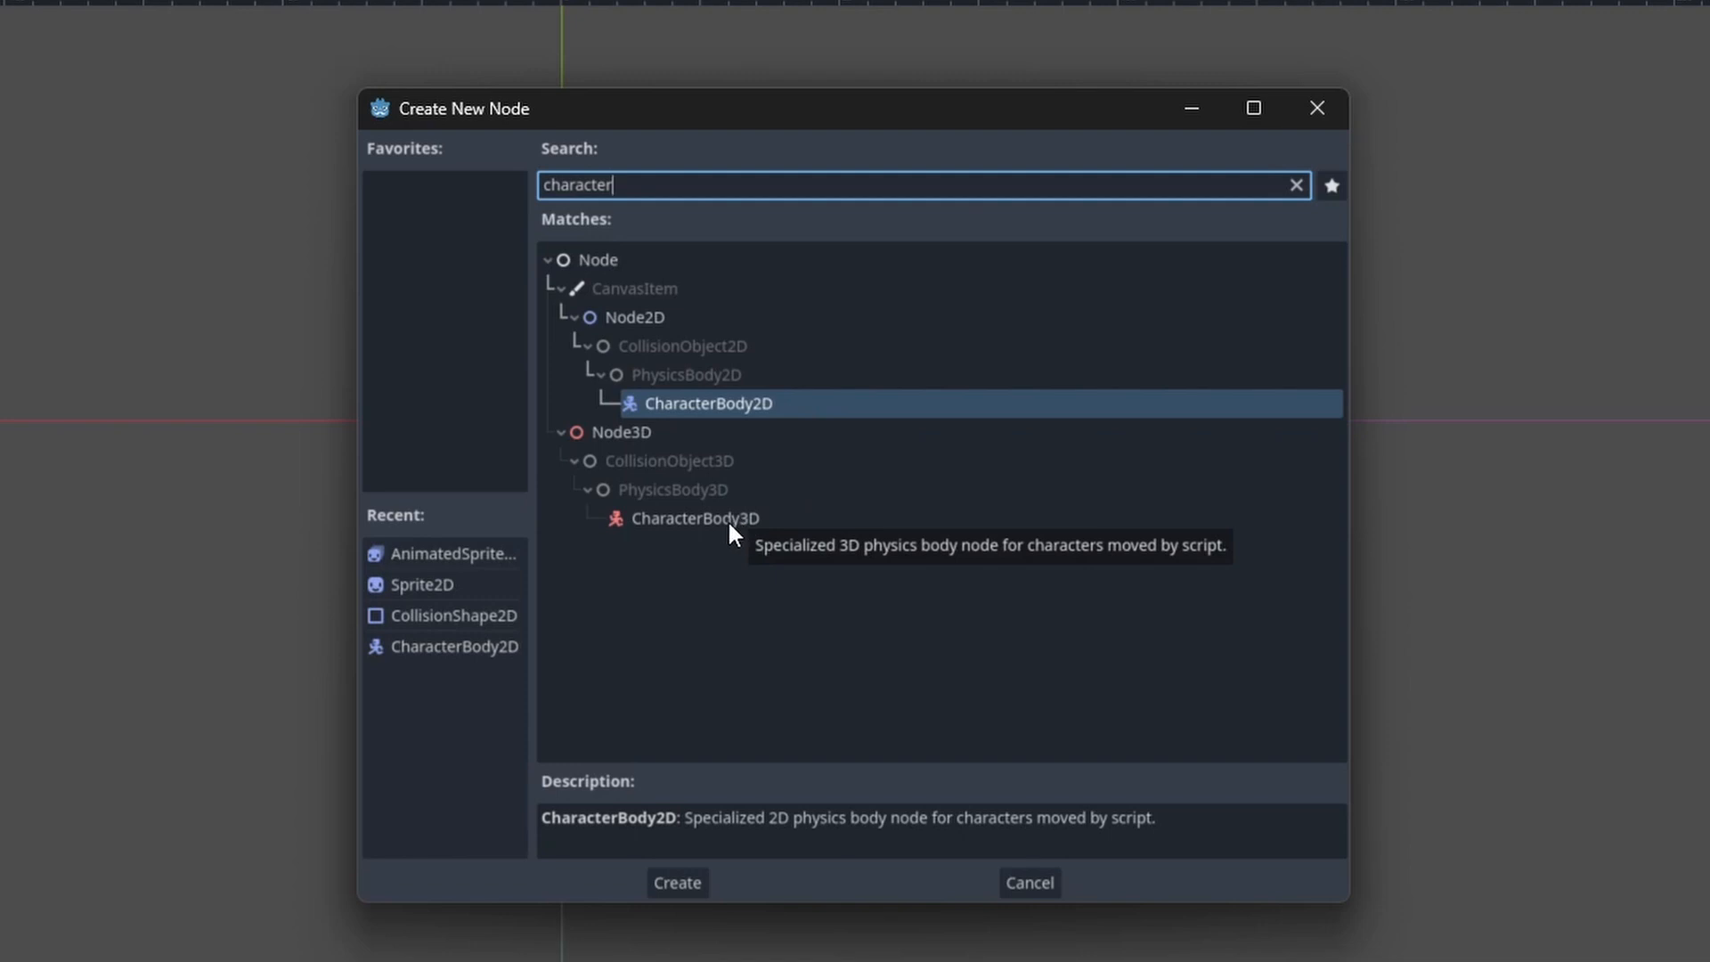
left_click(677, 882)
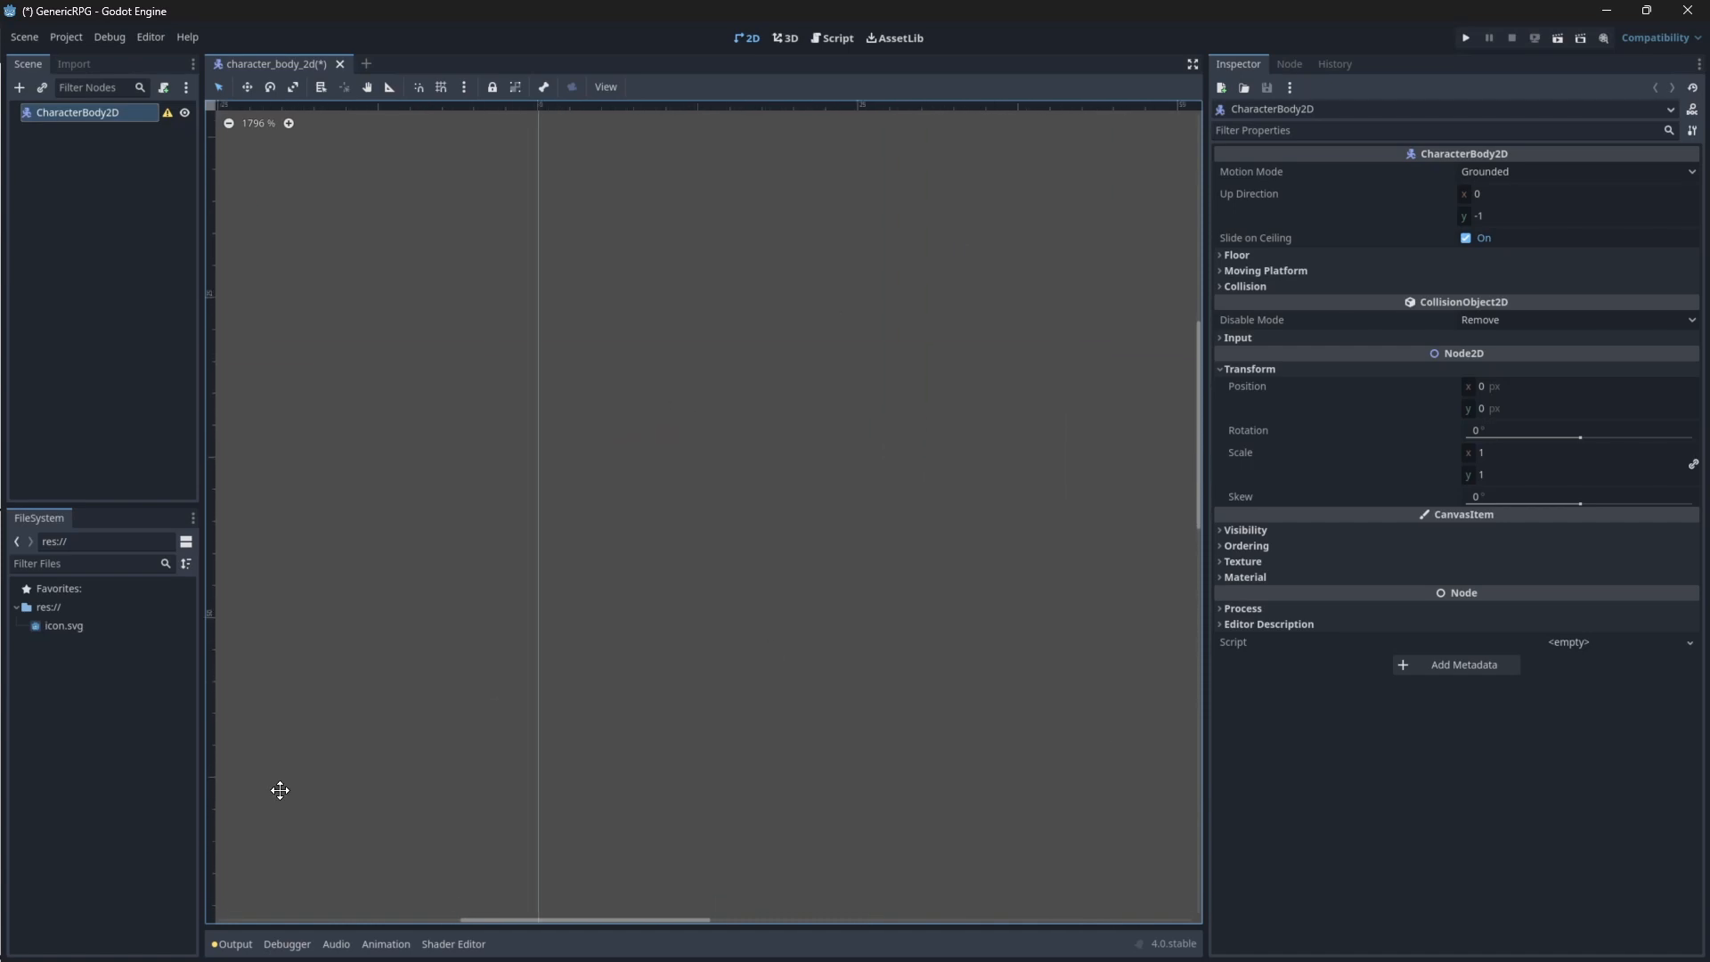
scroll("down", 3)
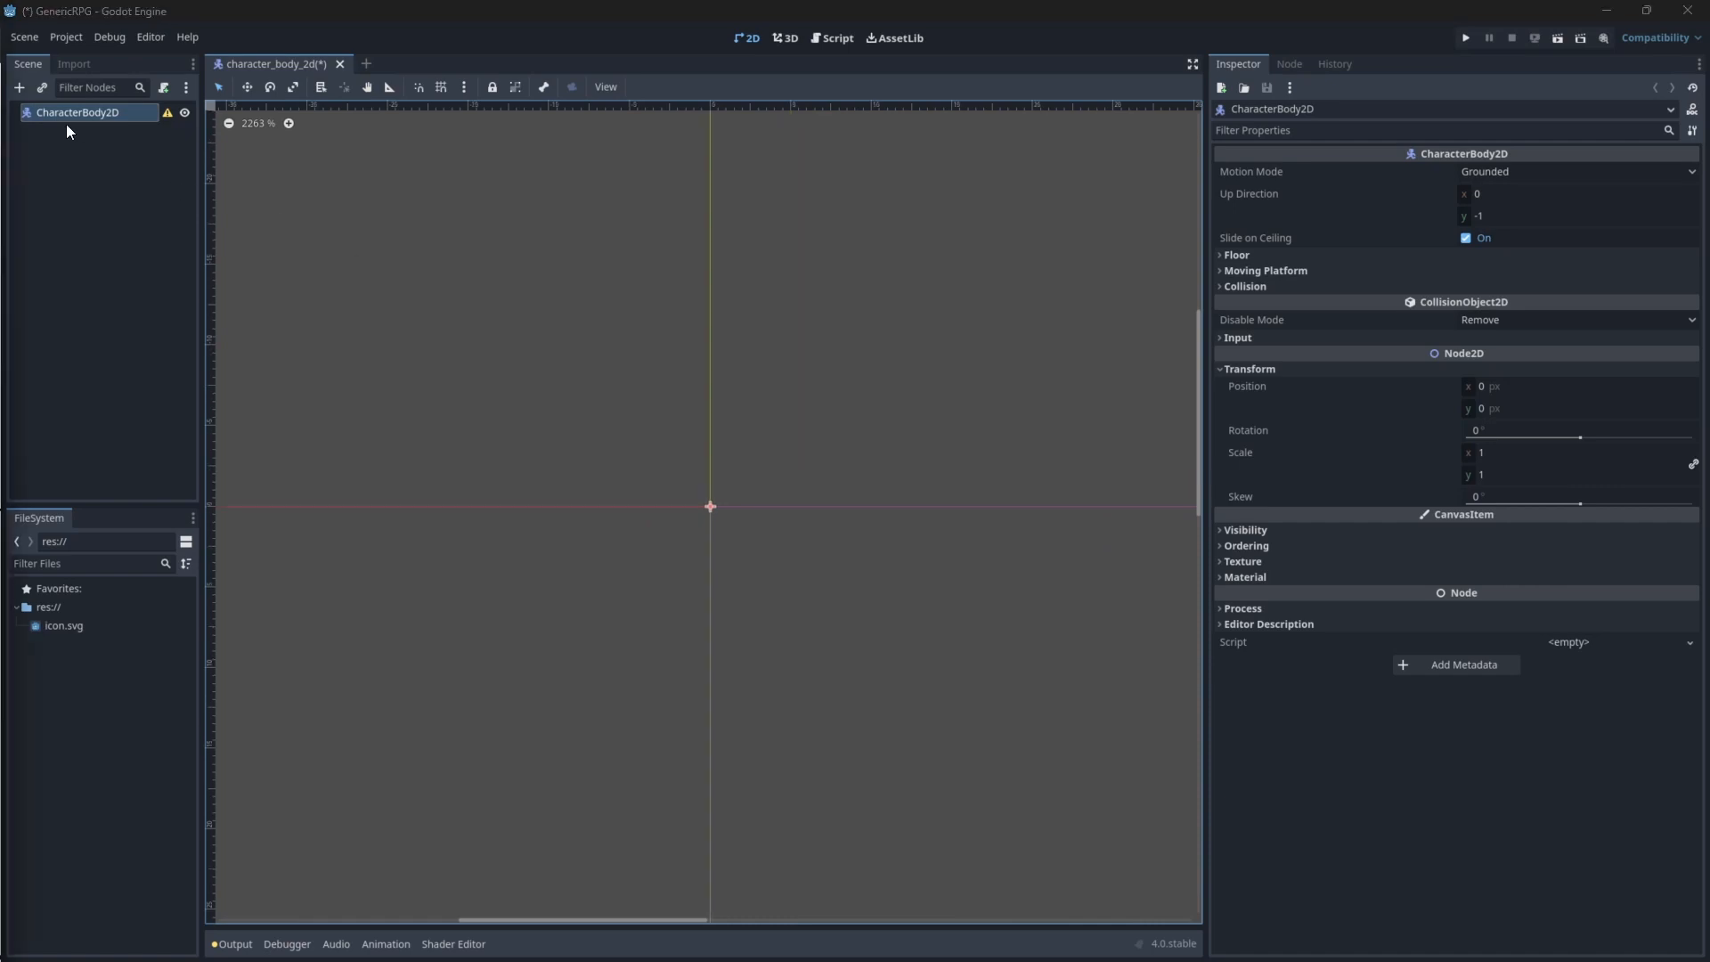
mouse_move(96, 114)
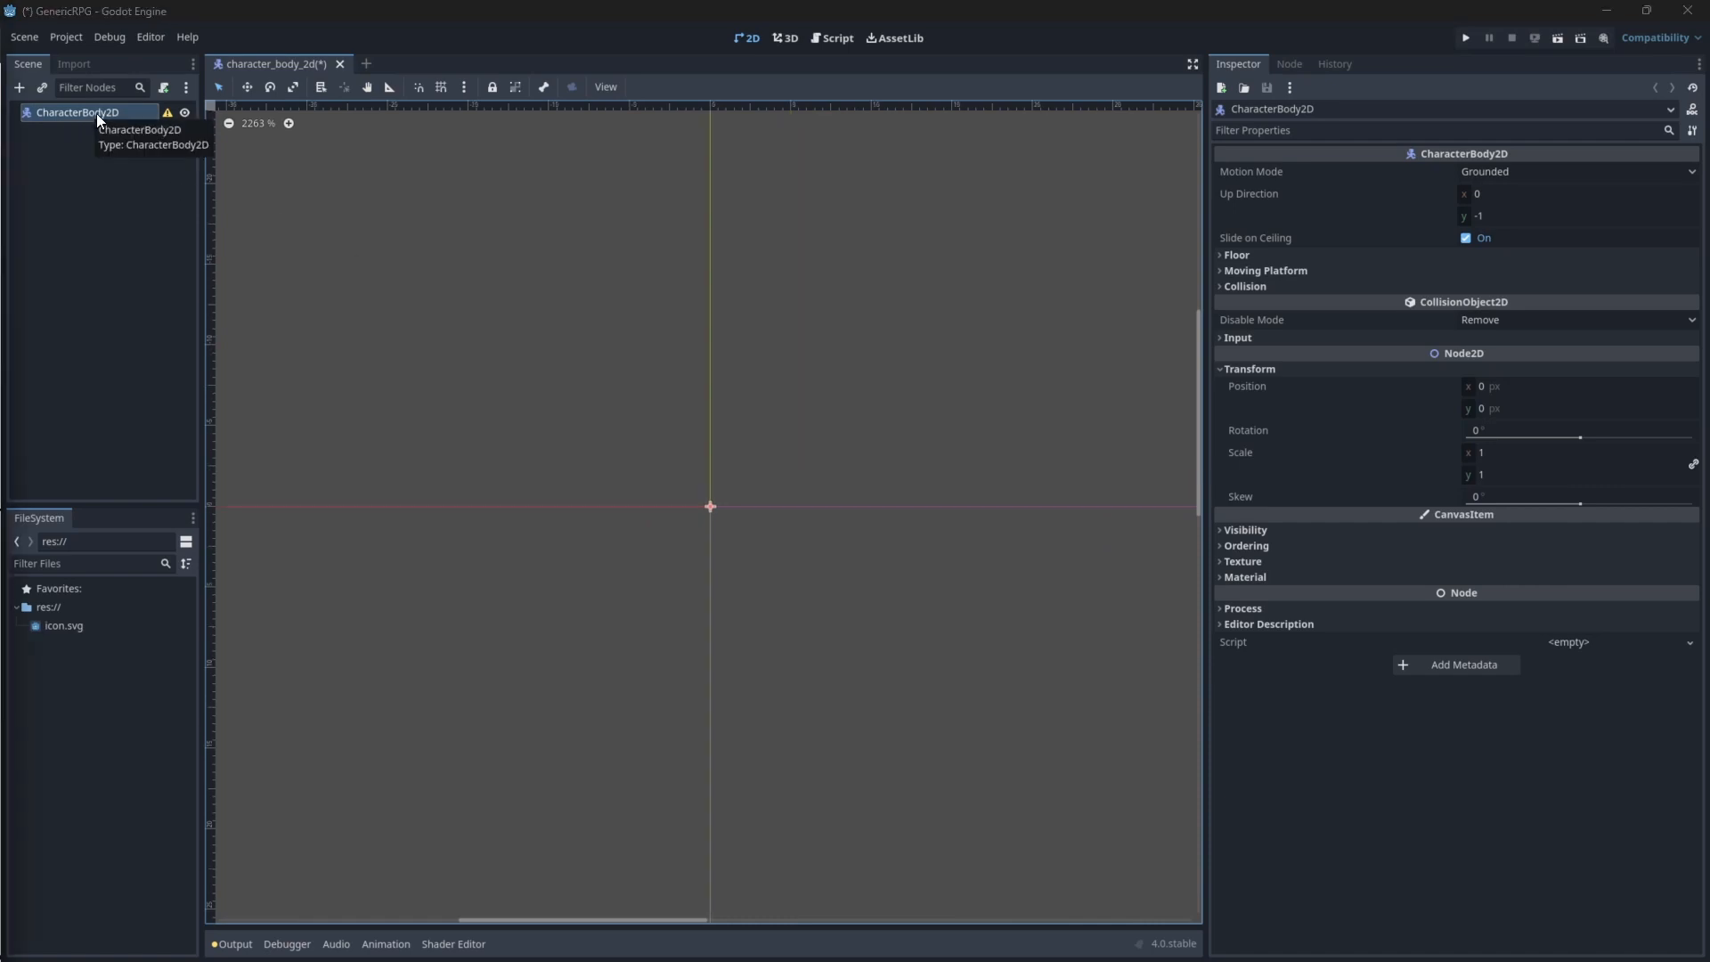
mouse_move(75, 112)
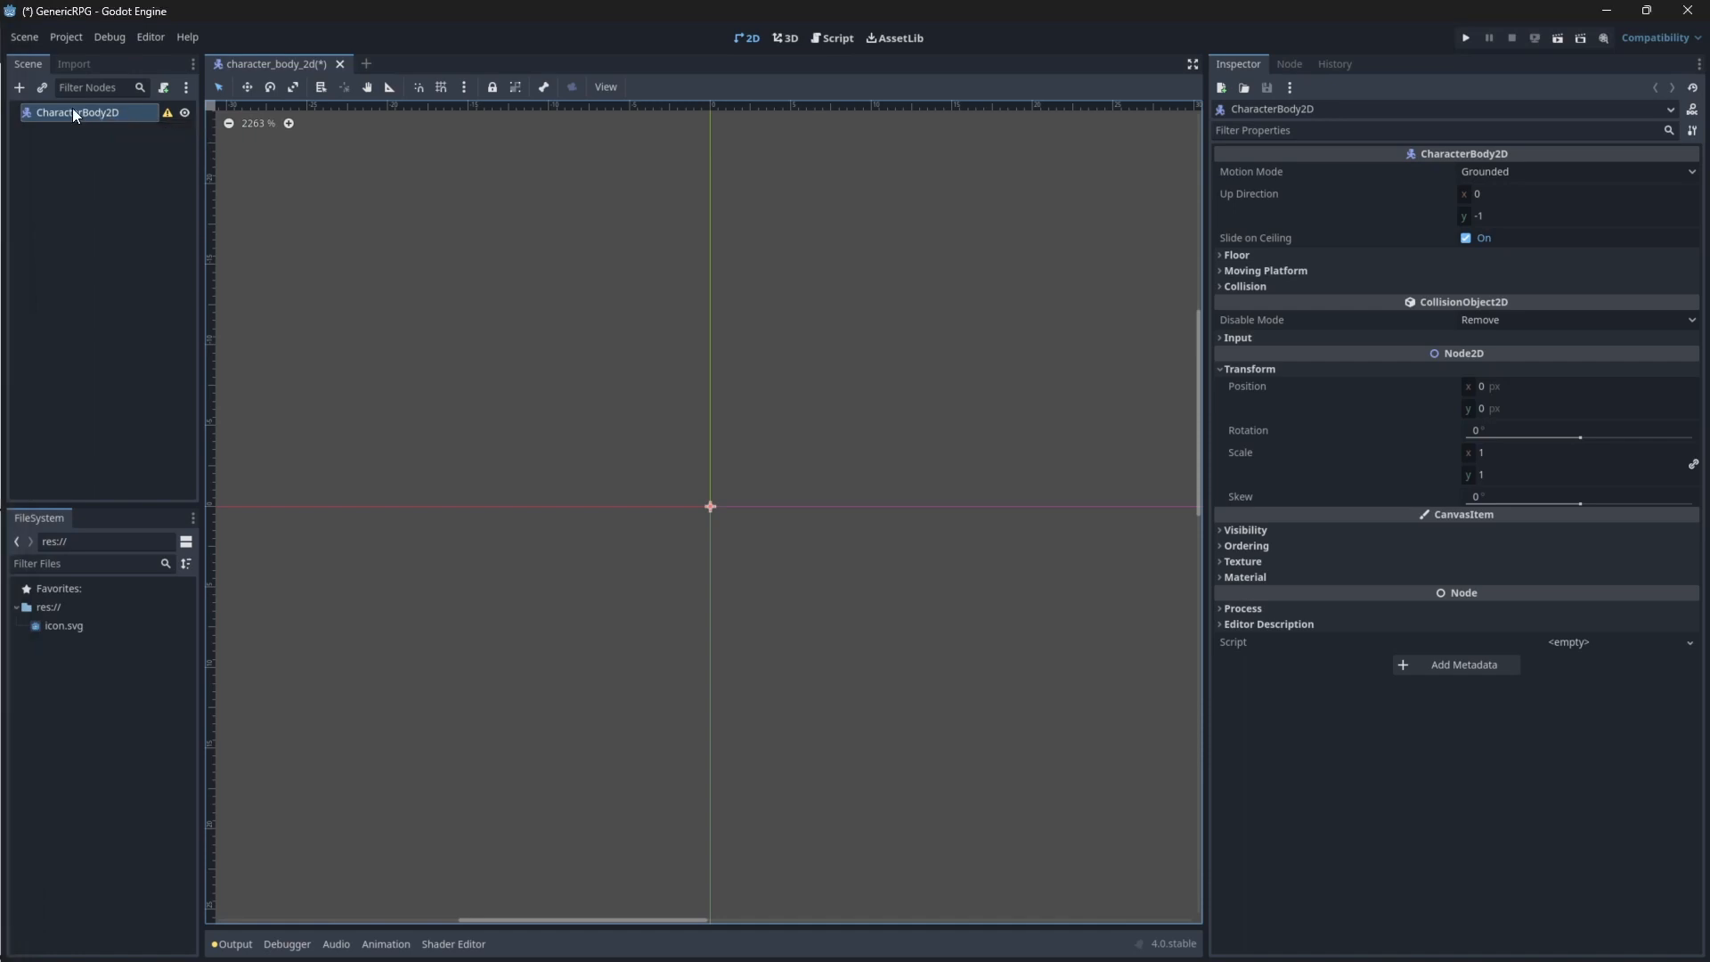
right_click(75, 112)
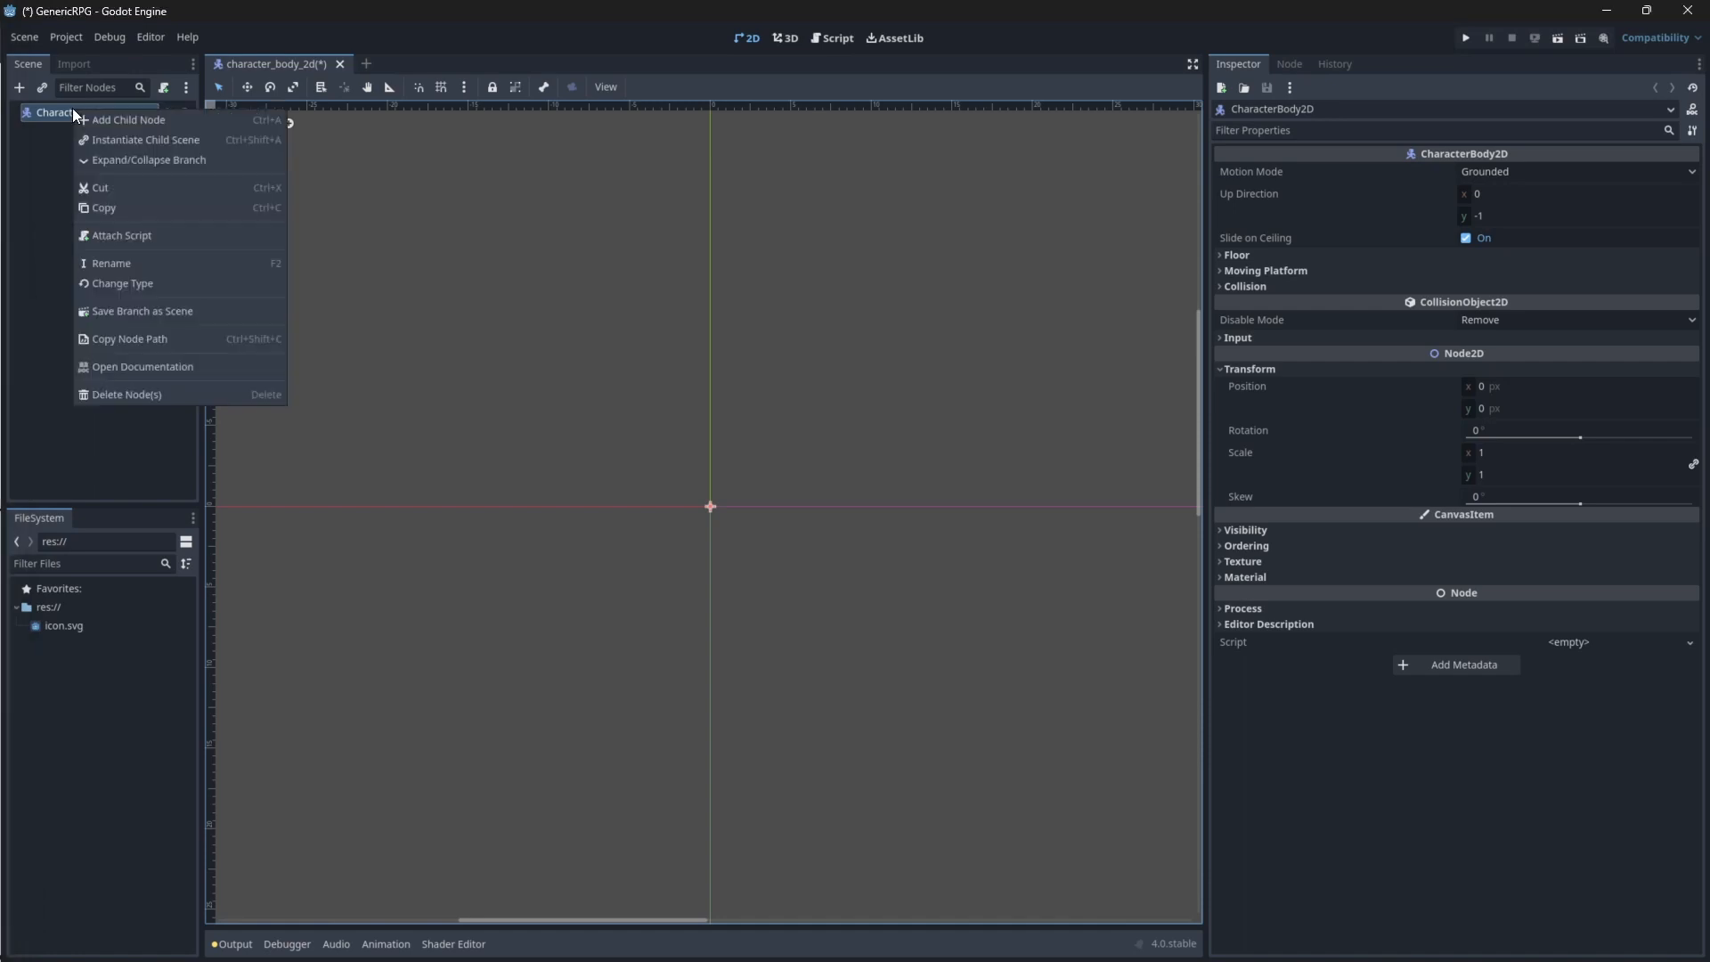
mouse_move(123, 283)
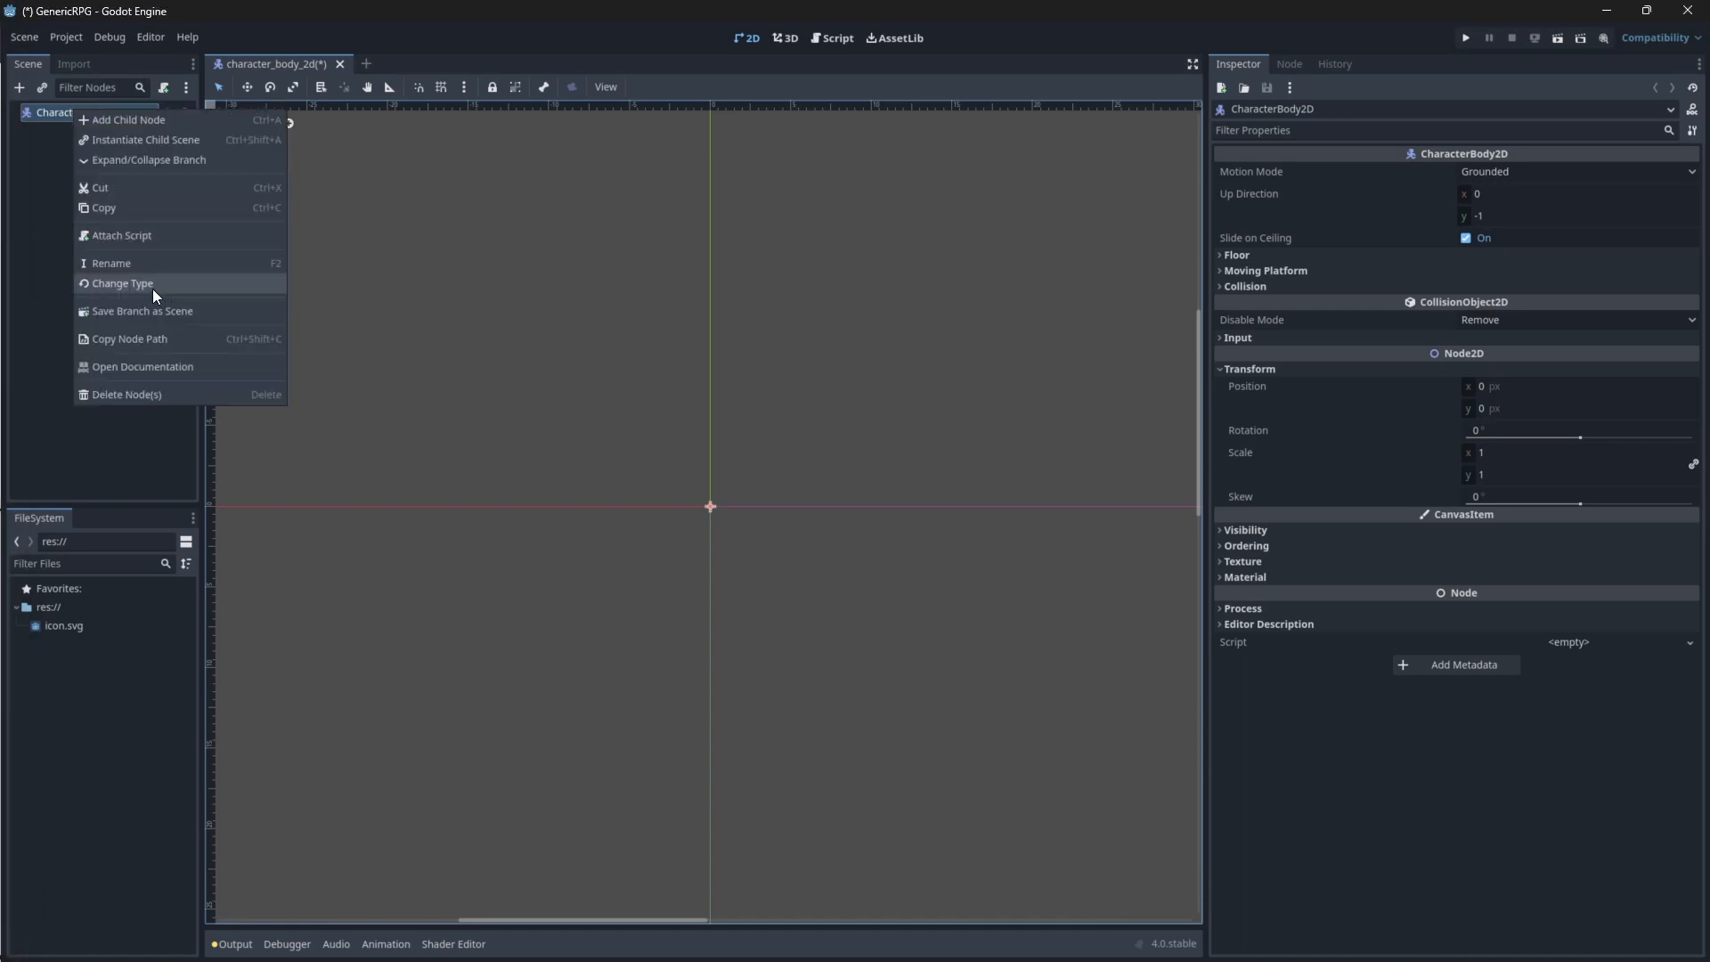
left_click(123, 283)
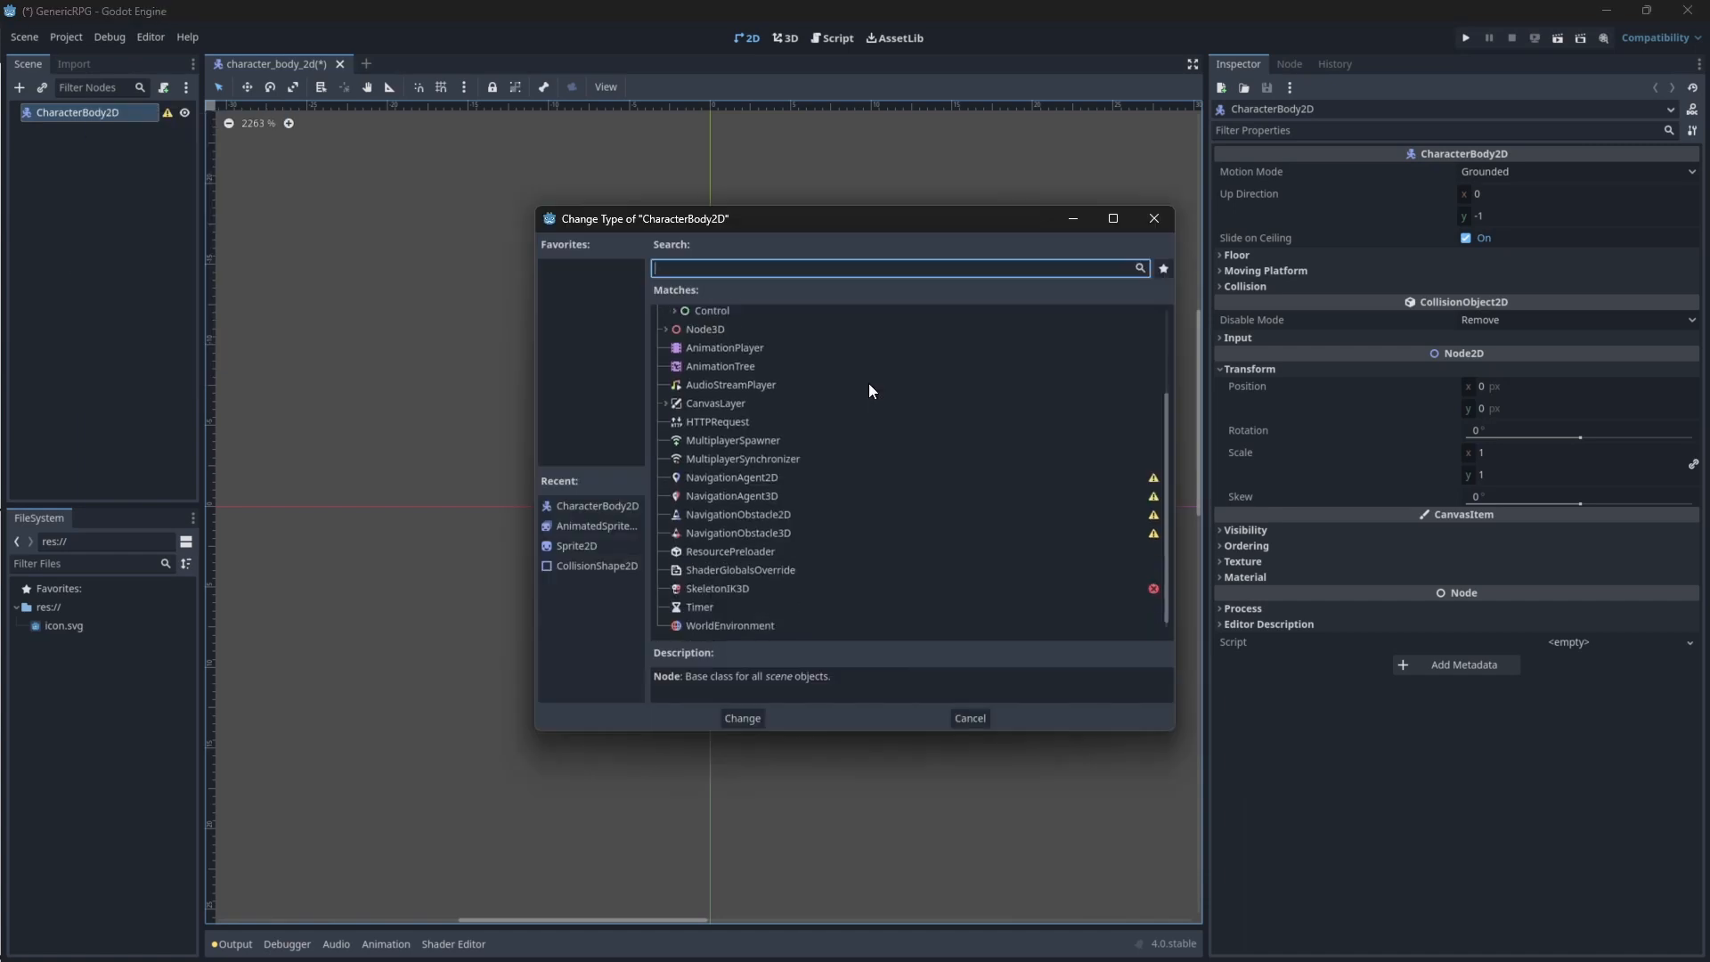
mouse_move(935, 474)
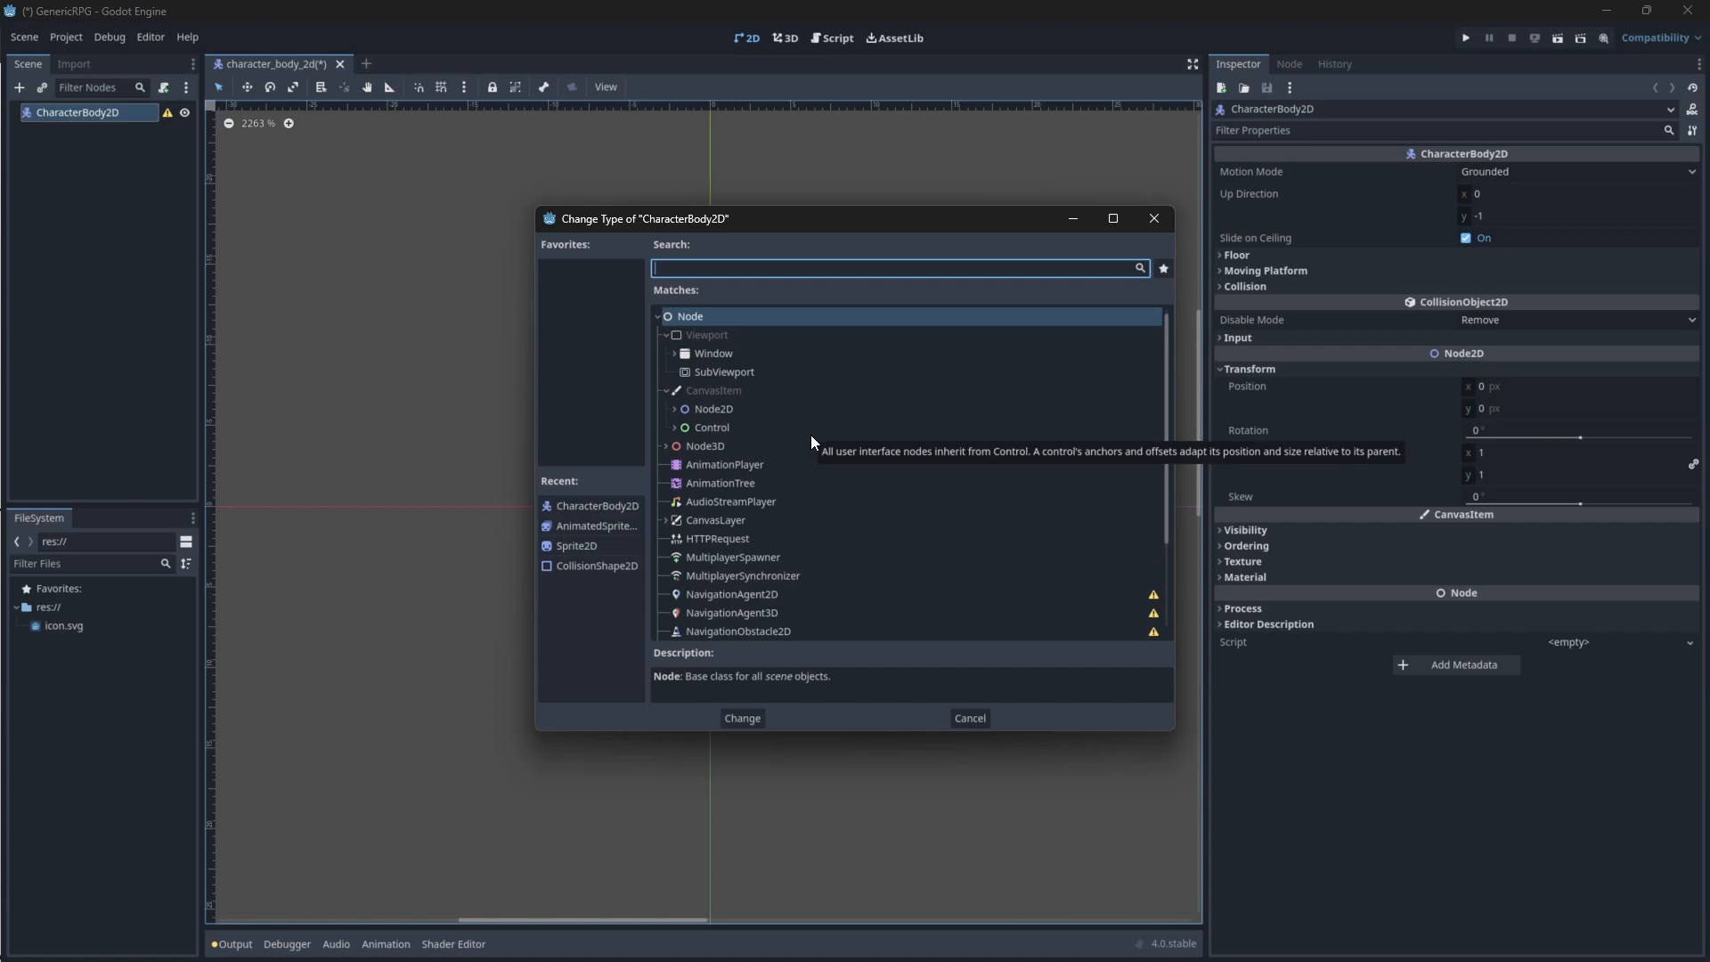
left_click(967, 718)
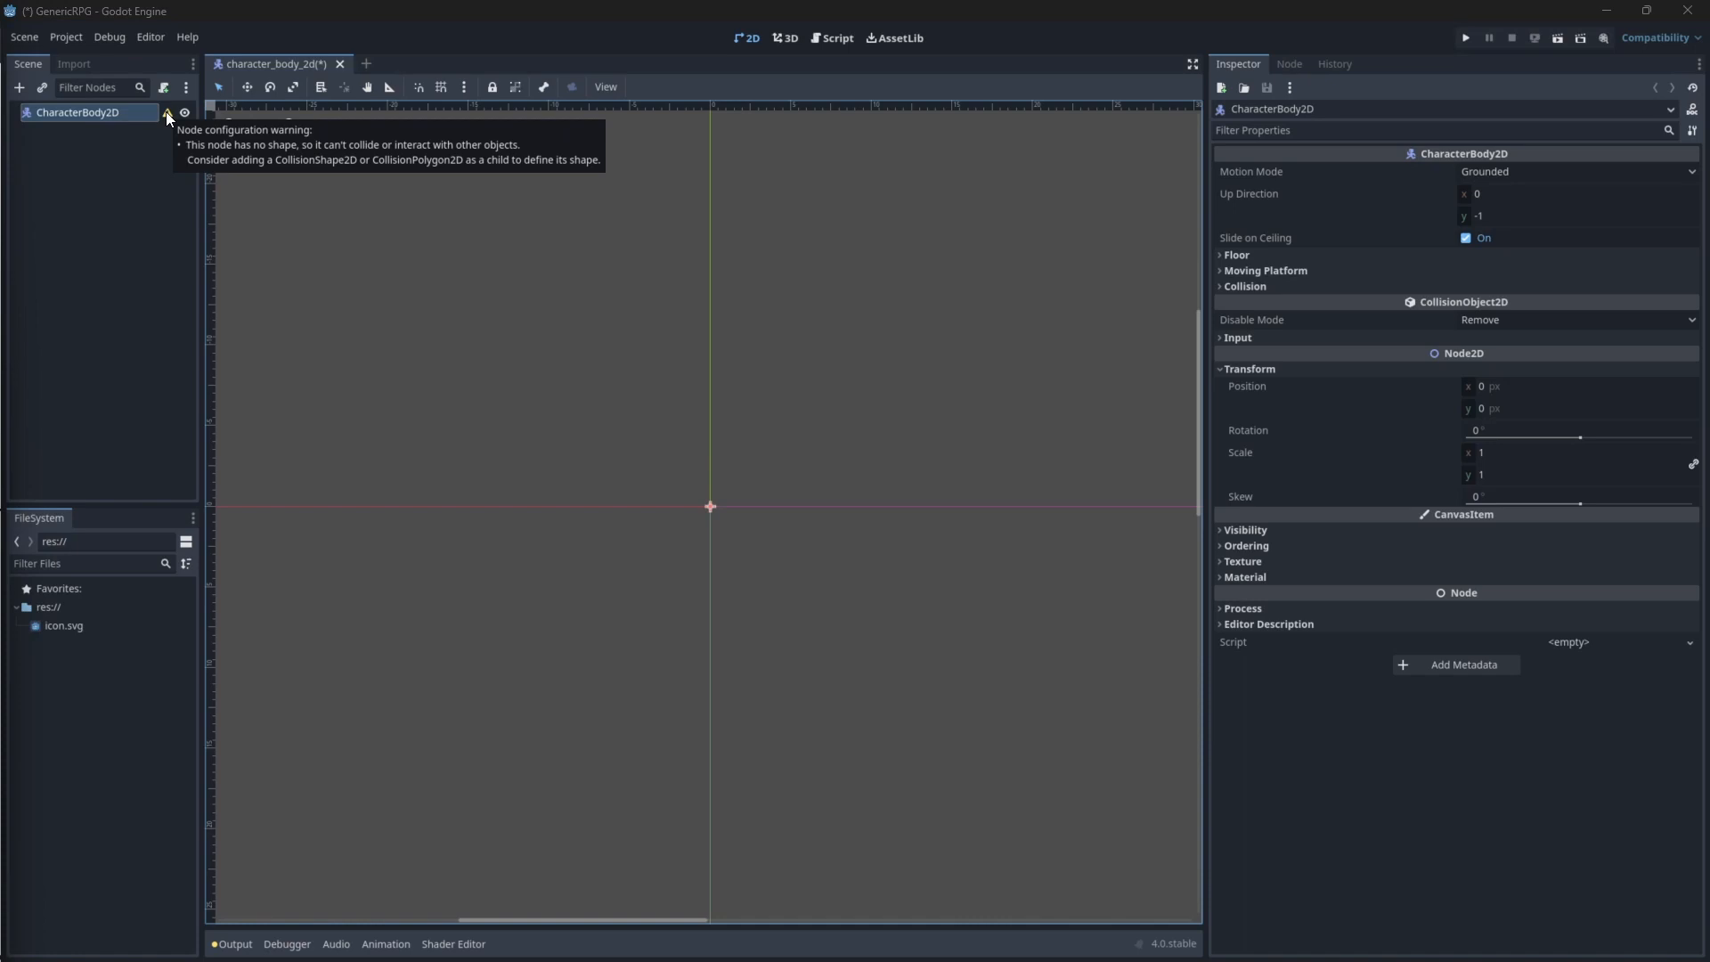
Step: Add a CollisionShape2D child from Recent under the CharacterBody2D root
left_click(17, 87)
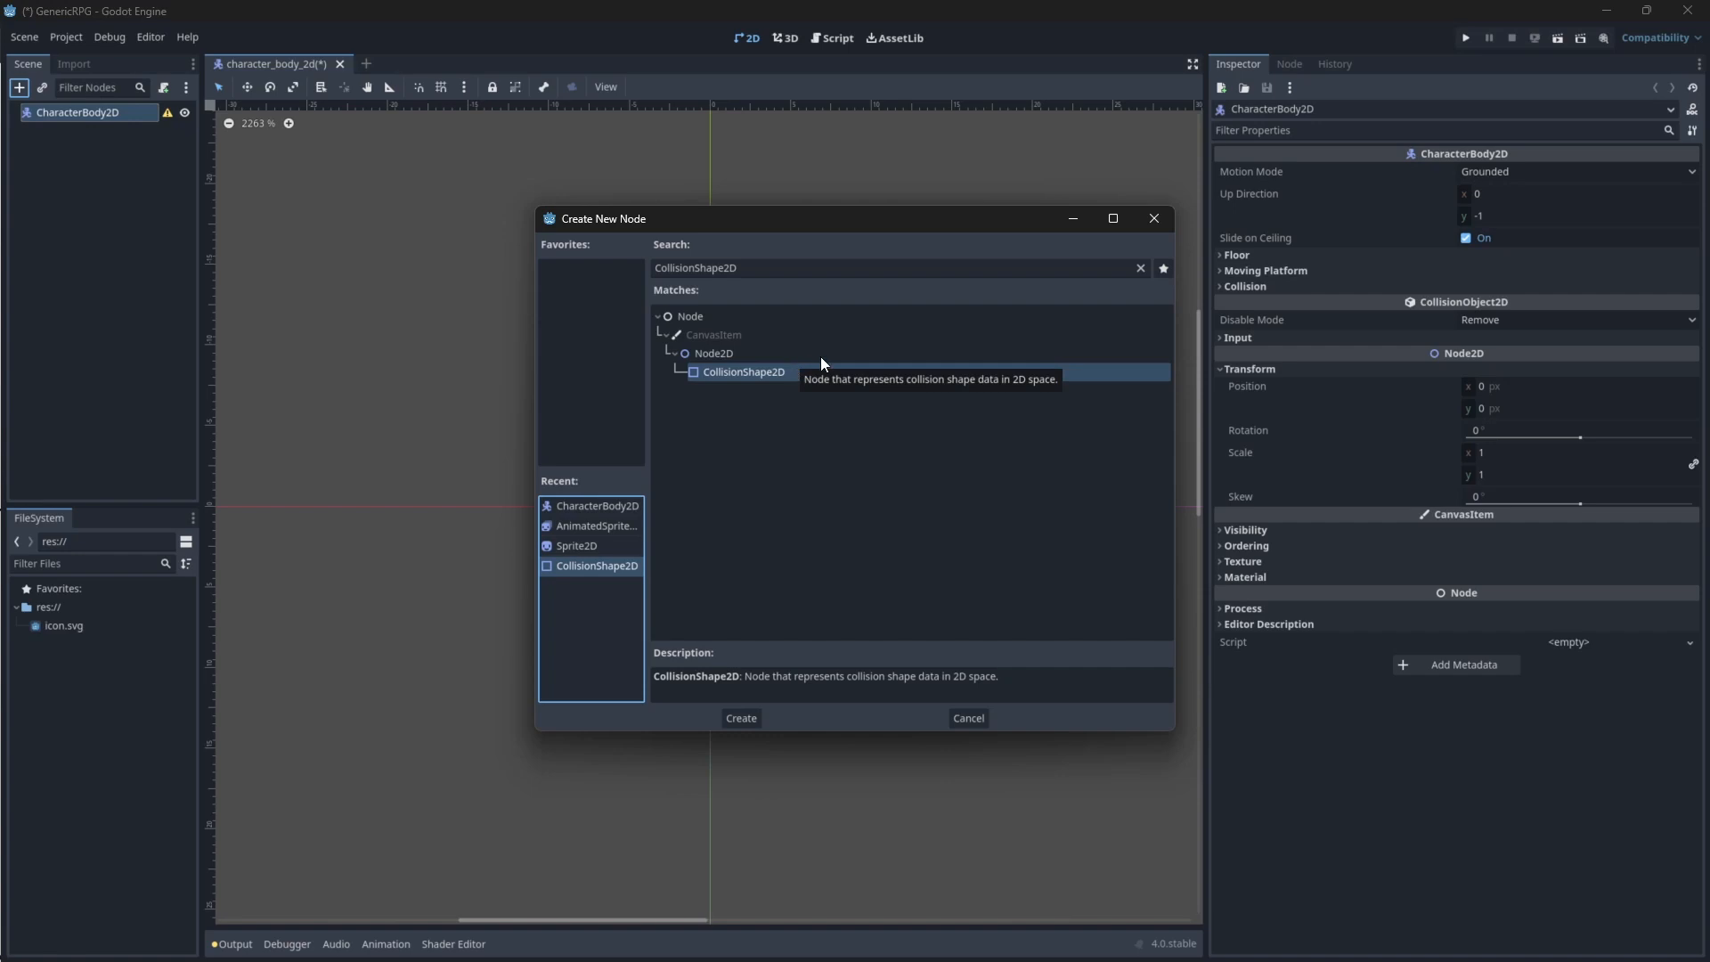
left_click(739, 718)
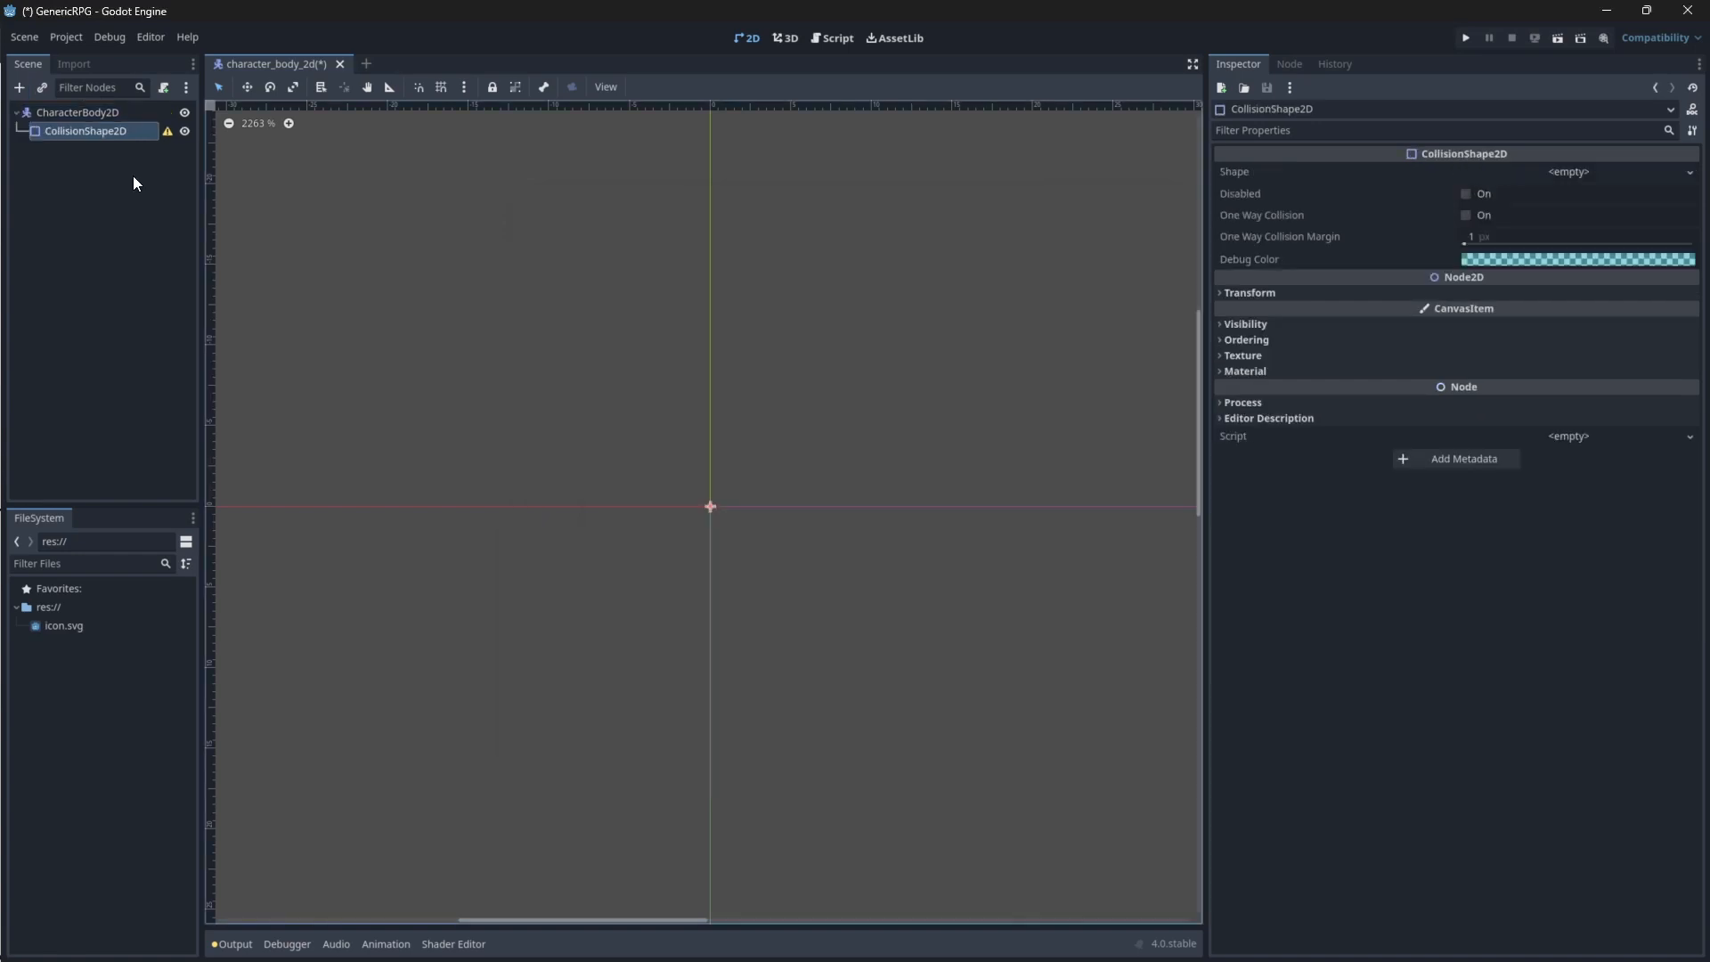
left_click(1466, 37)
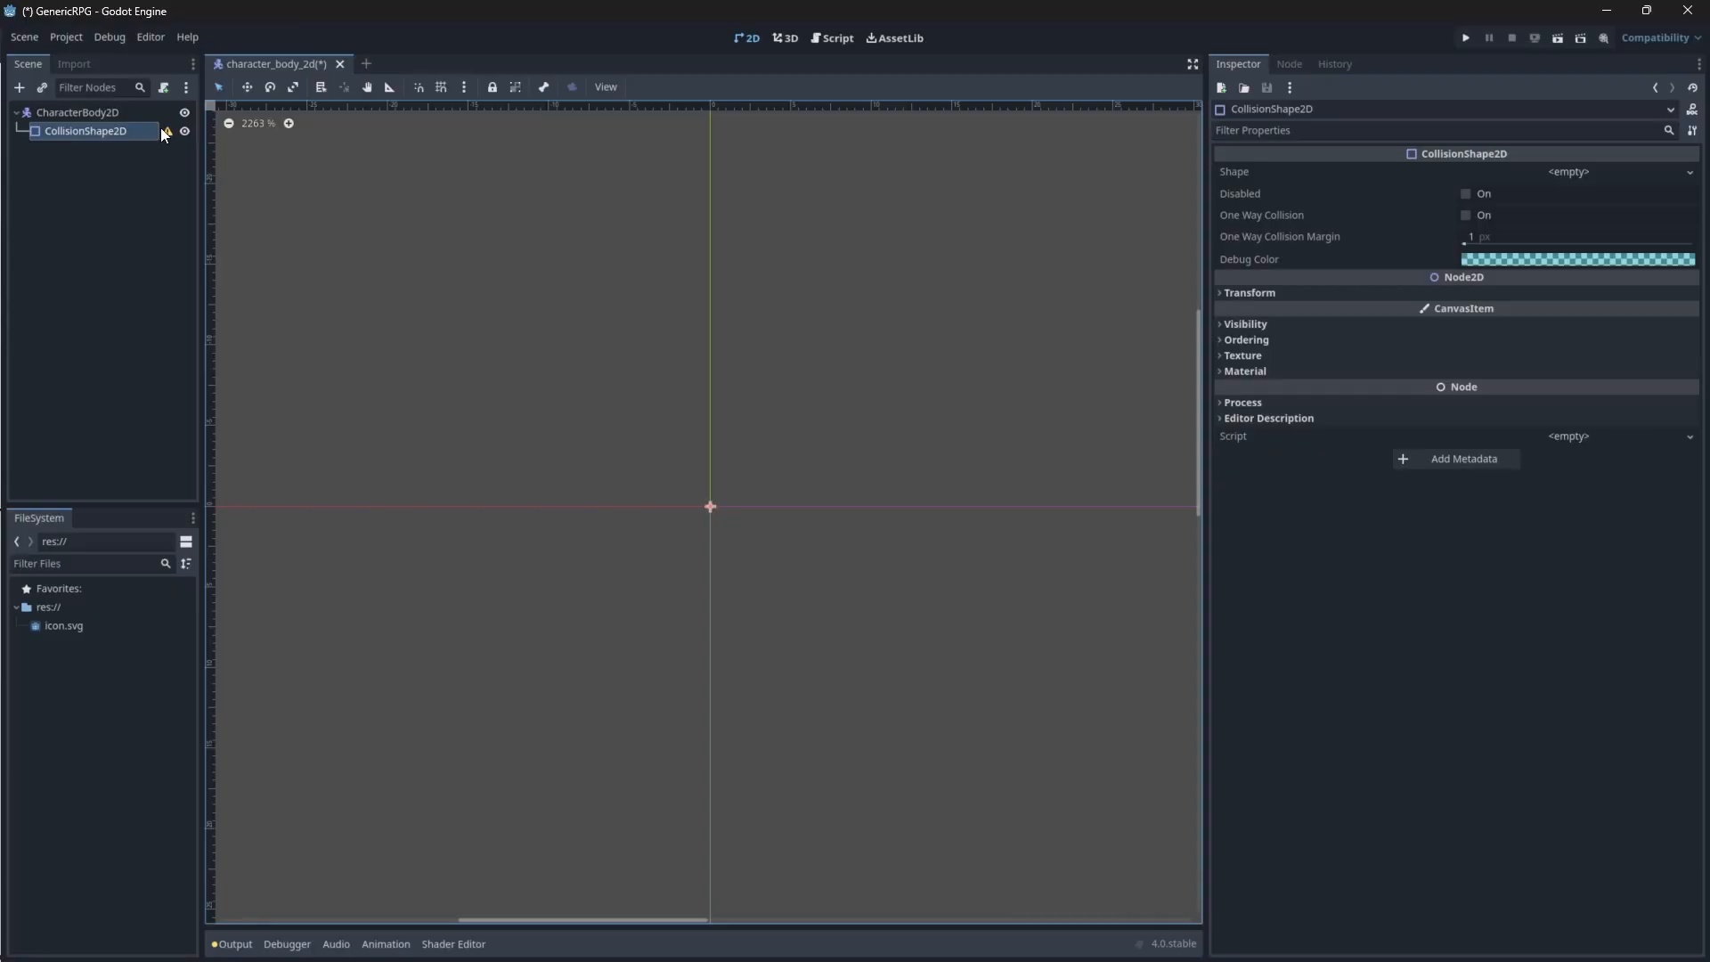
mouse_move(167, 130)
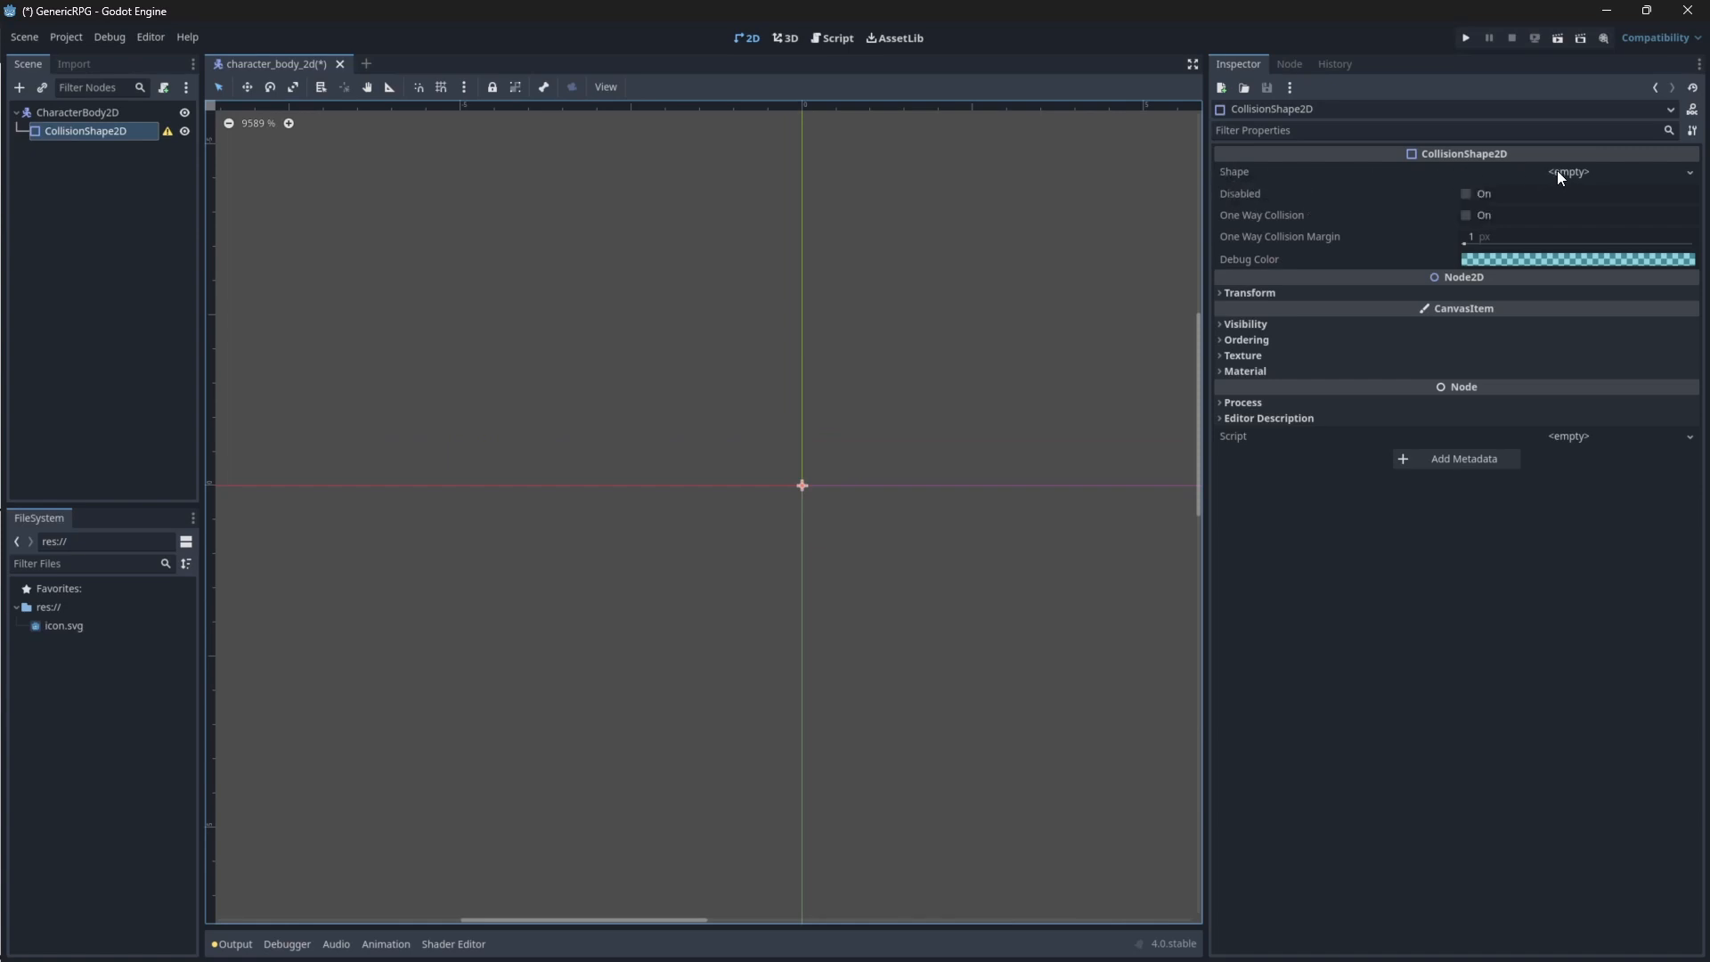
left_click(1567, 171)
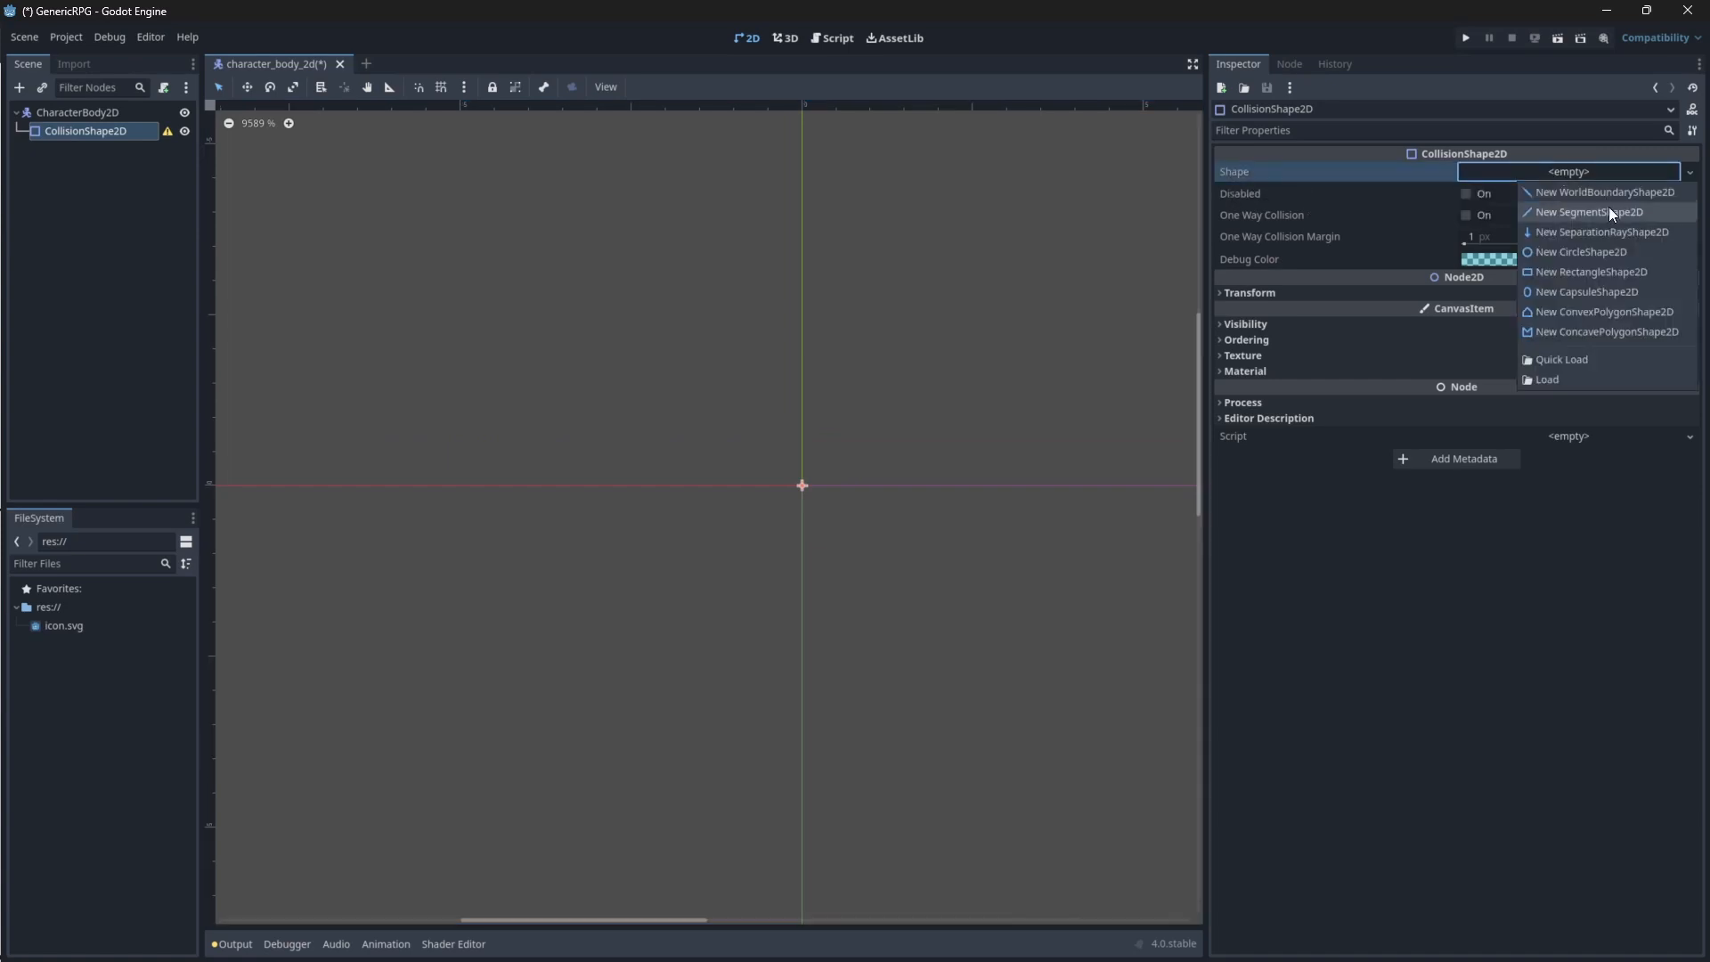
mouse_move(1603, 310)
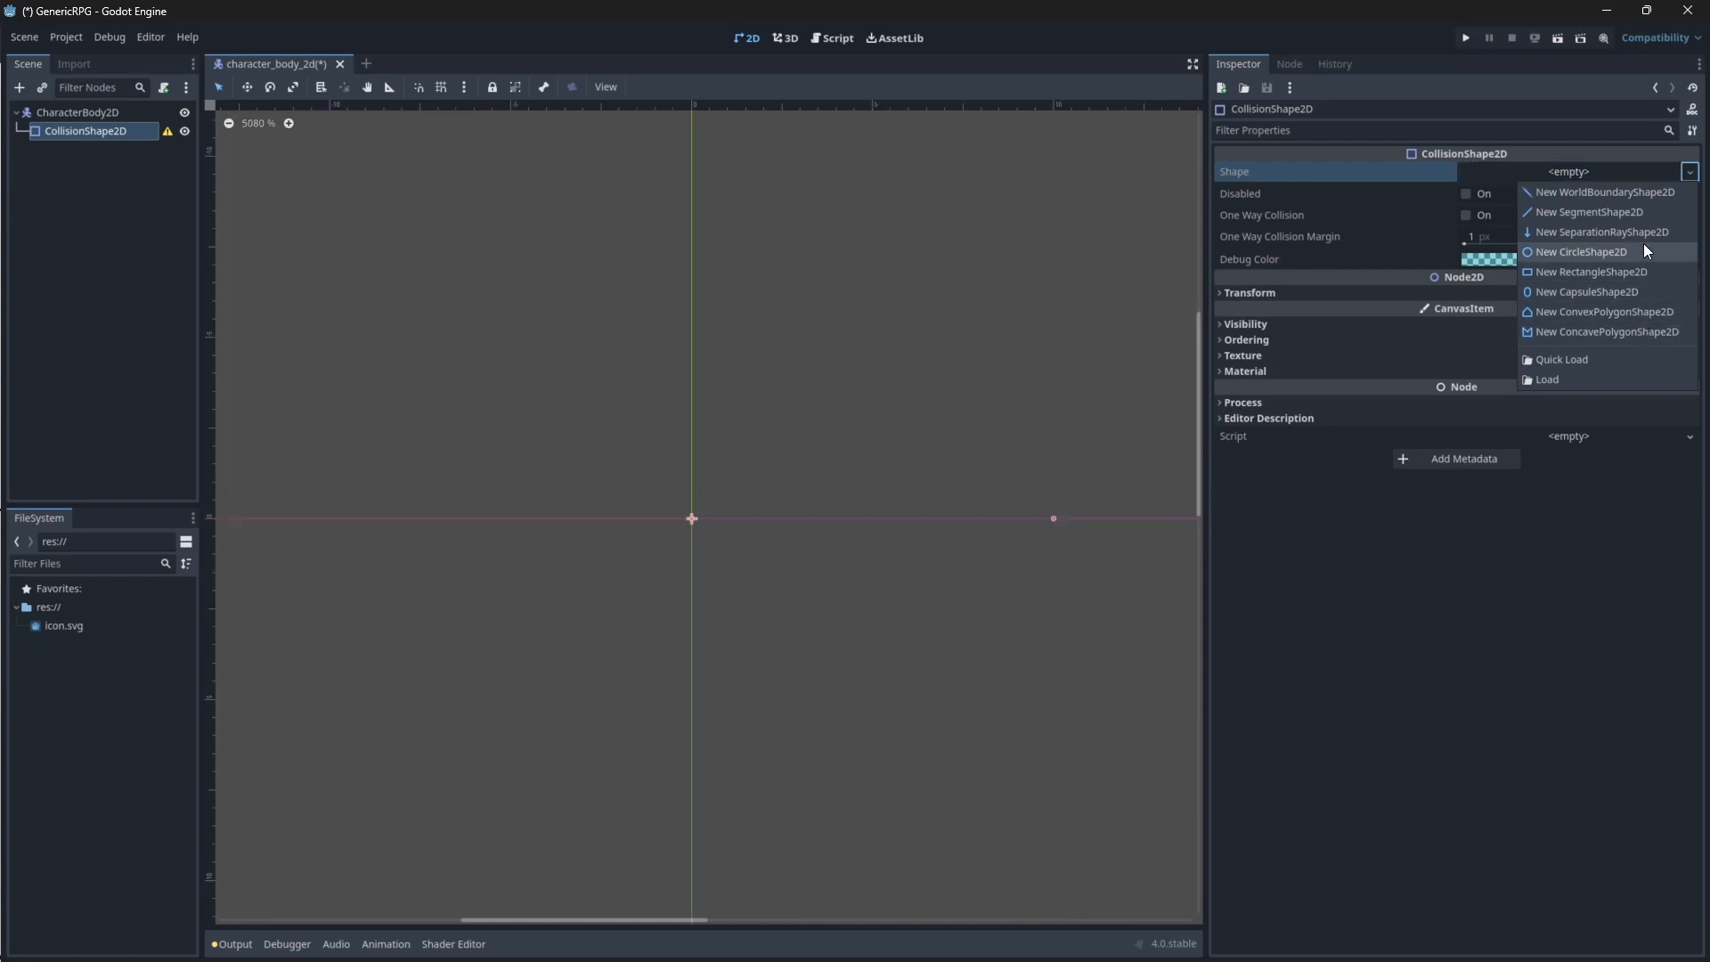
left_click(1582, 251)
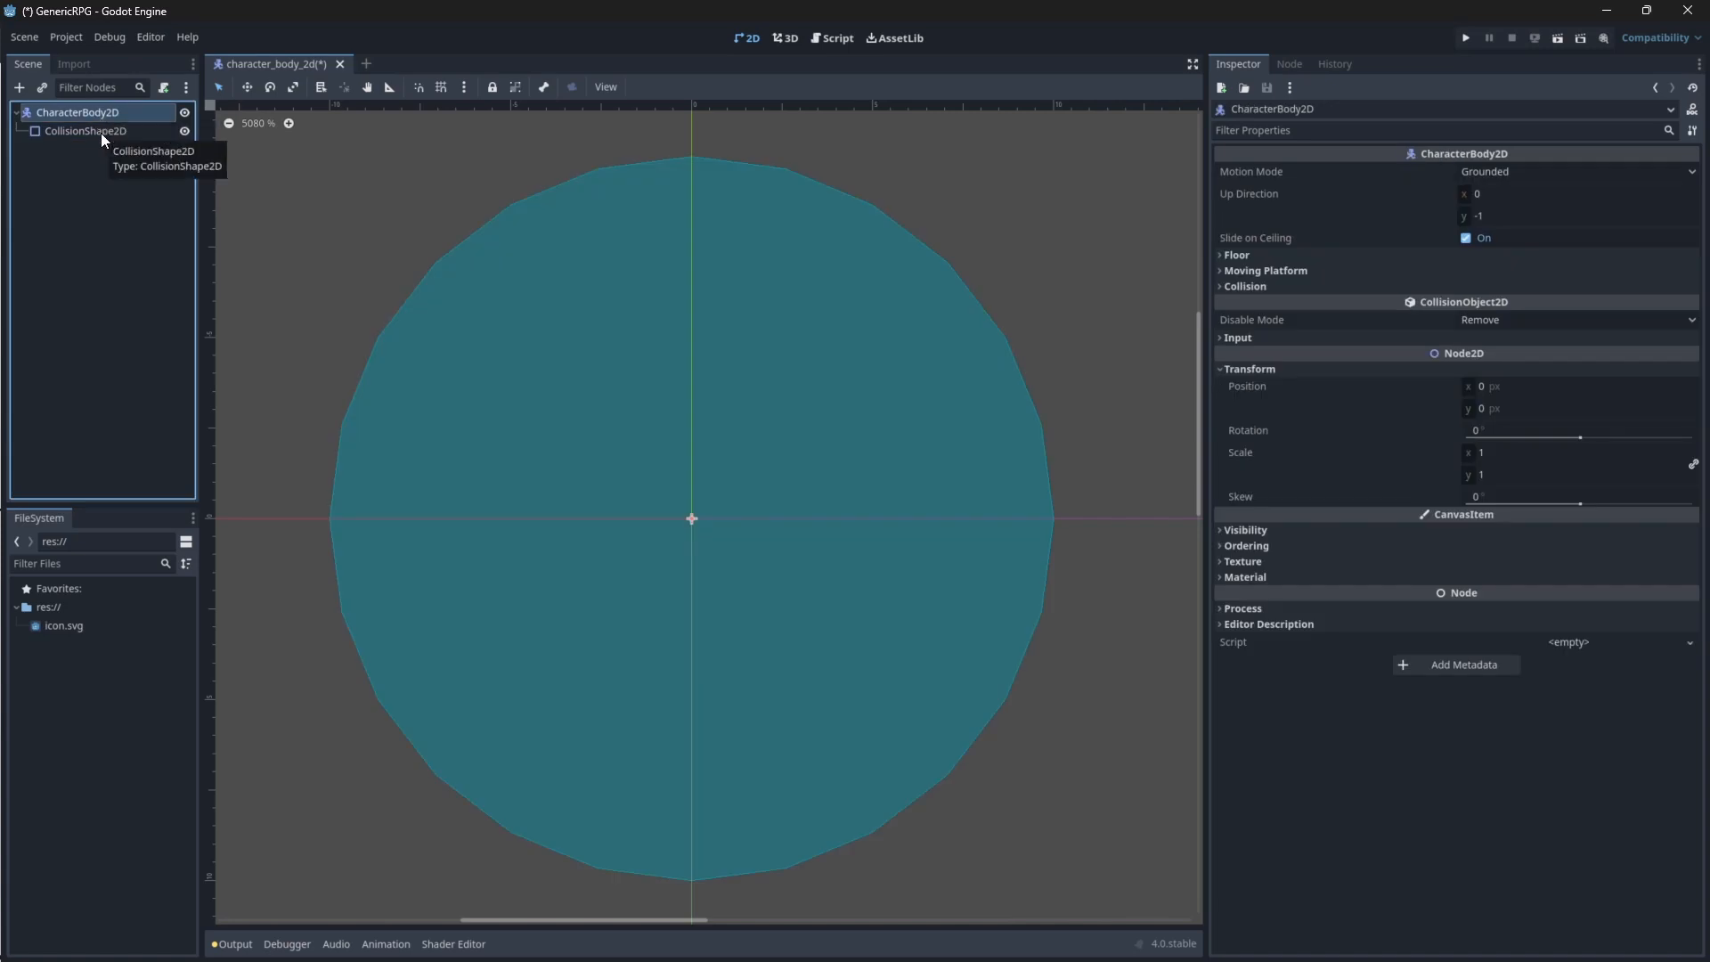
mouse_move(76, 112)
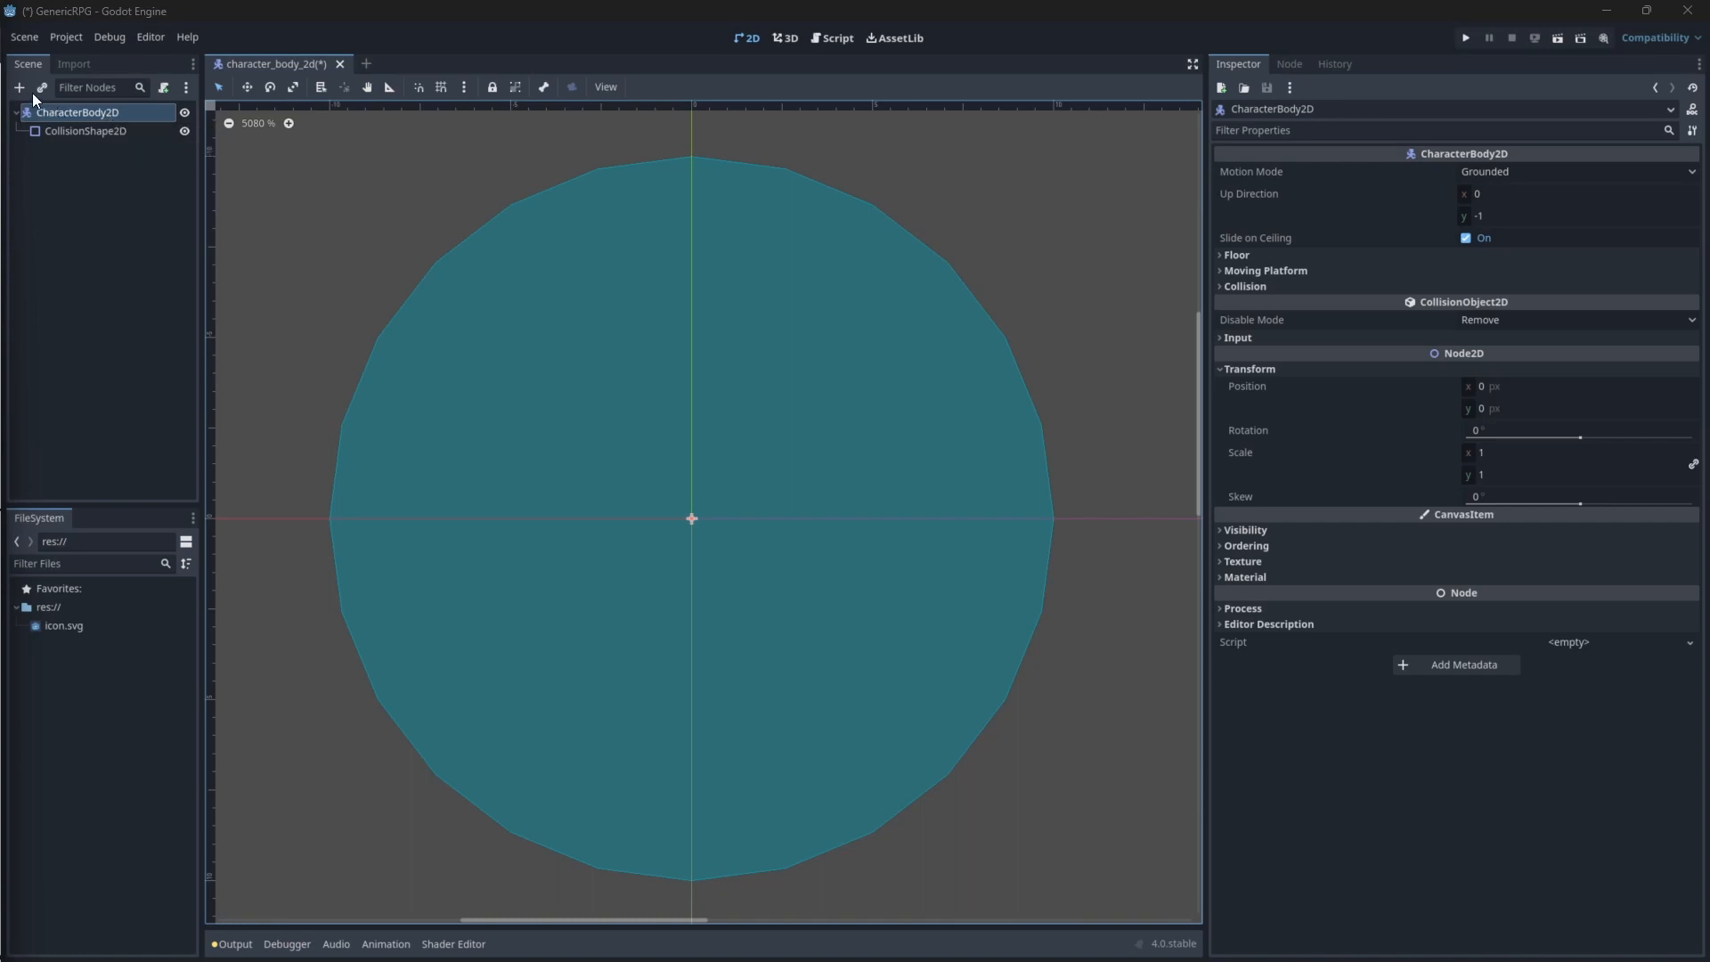
Step: Browse Create New Node, then switch to the existing QuestItem scene for comparison
left_click(17, 87)
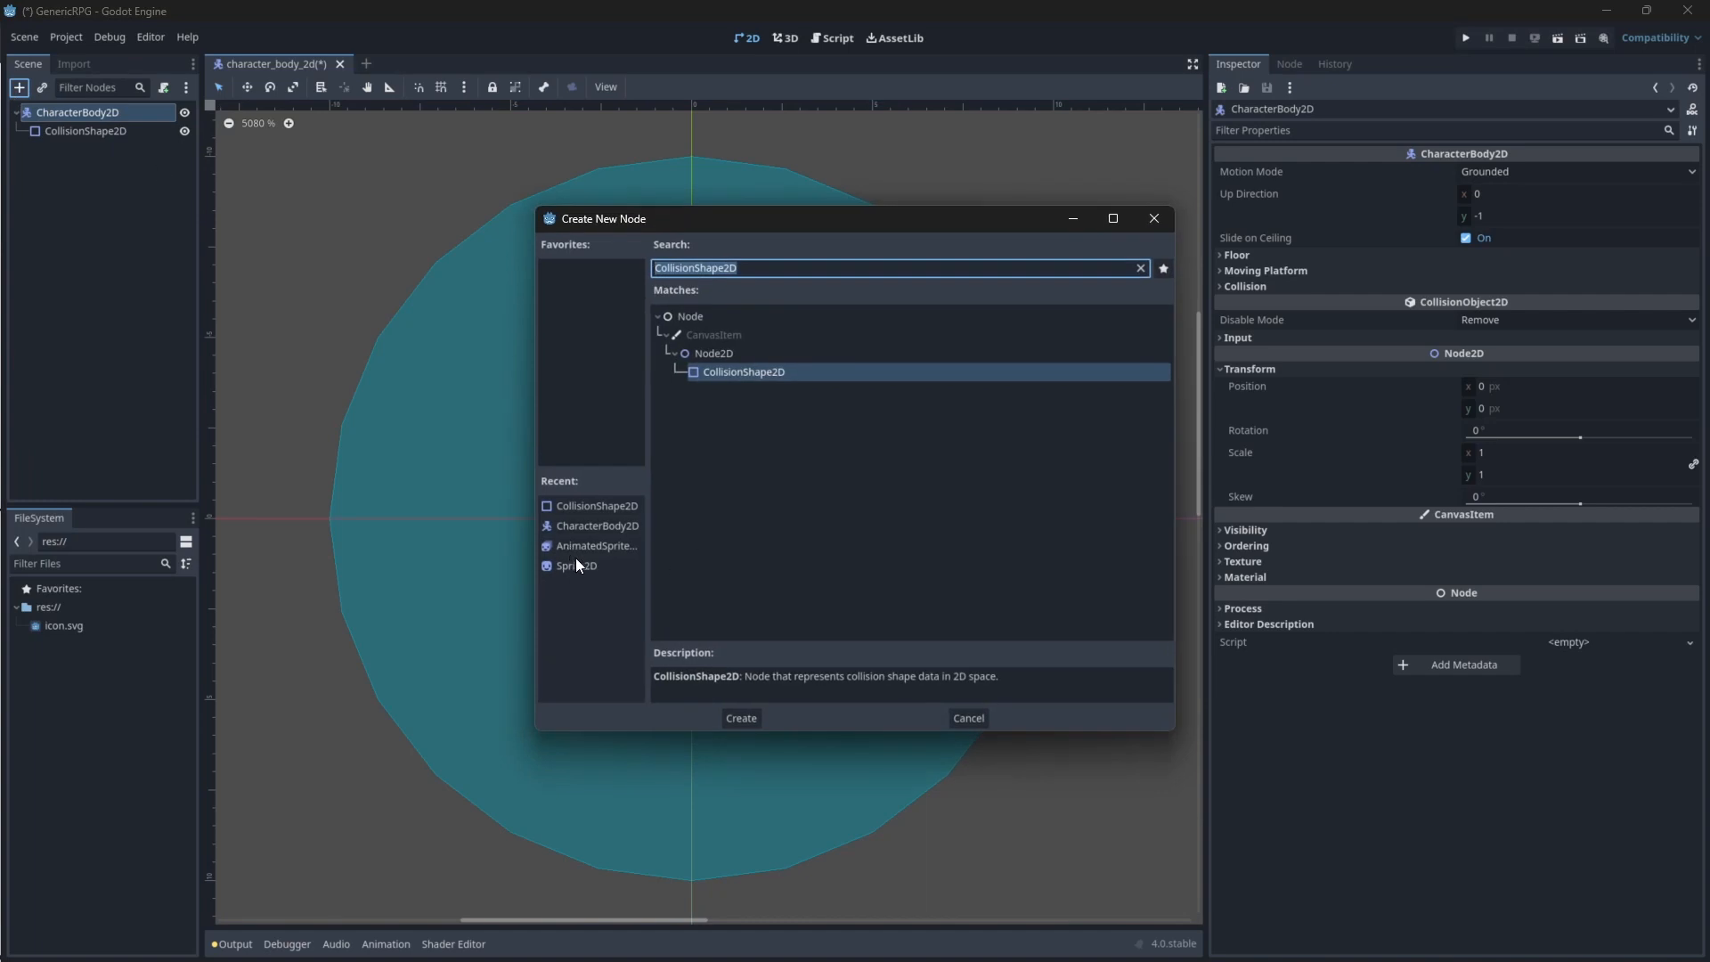
left_click(599, 545)
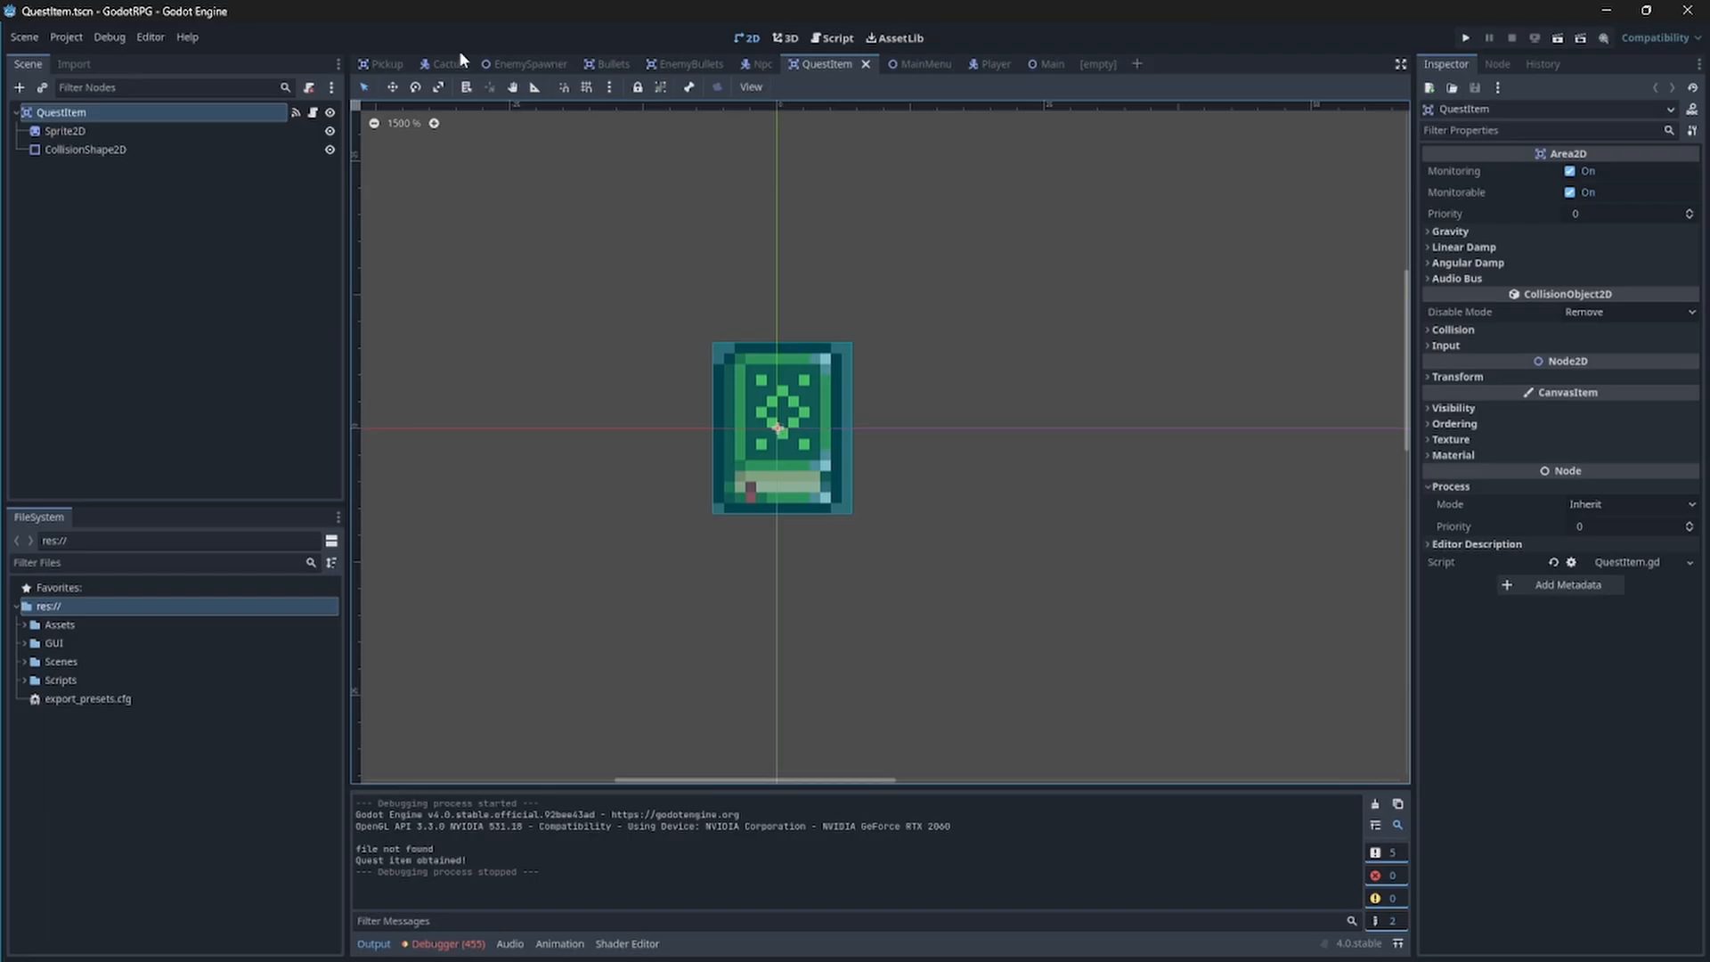
left_click(1465, 37)
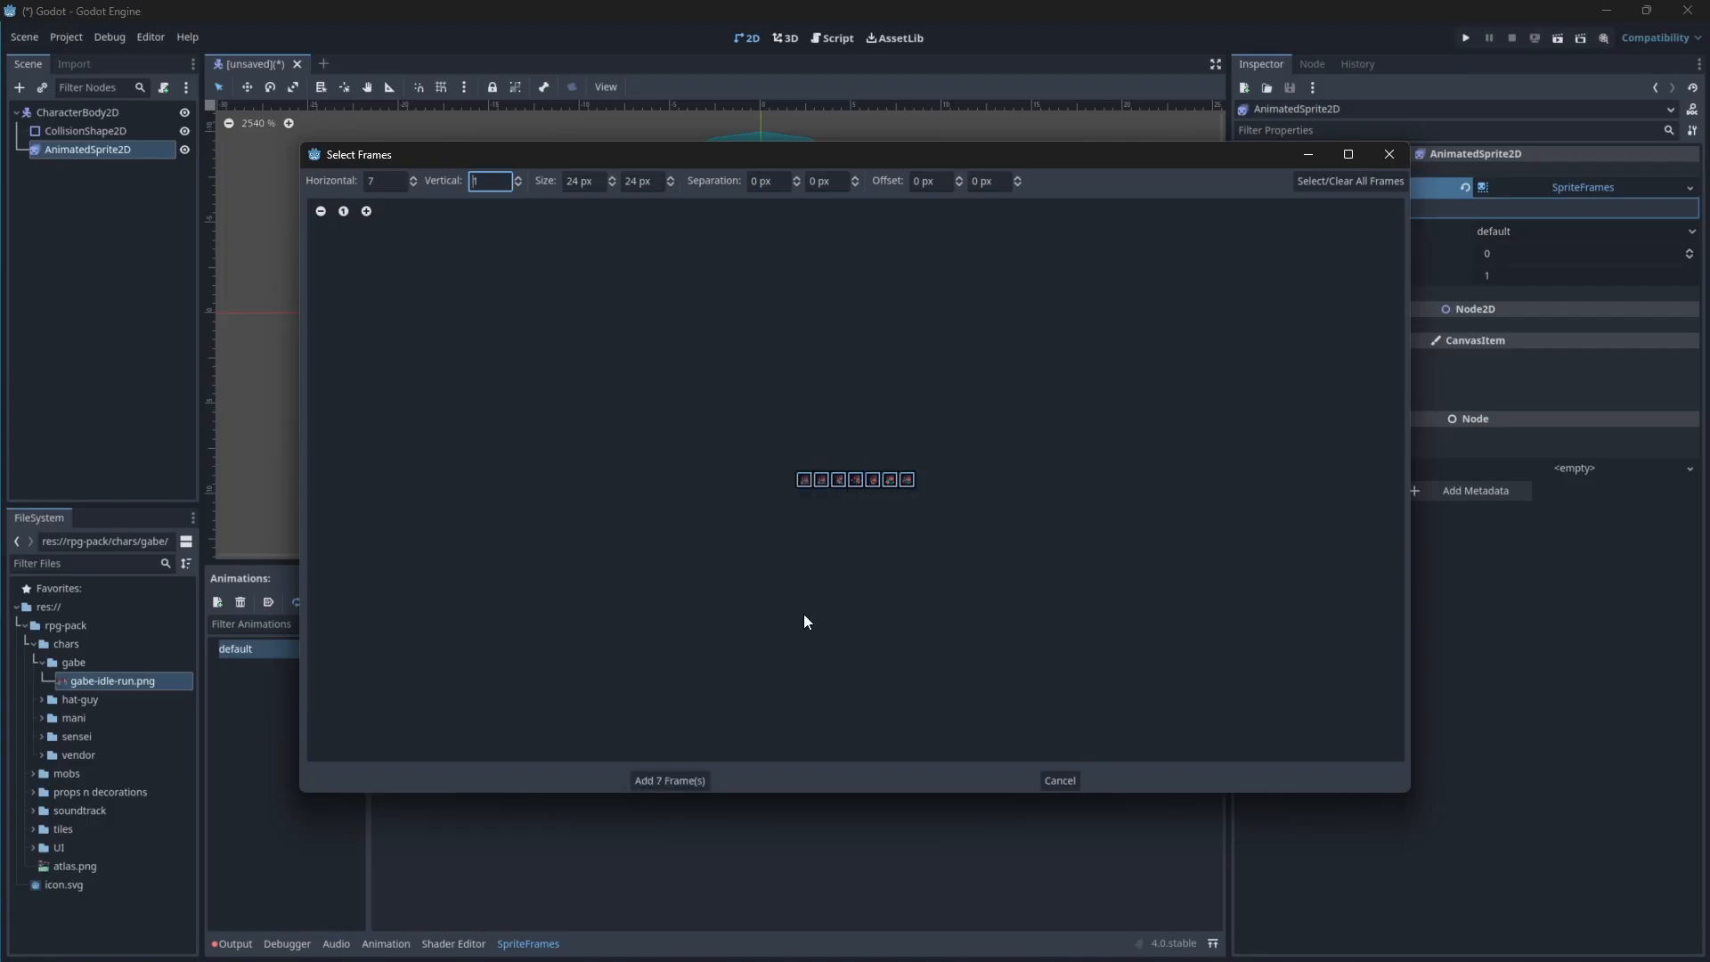
Step: Add the seven gabe idle-run frames to the default animation and preview it playing
left_click(668, 780)
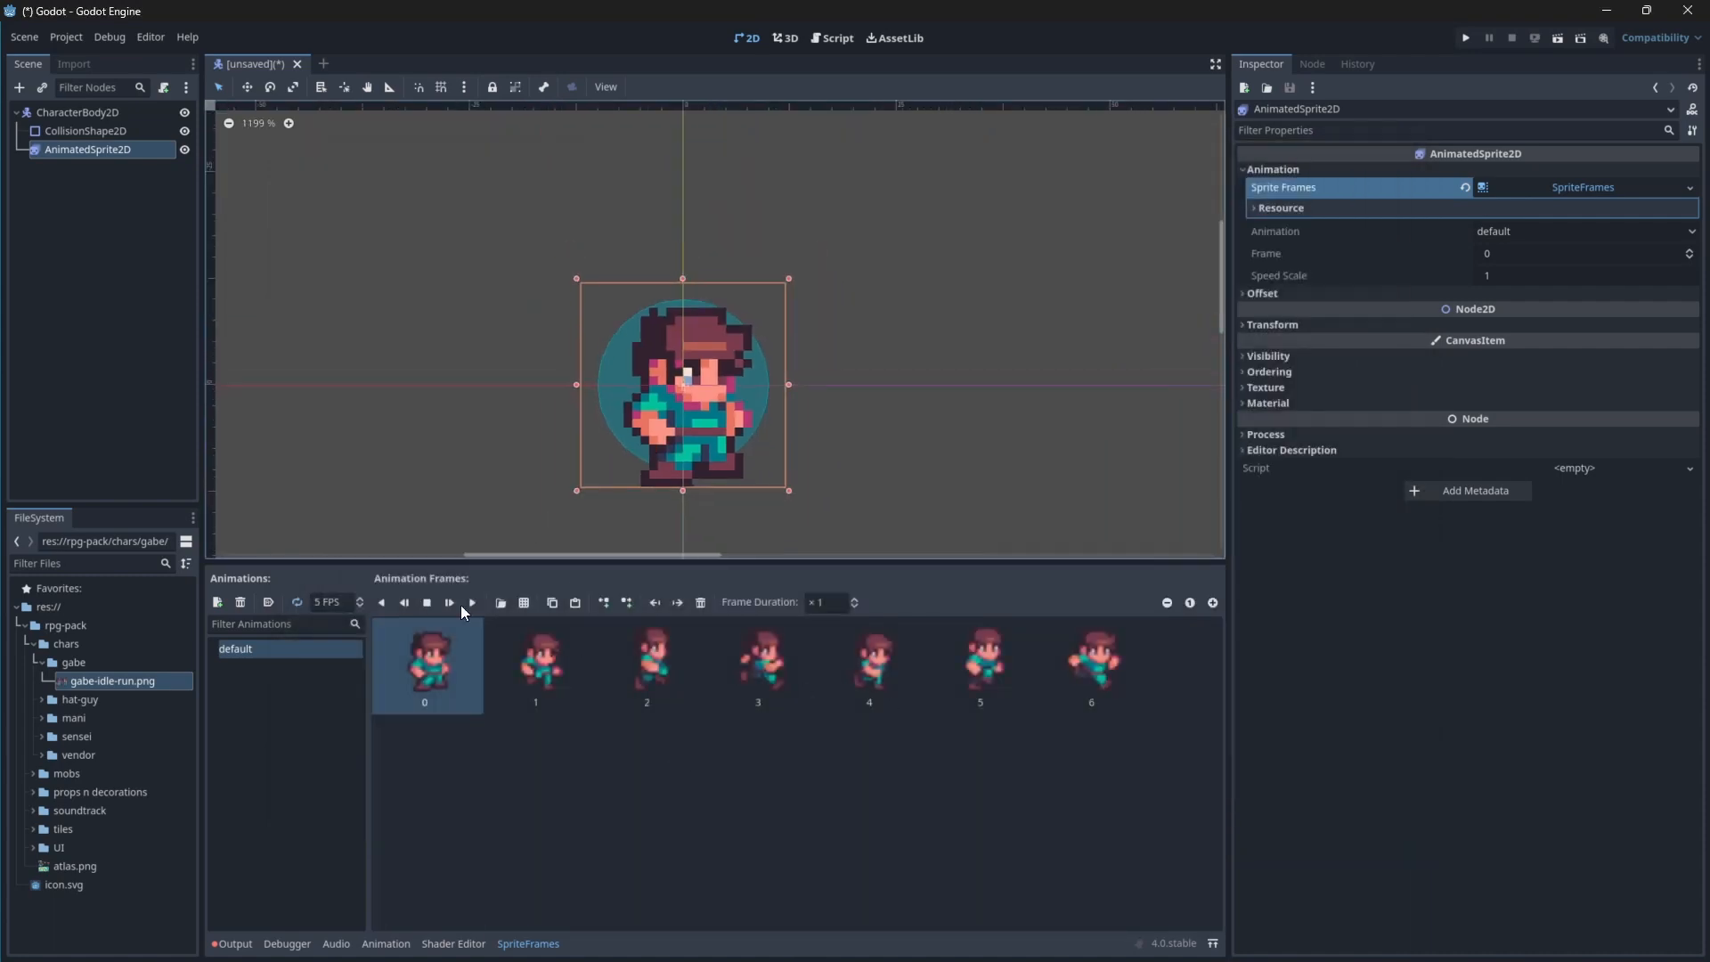
left_click(449, 602)
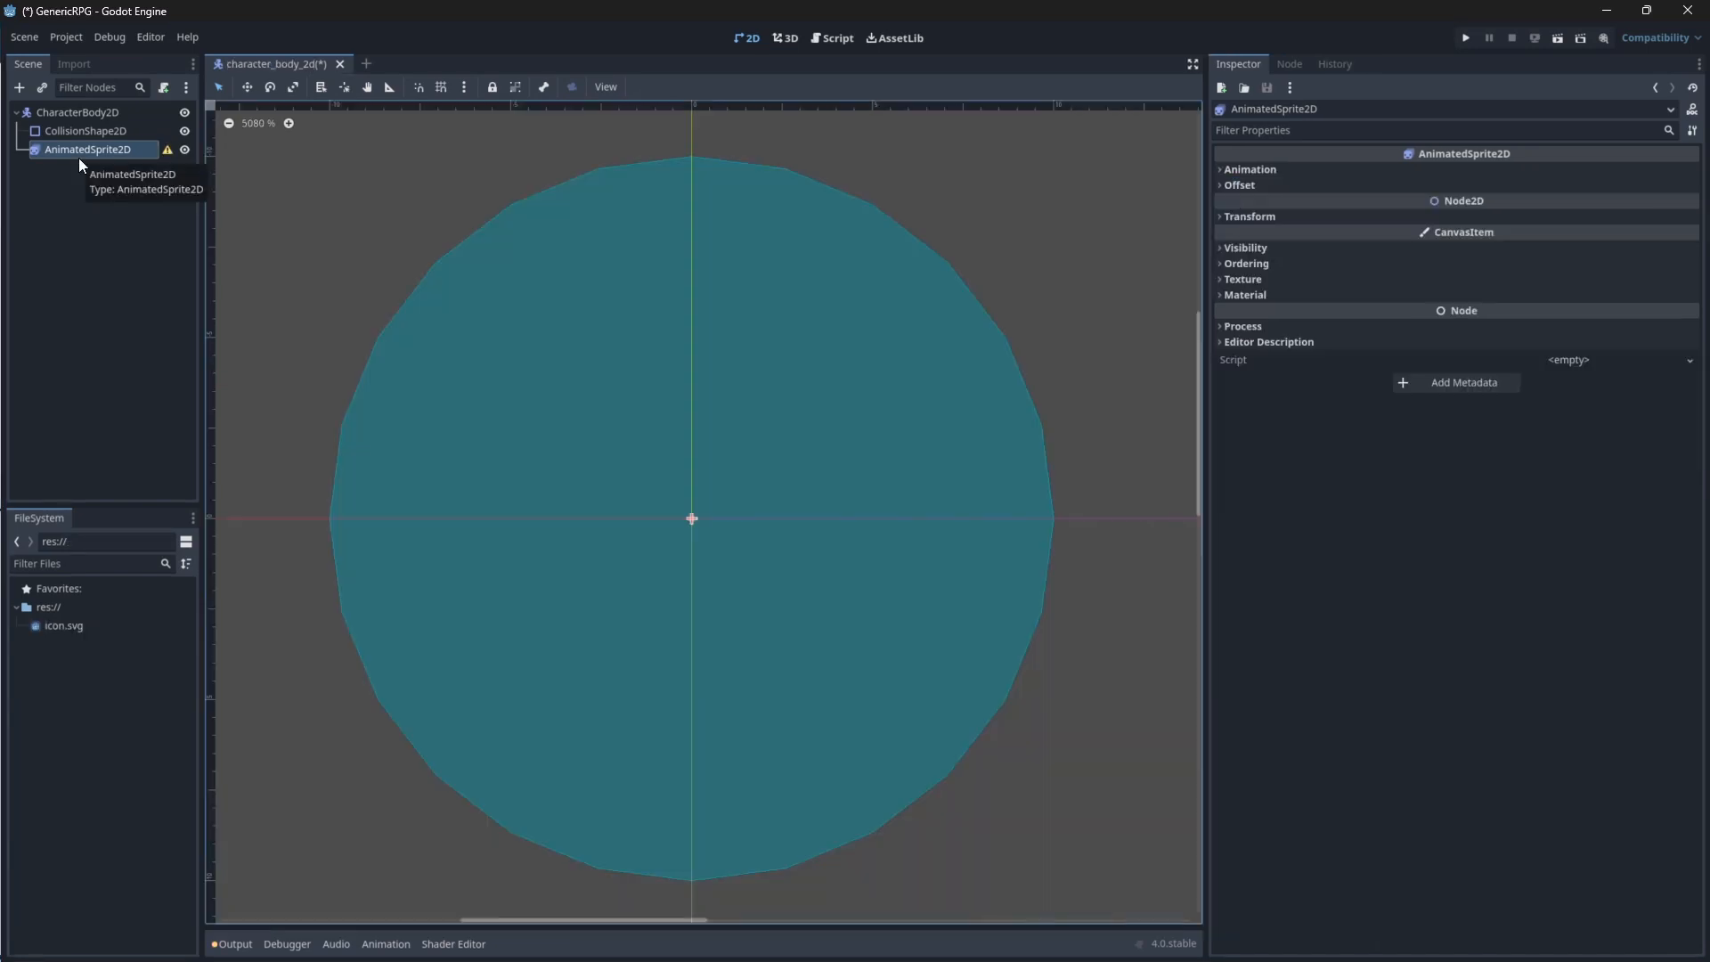
mouse_move(168, 149)
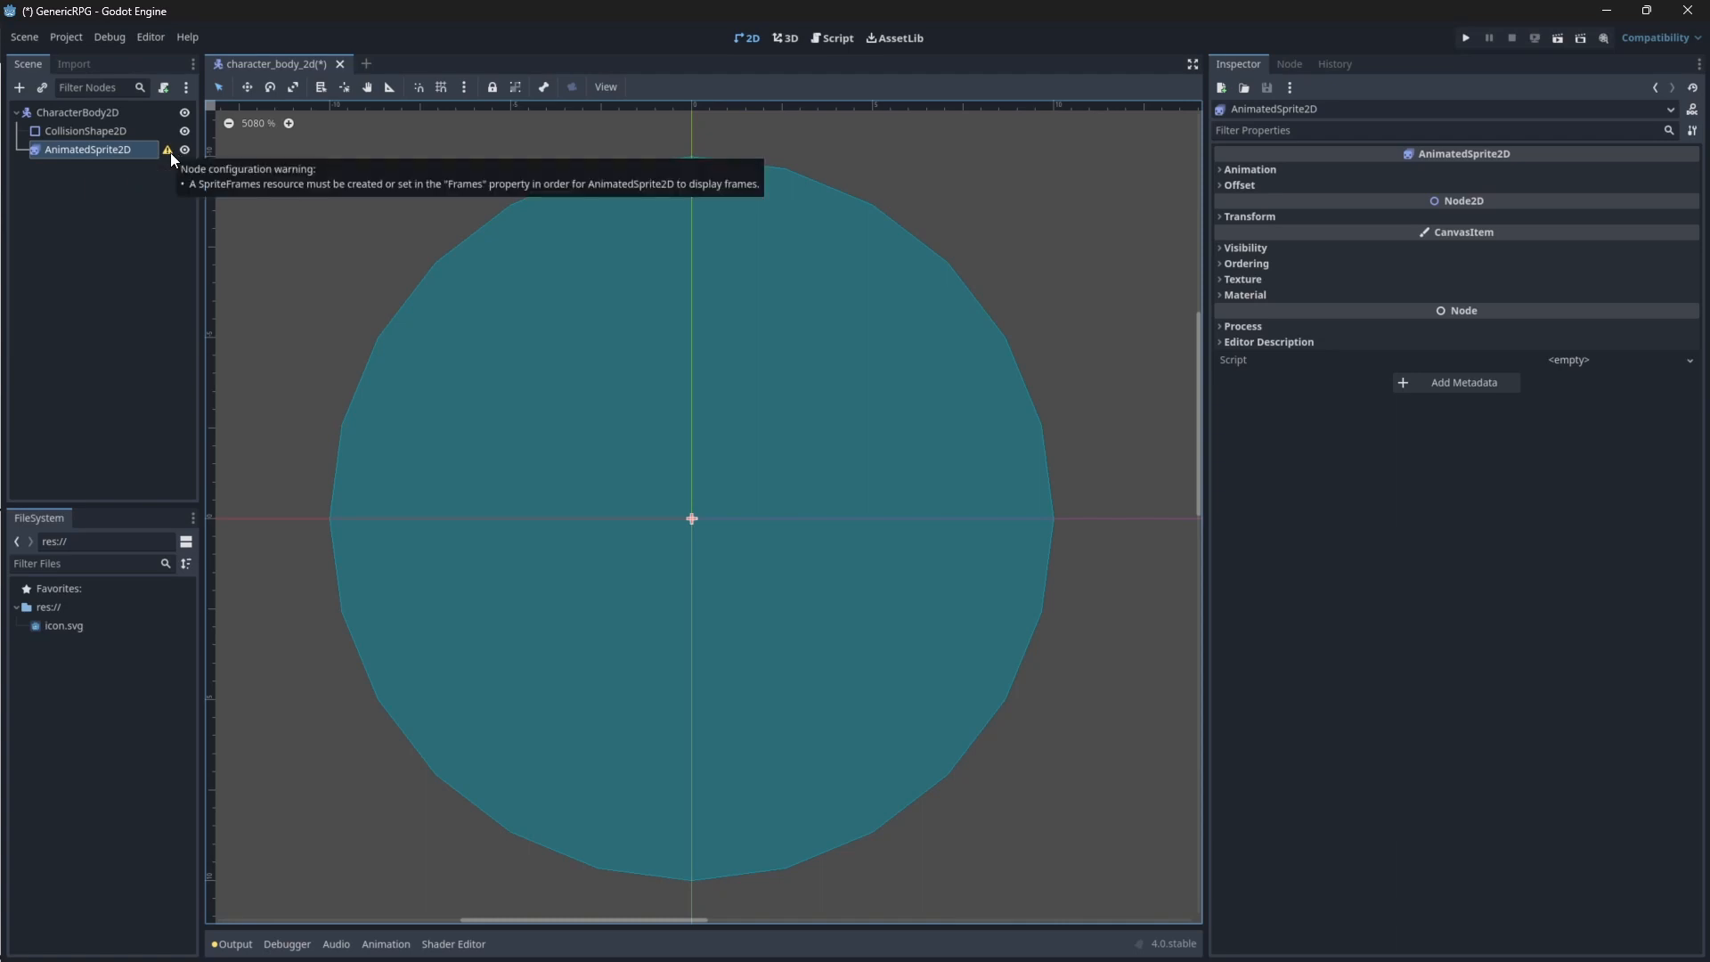
Step: Give the AnimatedSprite2D a new SpriteFrames resource and bring gabe-idle-run.png into the scene
left_click(1248, 169)
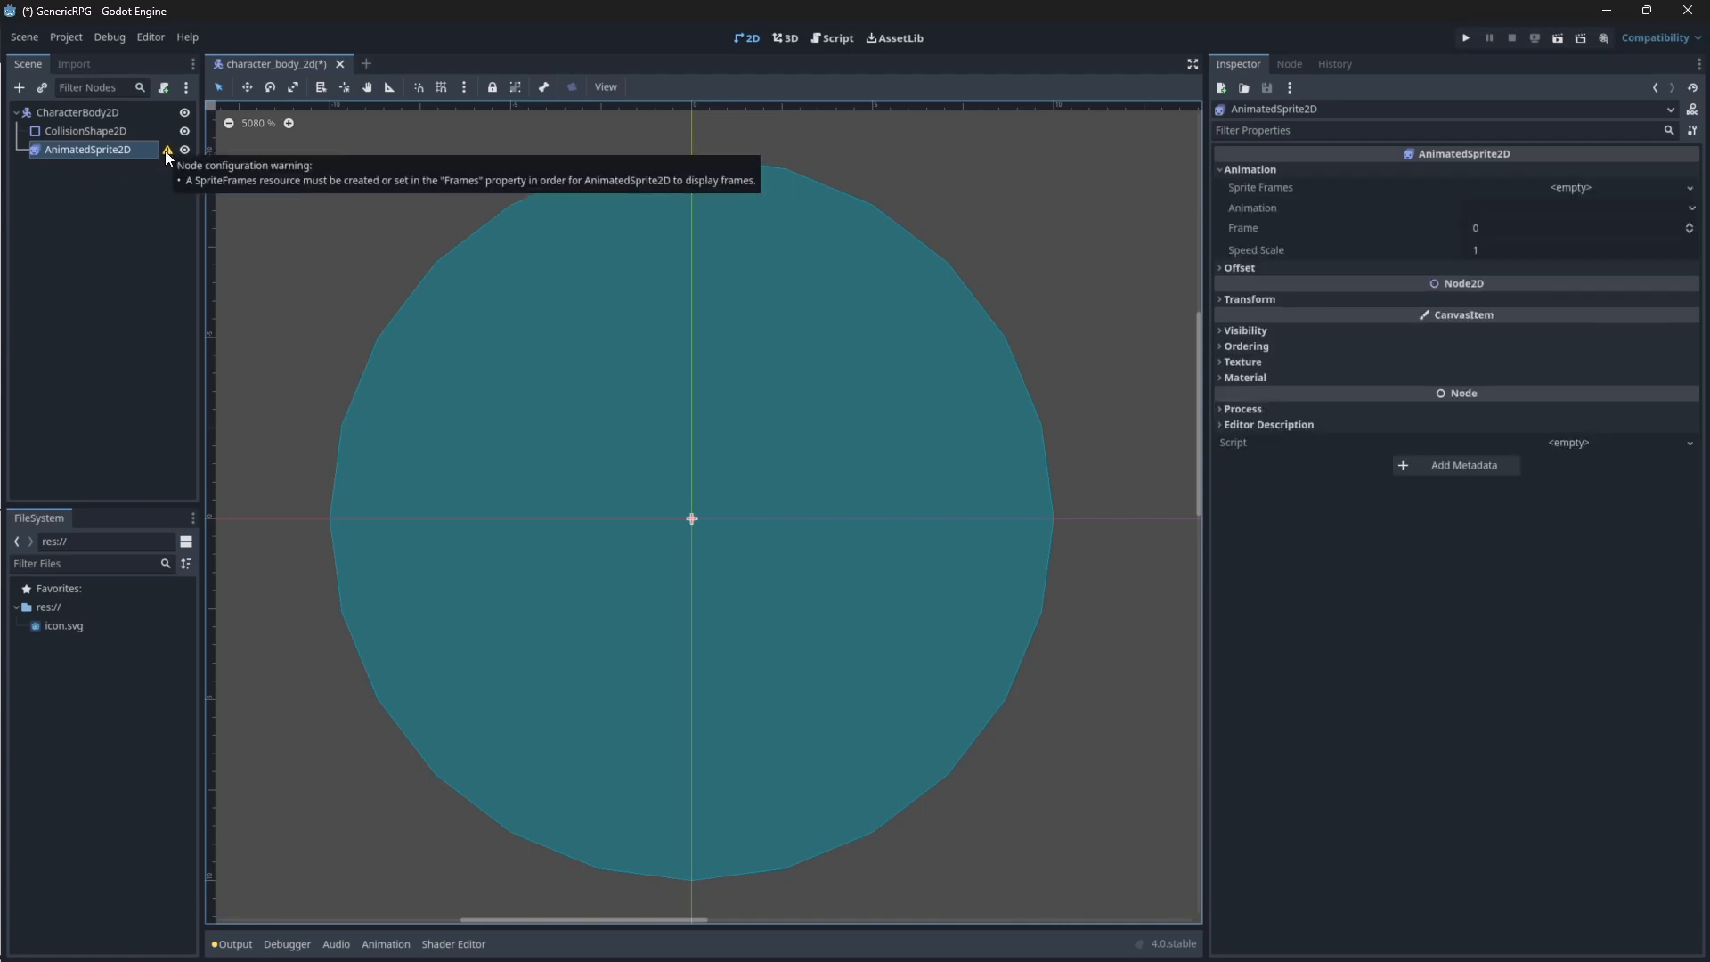
mouse_move(1544, 192)
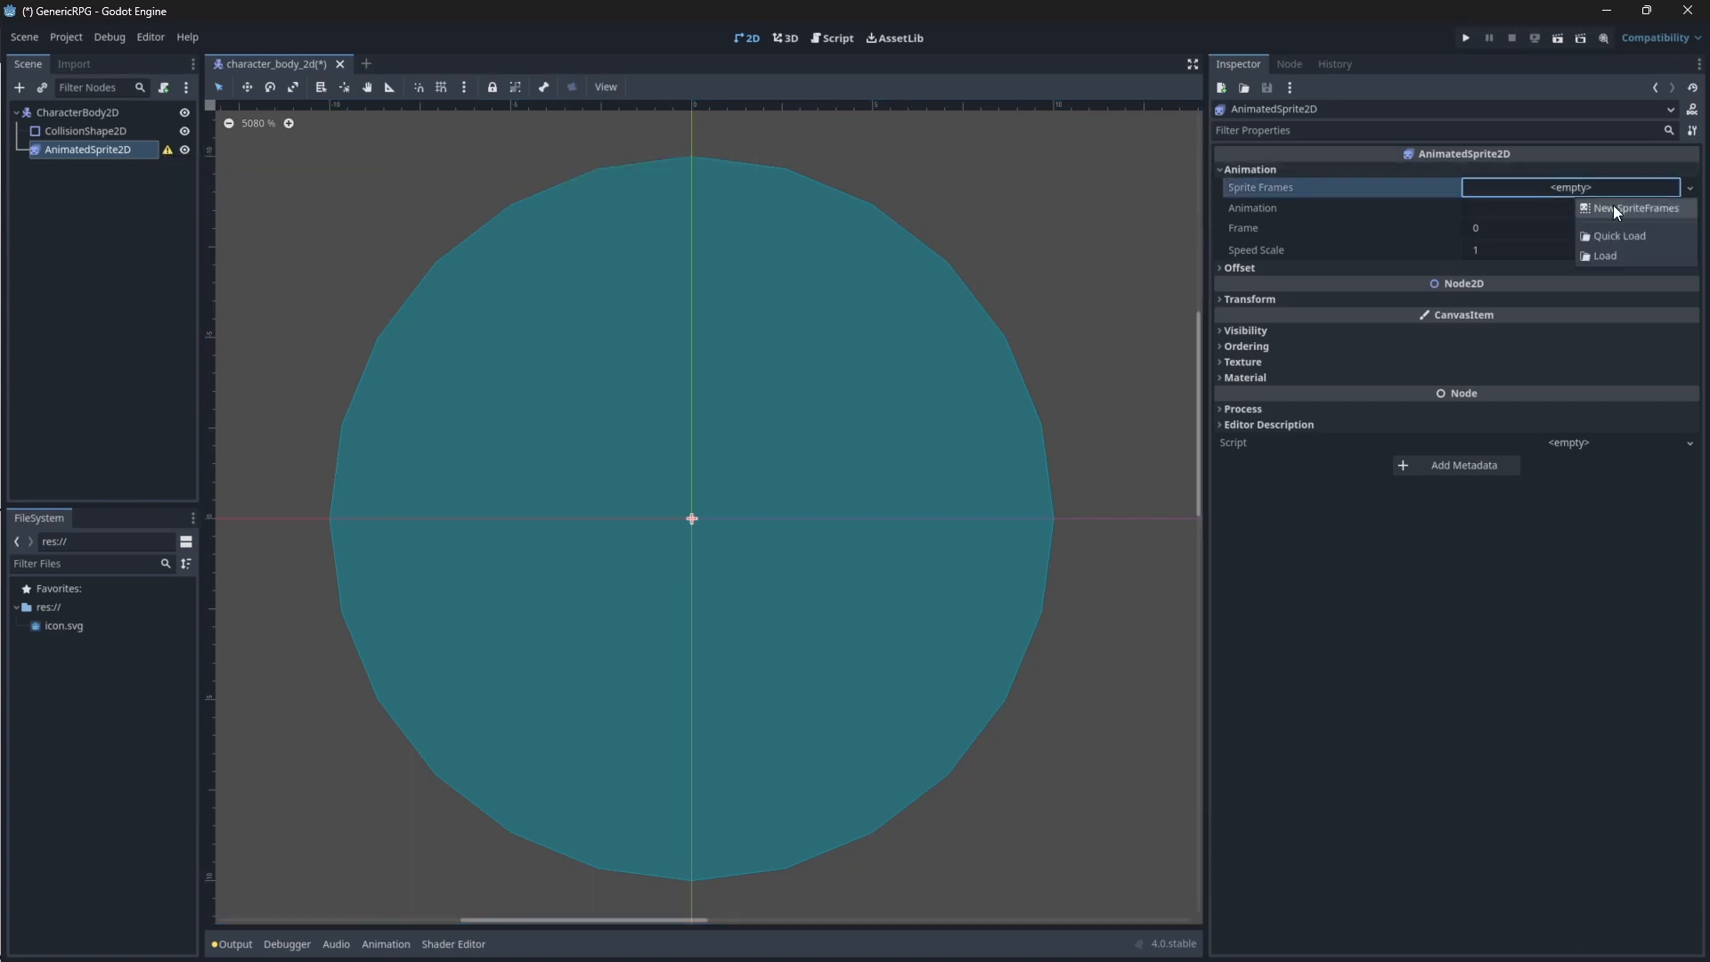
left_click(1637, 206)
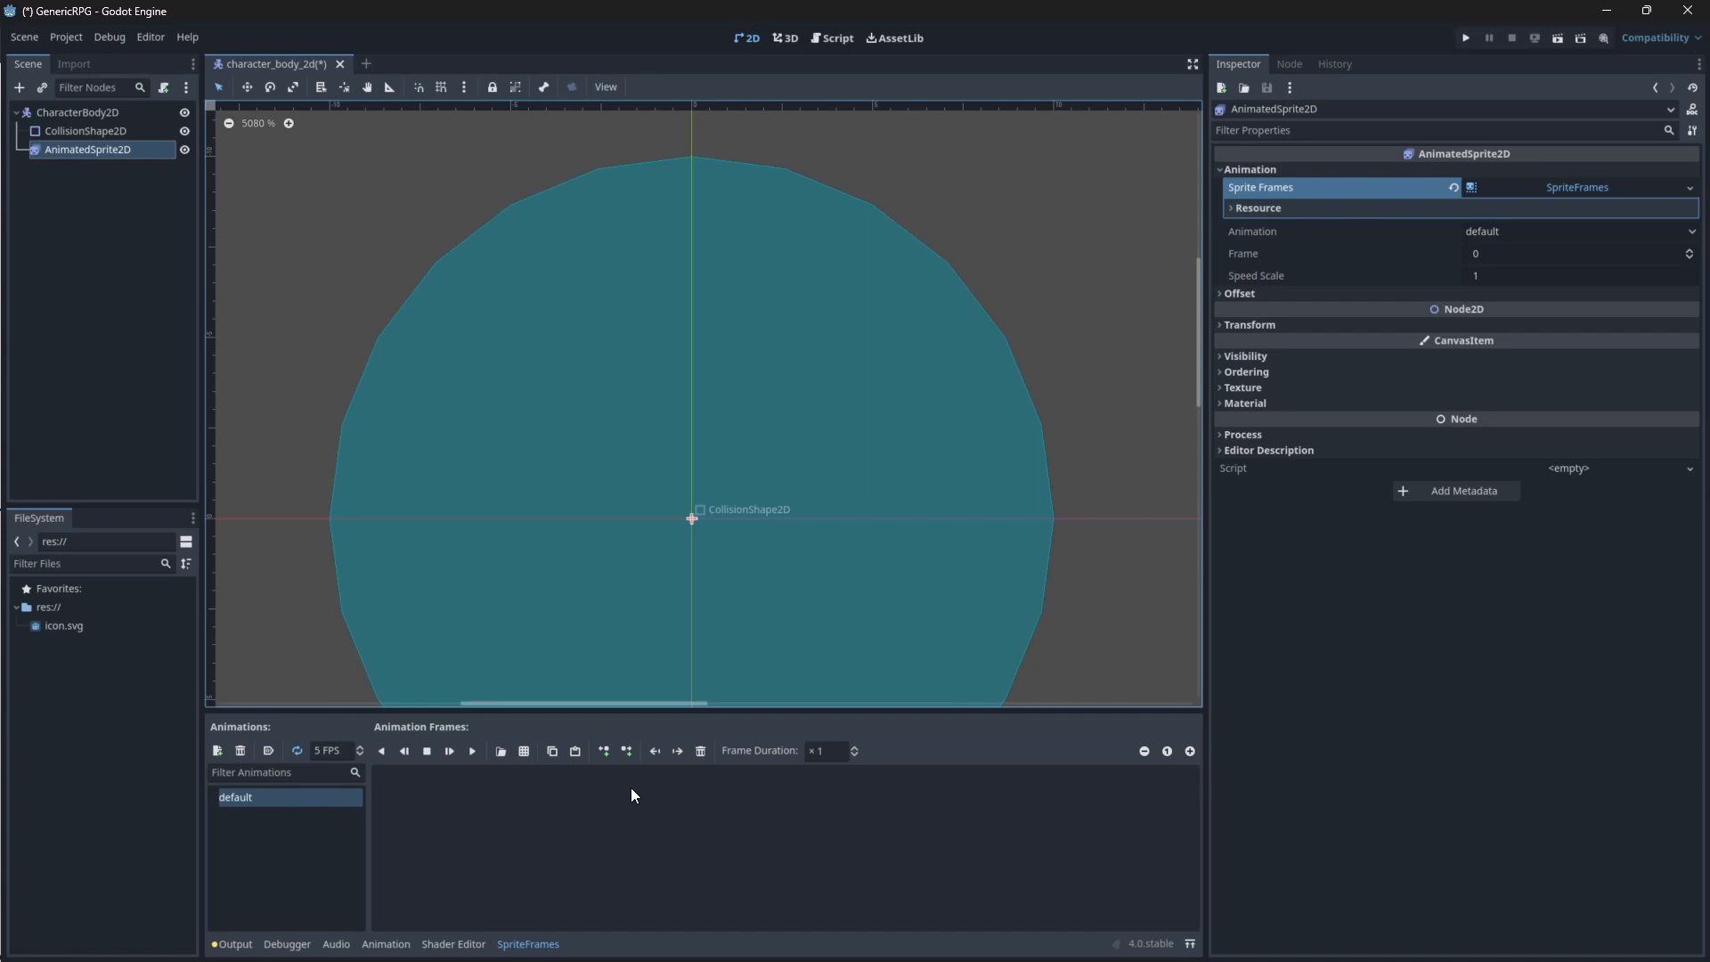
mouse_move(506, 789)
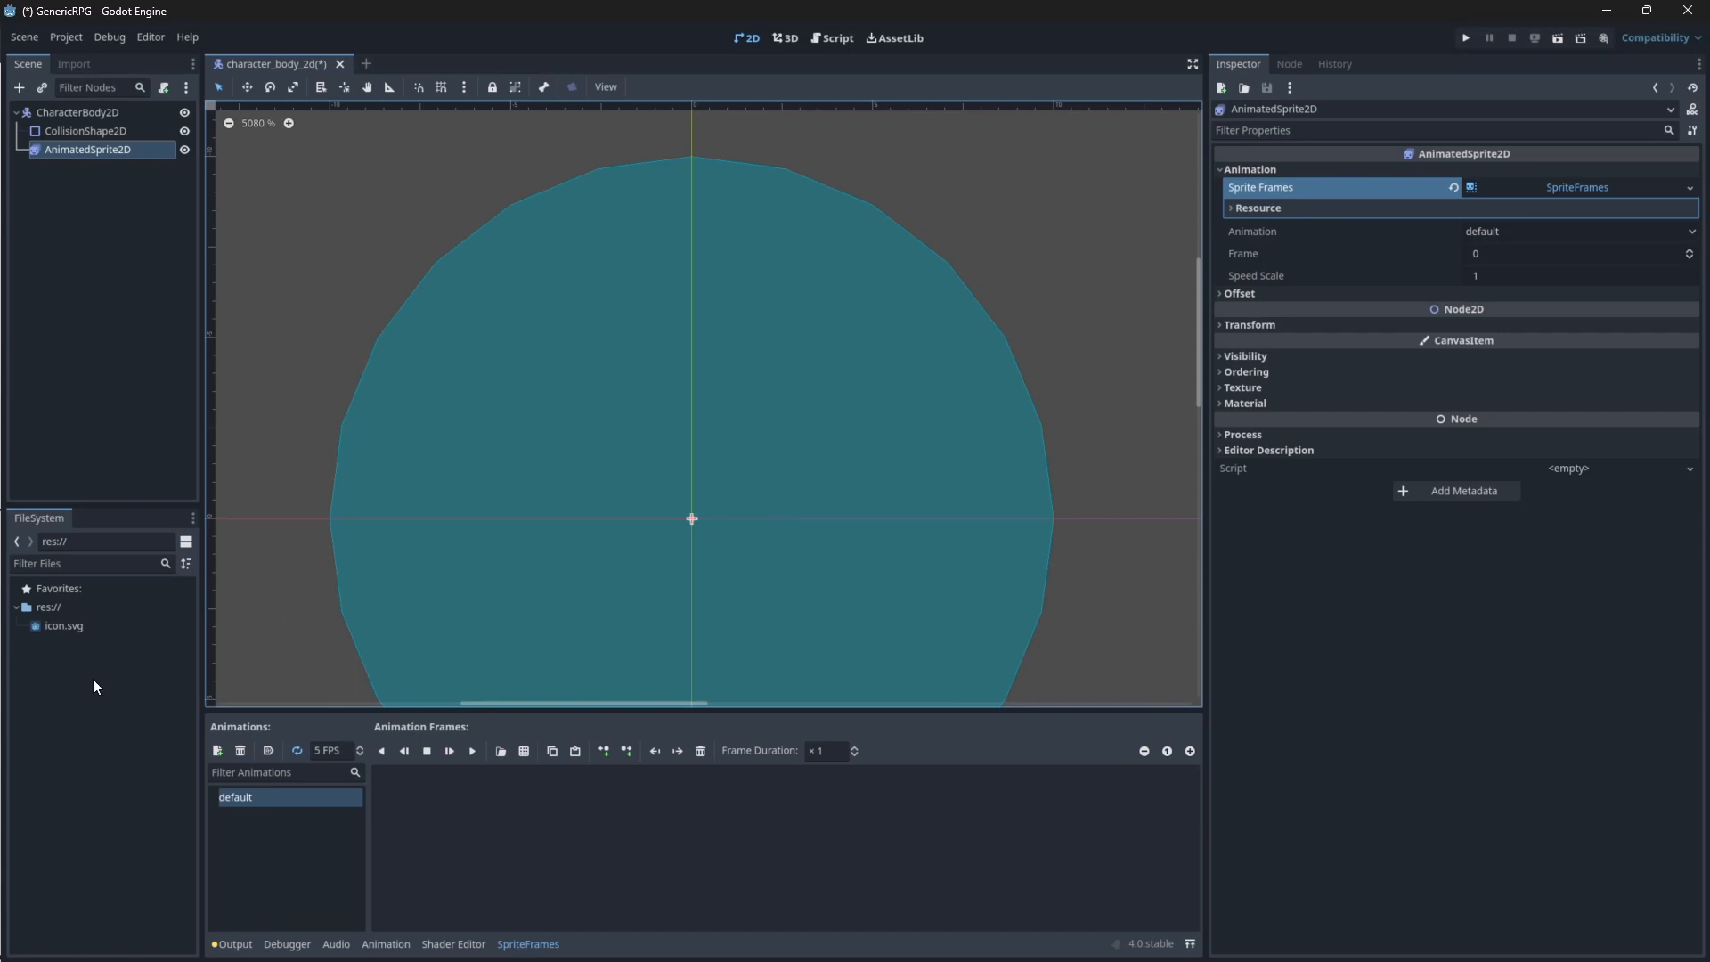
left_click(16, 605)
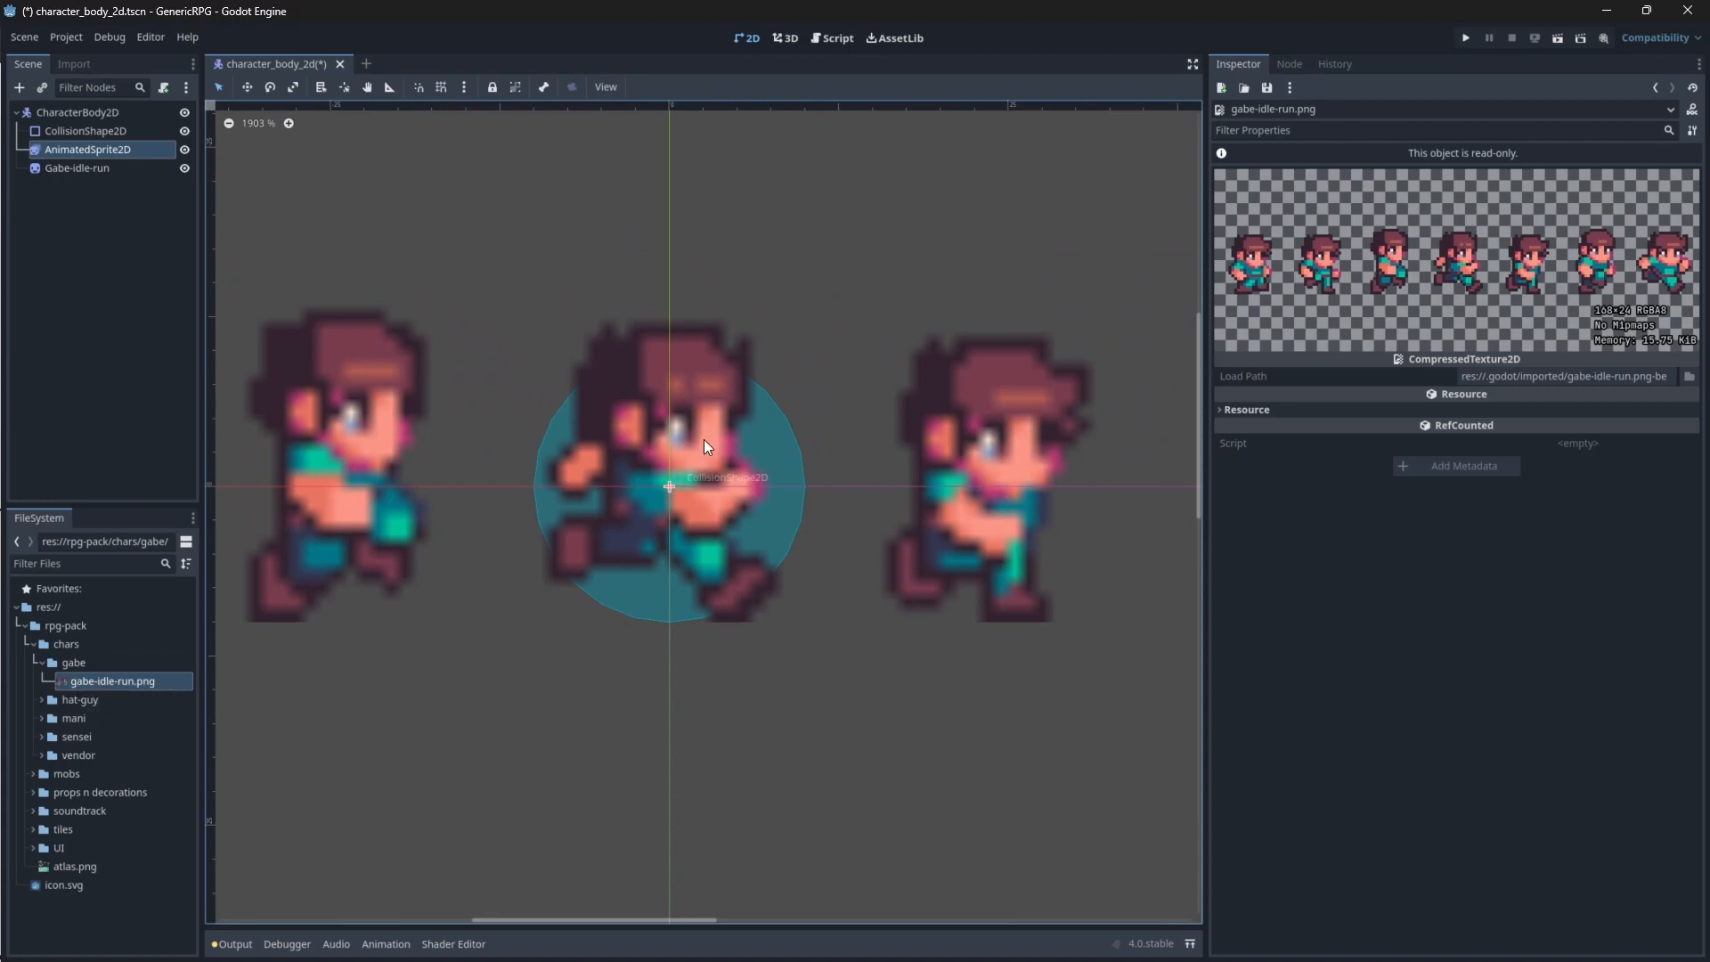
mouse_move(638, 351)
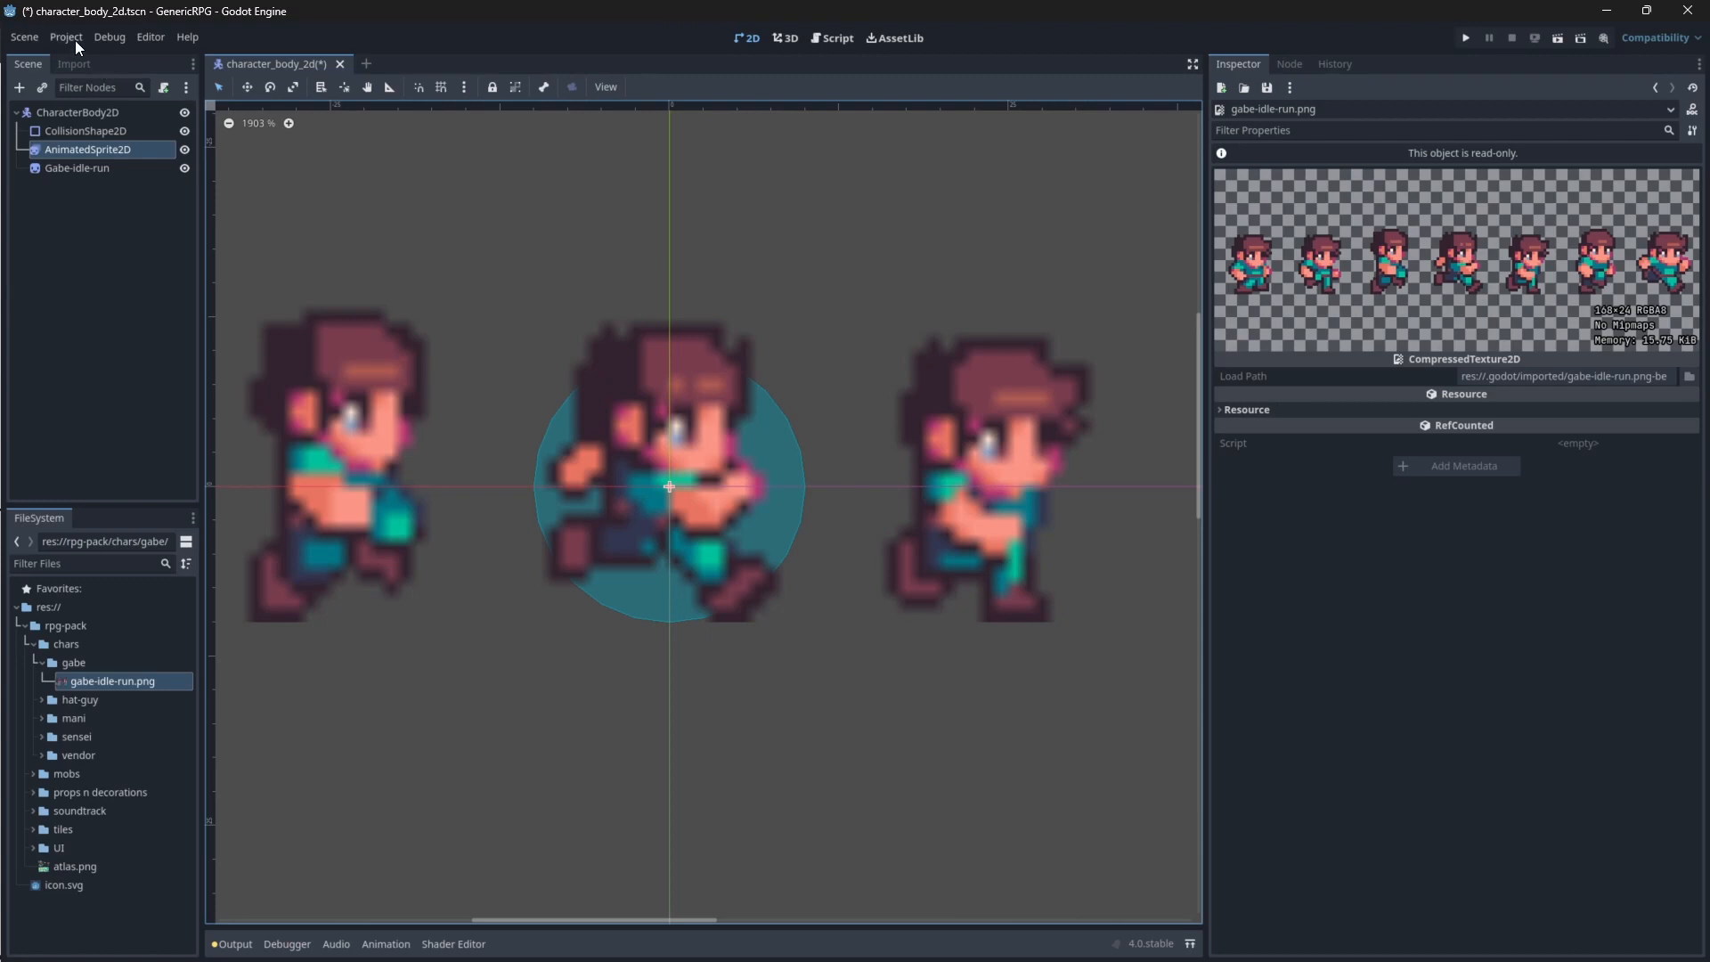
Step: Set Default Texture Filter to Nearest in Project Settings > Rendering > Textures
left_click(66, 36)
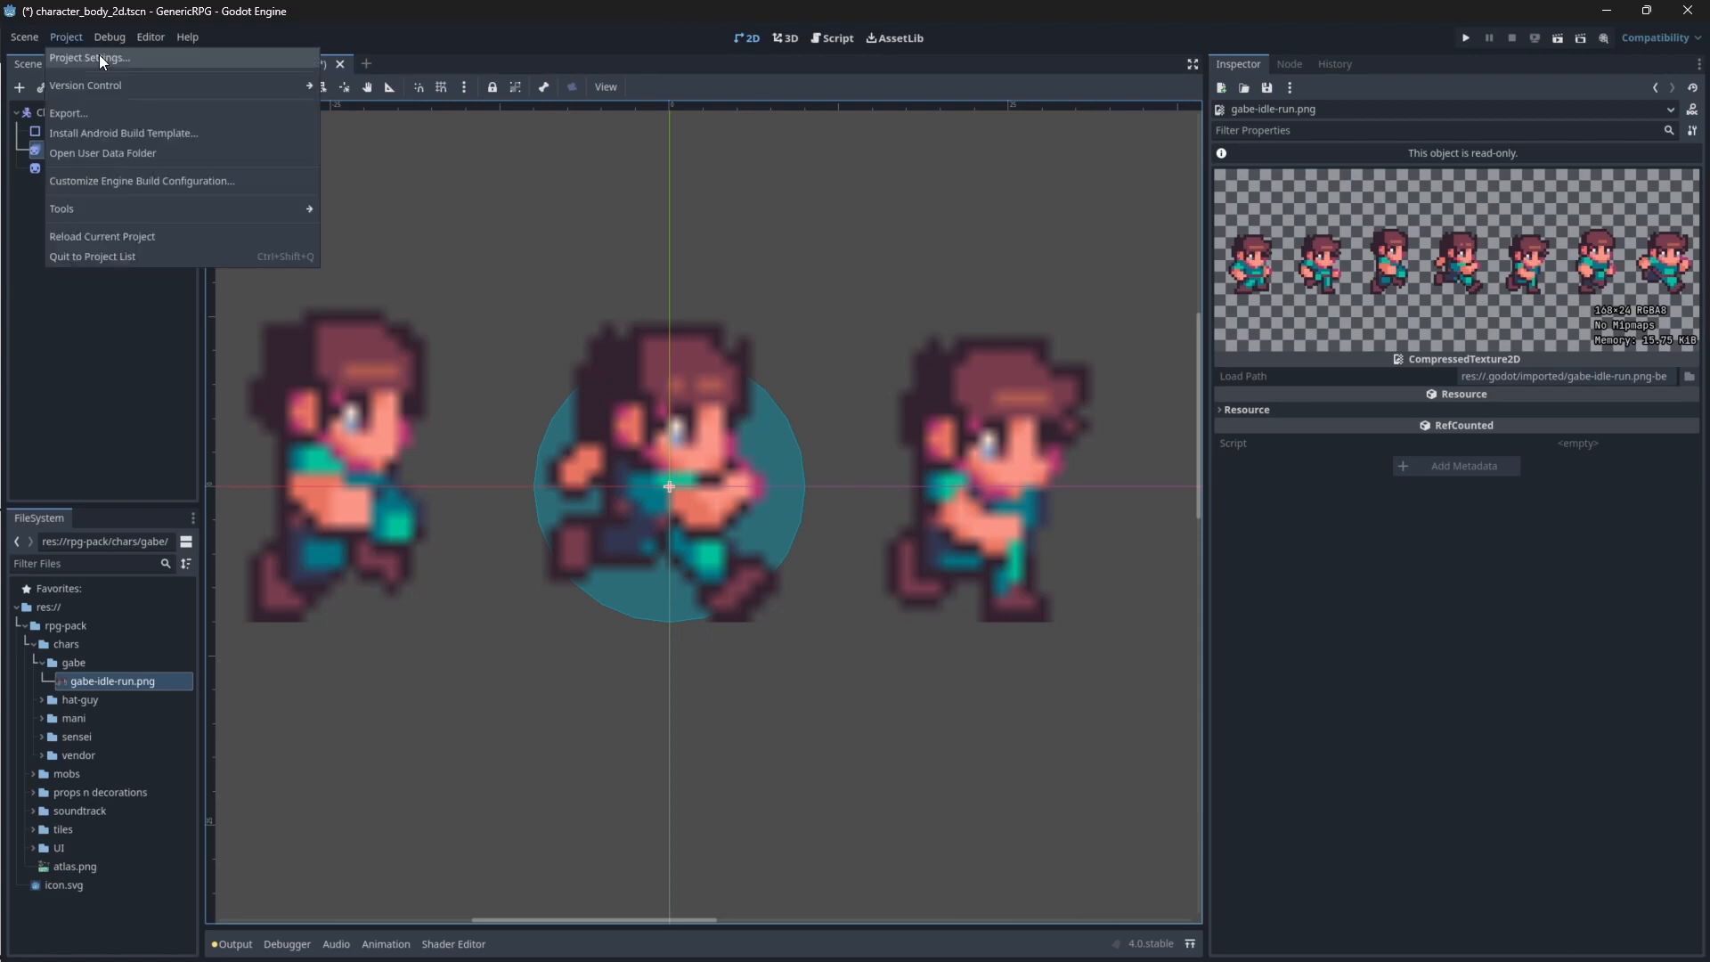
left_click(89, 57)
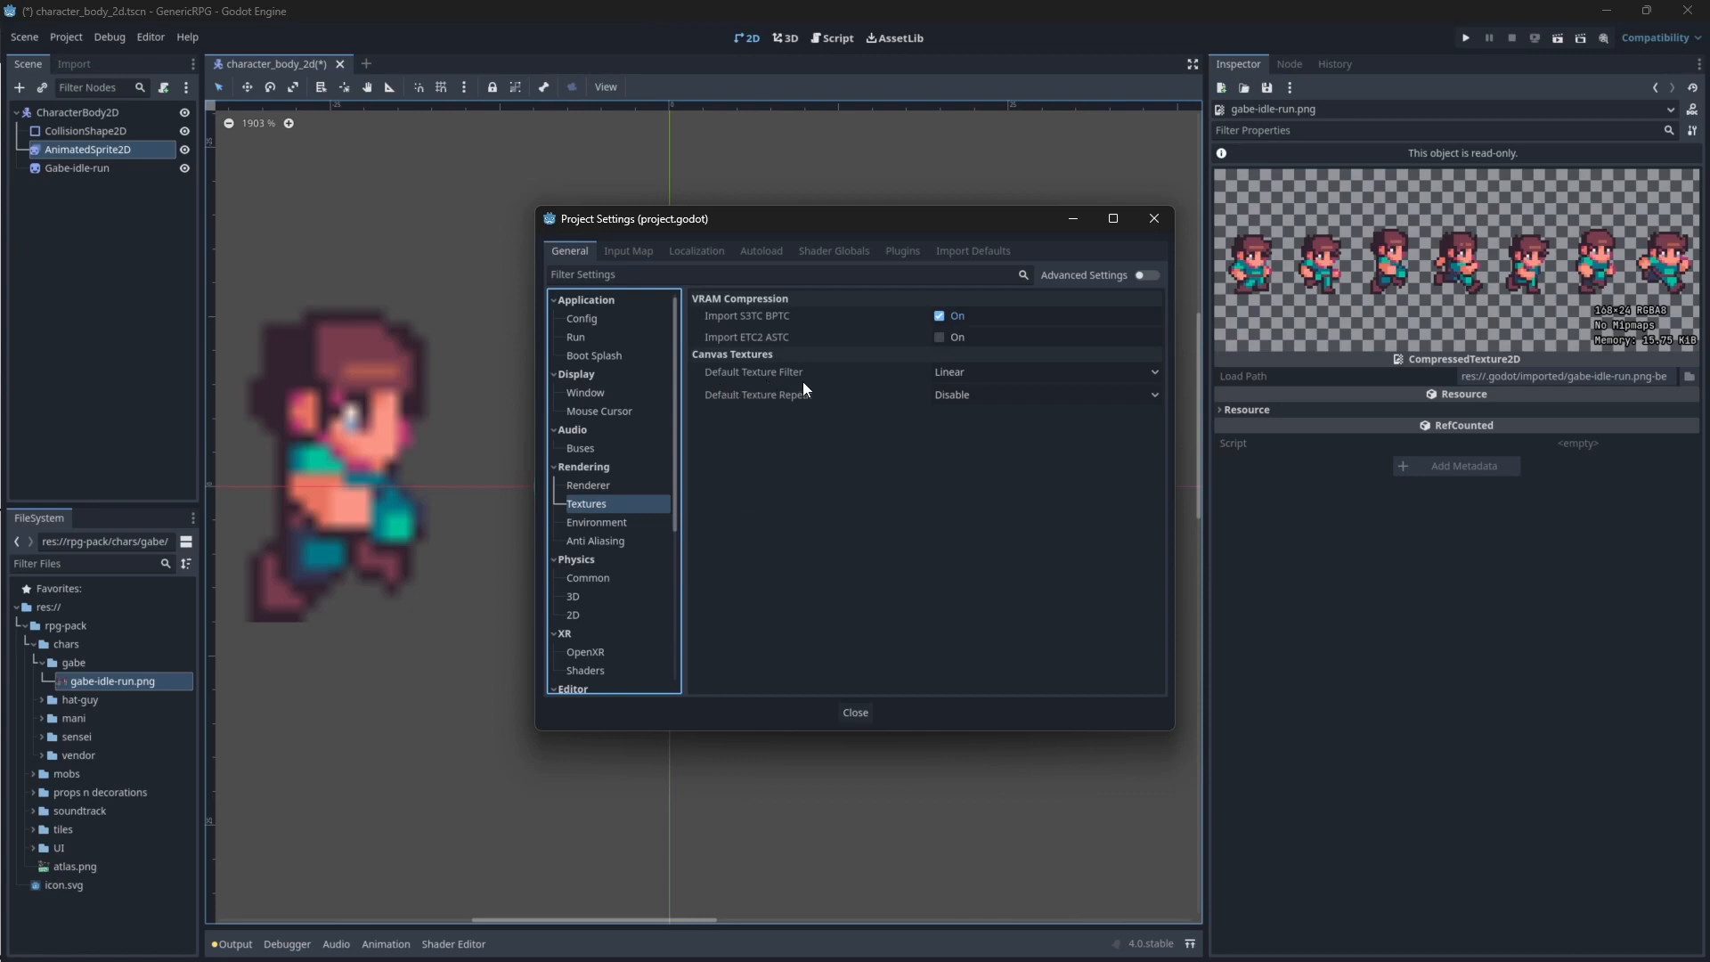
left_click(1042, 372)
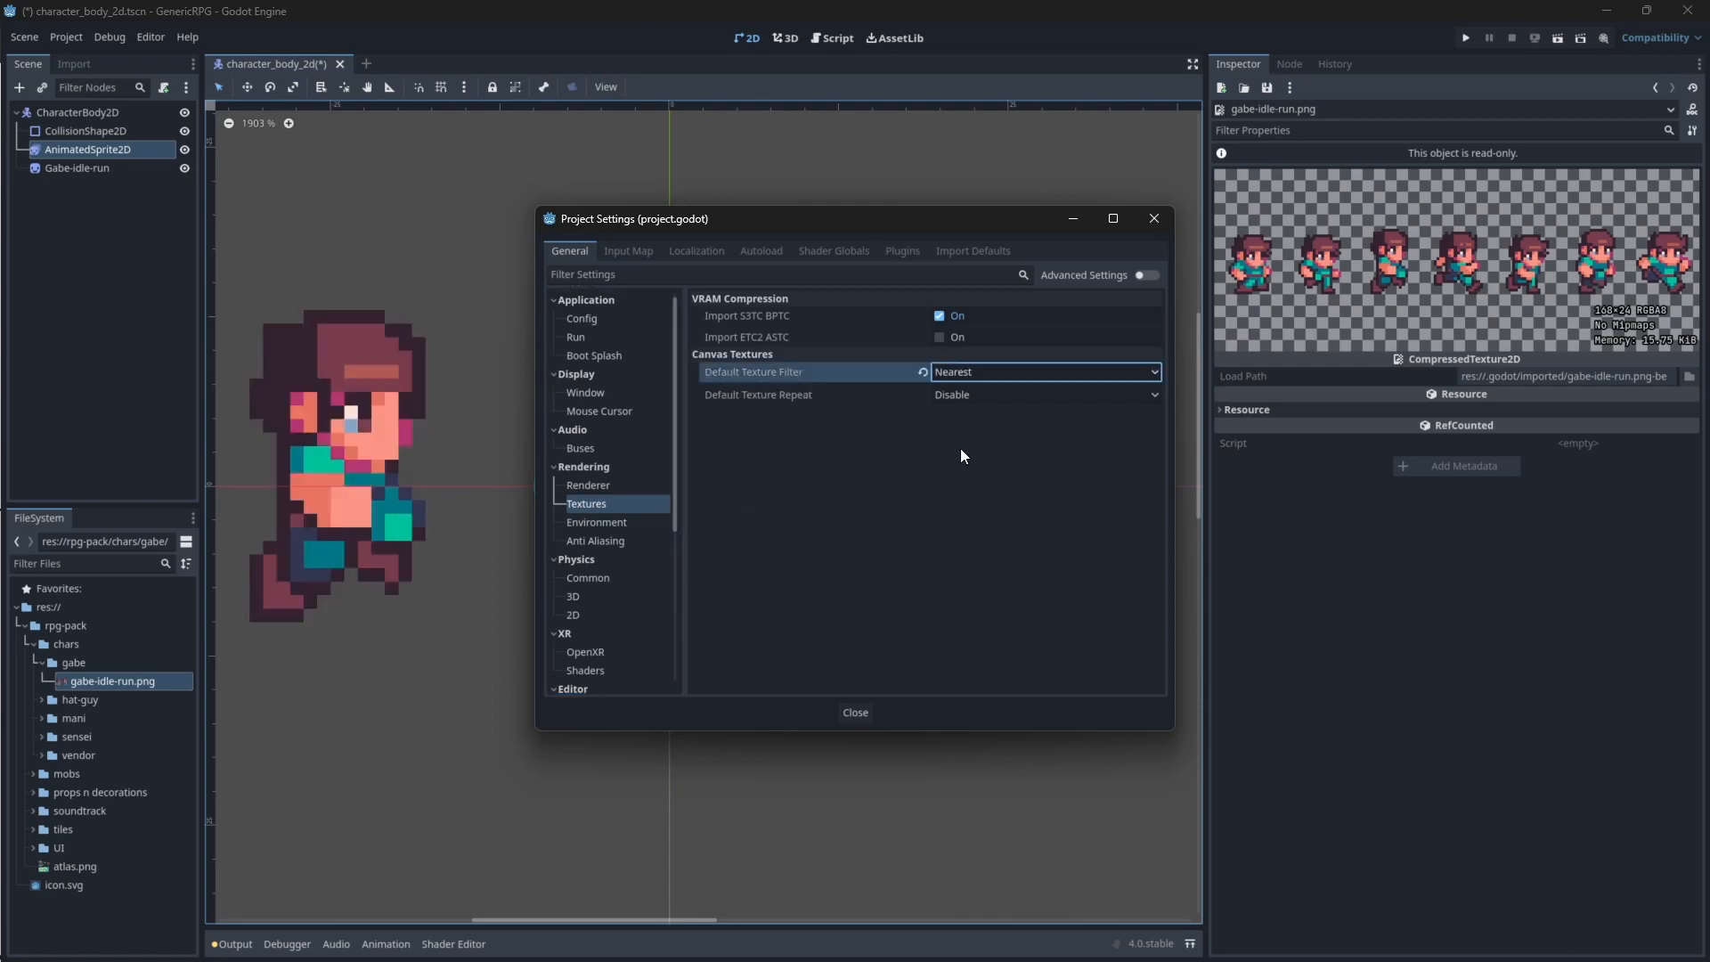
mouse_move(356, 215)
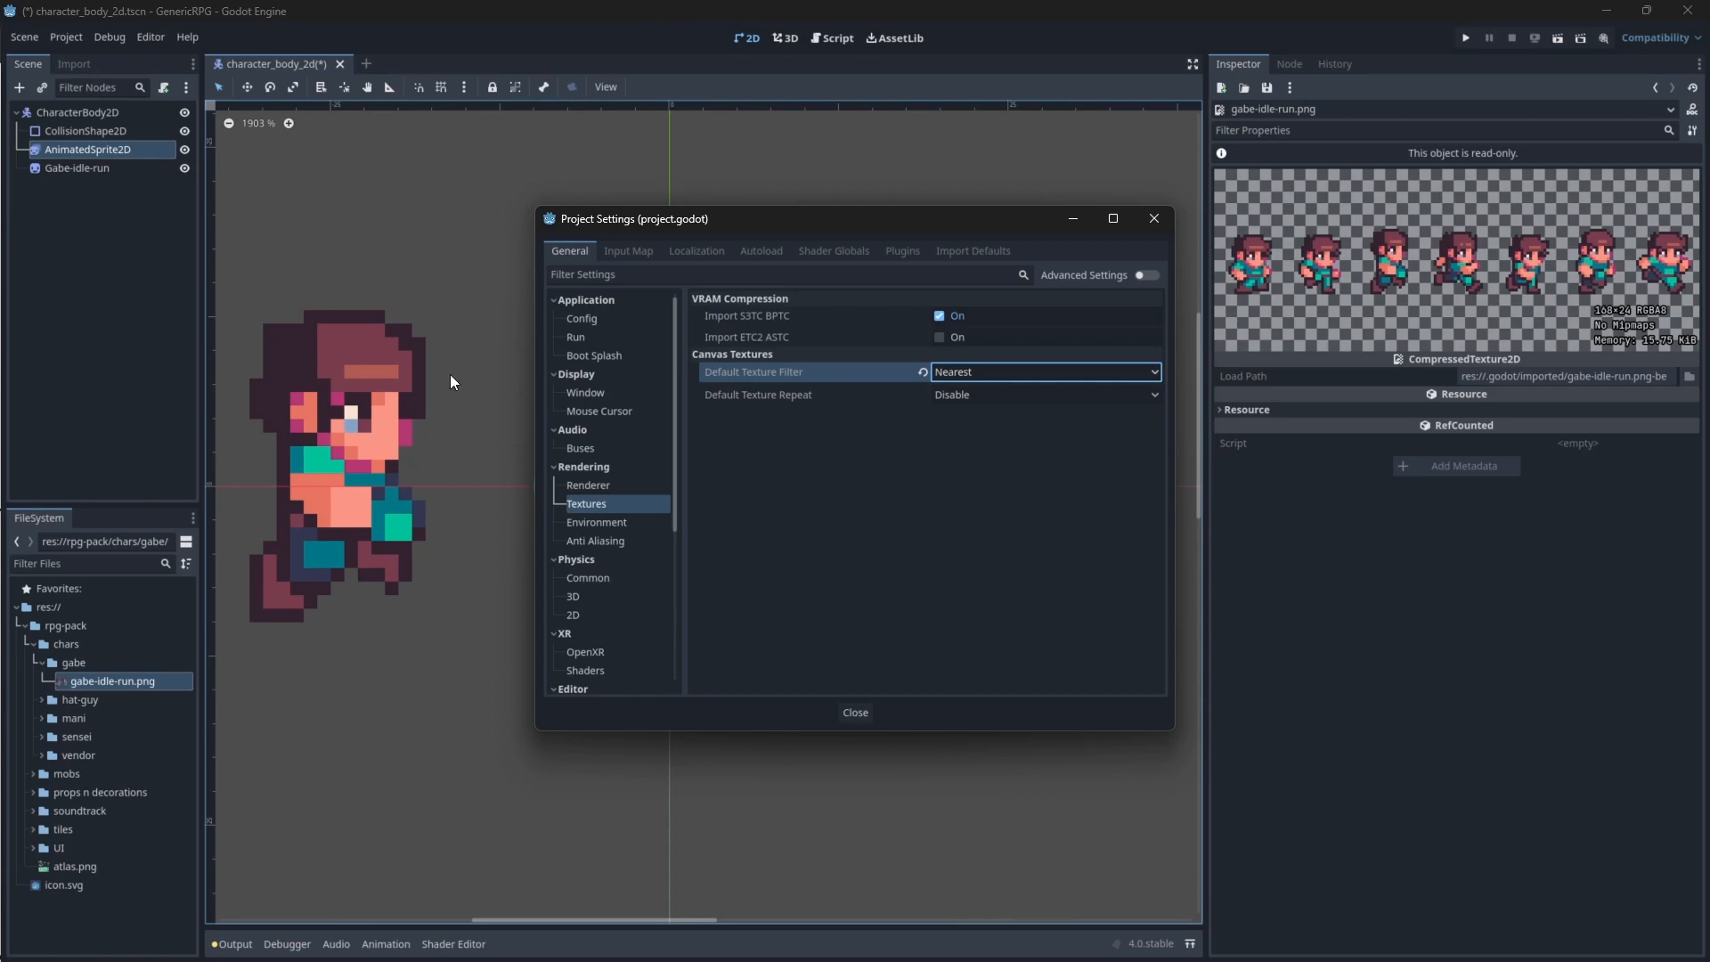
Step: Rename the default animation to idle and fill it with frames from the gabe idle-run sheet
left_click(855, 712)
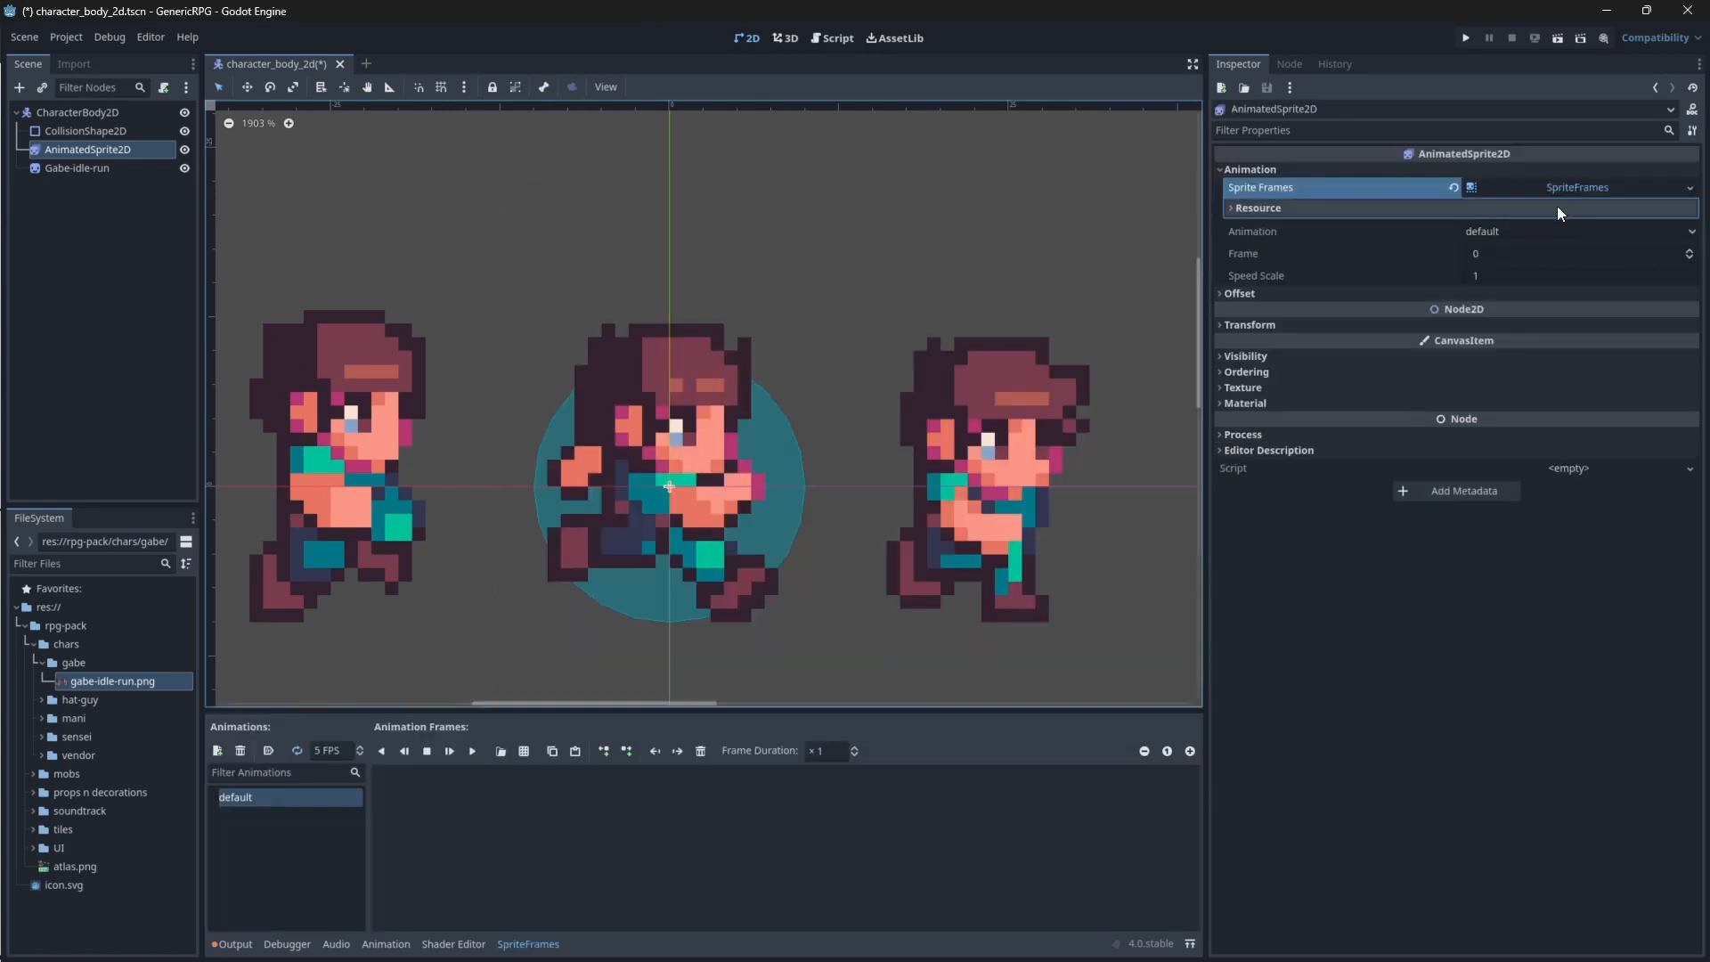
type("idle")
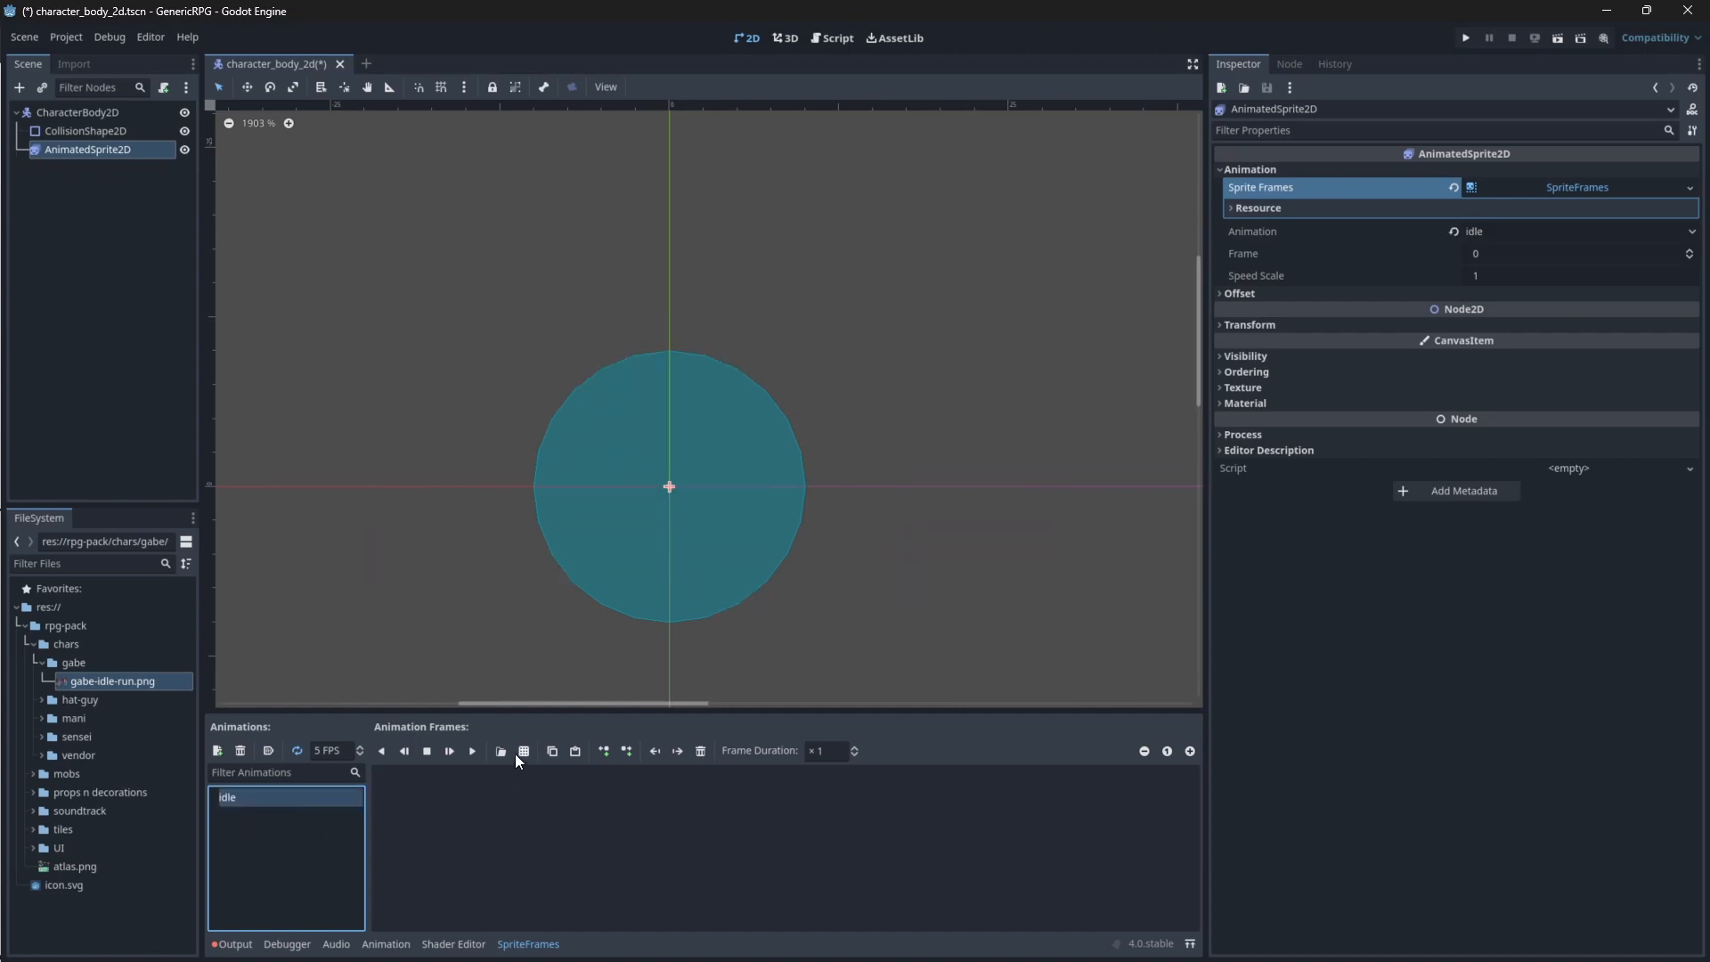
mouse_move(524, 751)
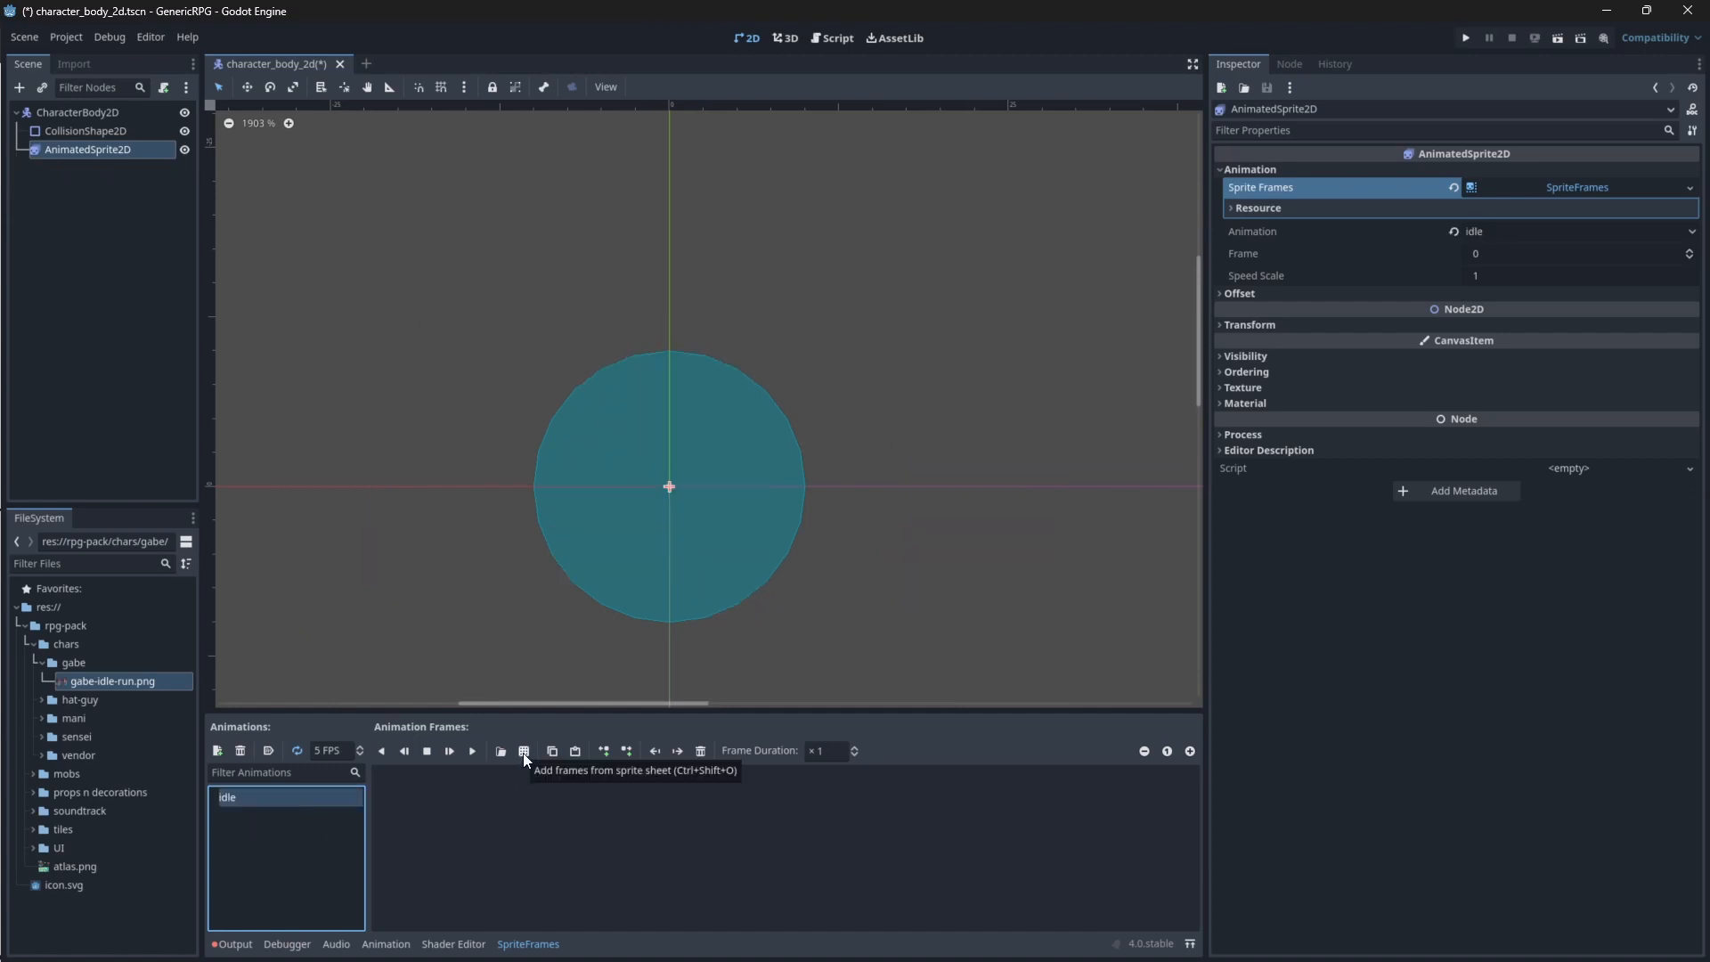
left_click(522, 750)
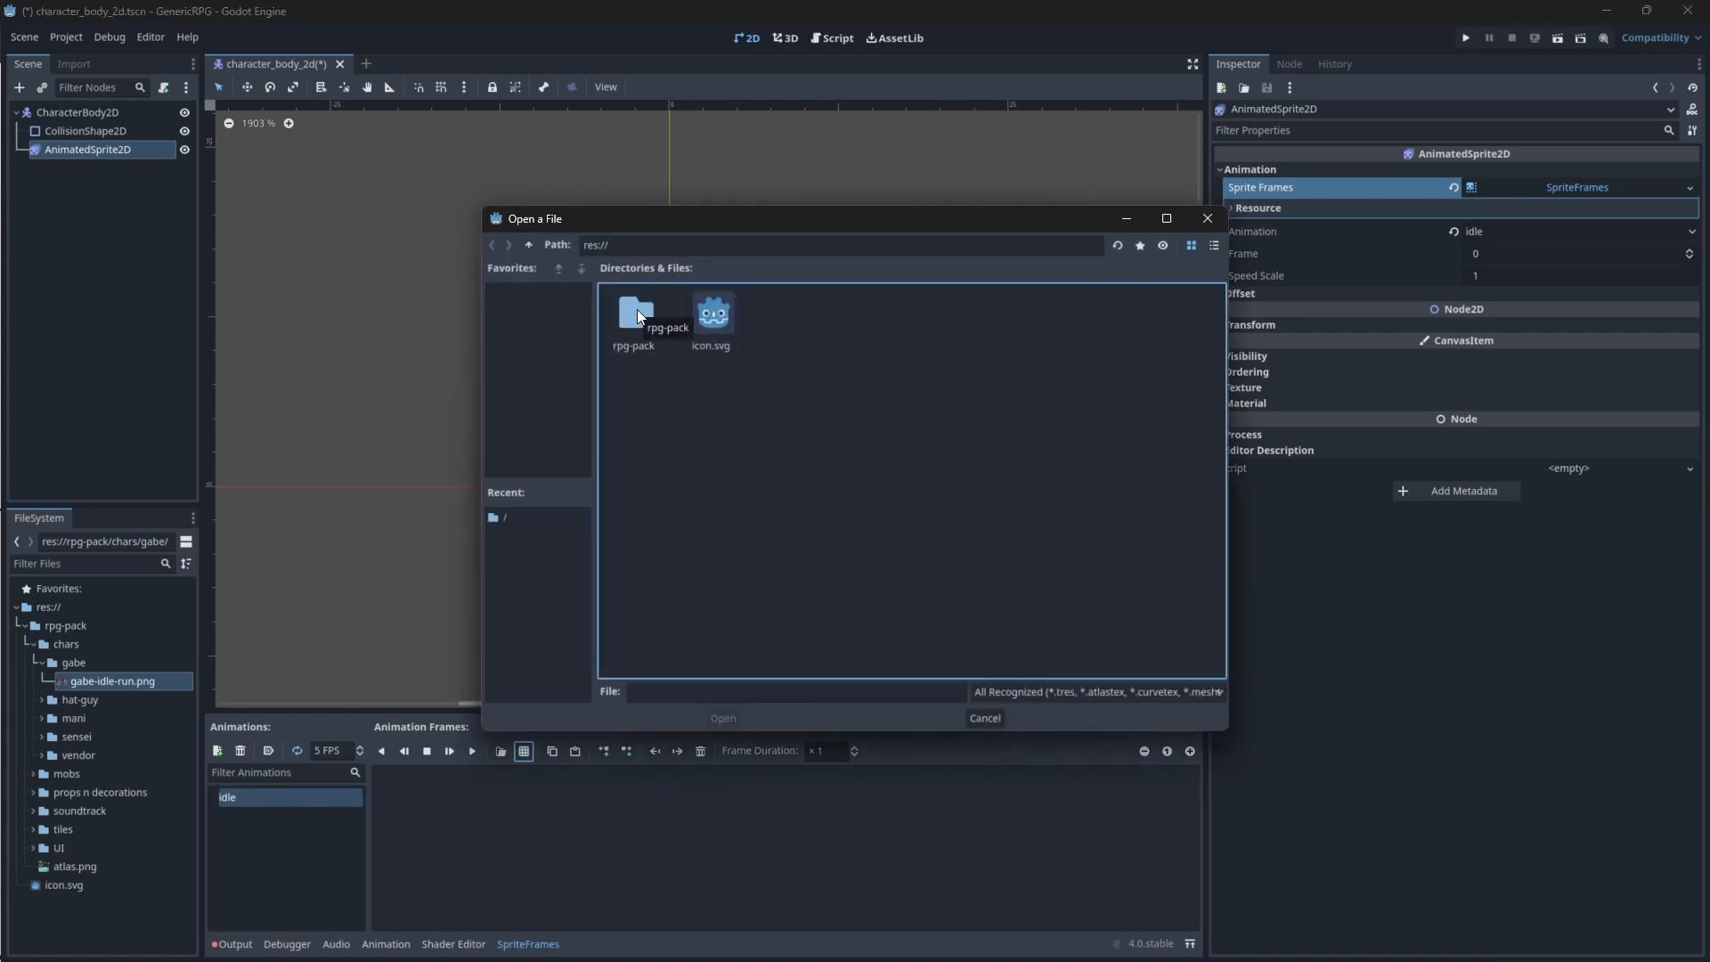
double_click(637, 317)
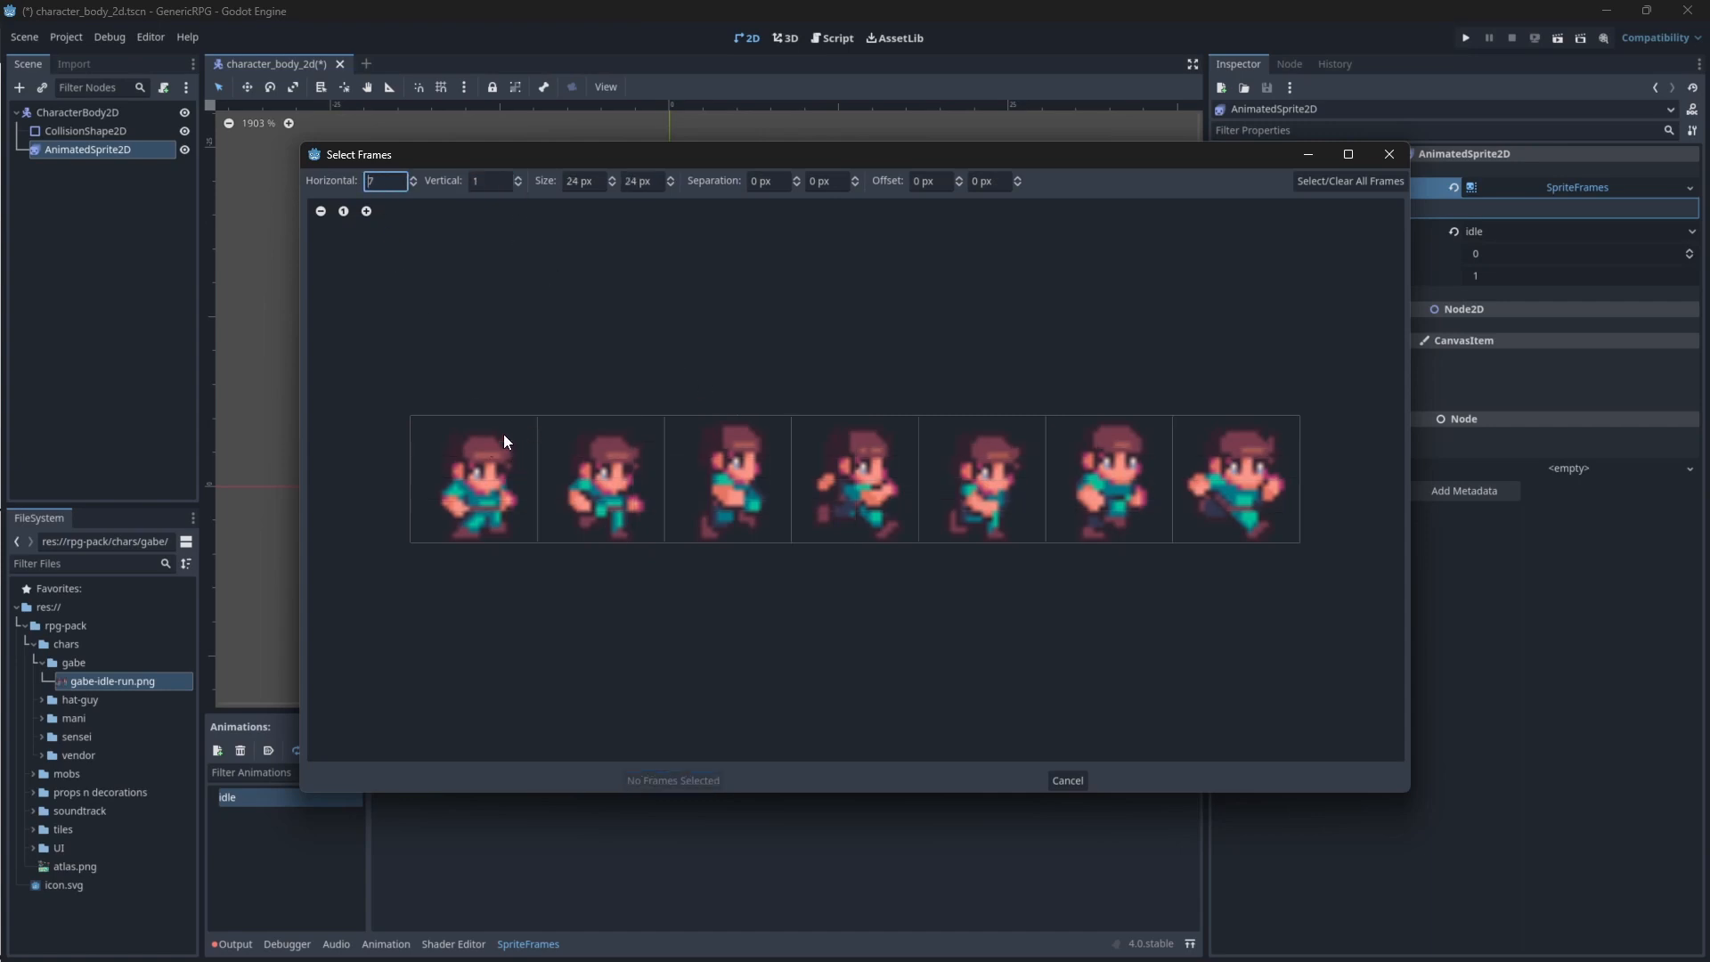
mouse_move(1259, 471)
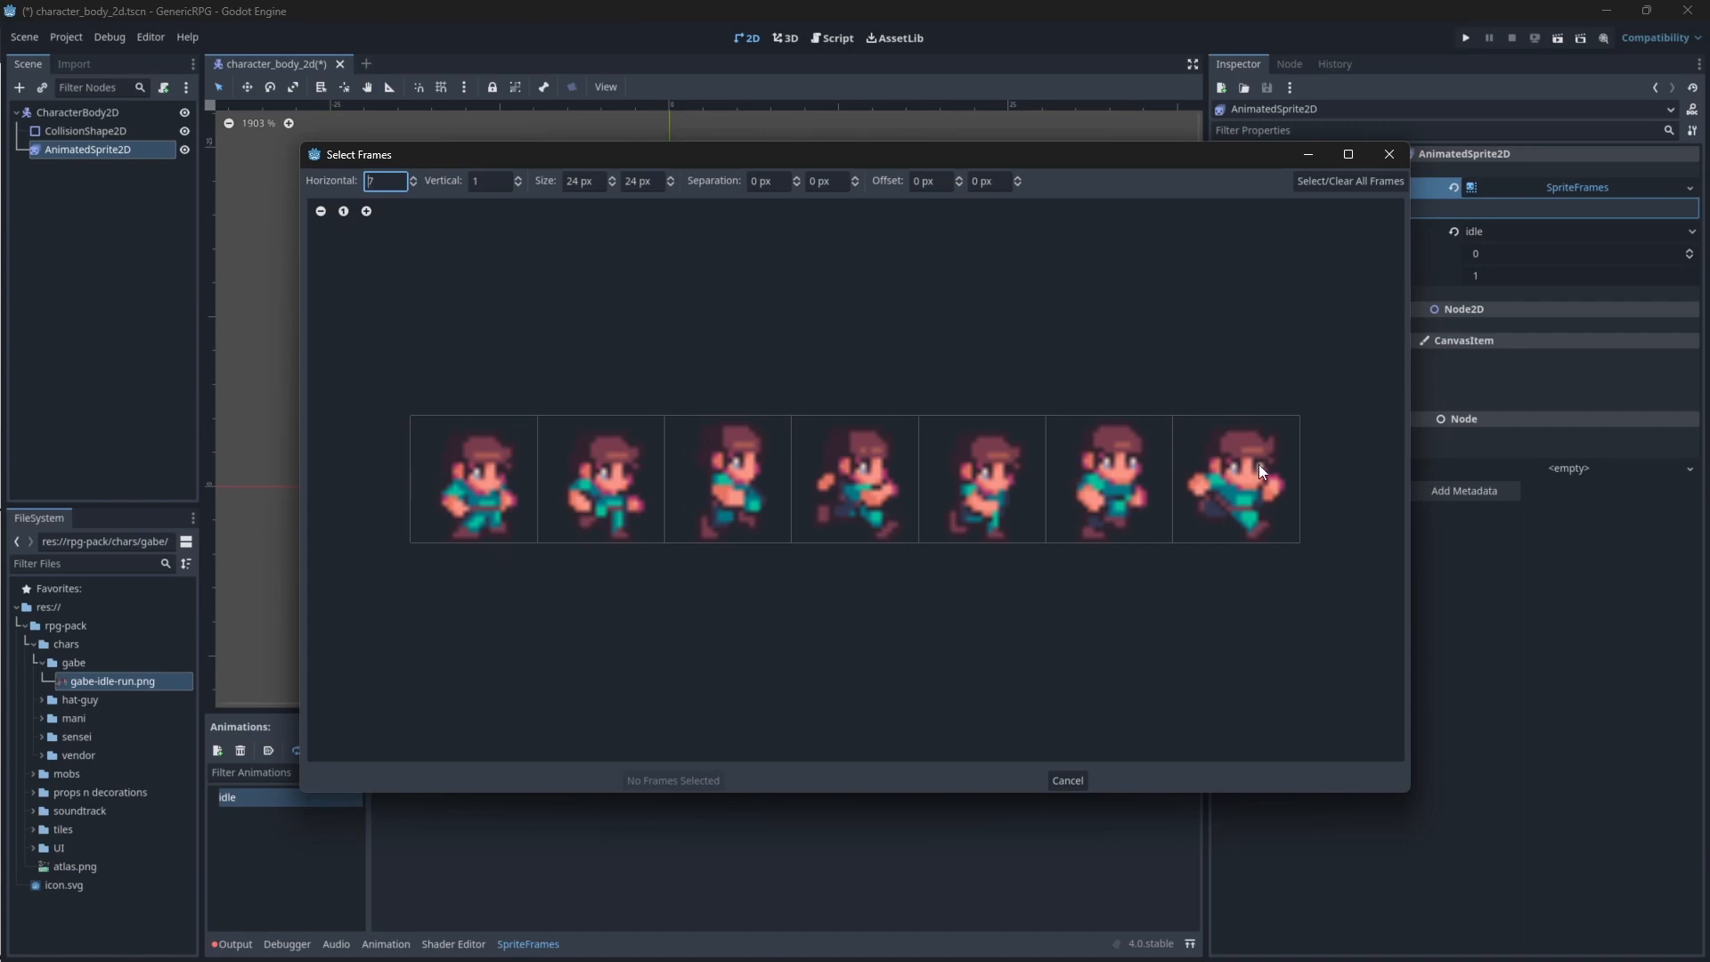
left_click(472, 477)
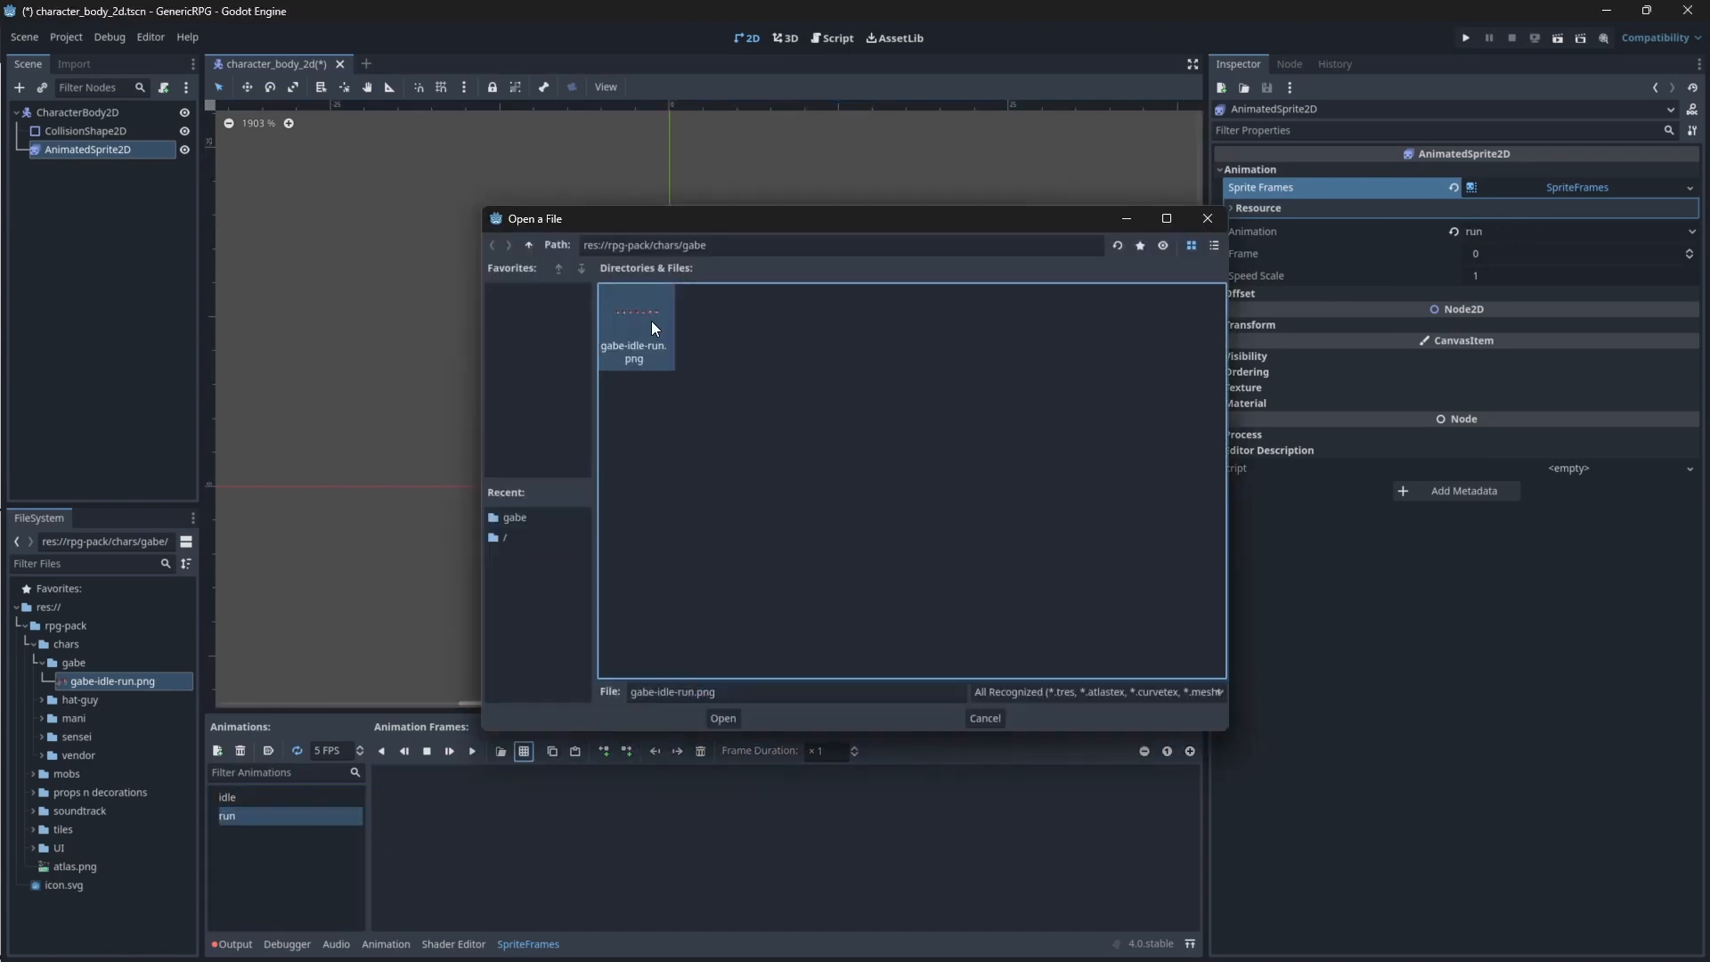
Step: Add a run animation with the seven gabe idle-run frames at 7 FPS
left_click(722, 718)
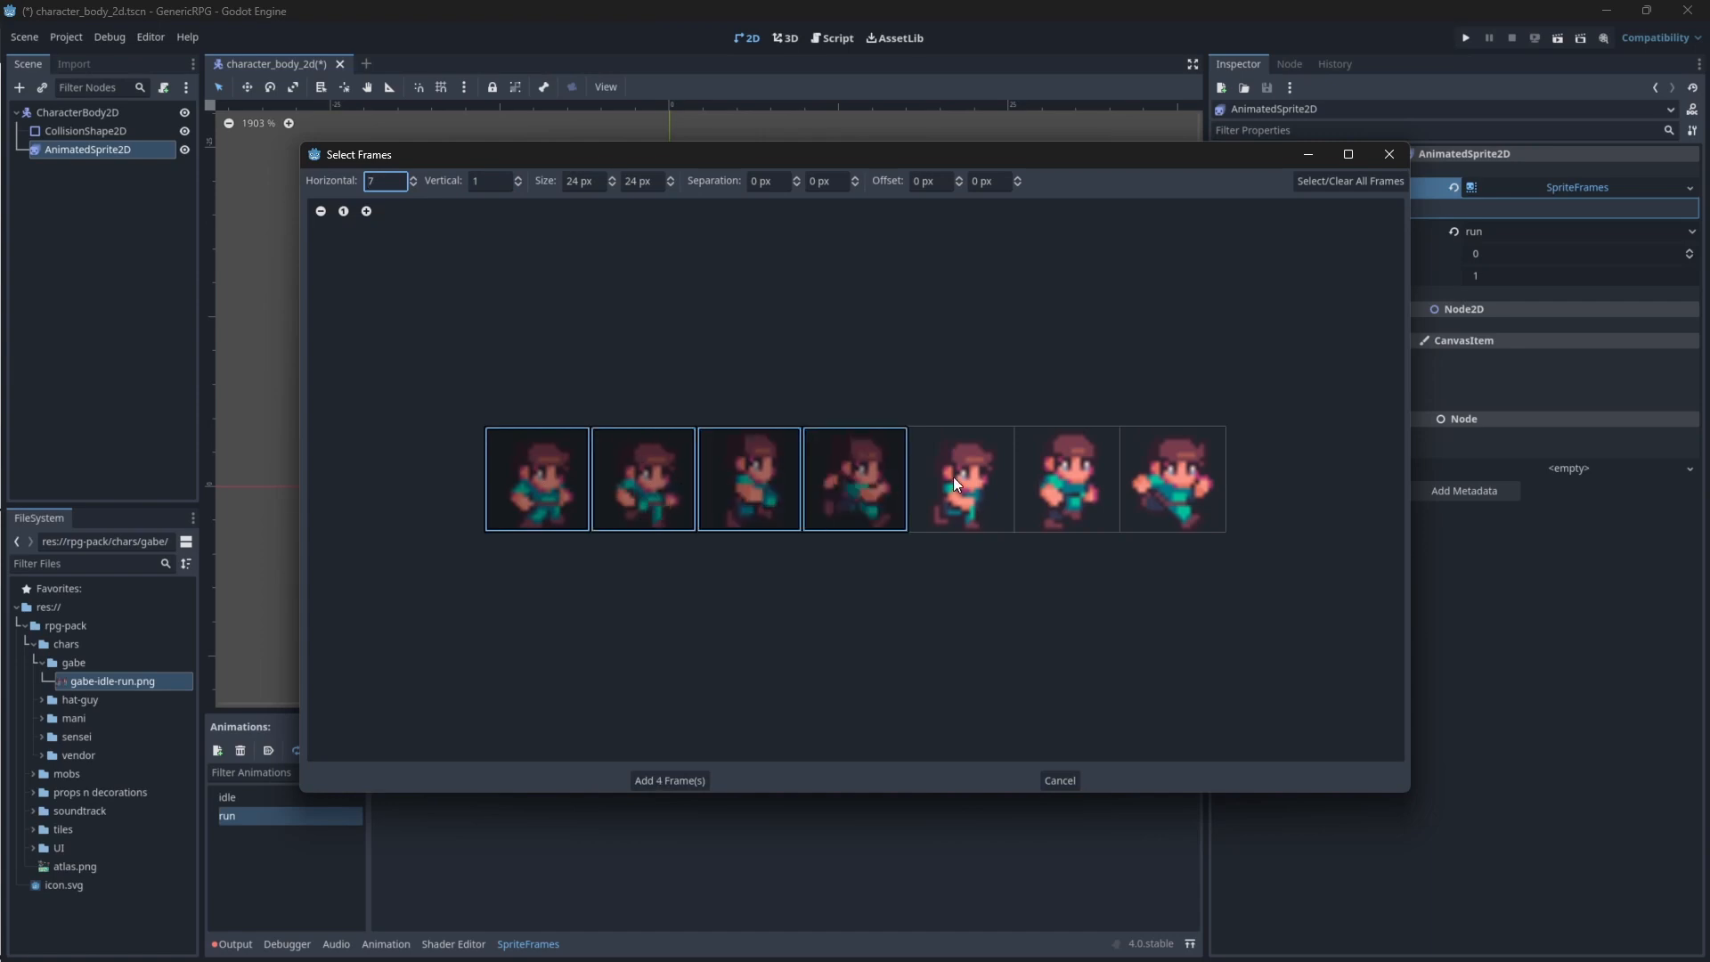
left_click(668, 780)
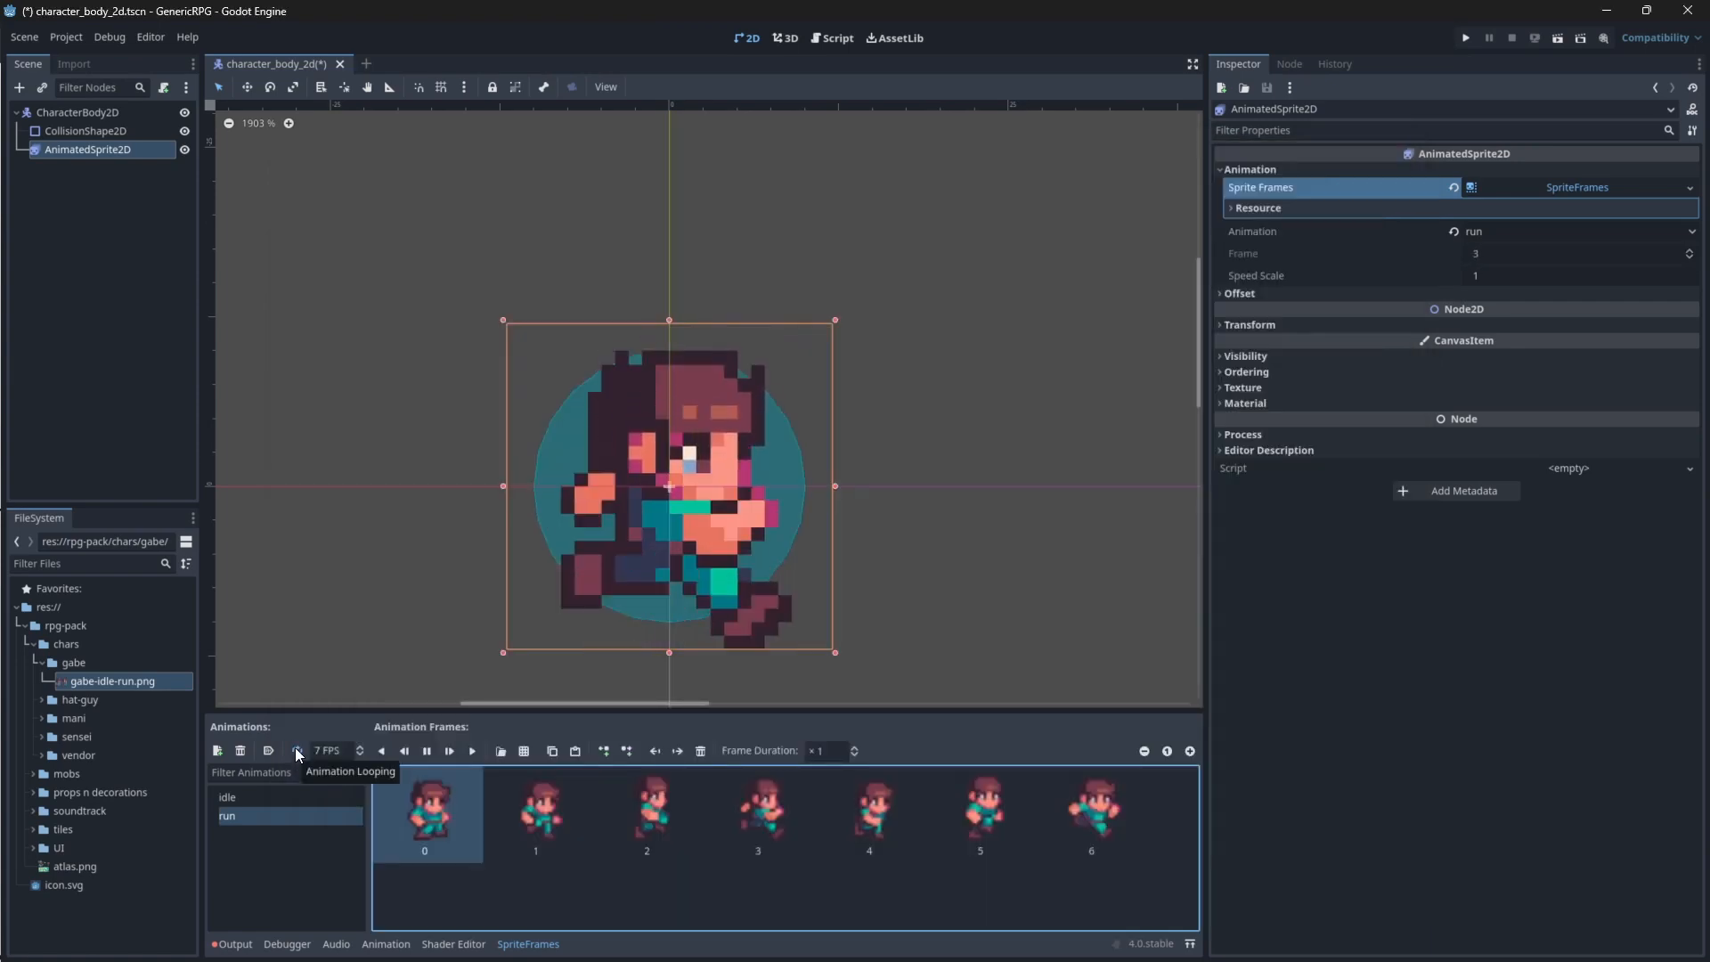
Step: Add a Camera2D child, save the scene and start renaming its file to Player.tscn
left_click(77, 112)
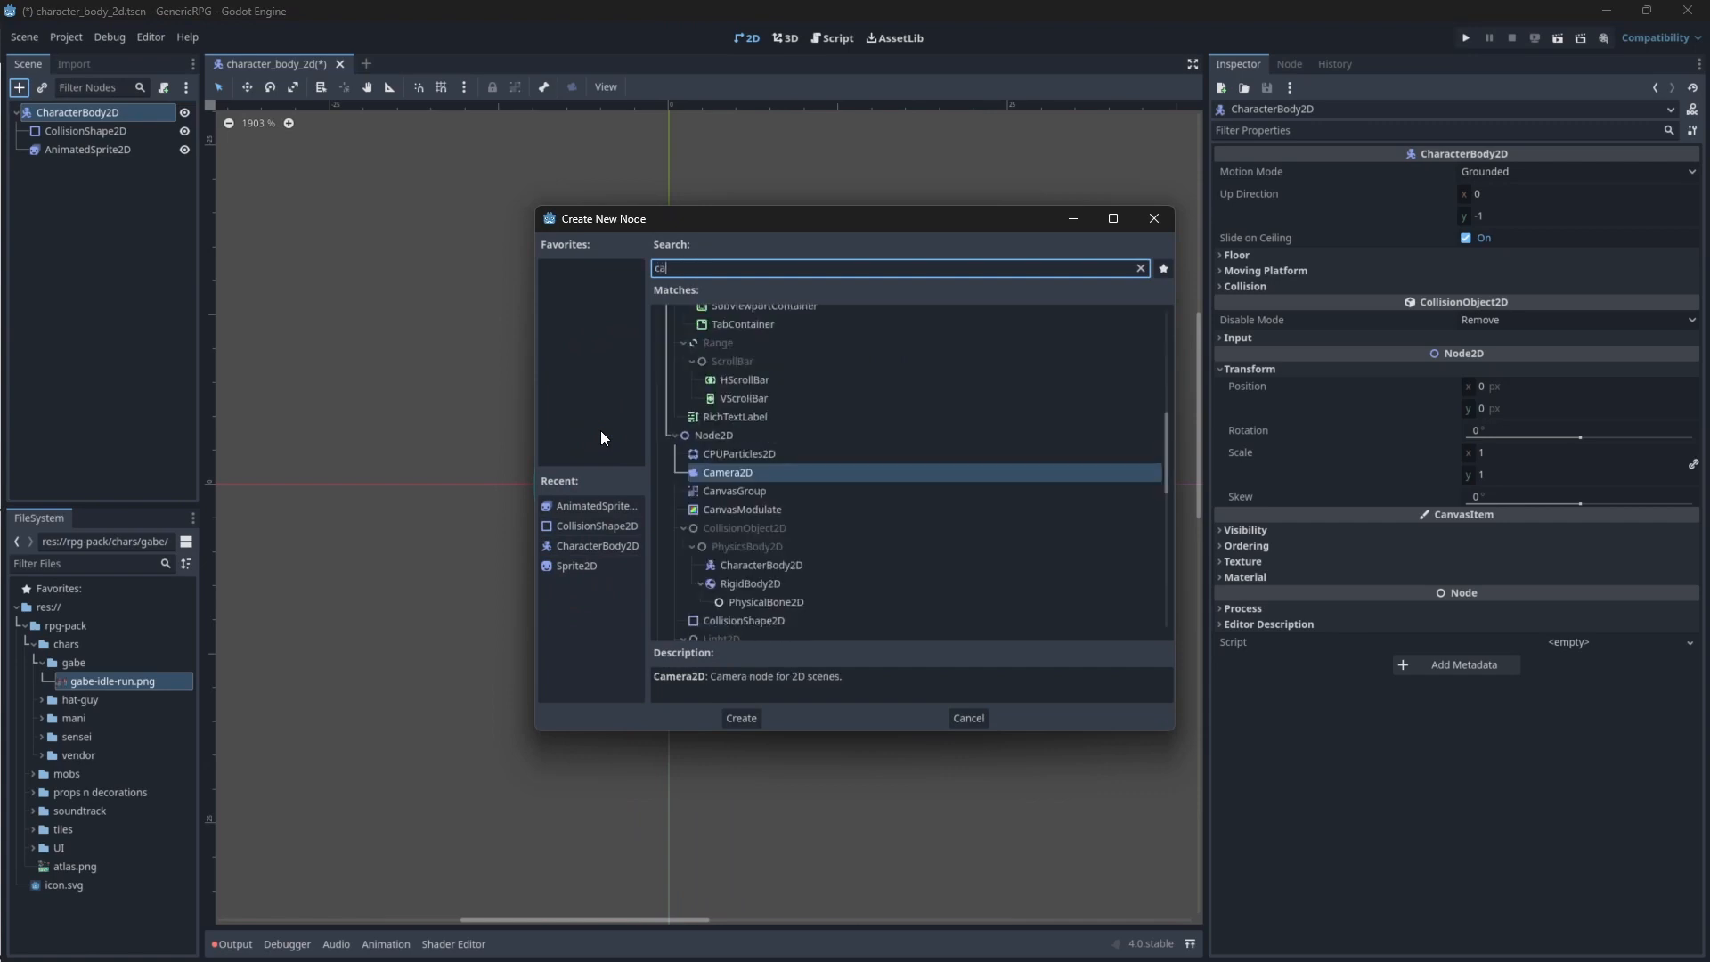
left_click(741, 718)
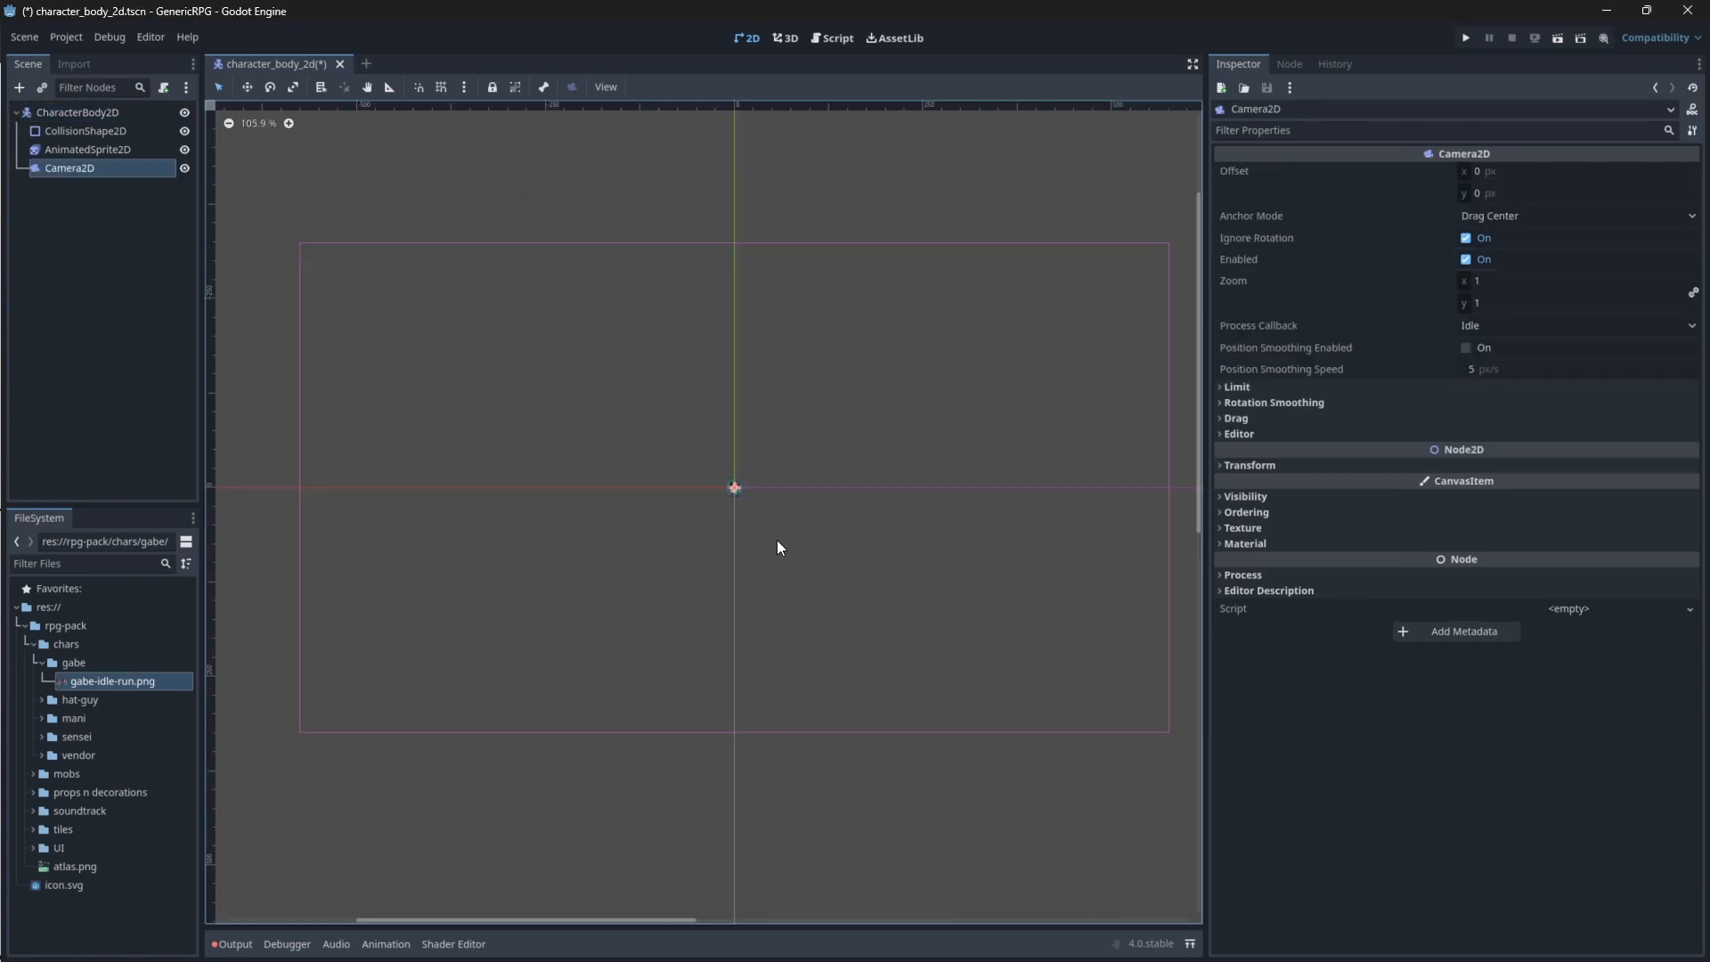
mouse_move(373, 292)
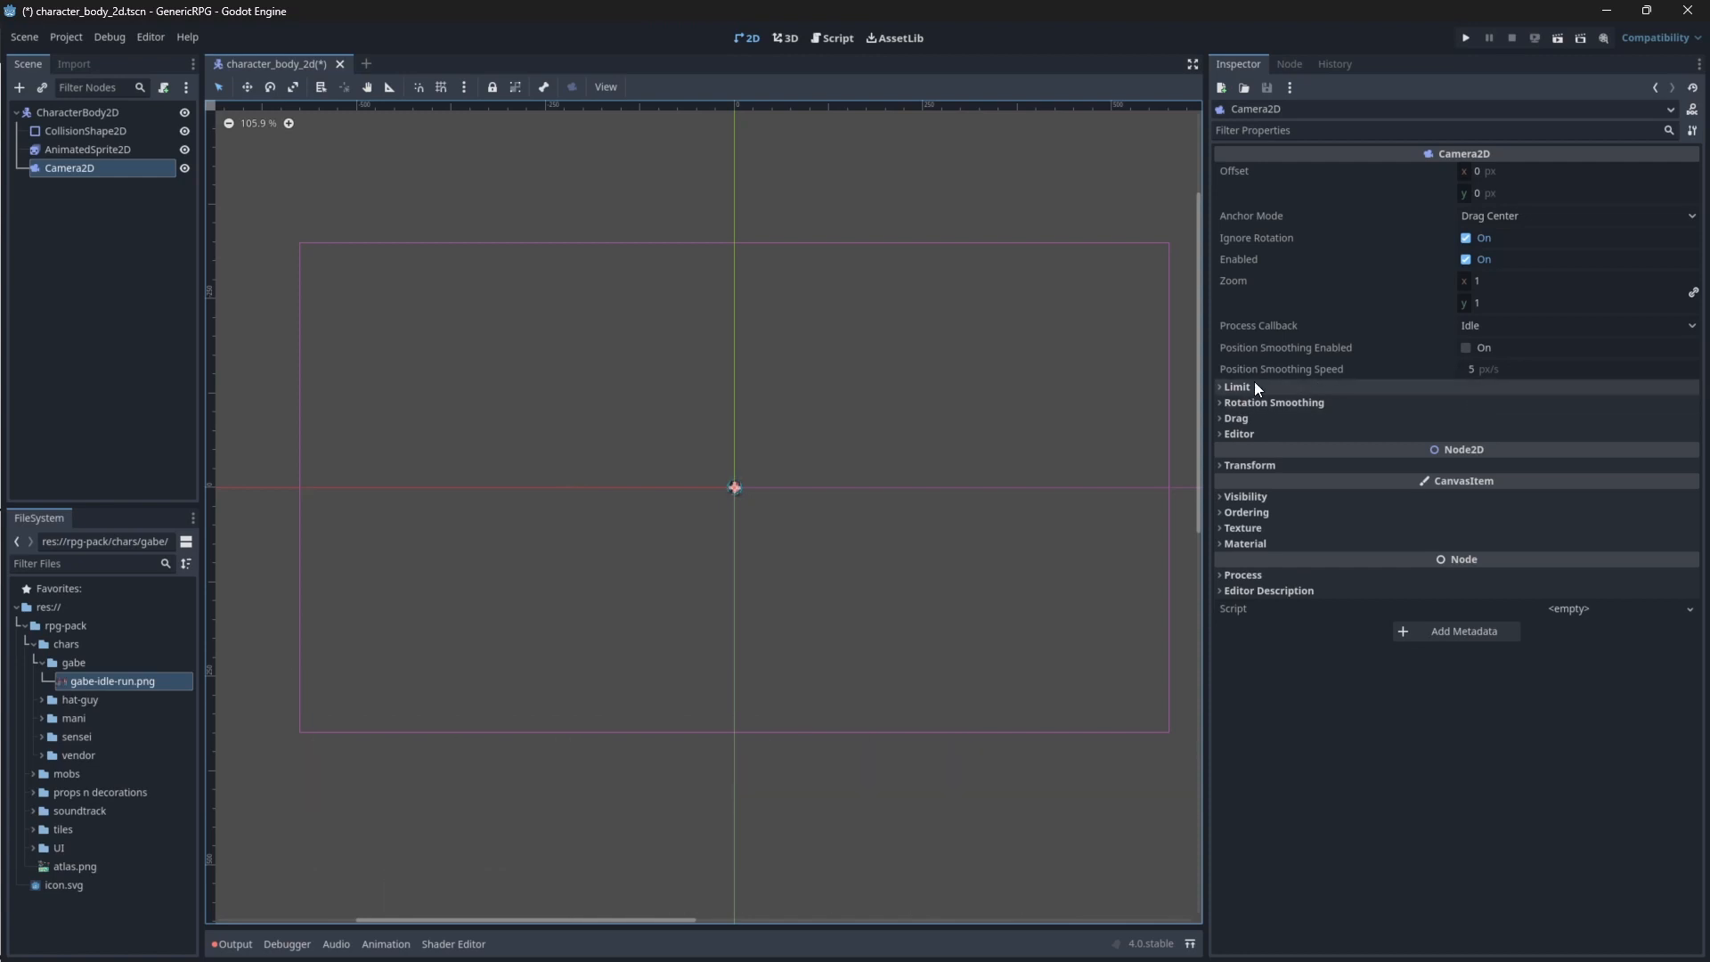
left_click(1236, 387)
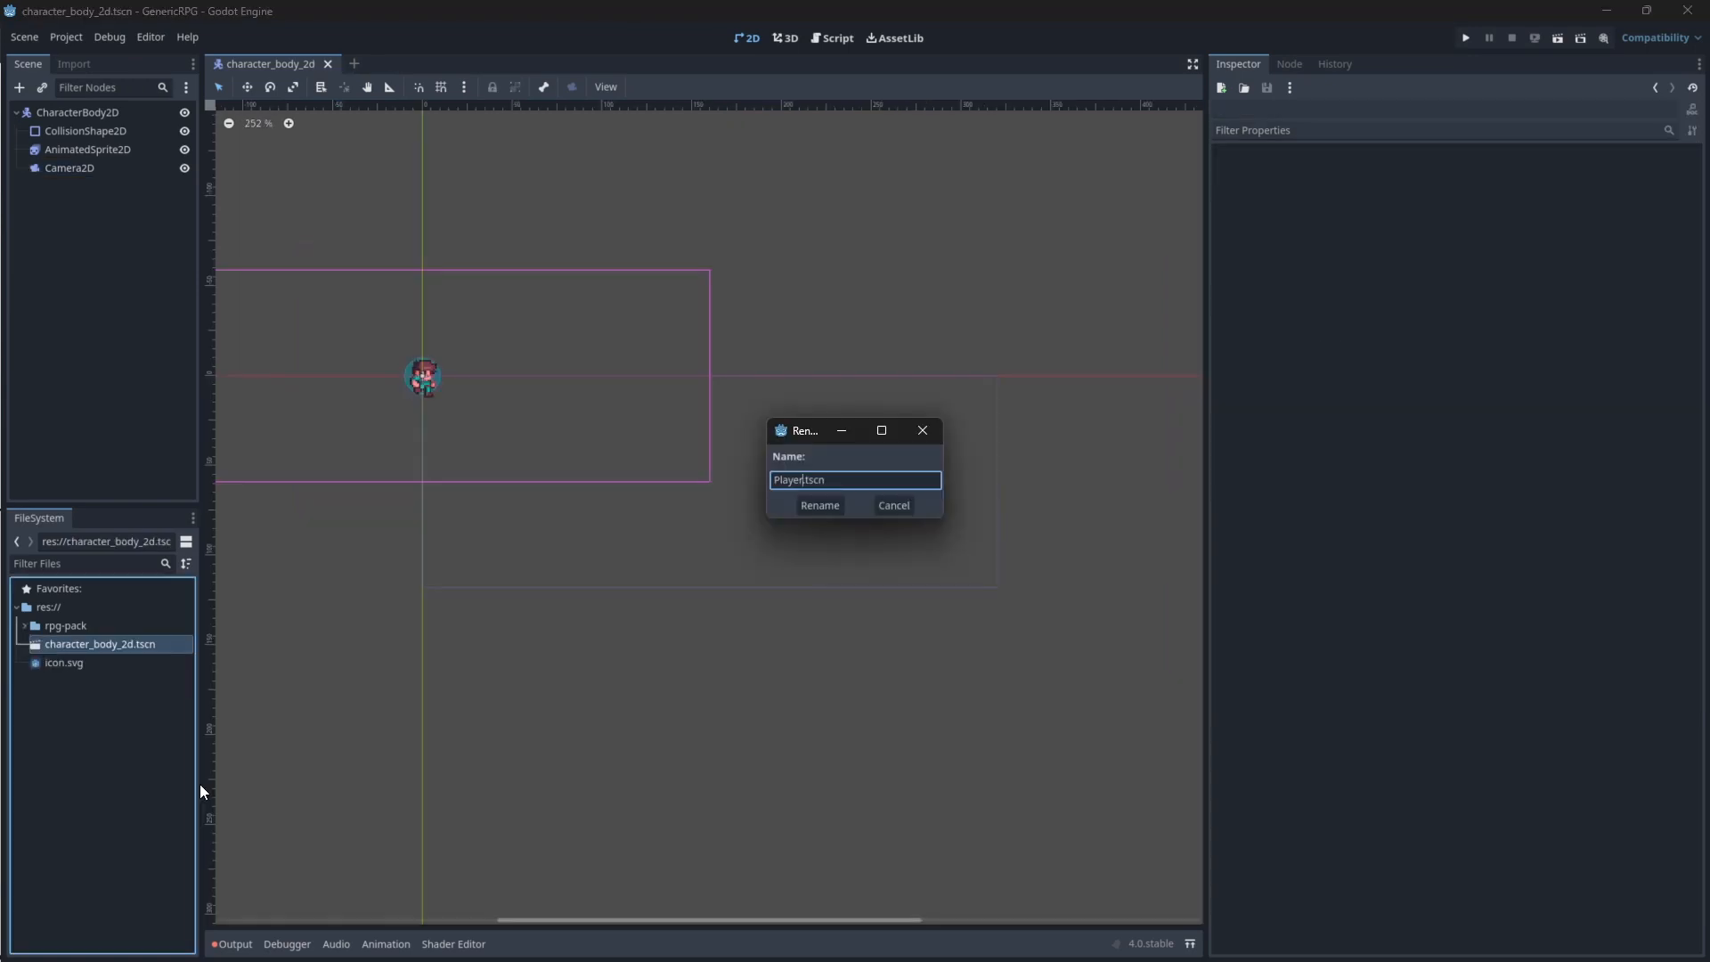
Step: Confirm Player.tscn, rename the root node to Player and create a Player.gd script on it
left_click(818, 504)
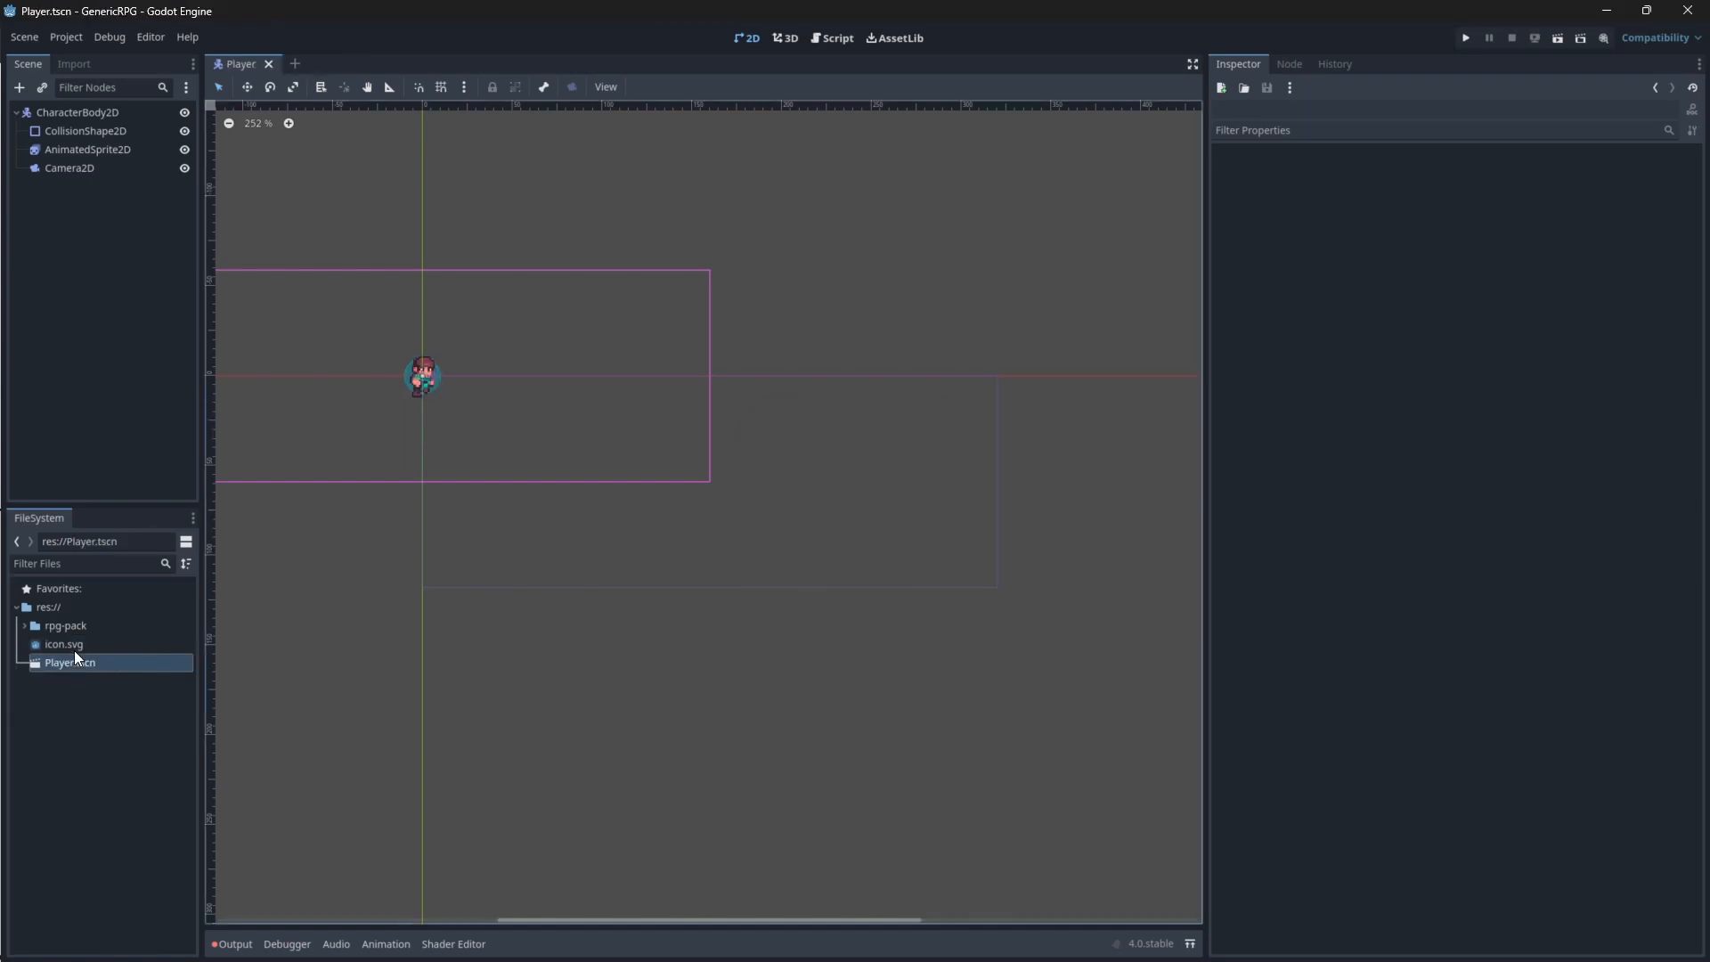
left_click(77, 111)
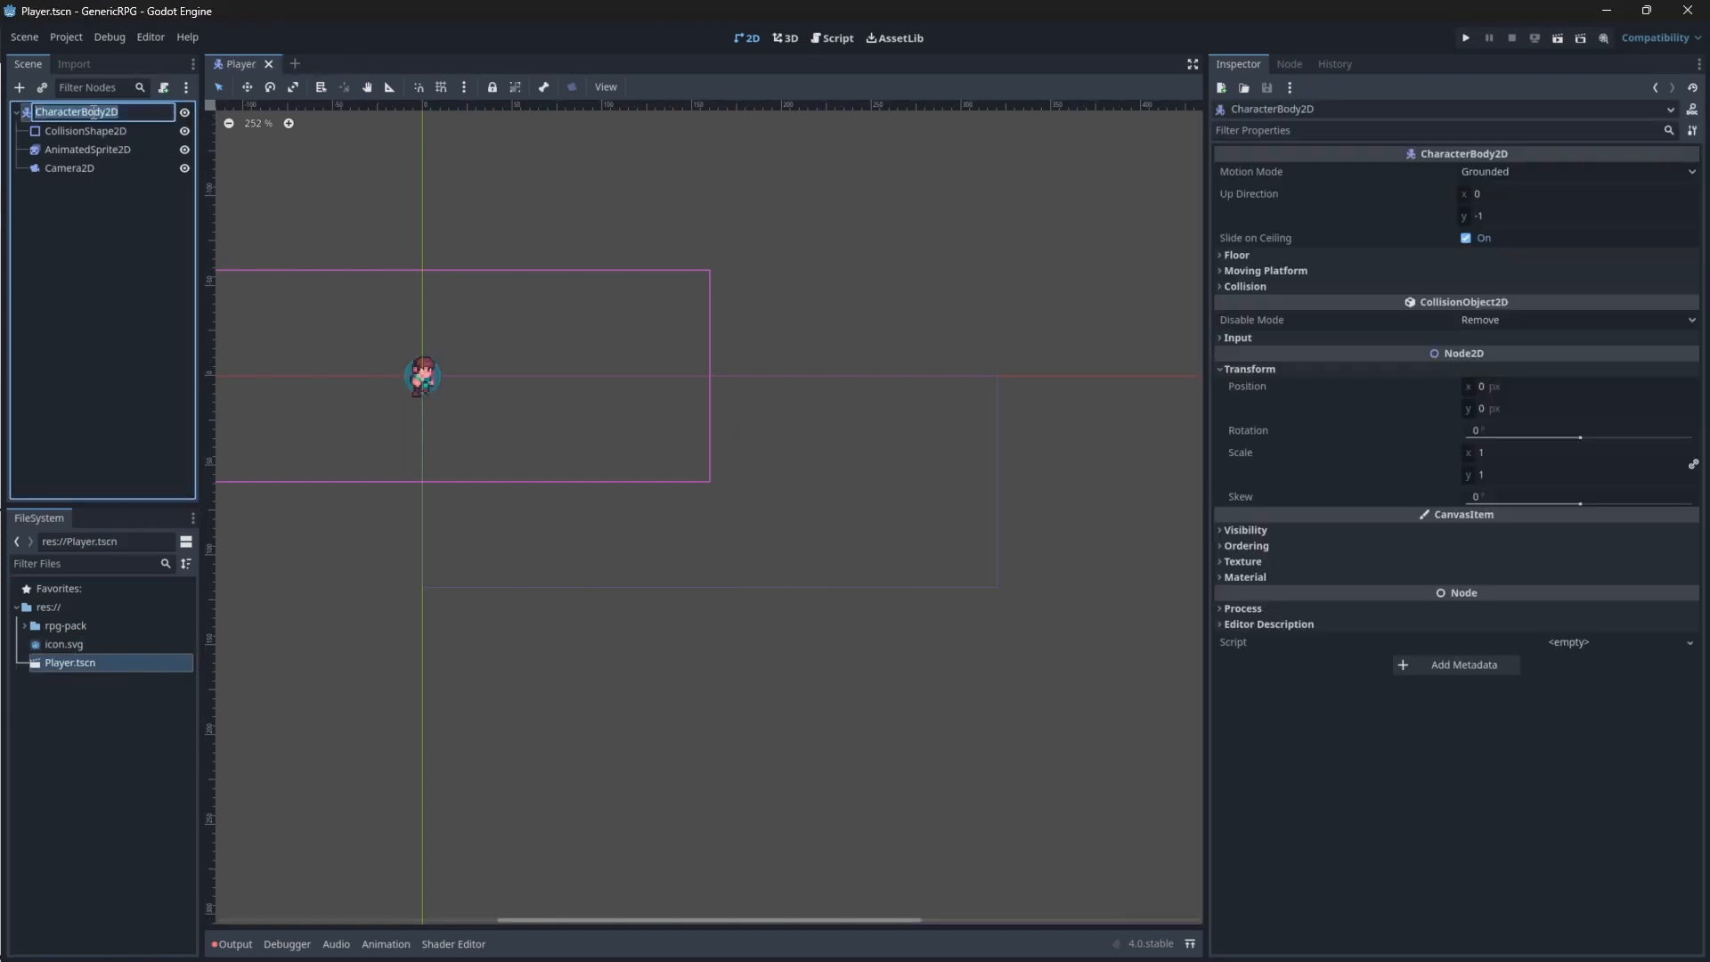
type("Player")
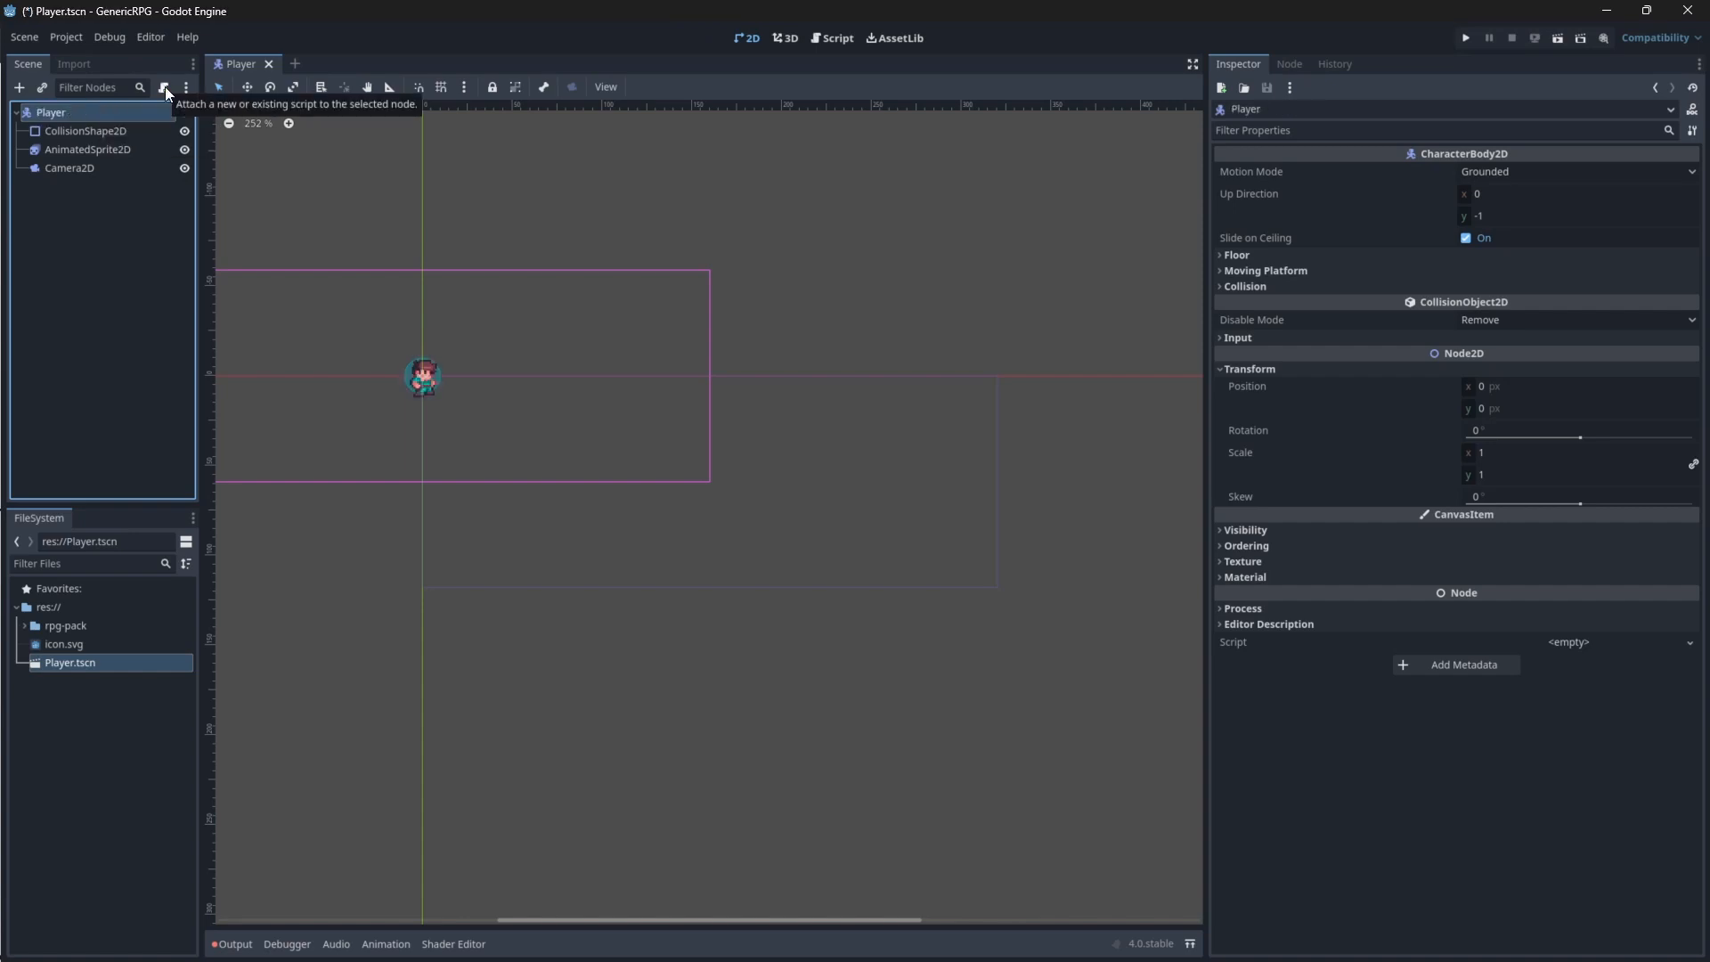
left_click(164, 88)
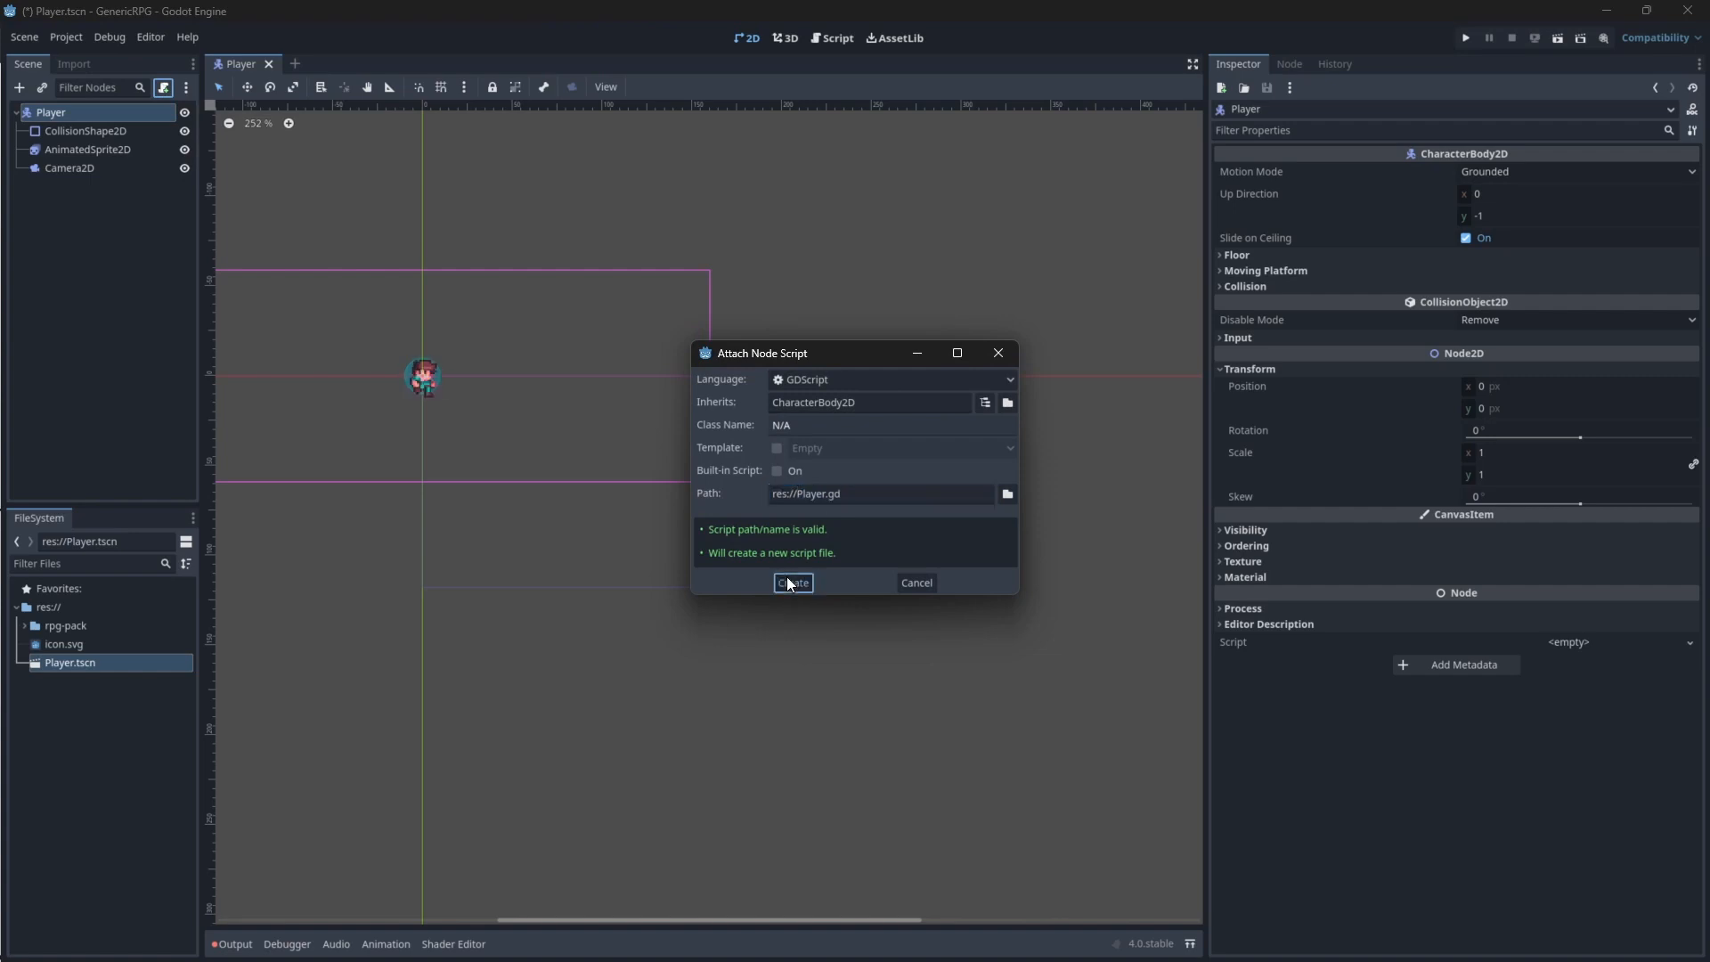
left_click(792, 582)
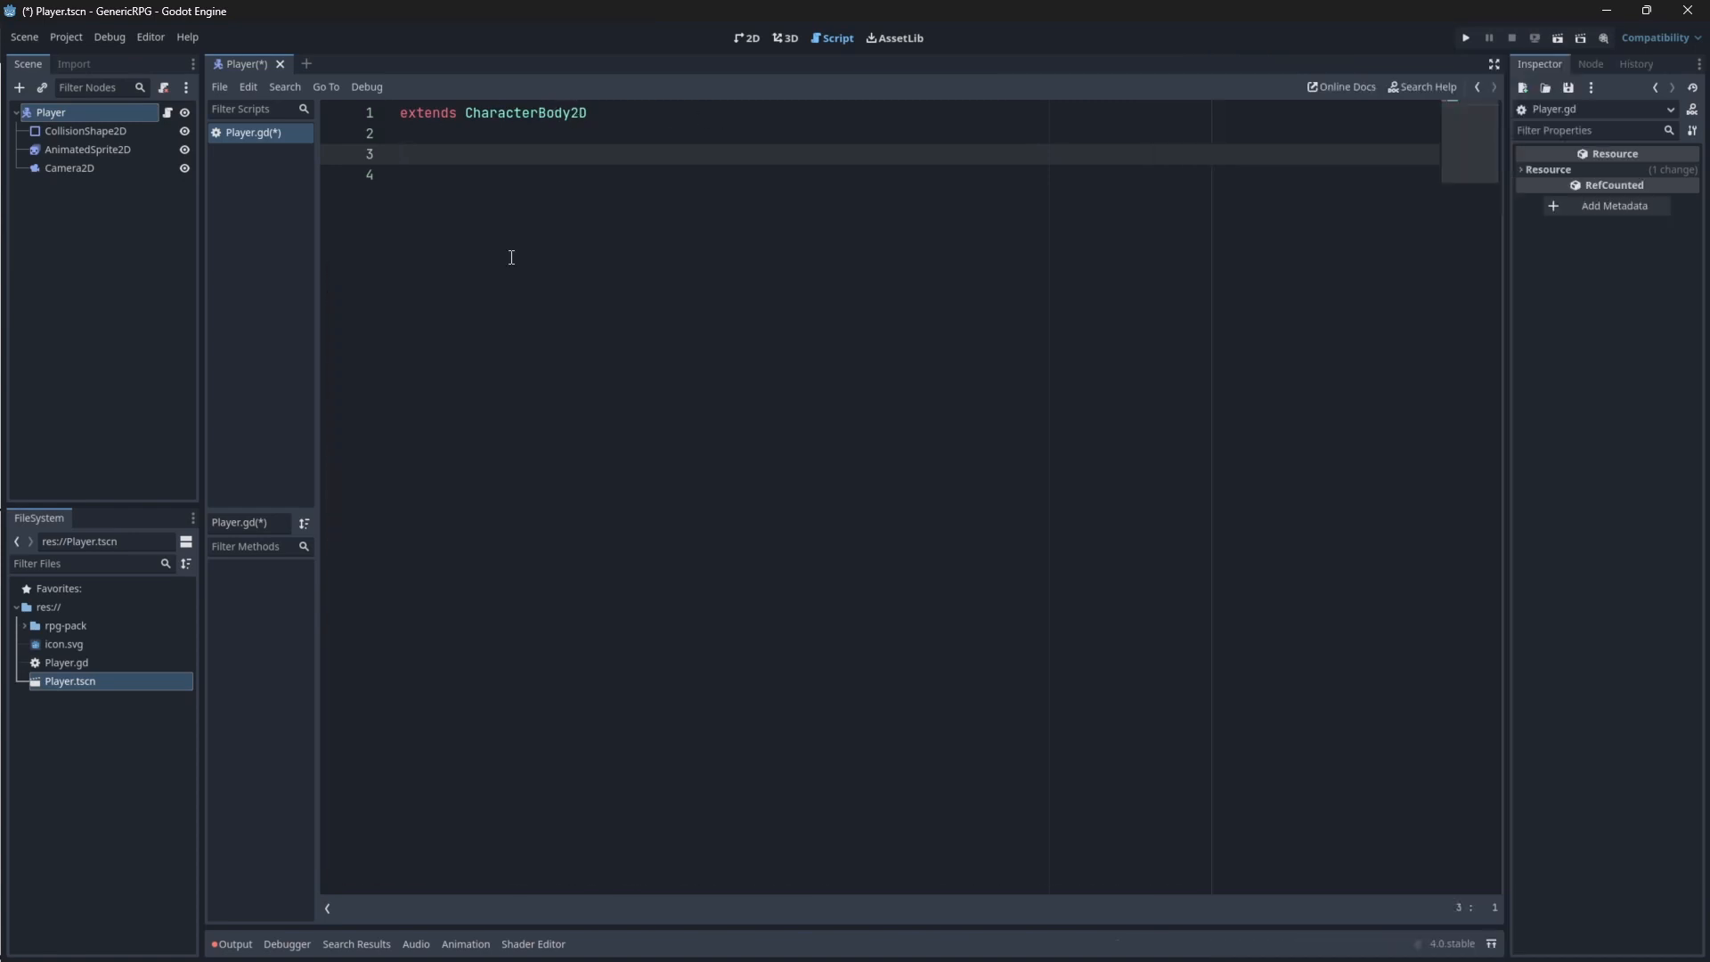
mouse_move(96, 129)
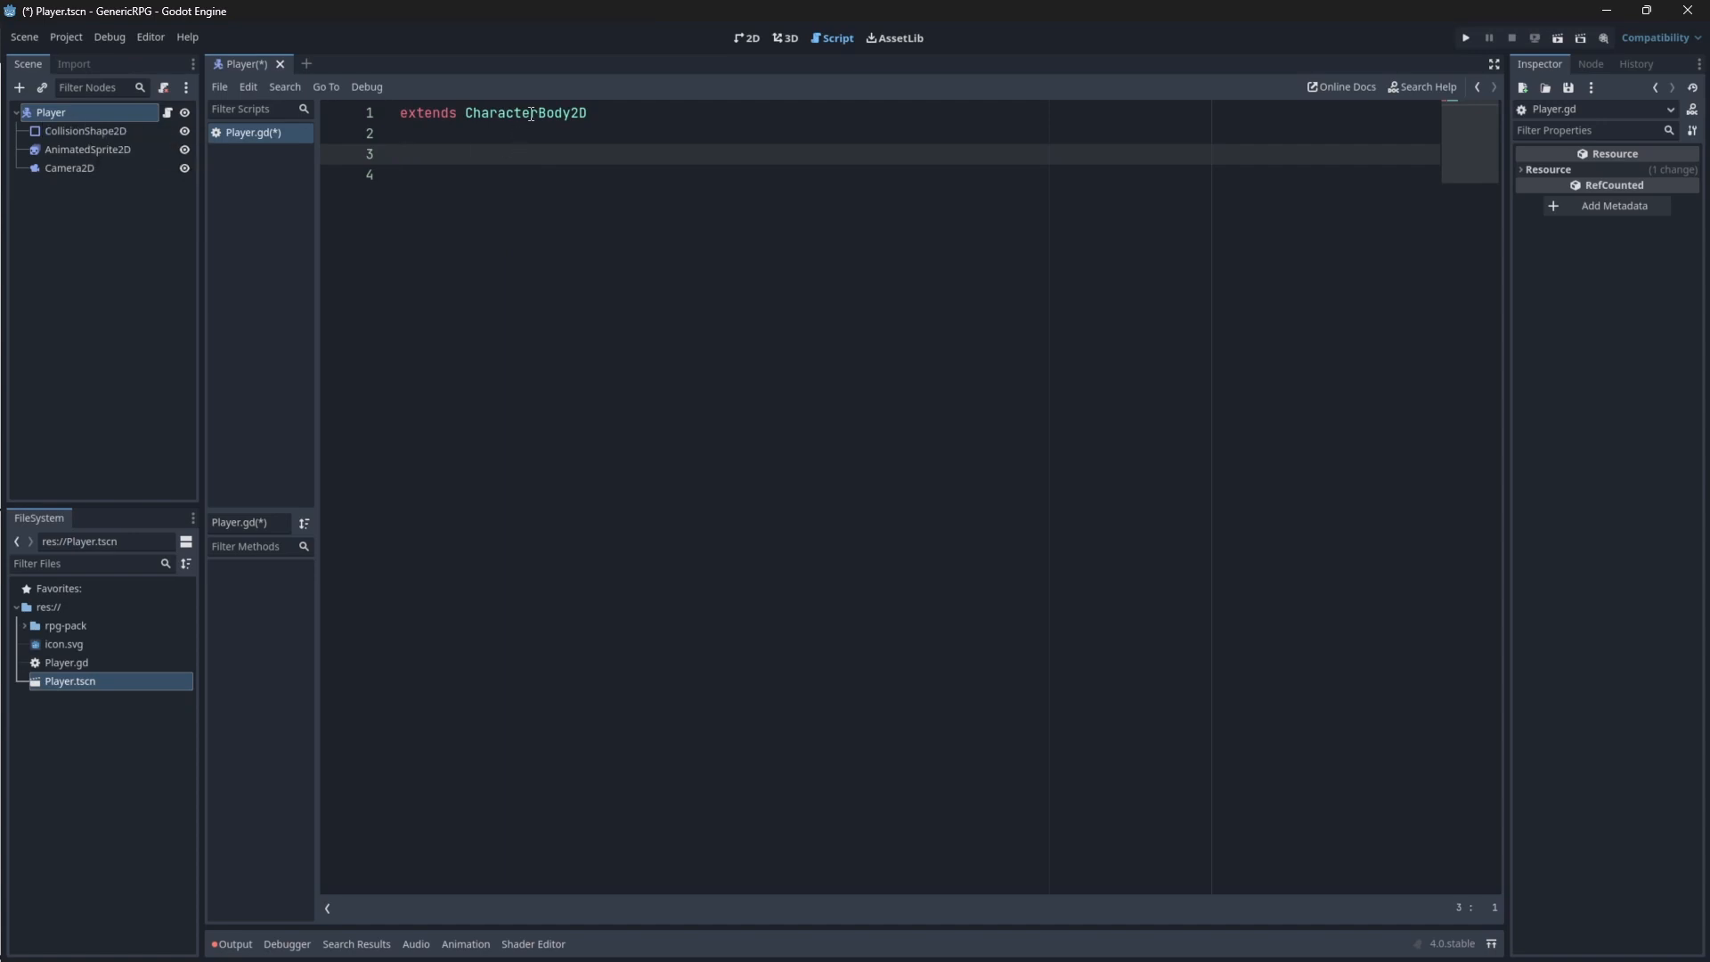
Step: Detach the stray script from the Camera2D node
right_click(69, 167)
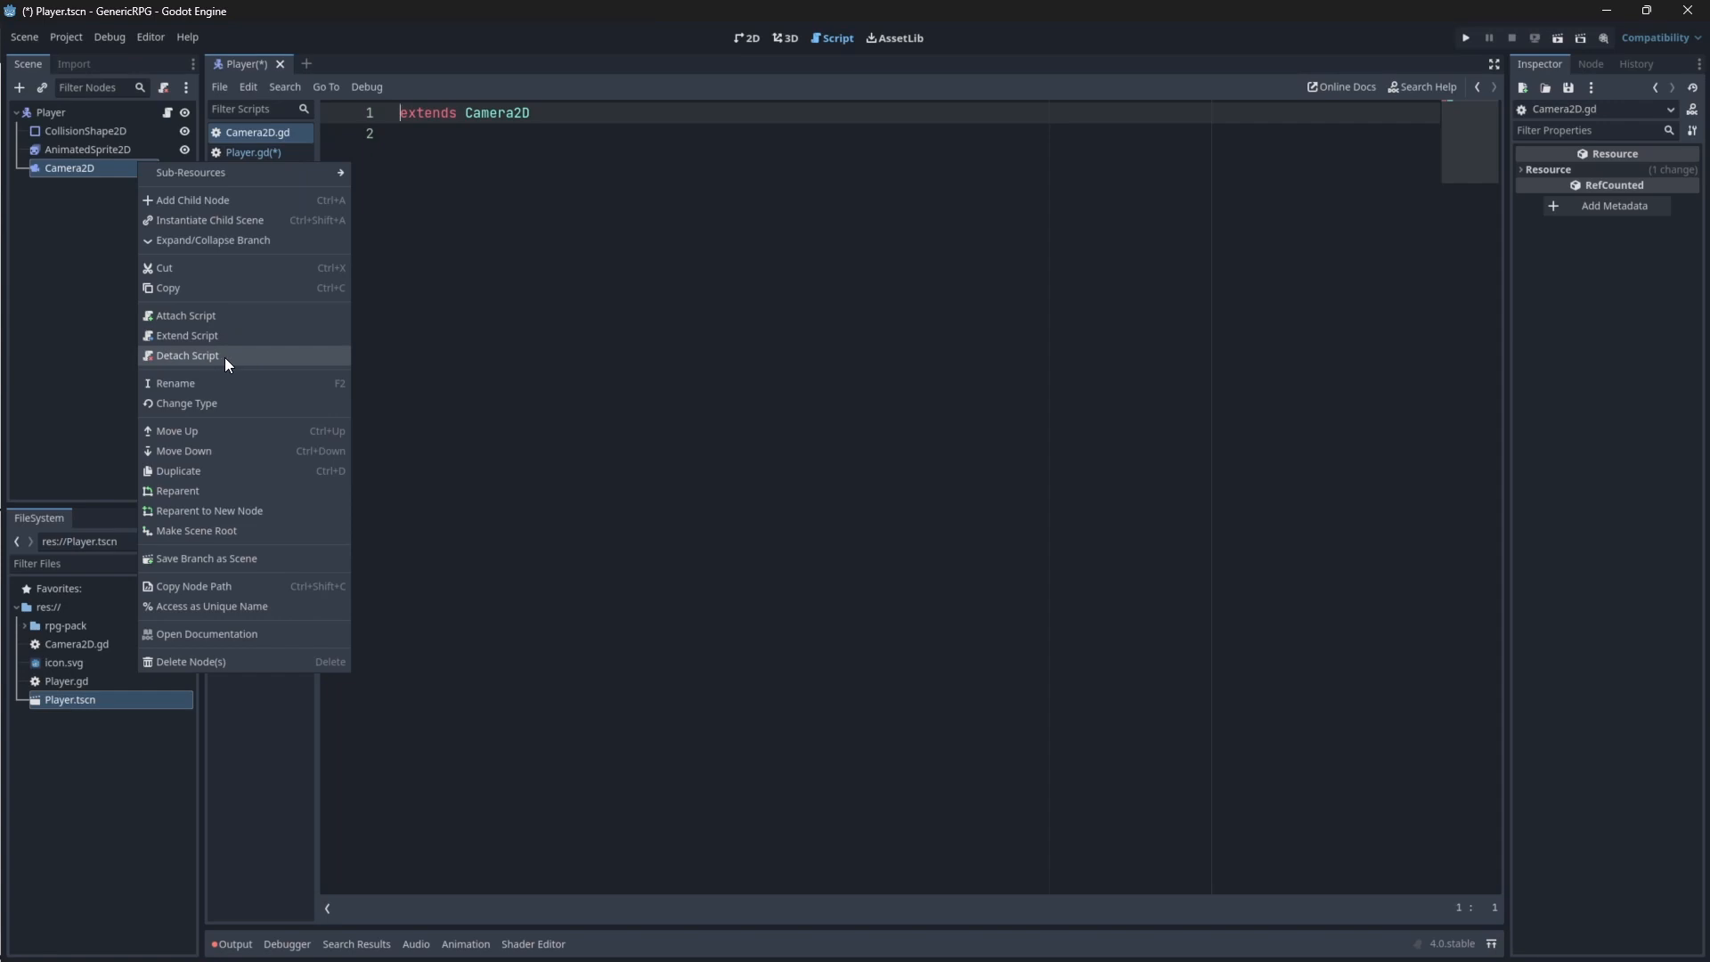
left_click(187, 355)
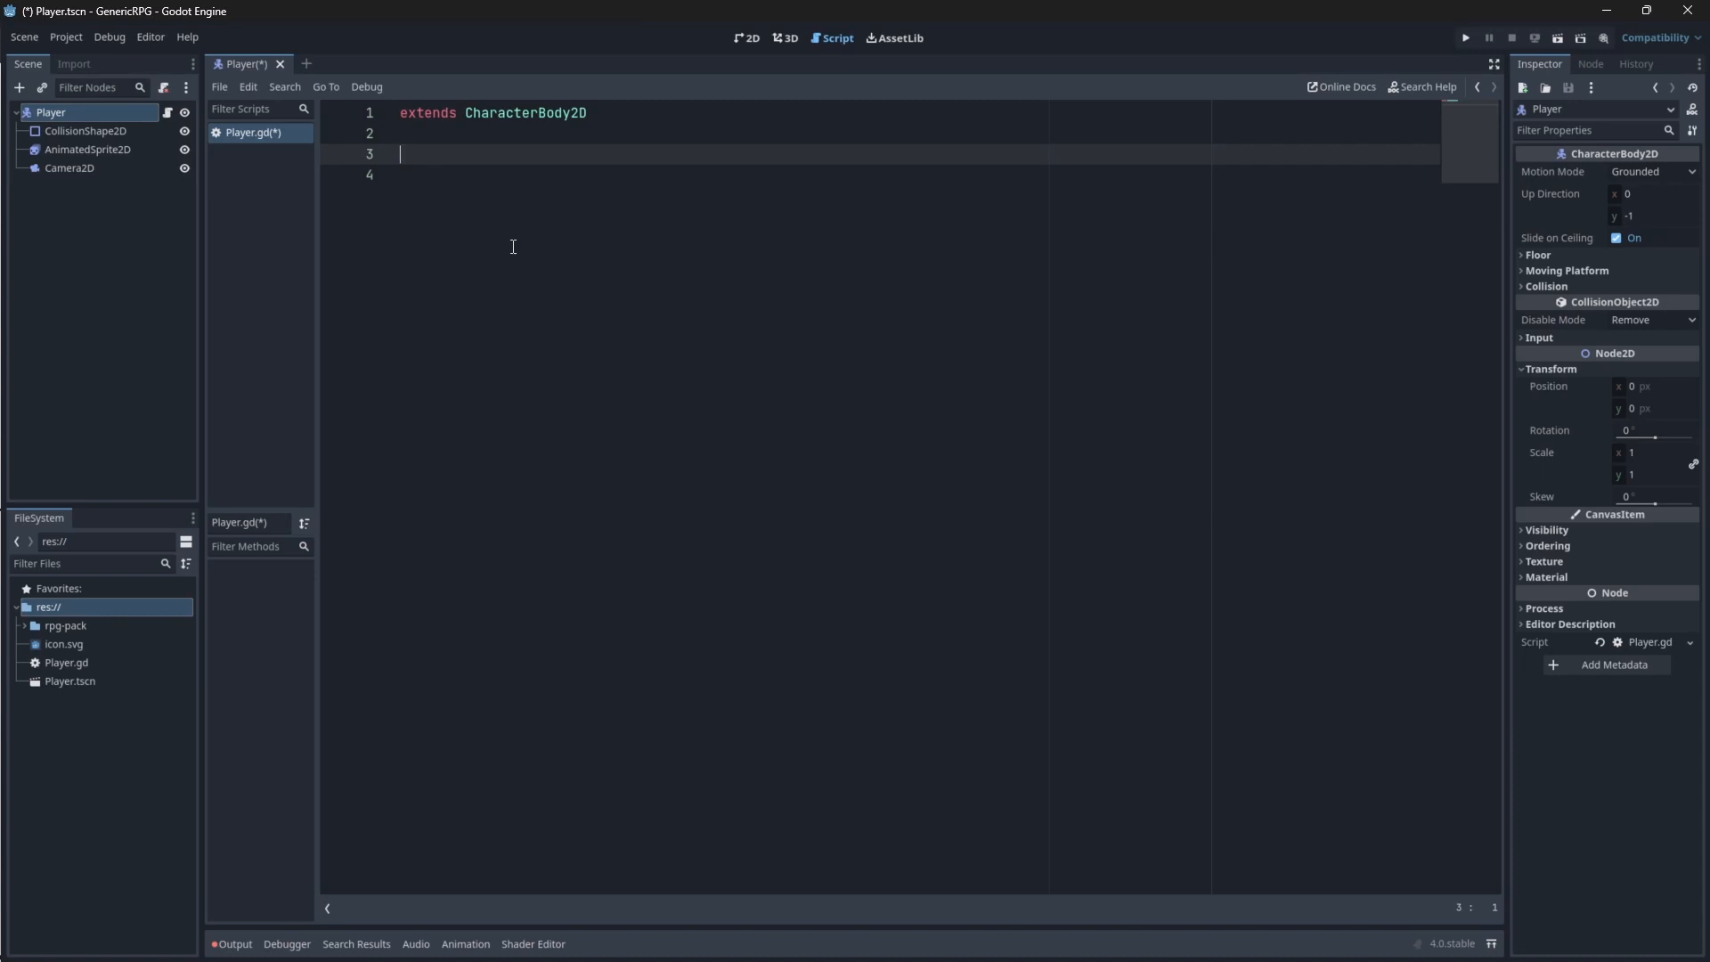
type("@export var speed = 100")
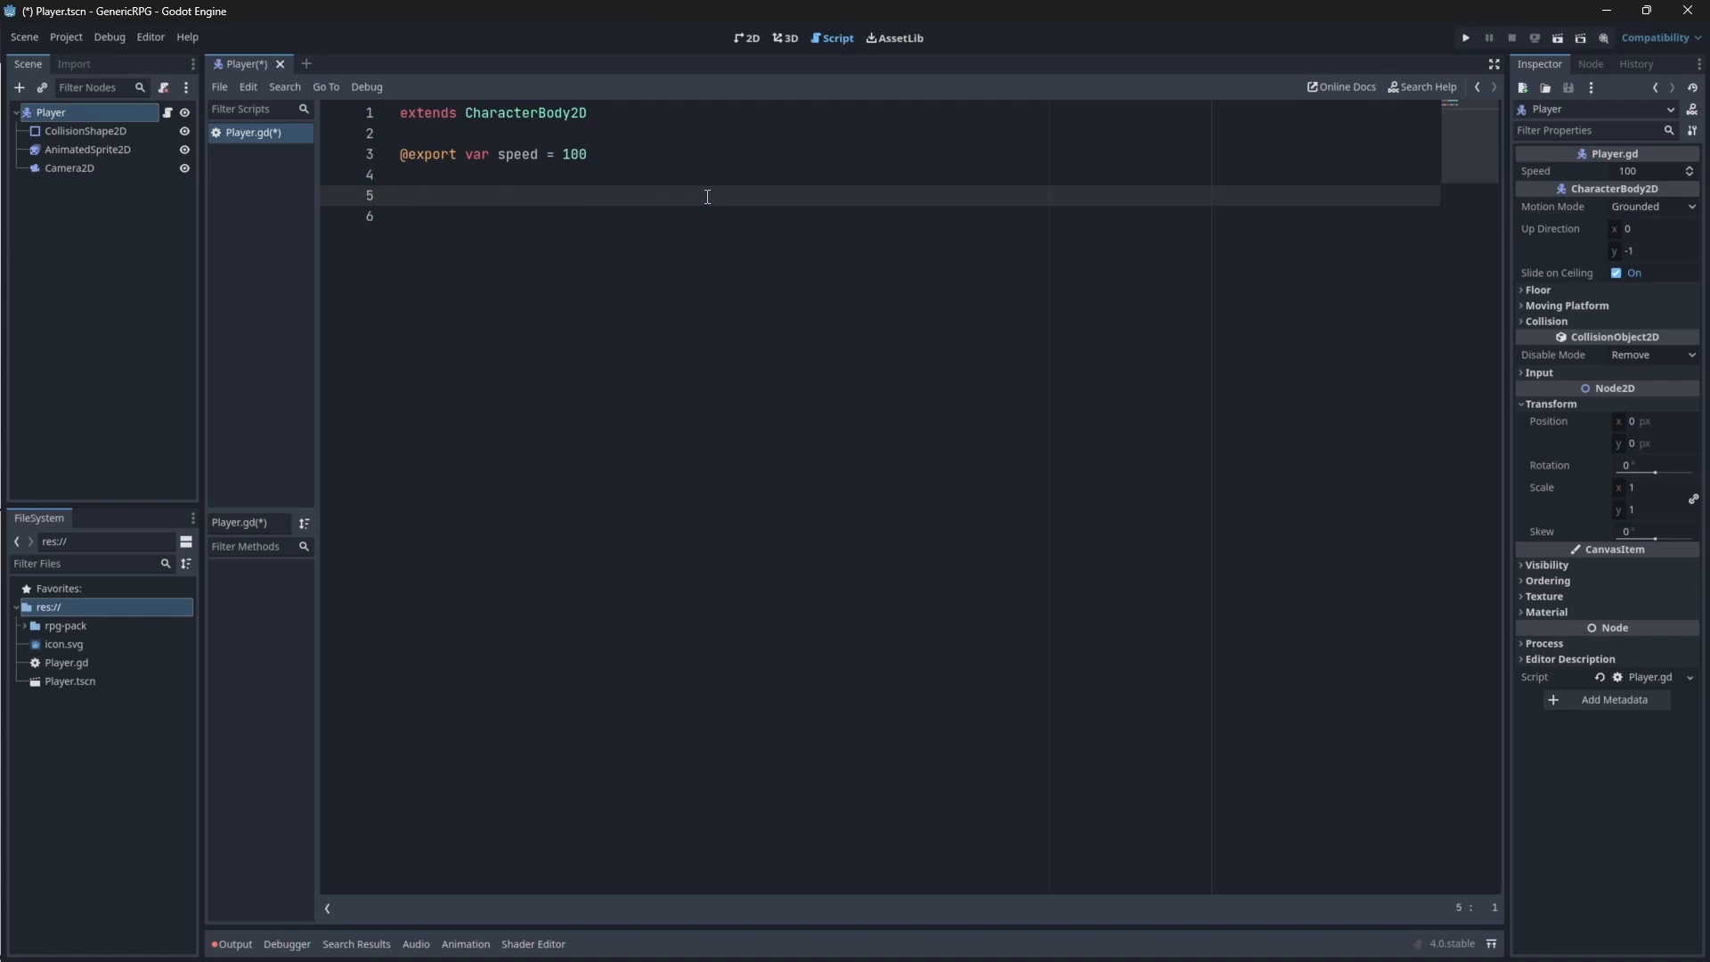
type("func _input(event):")
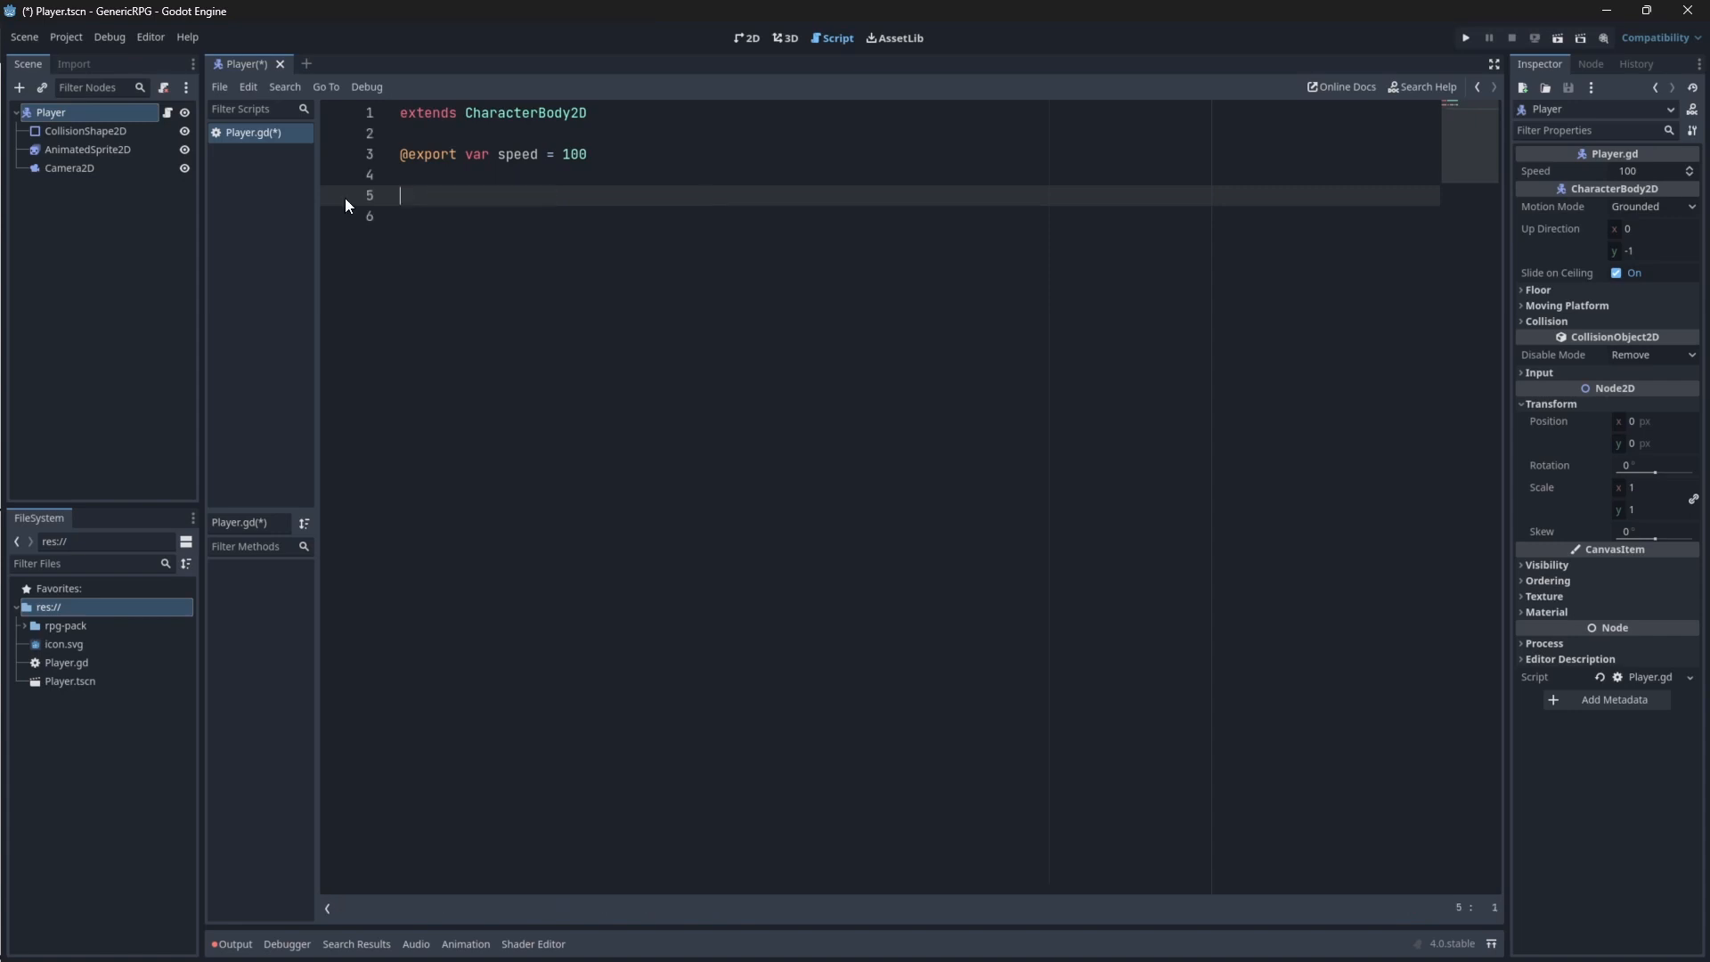
type("func get_input():")
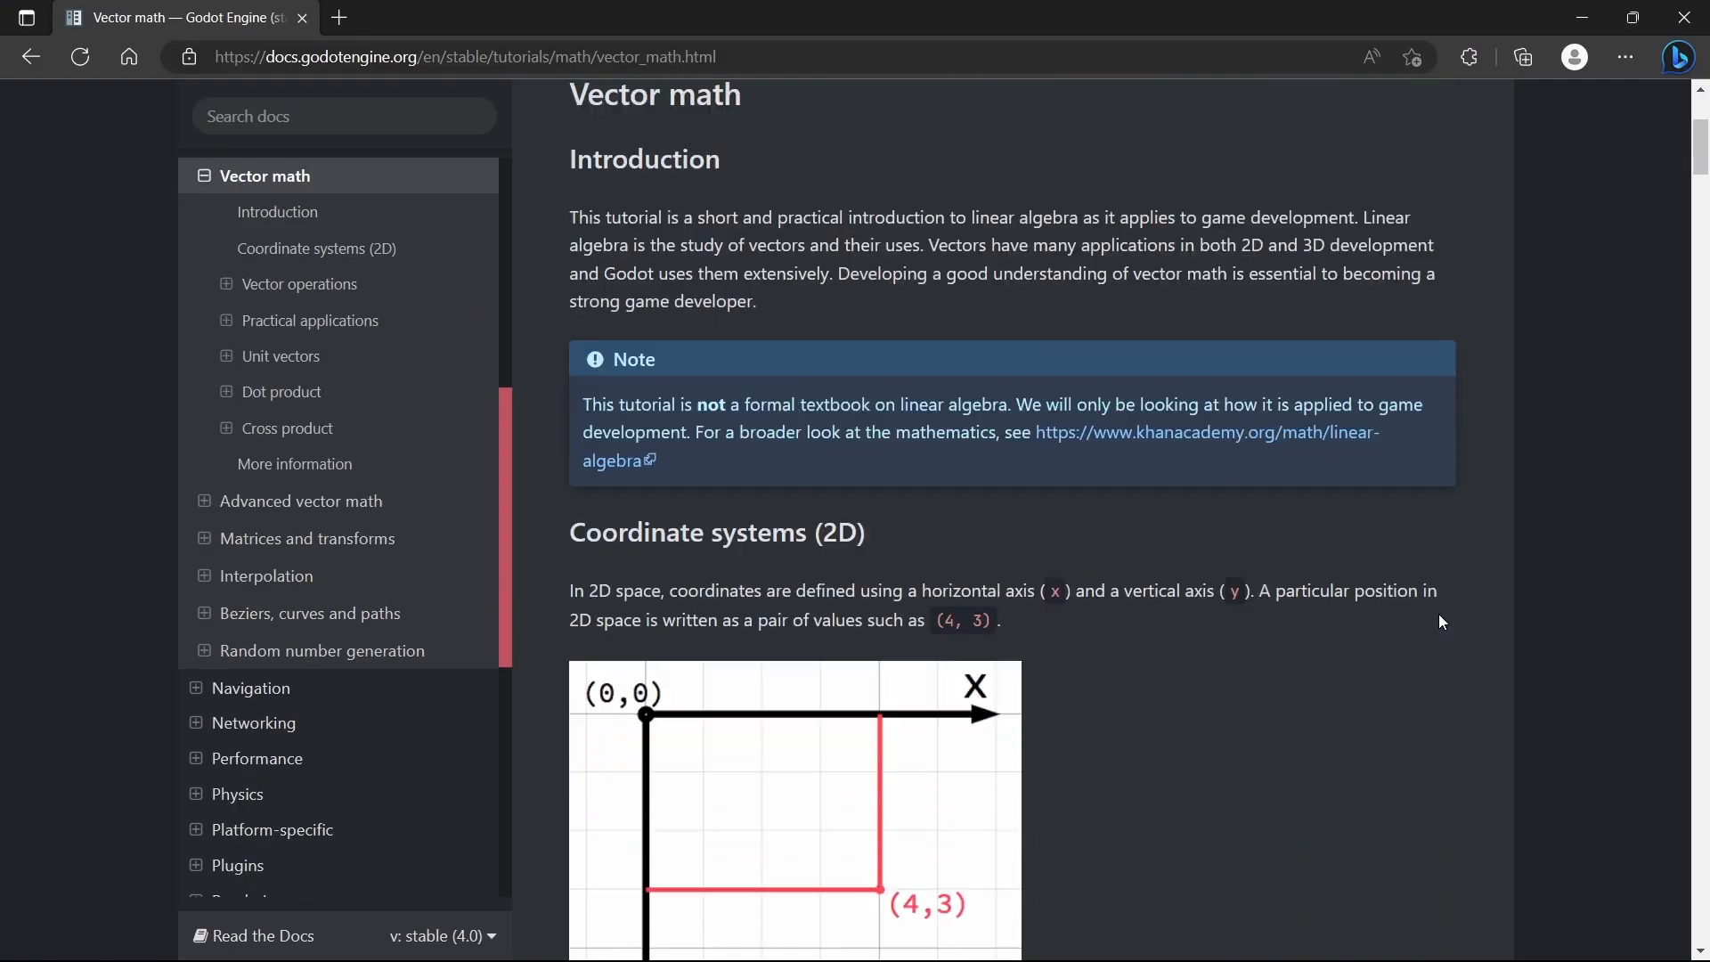
scroll("down", 3)
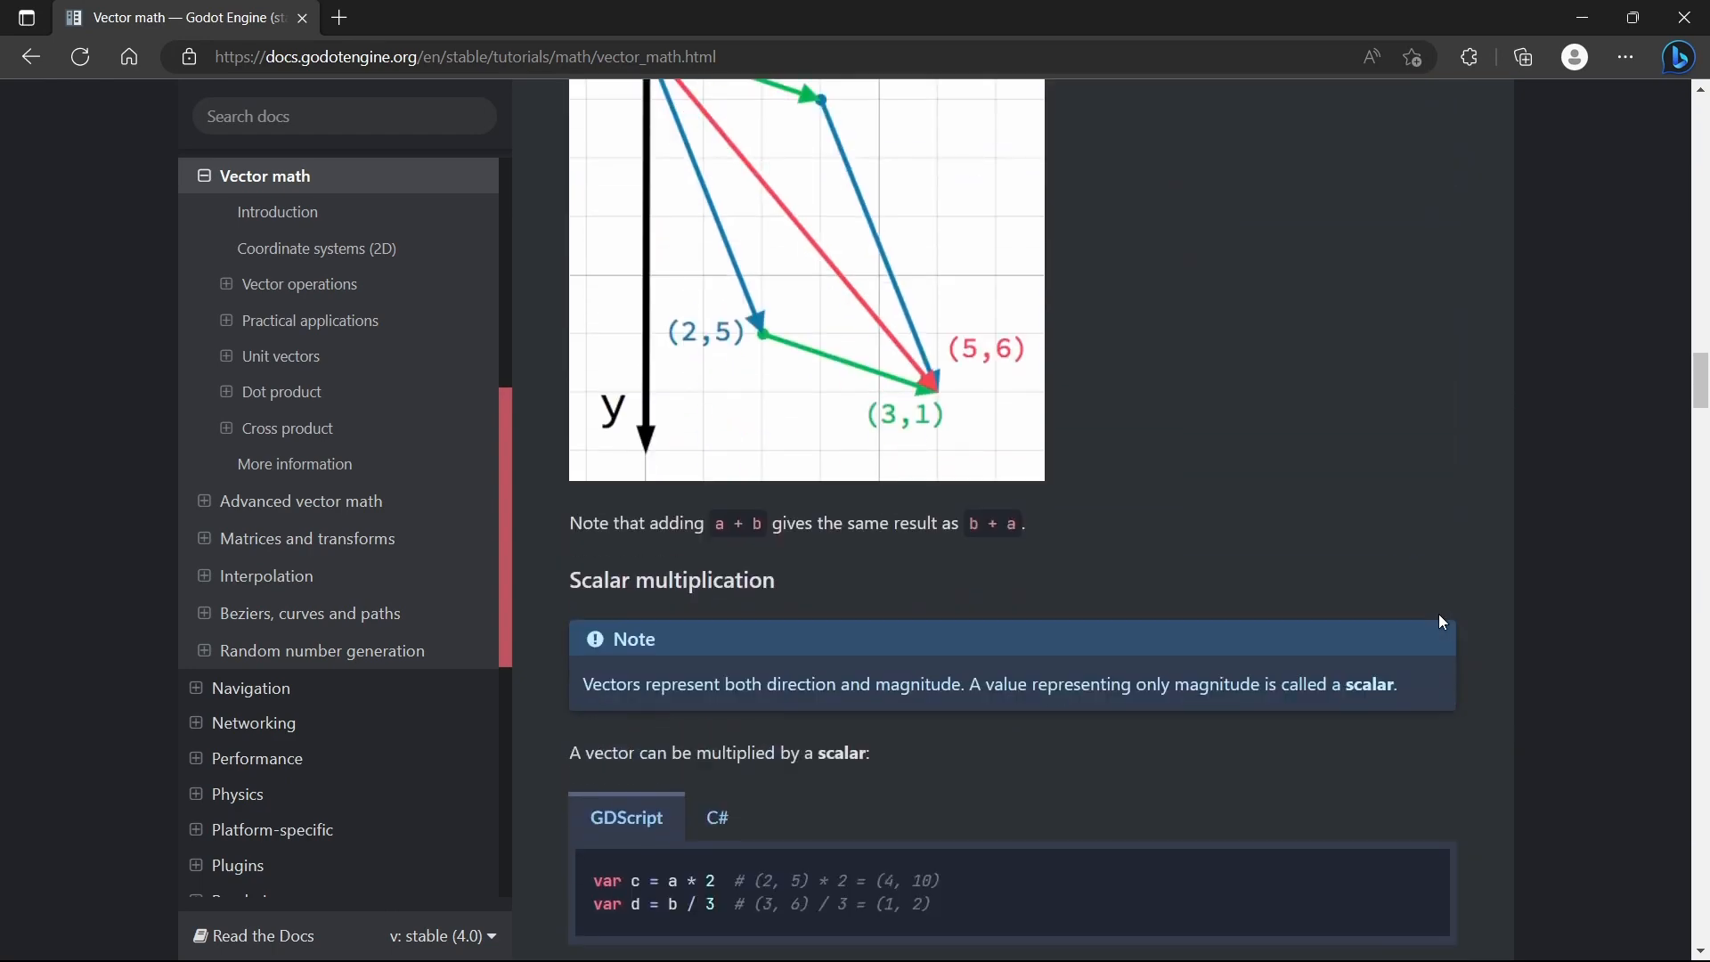
scroll("down", 3)
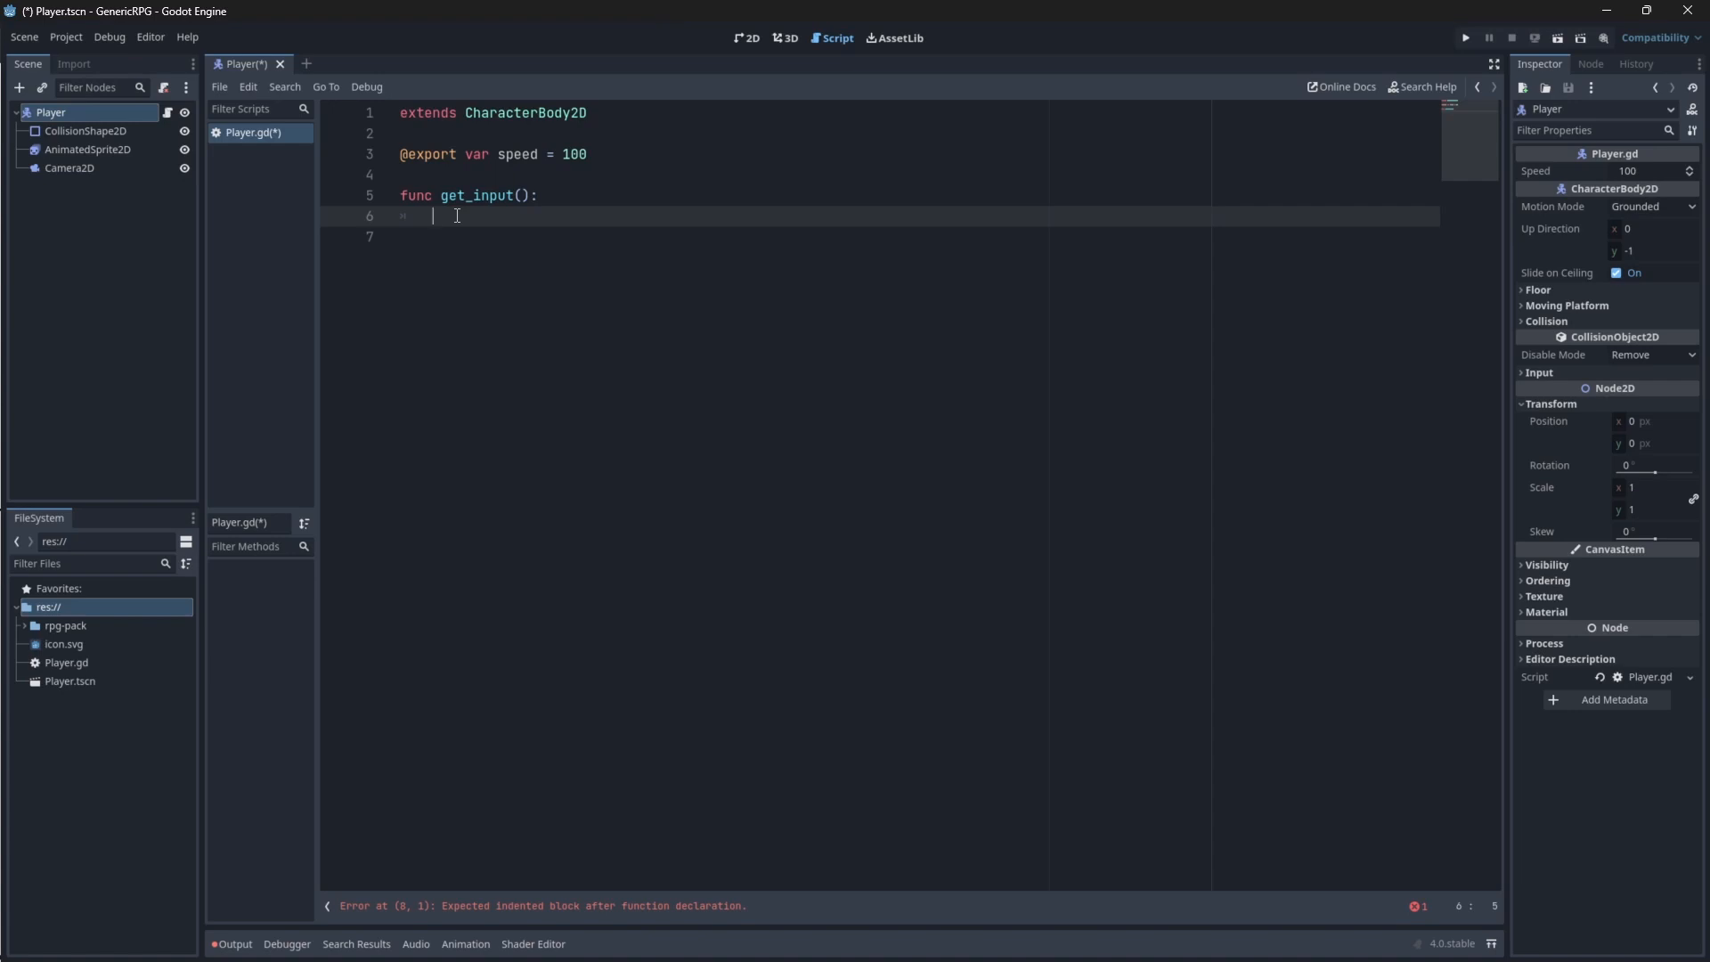
Step: Write var input_dir = Input.get_vector("ui_left", "ui_right", "ui_up", "ui_down") inside get_input
type("var input_dir =")
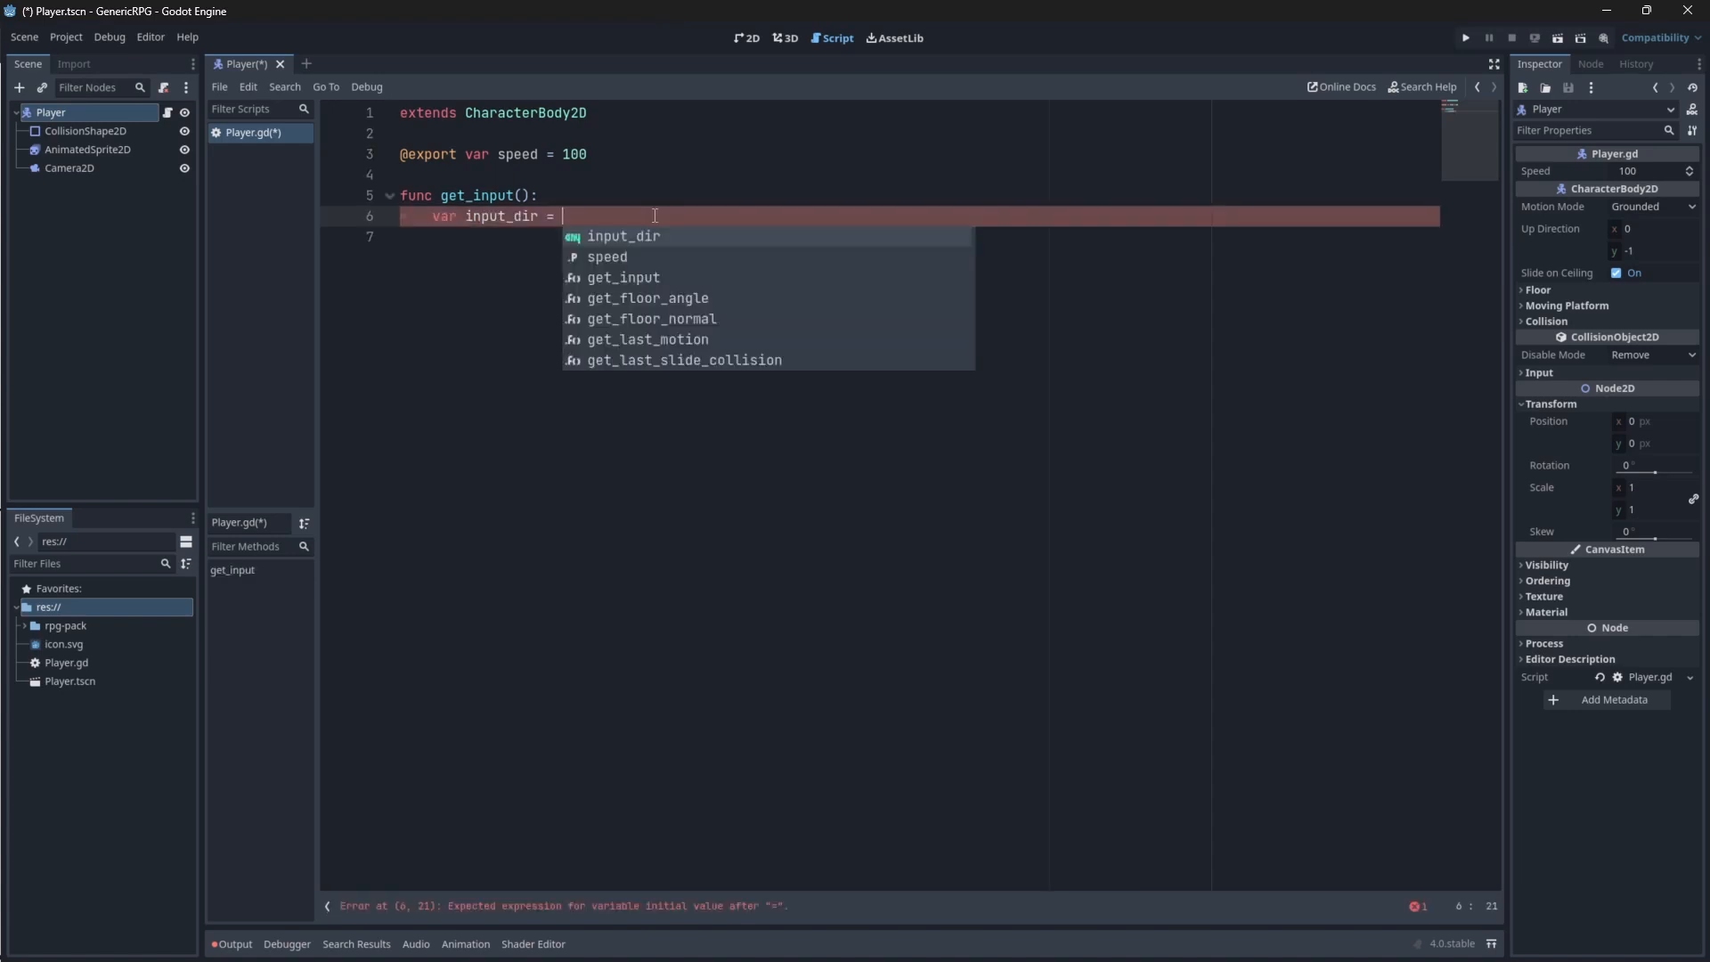
type("Input.")
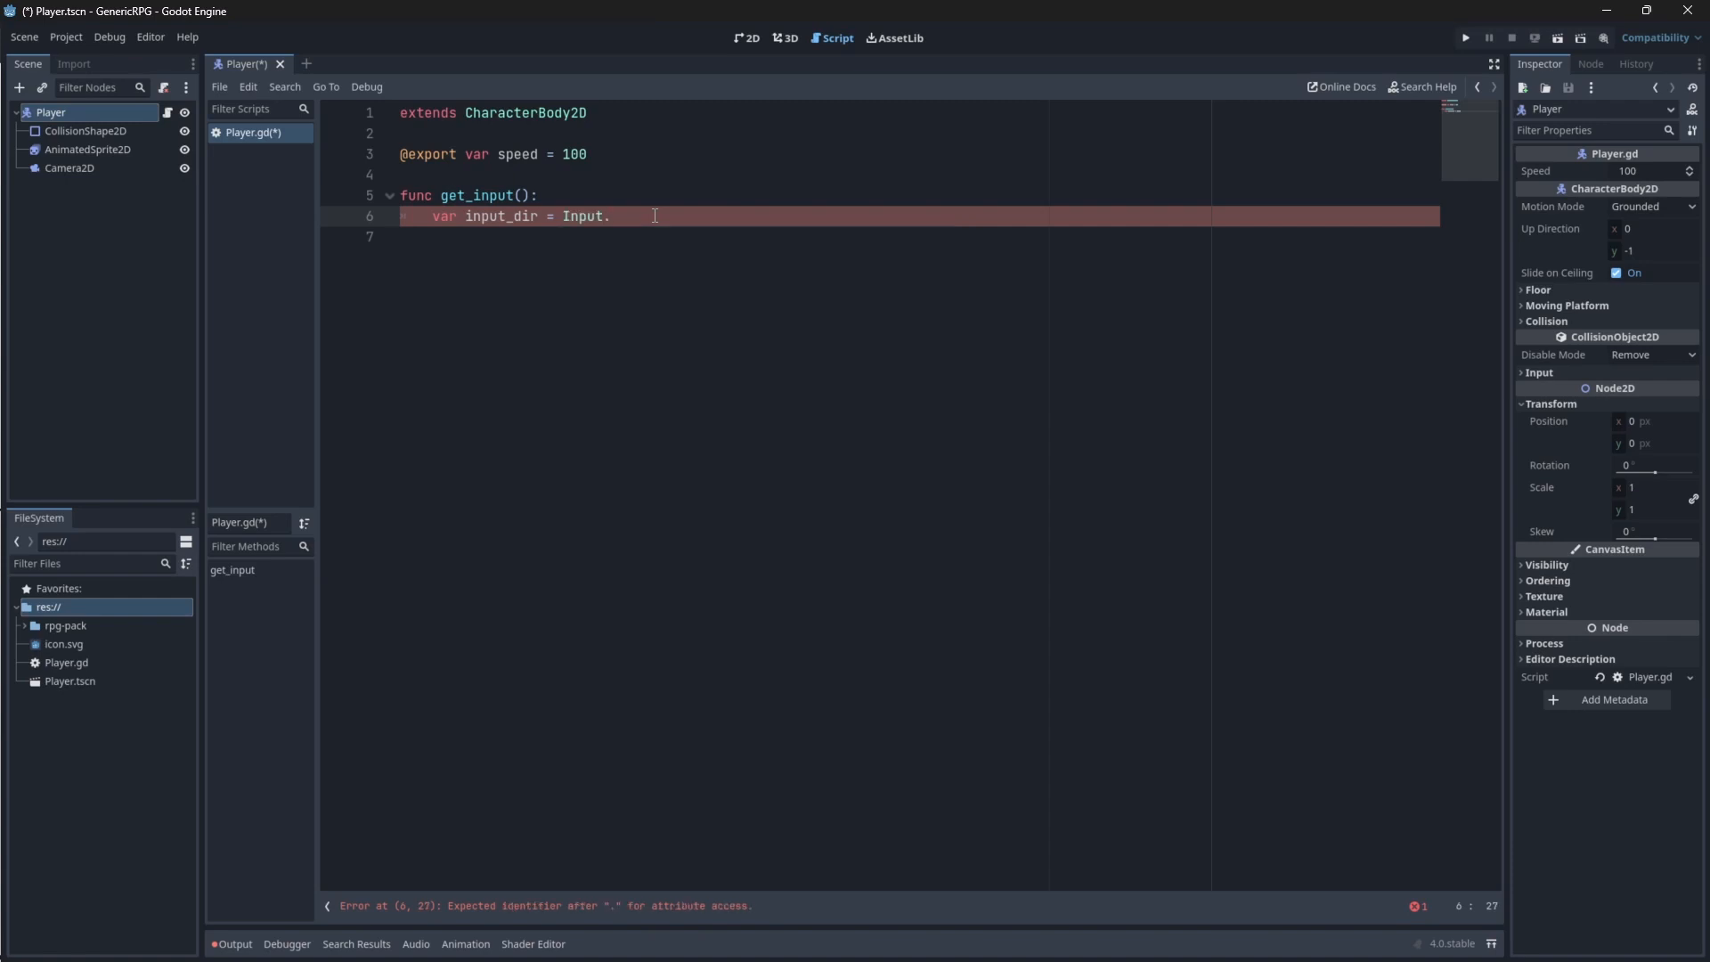
type("get_vector()")
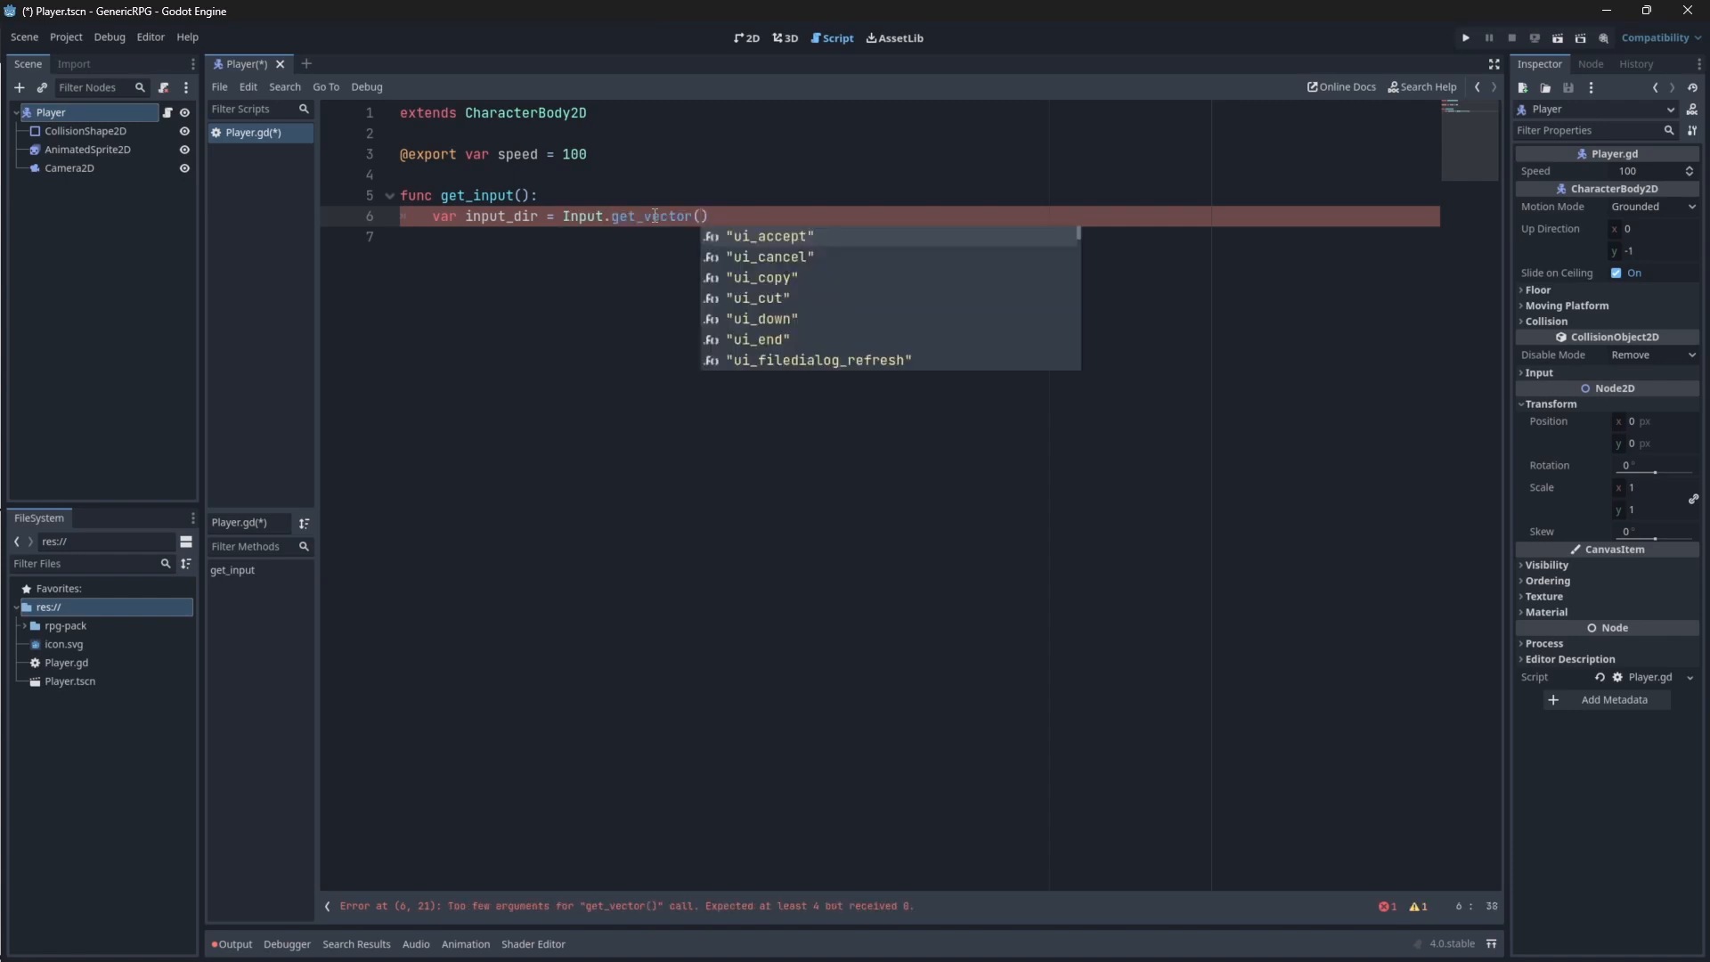
type("\"ui_left\", \"ui_right\", \"ui_up\", \"ui_down")
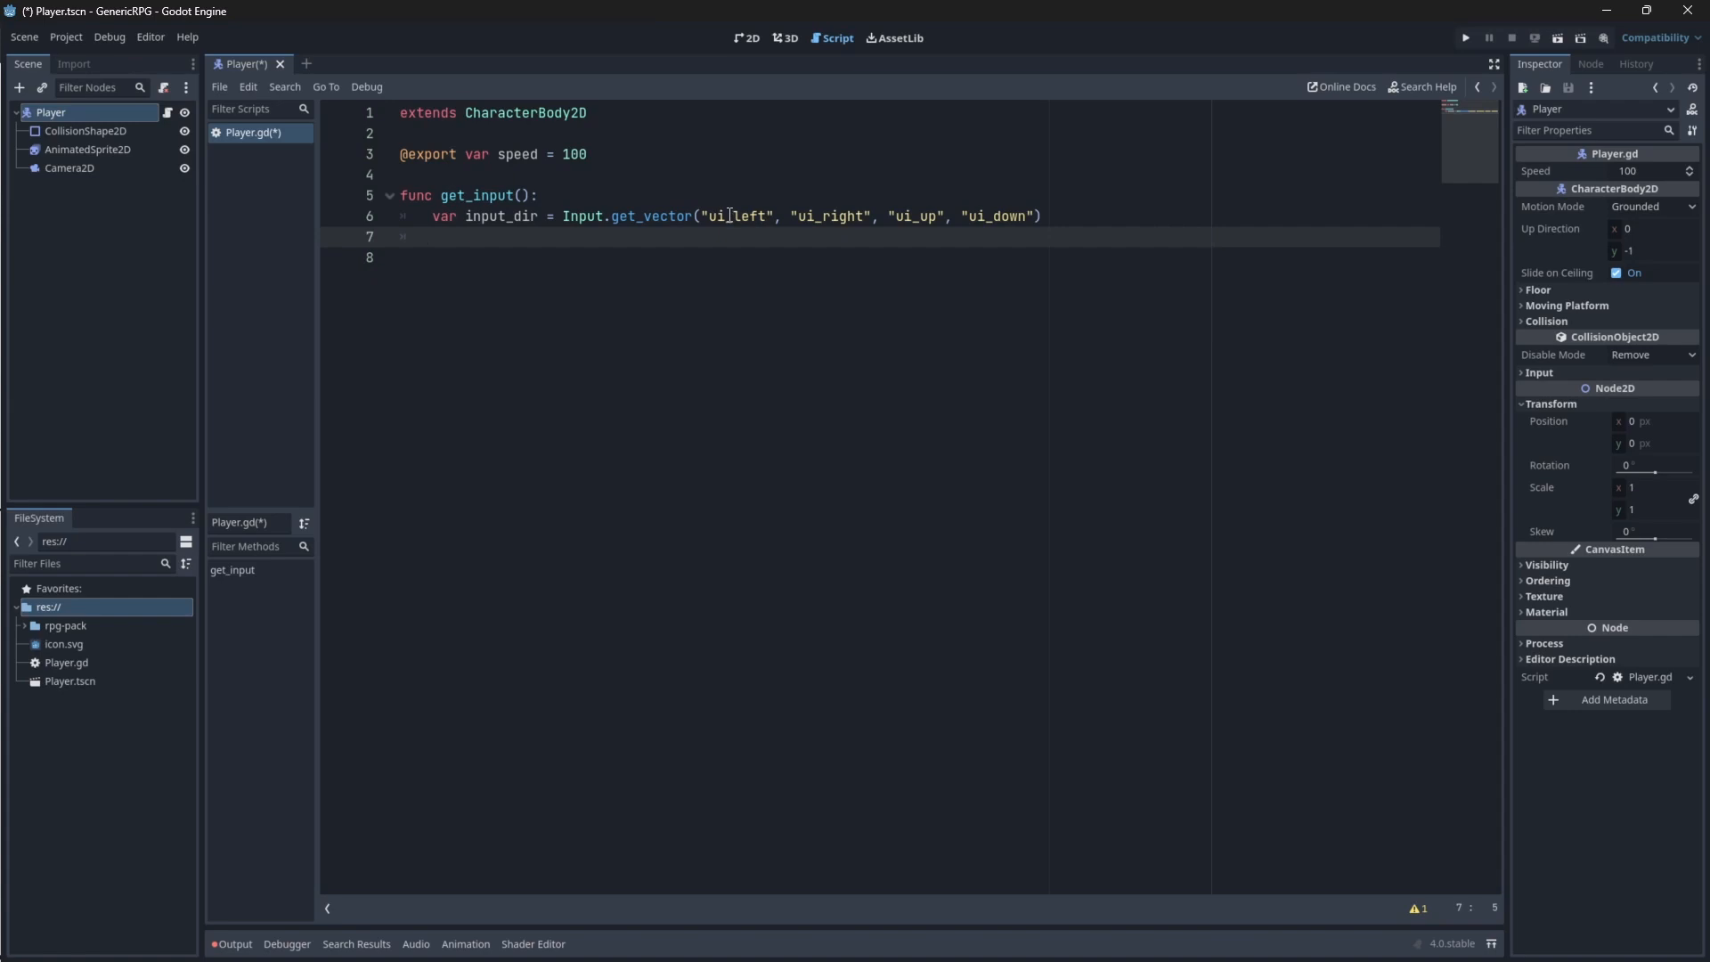
mouse_move(728, 216)
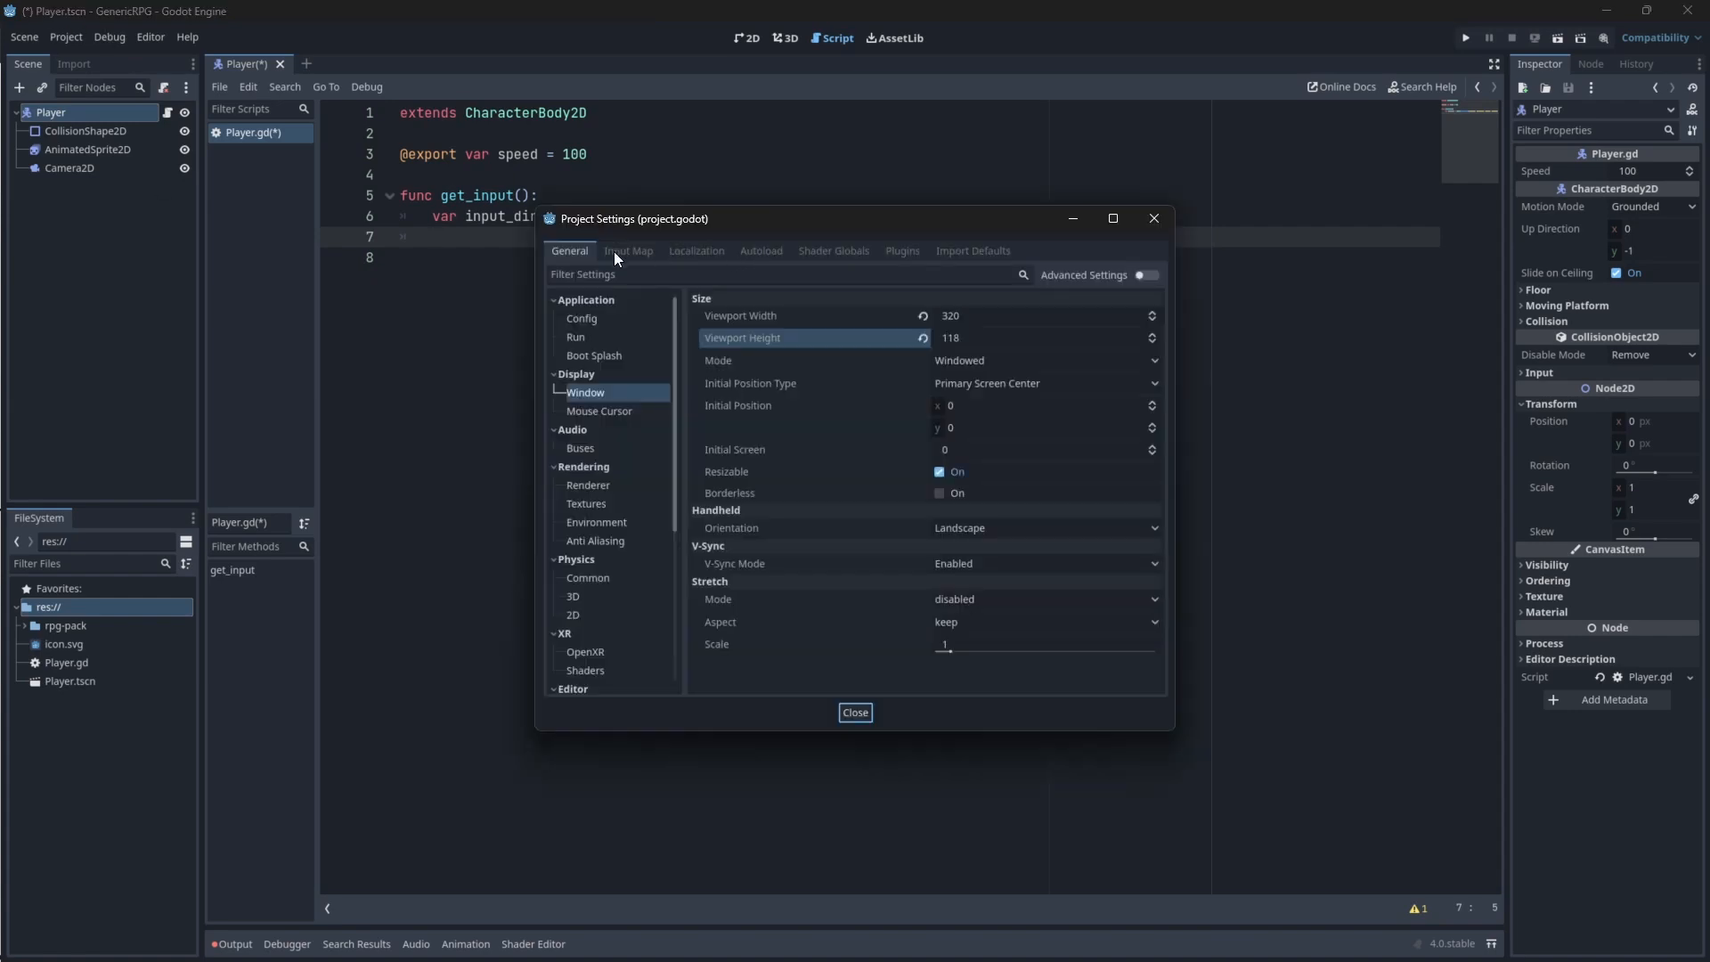
Step: Show the built-in input actions in the Input Map and check ui_left and ui_right exist
left_click(627, 250)
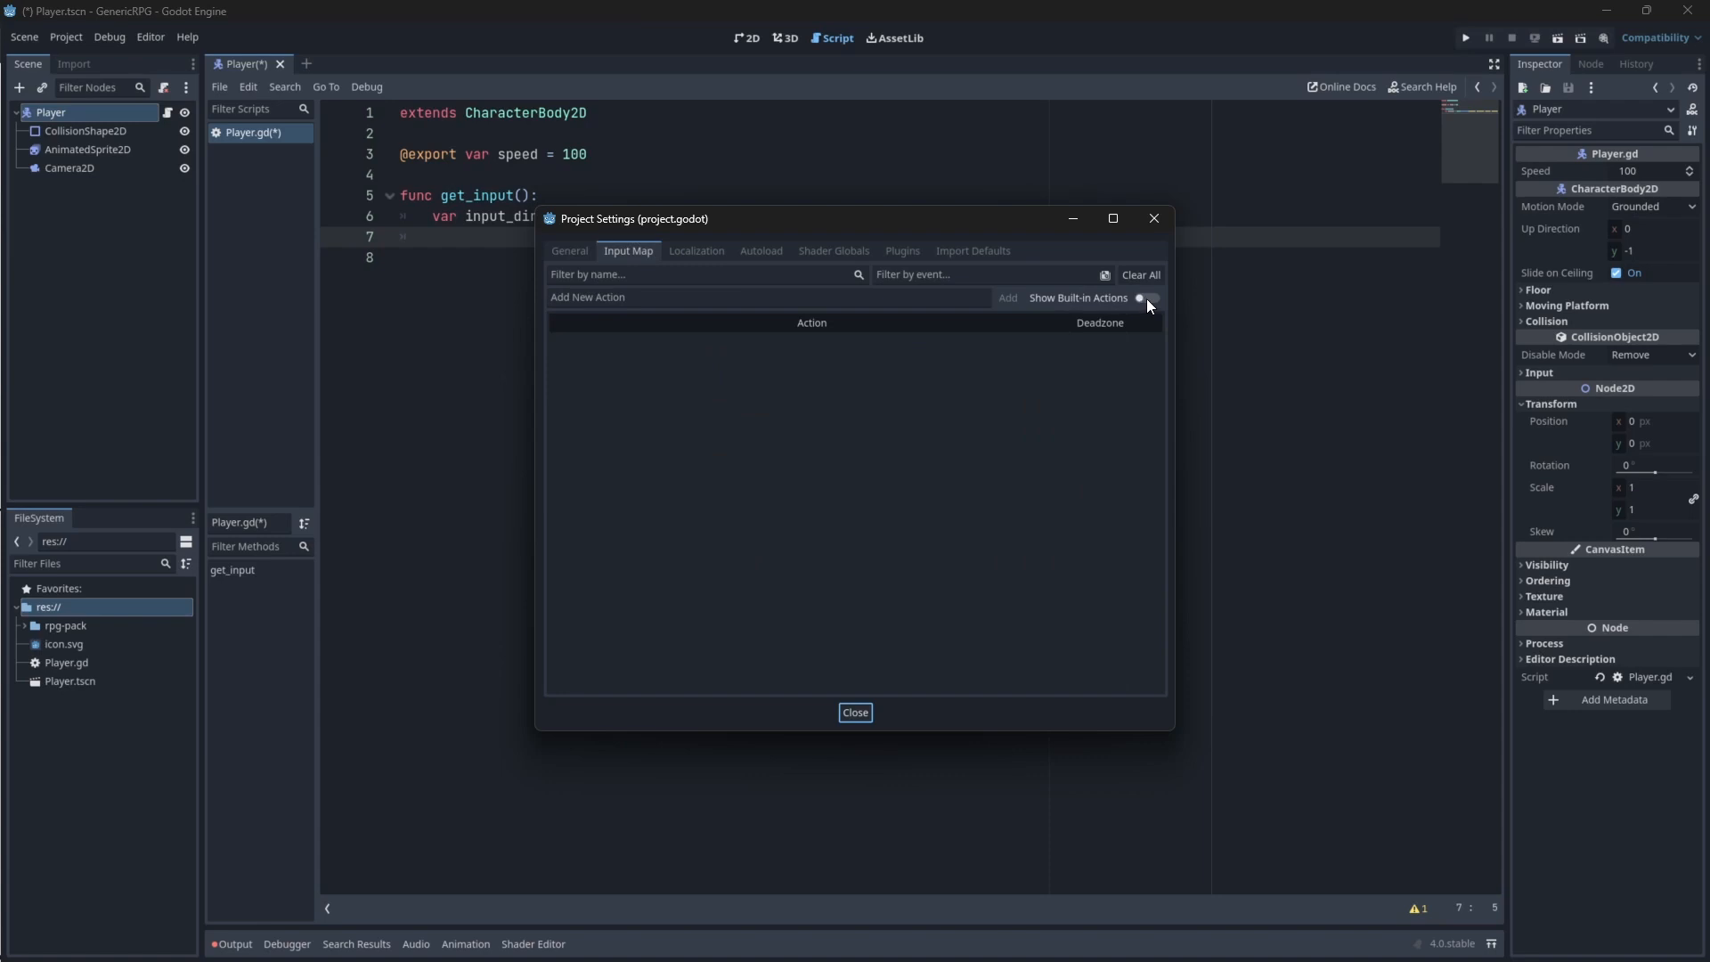
left_click(1145, 298)
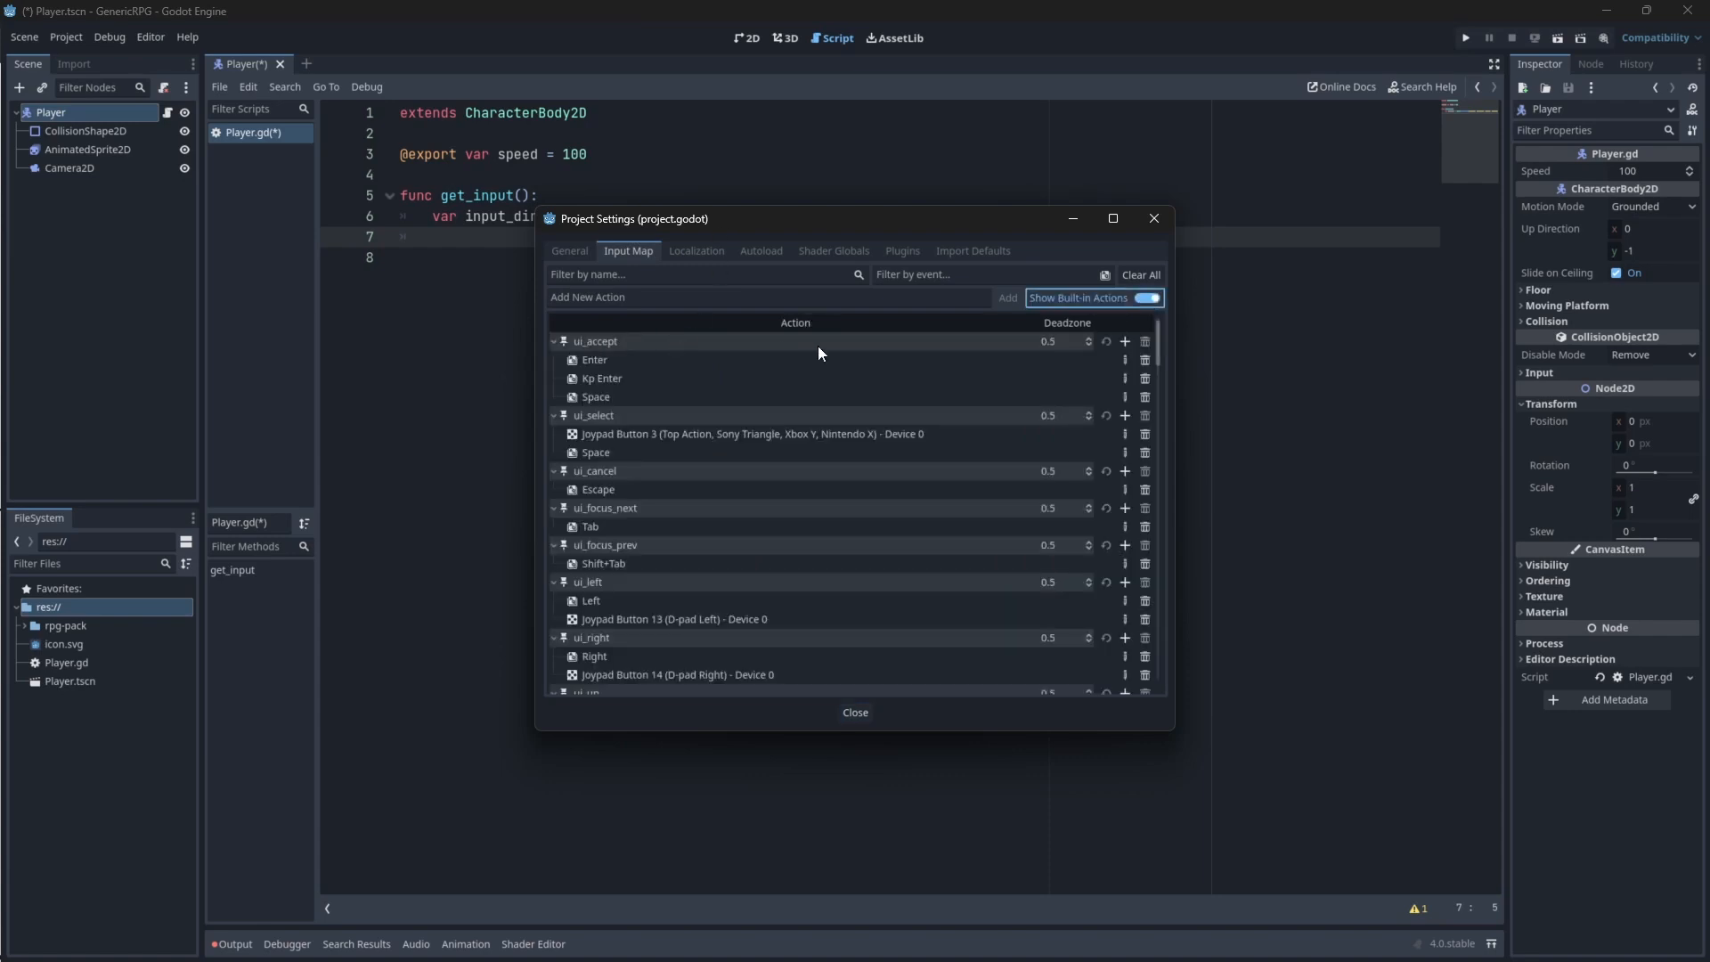
scroll("down", 3)
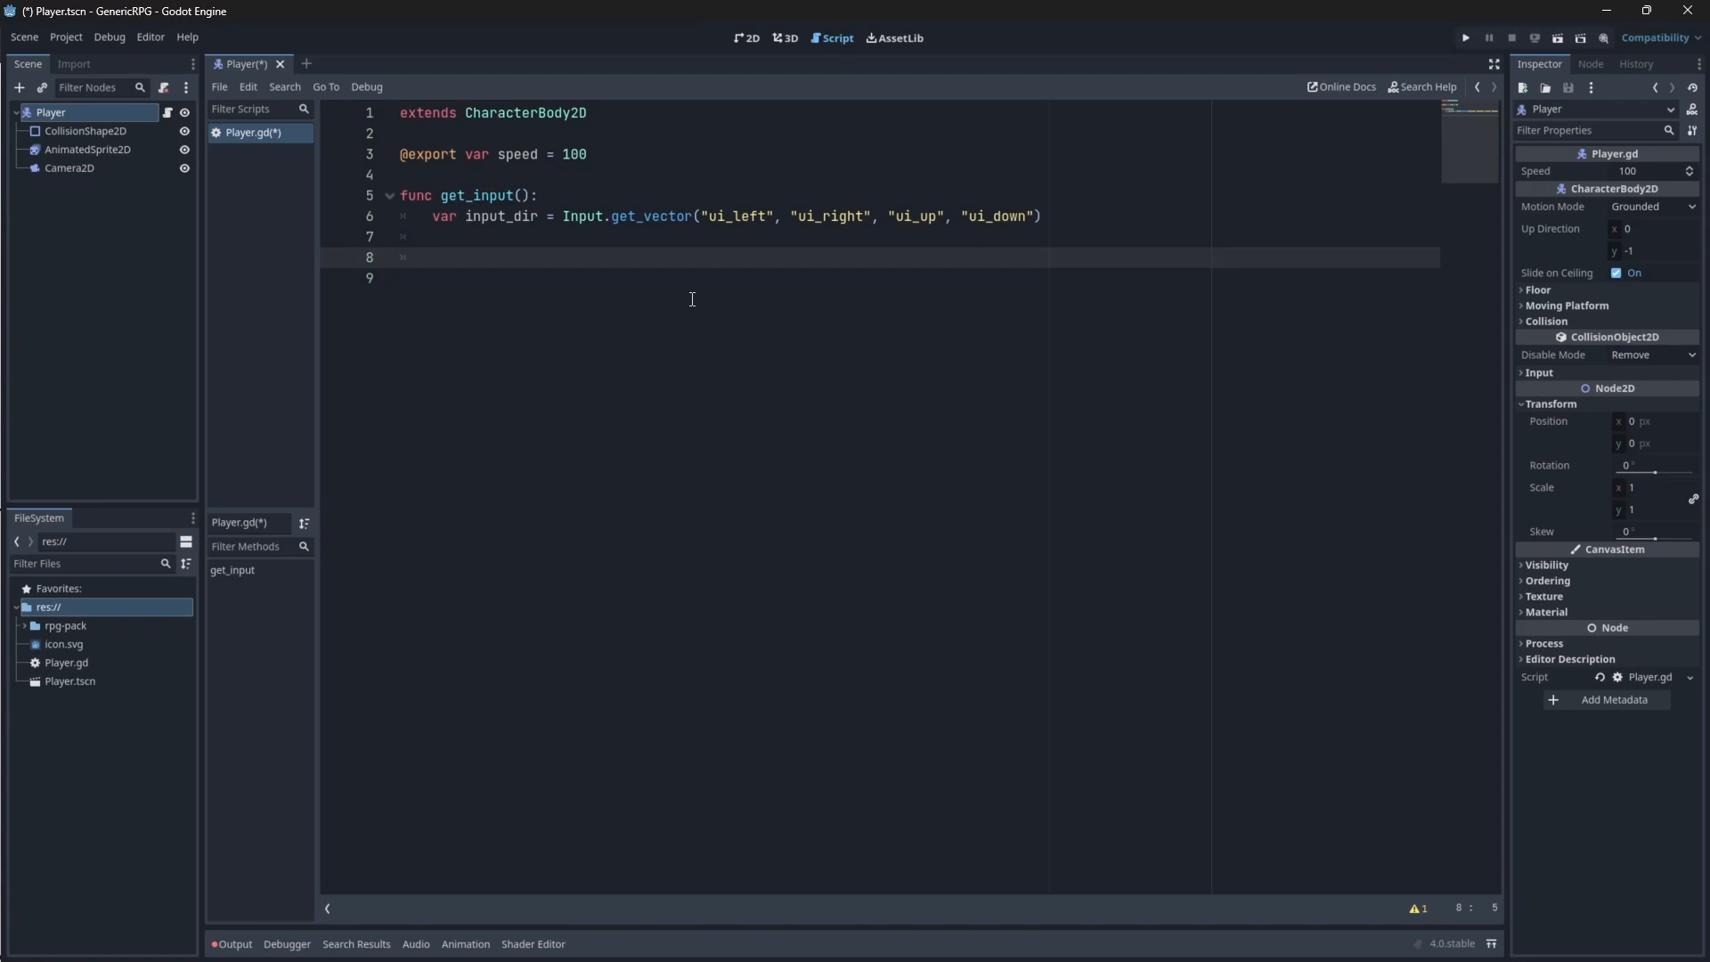
Step: Add velocity = input_dir * speed in get_input with comments above the input and velocity lines
type("velocity = input_dir * speed")
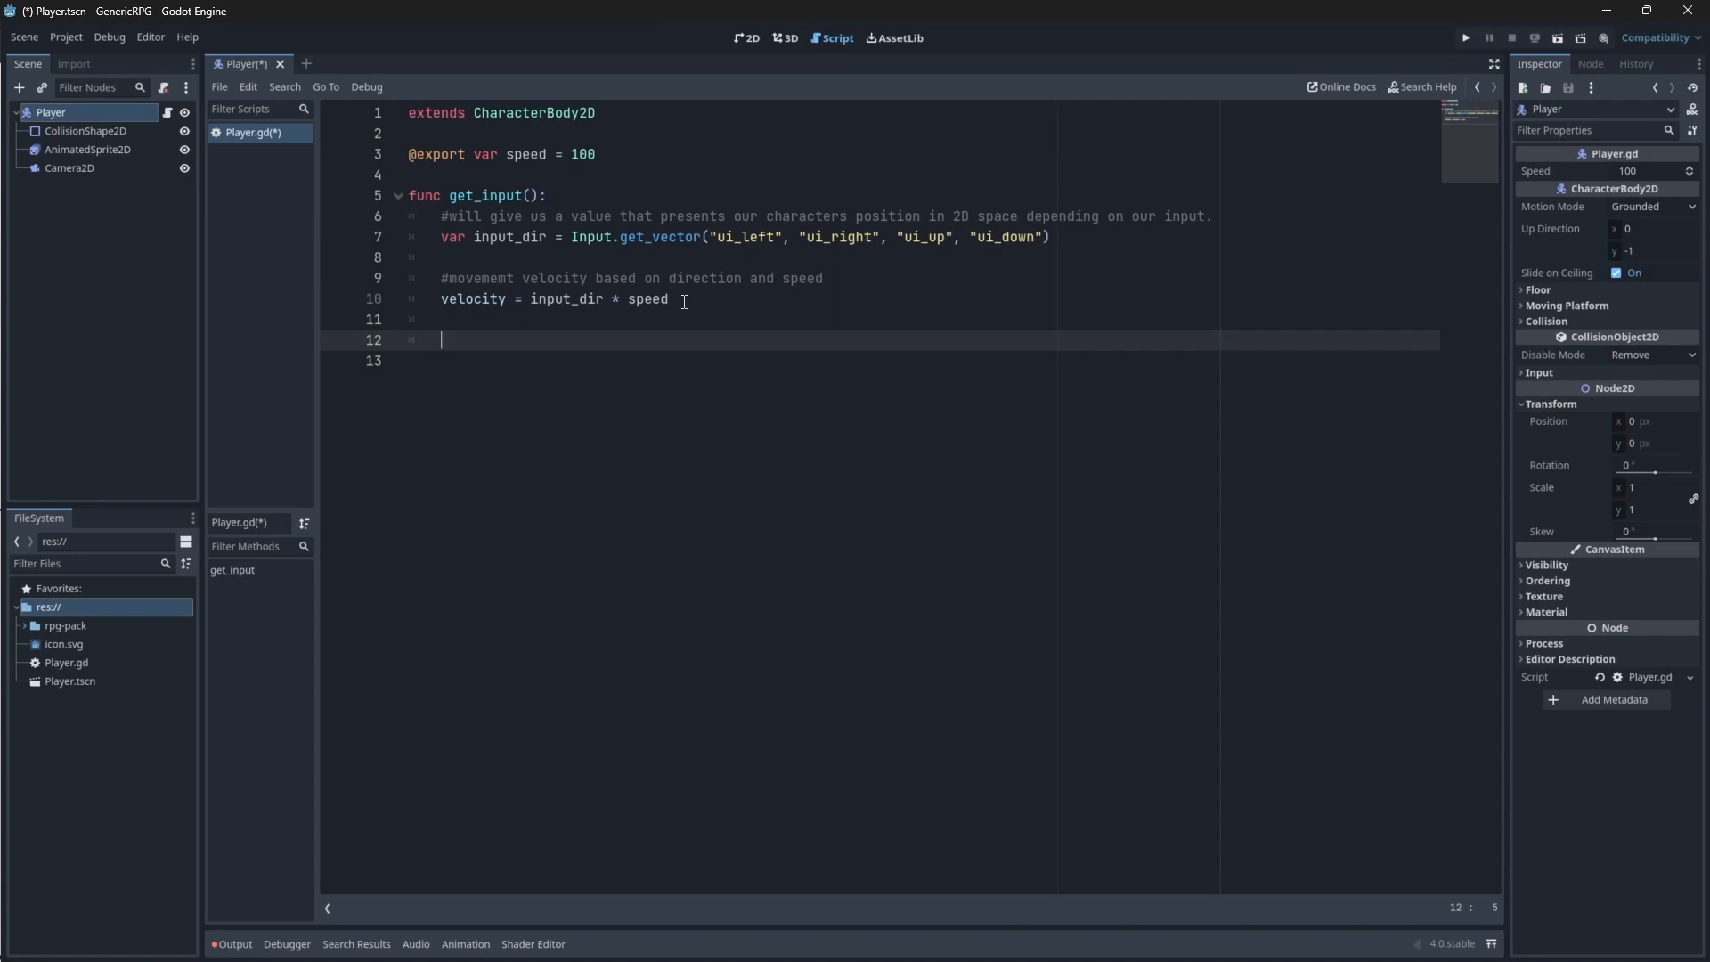
Step: Start the movement-animations block: if ui_up is pressed, $AnimatedSprite2D.play("run")
type("#movement animations")
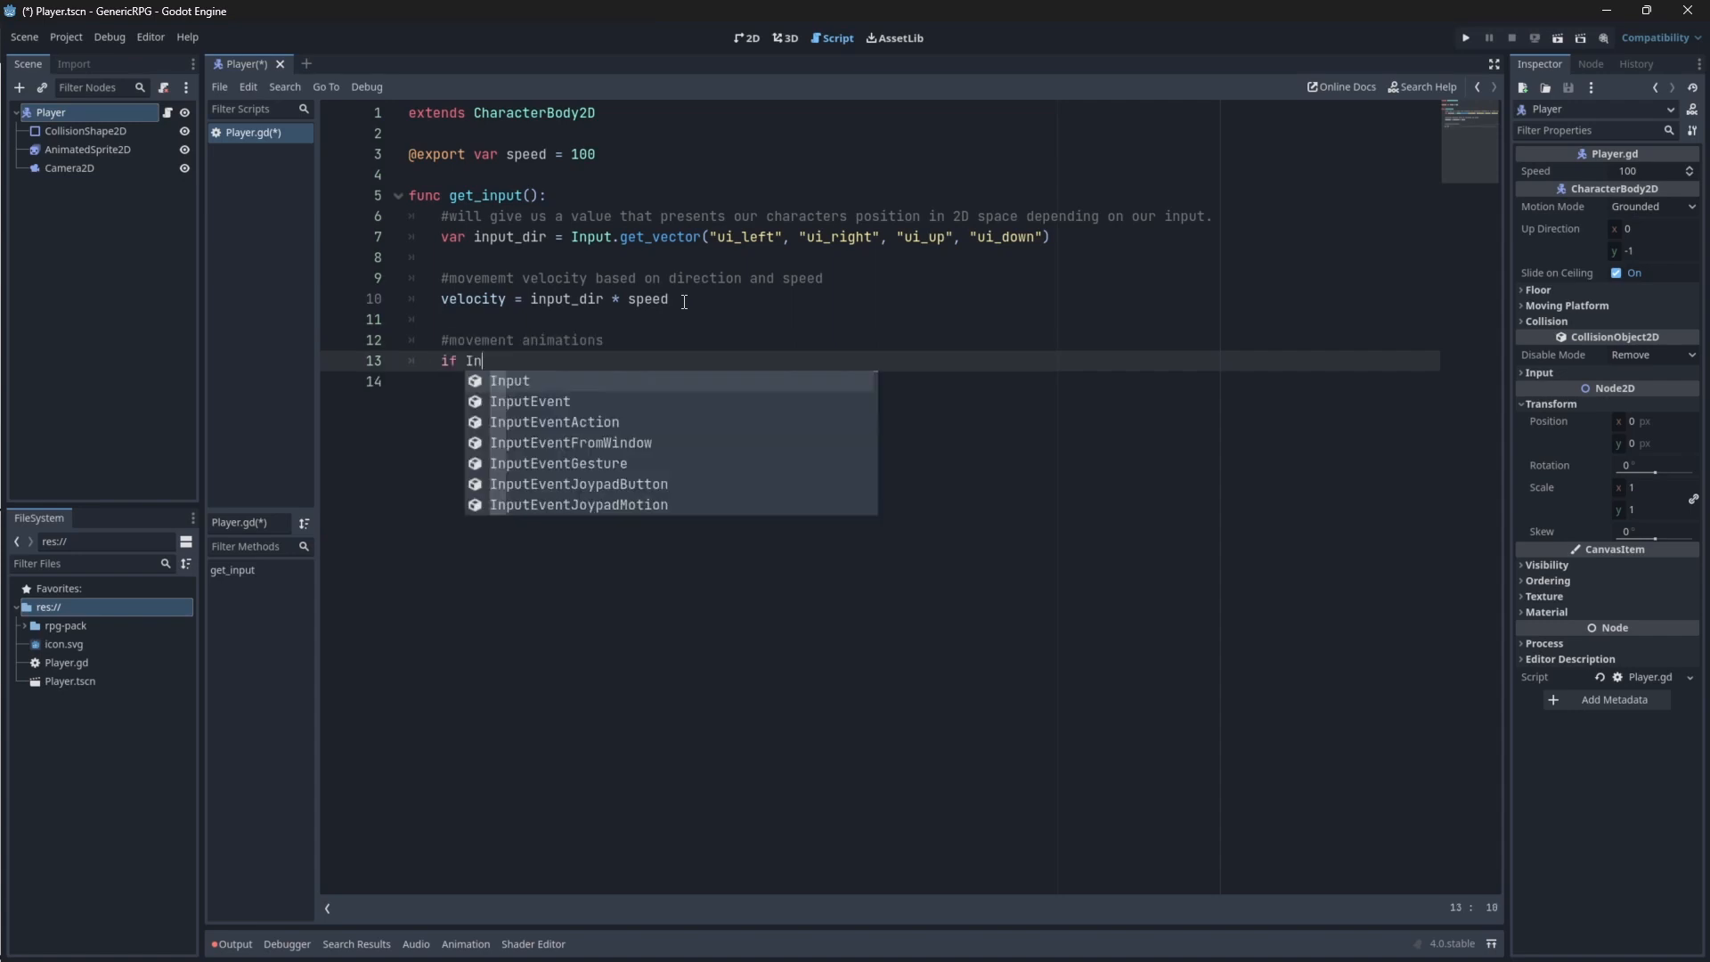
type("put.is_action_pressed(\"ui_up\"):")
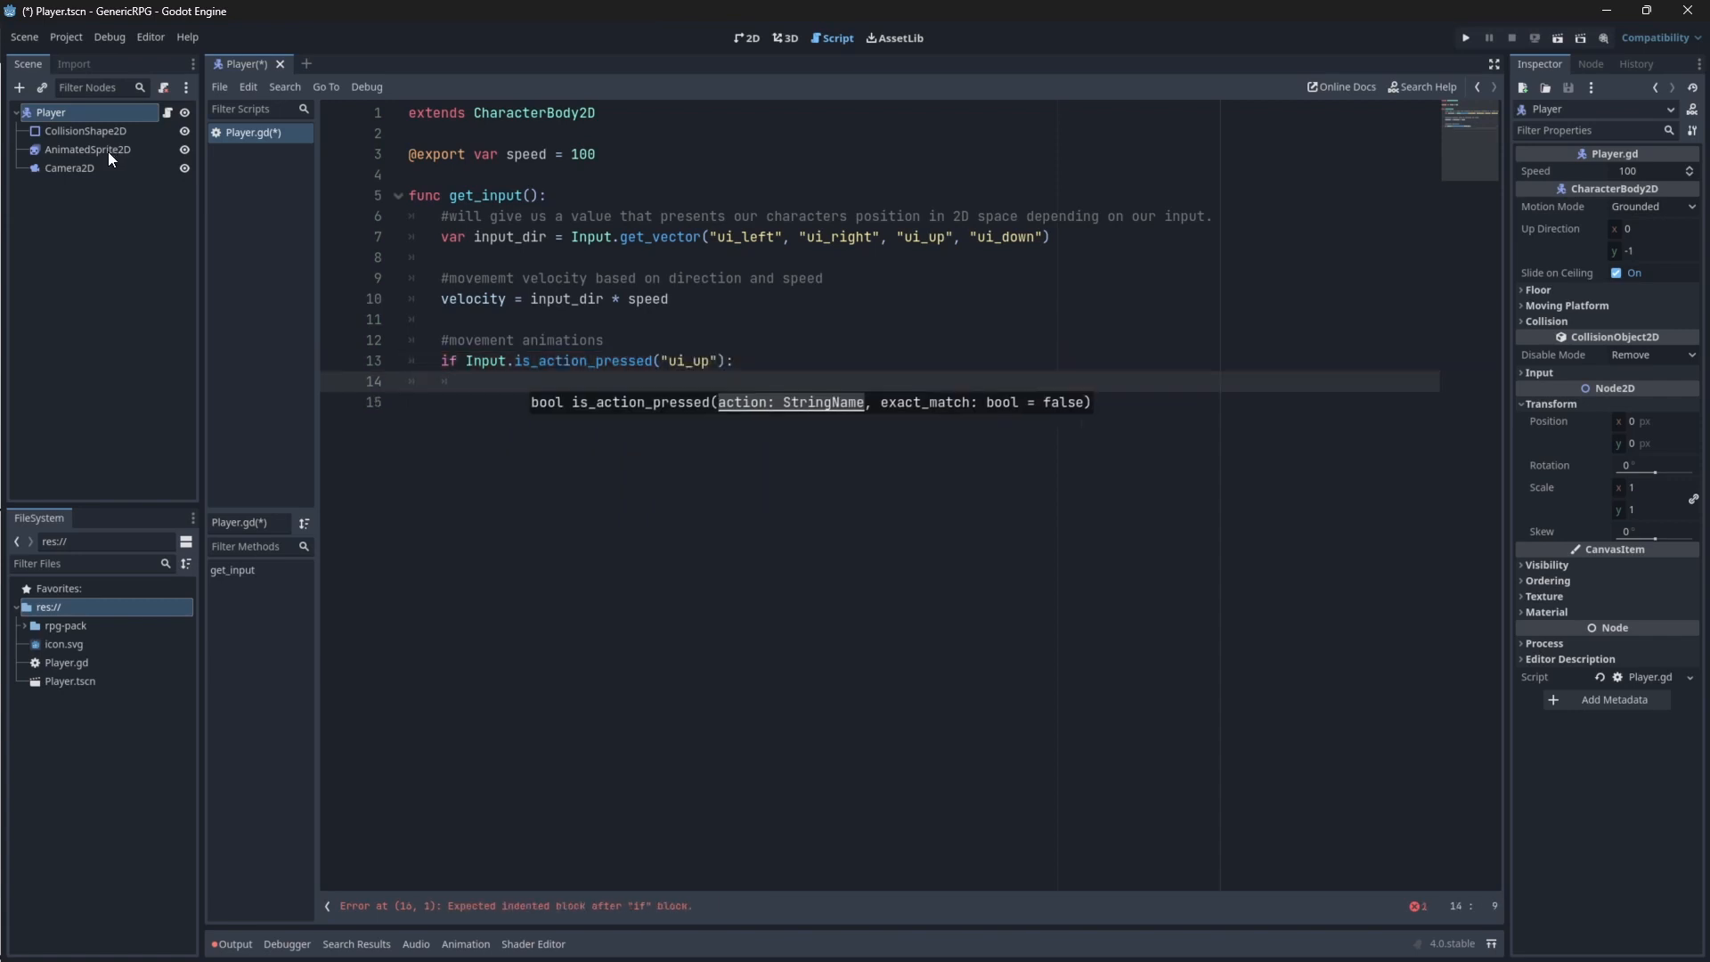
left_click(88, 150)
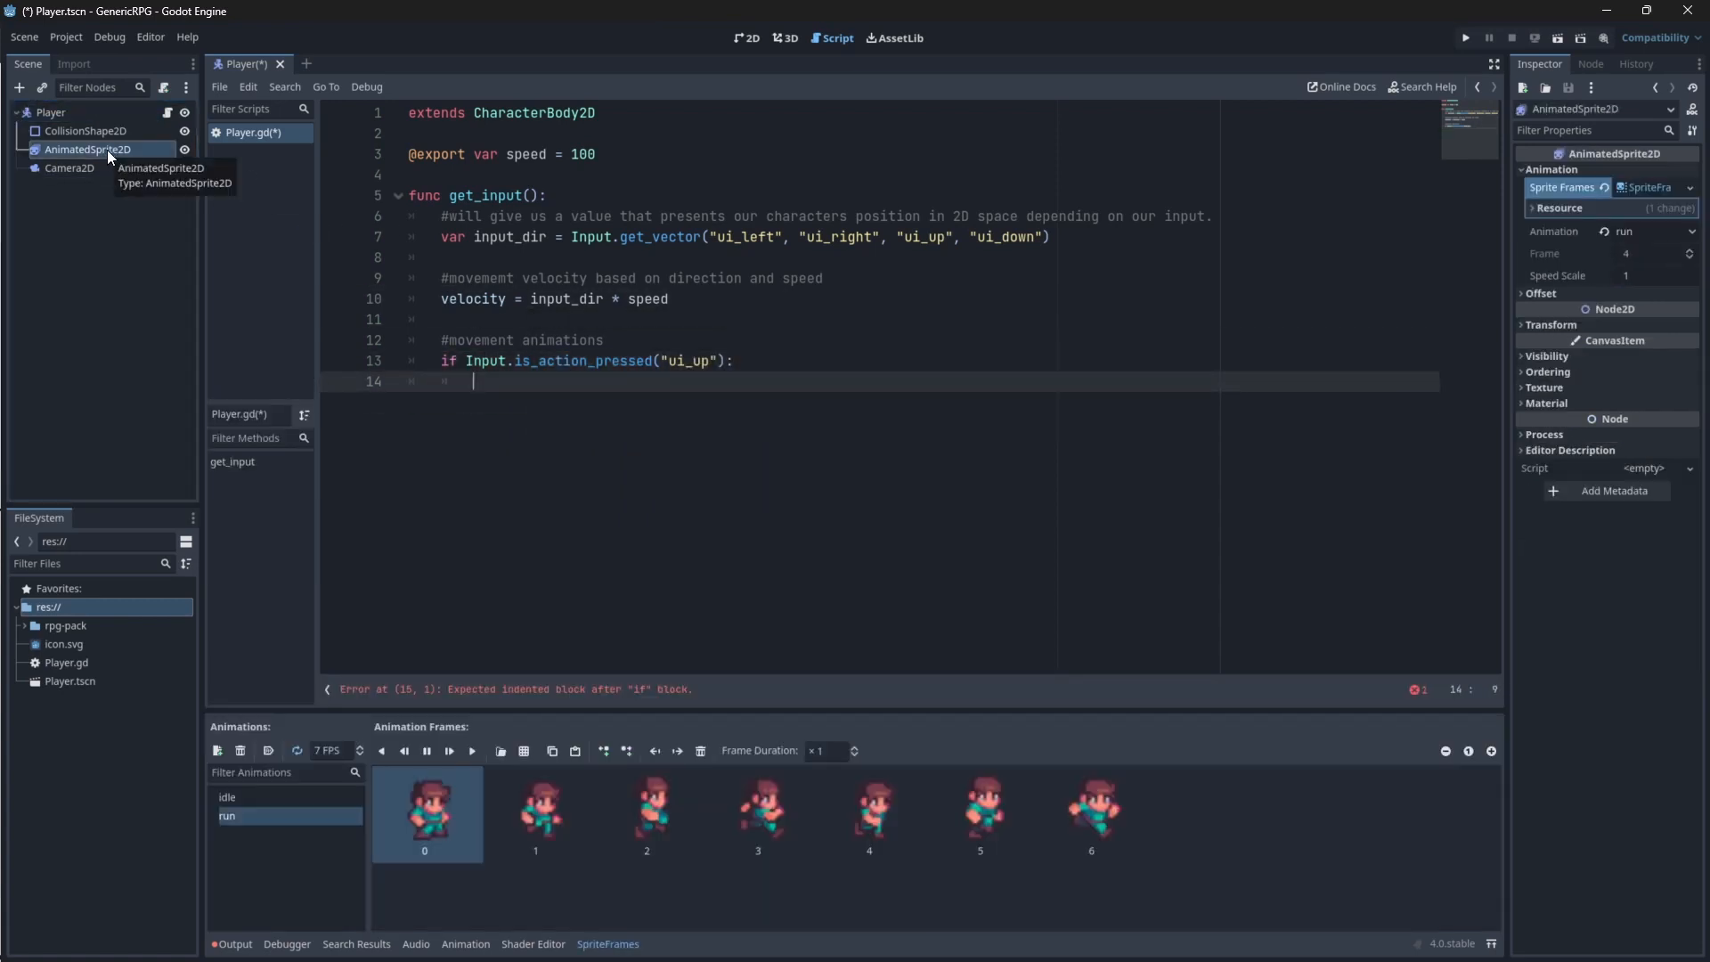
type("$AnimatedSprite2D.p")
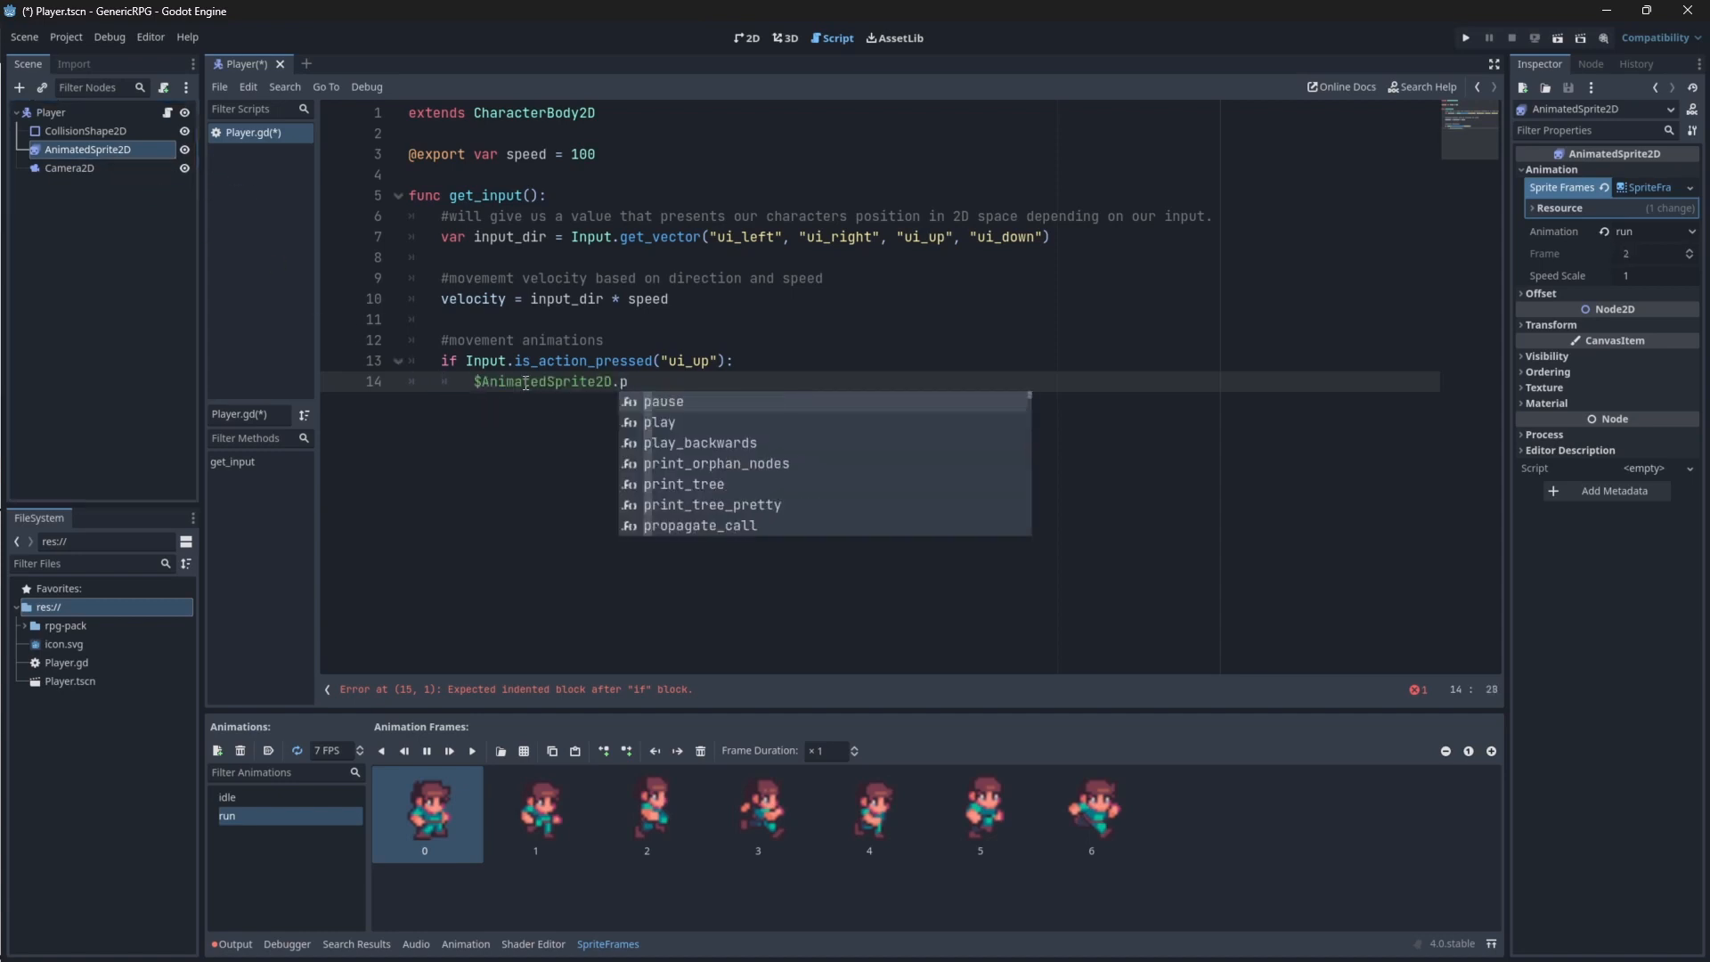
type("lay()")
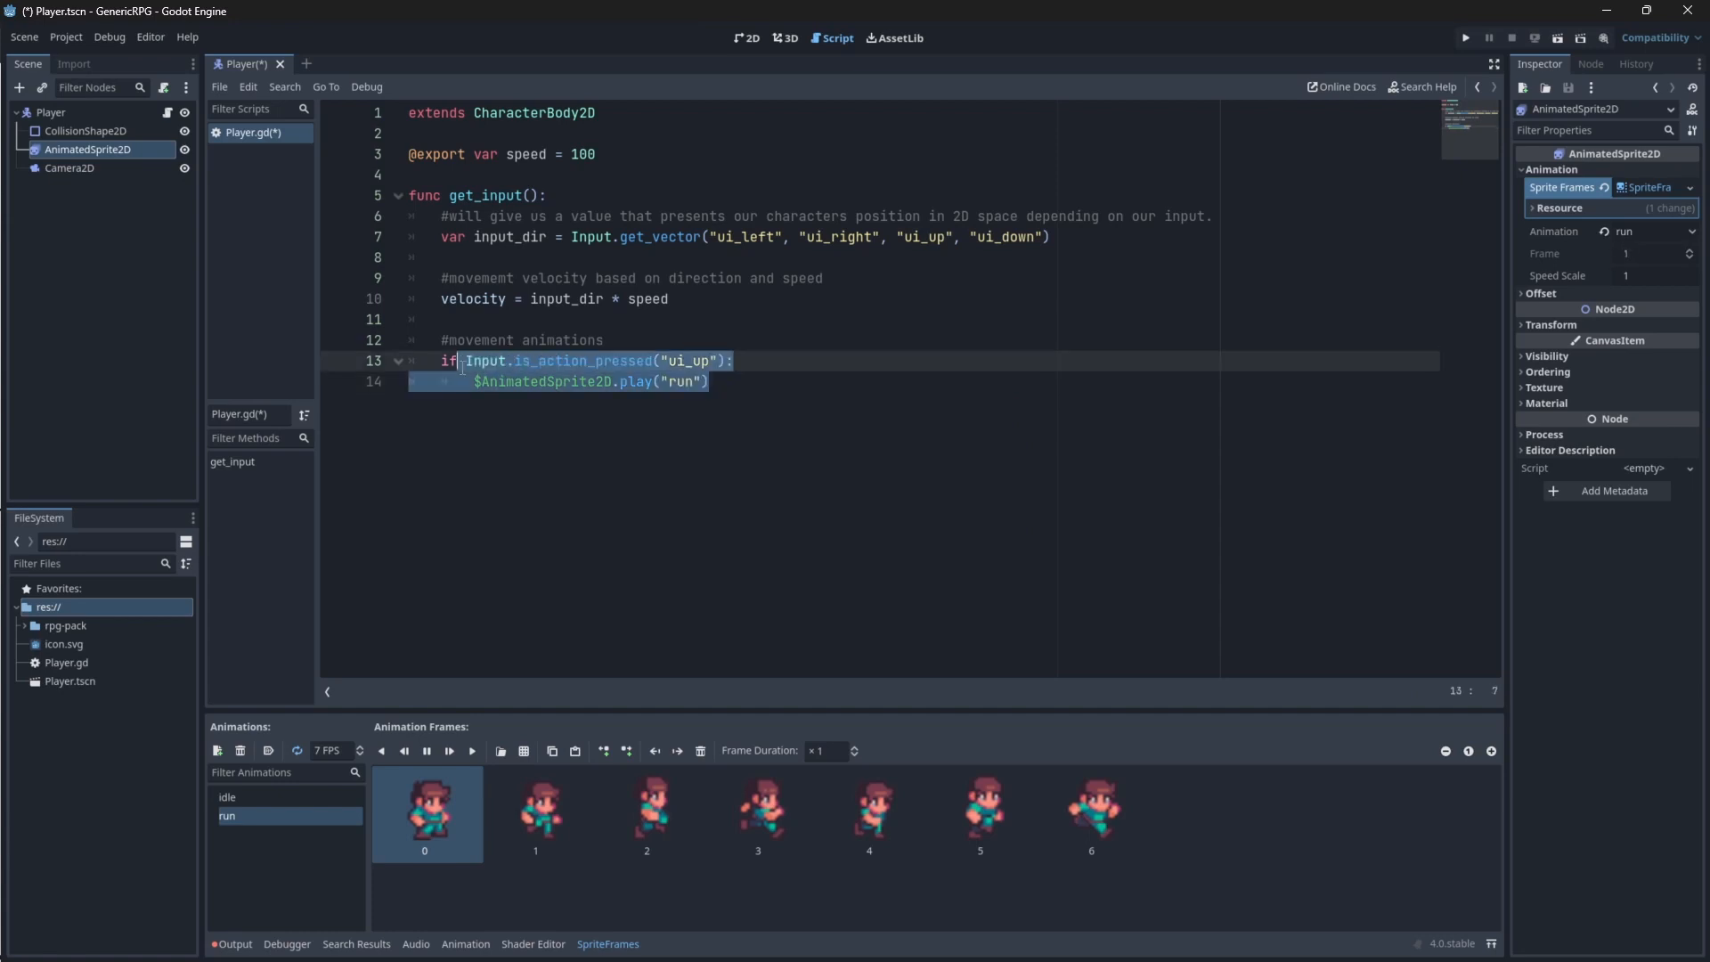
Step: Add elif branches for ui_down, ui_left, ui_right playing run, else play idle
left_click(715, 381)
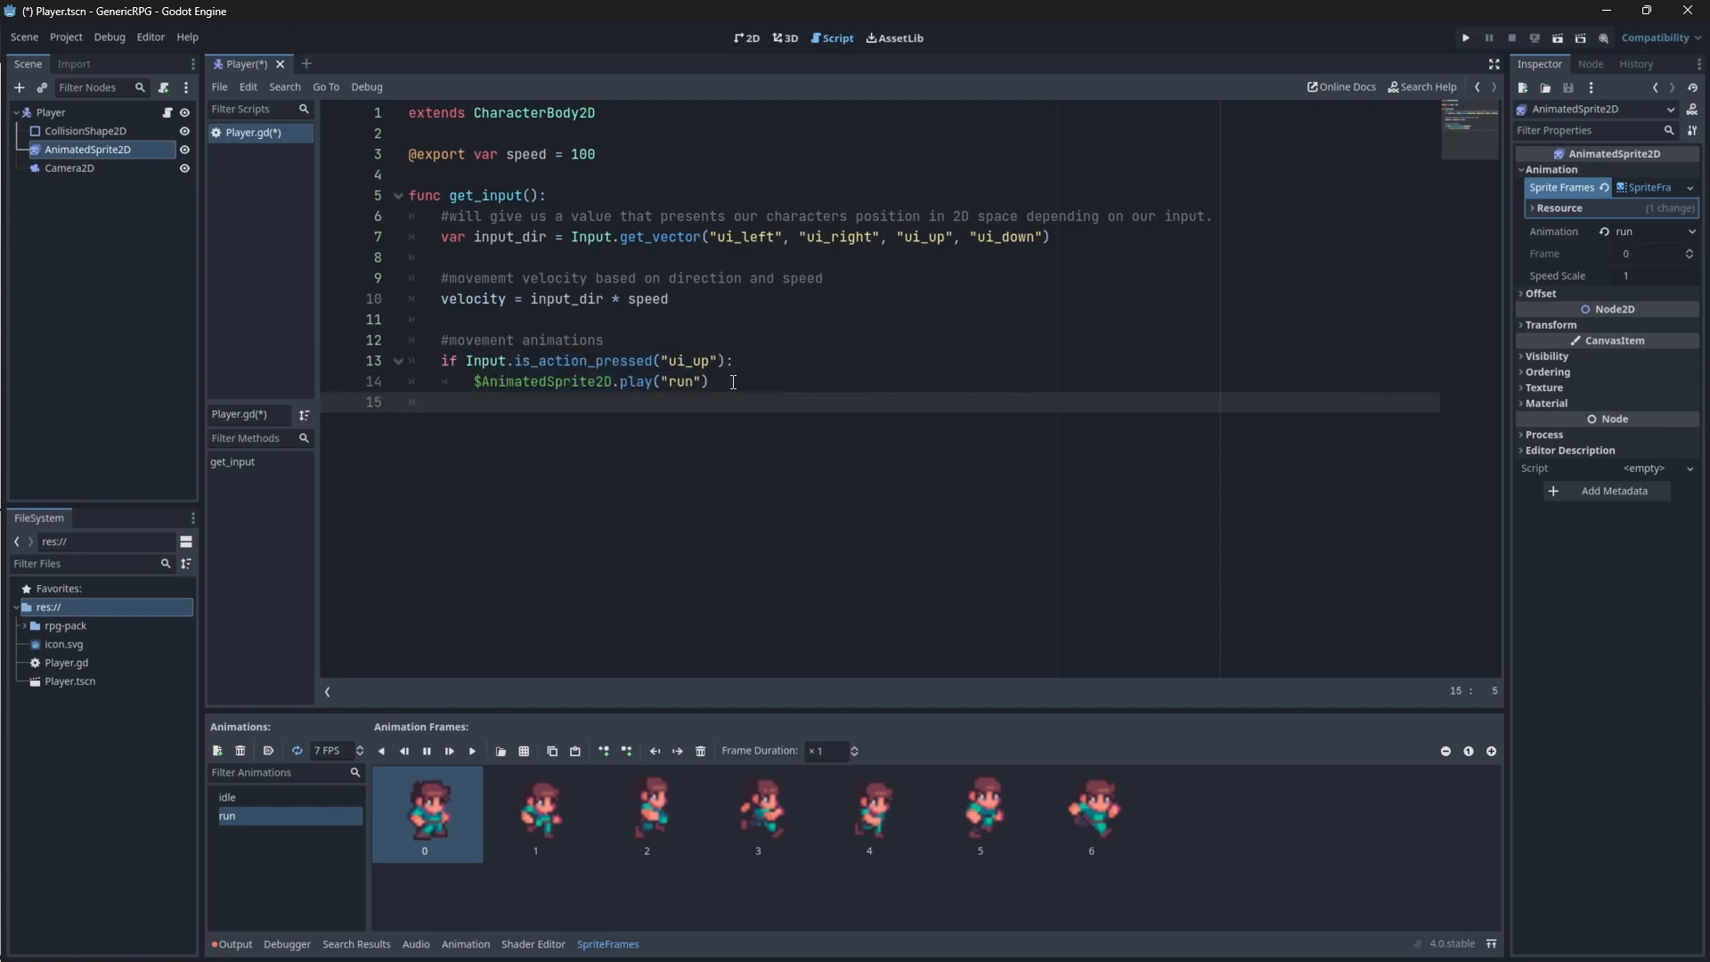
type("e")
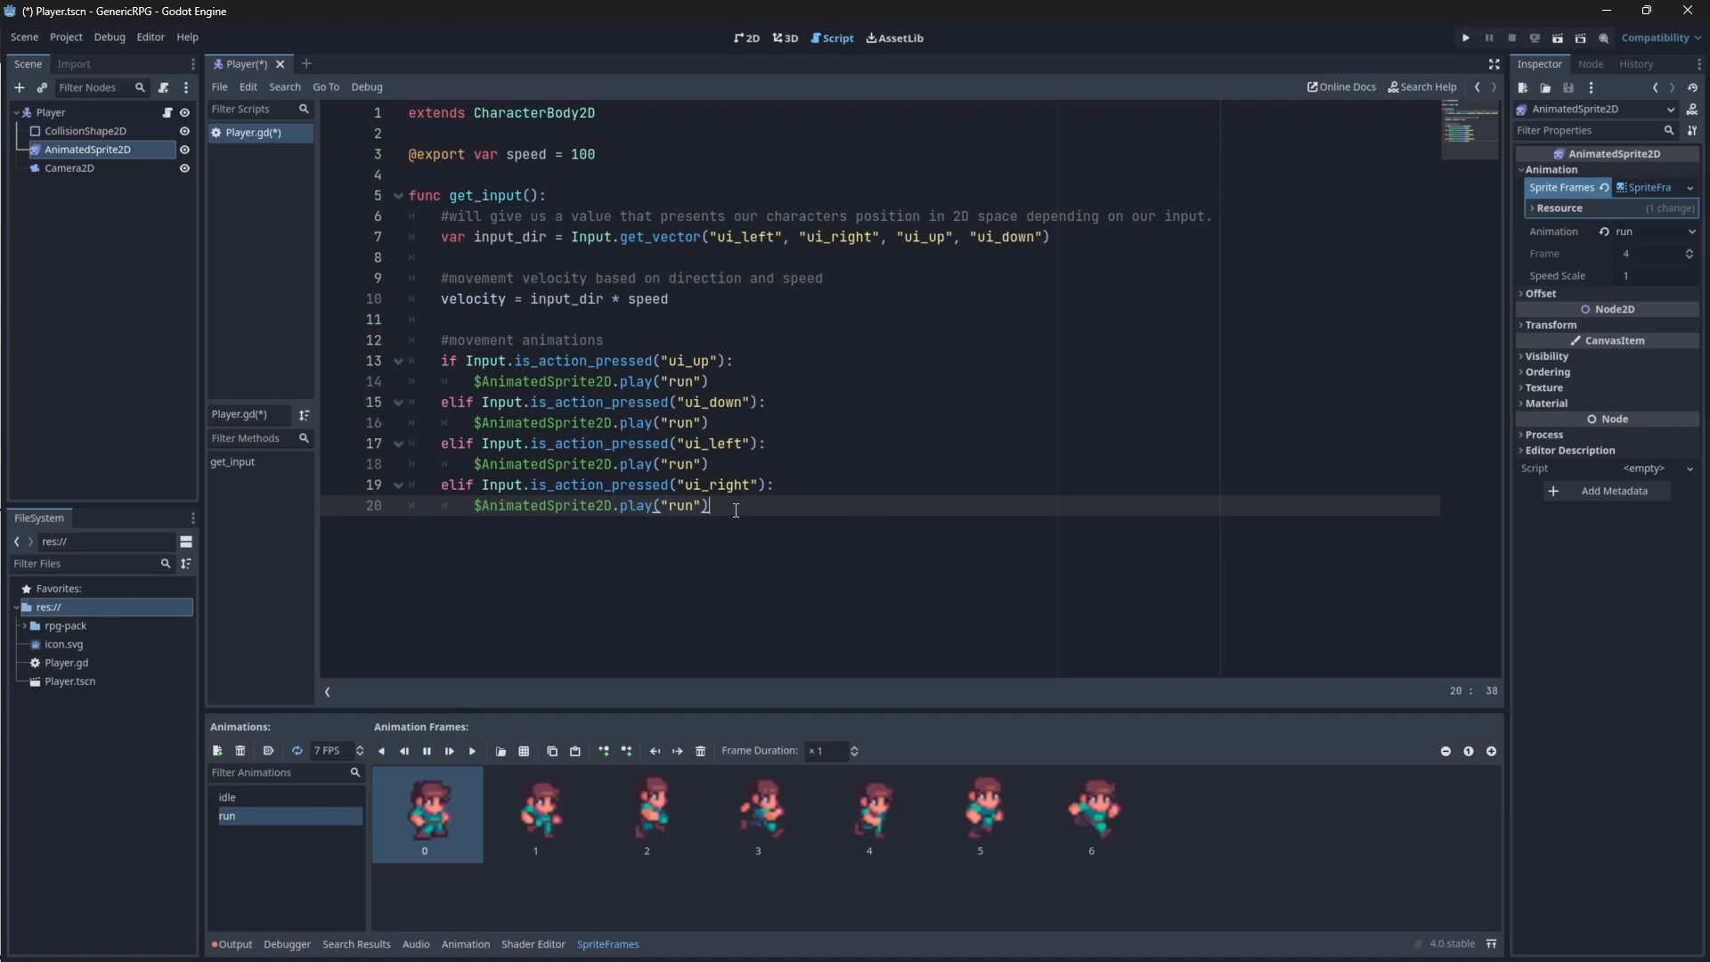
key("enter")
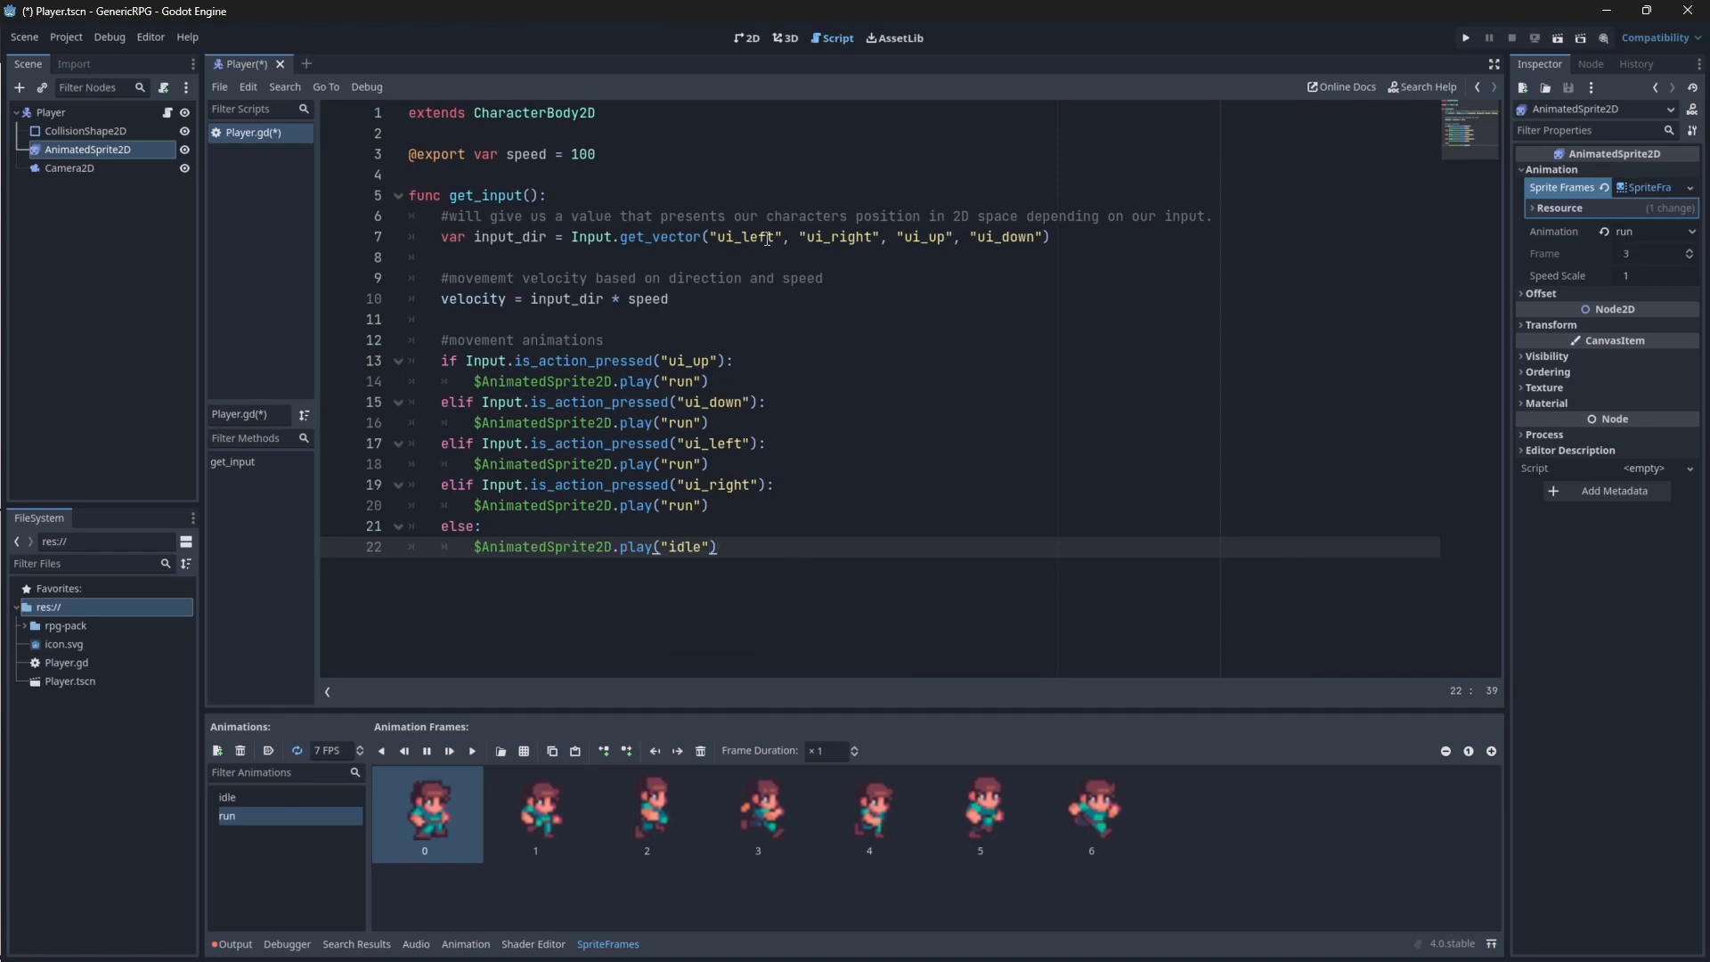
mouse_move(859, 415)
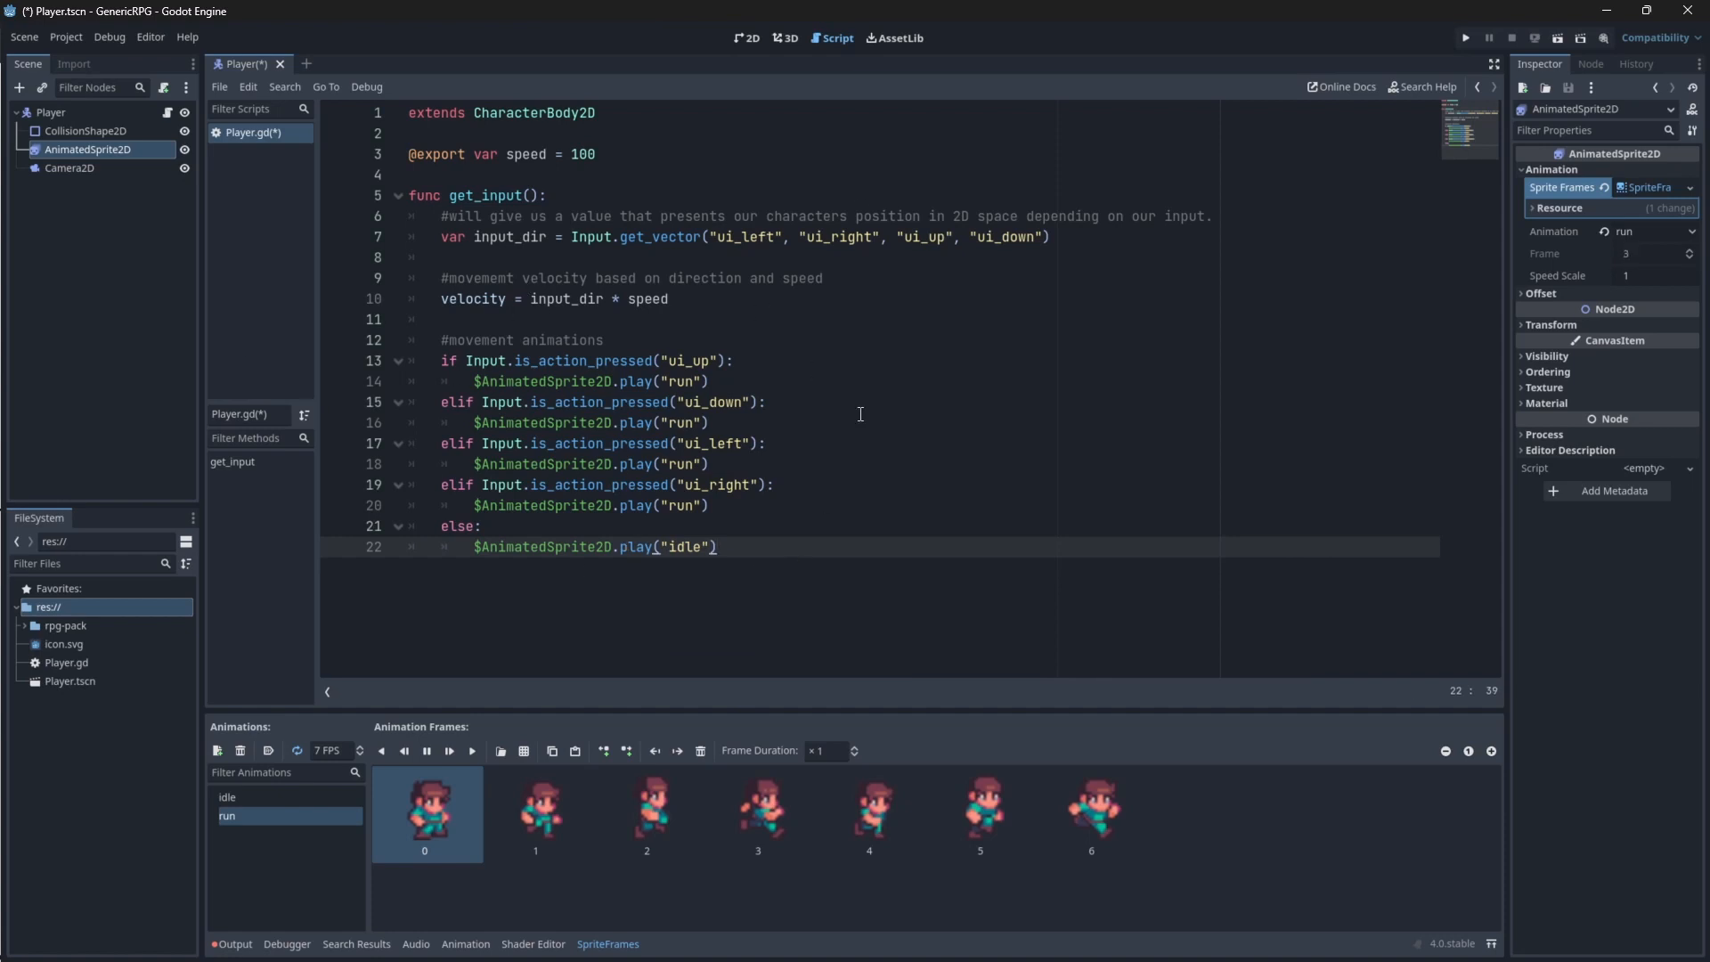
mouse_move(802, 556)
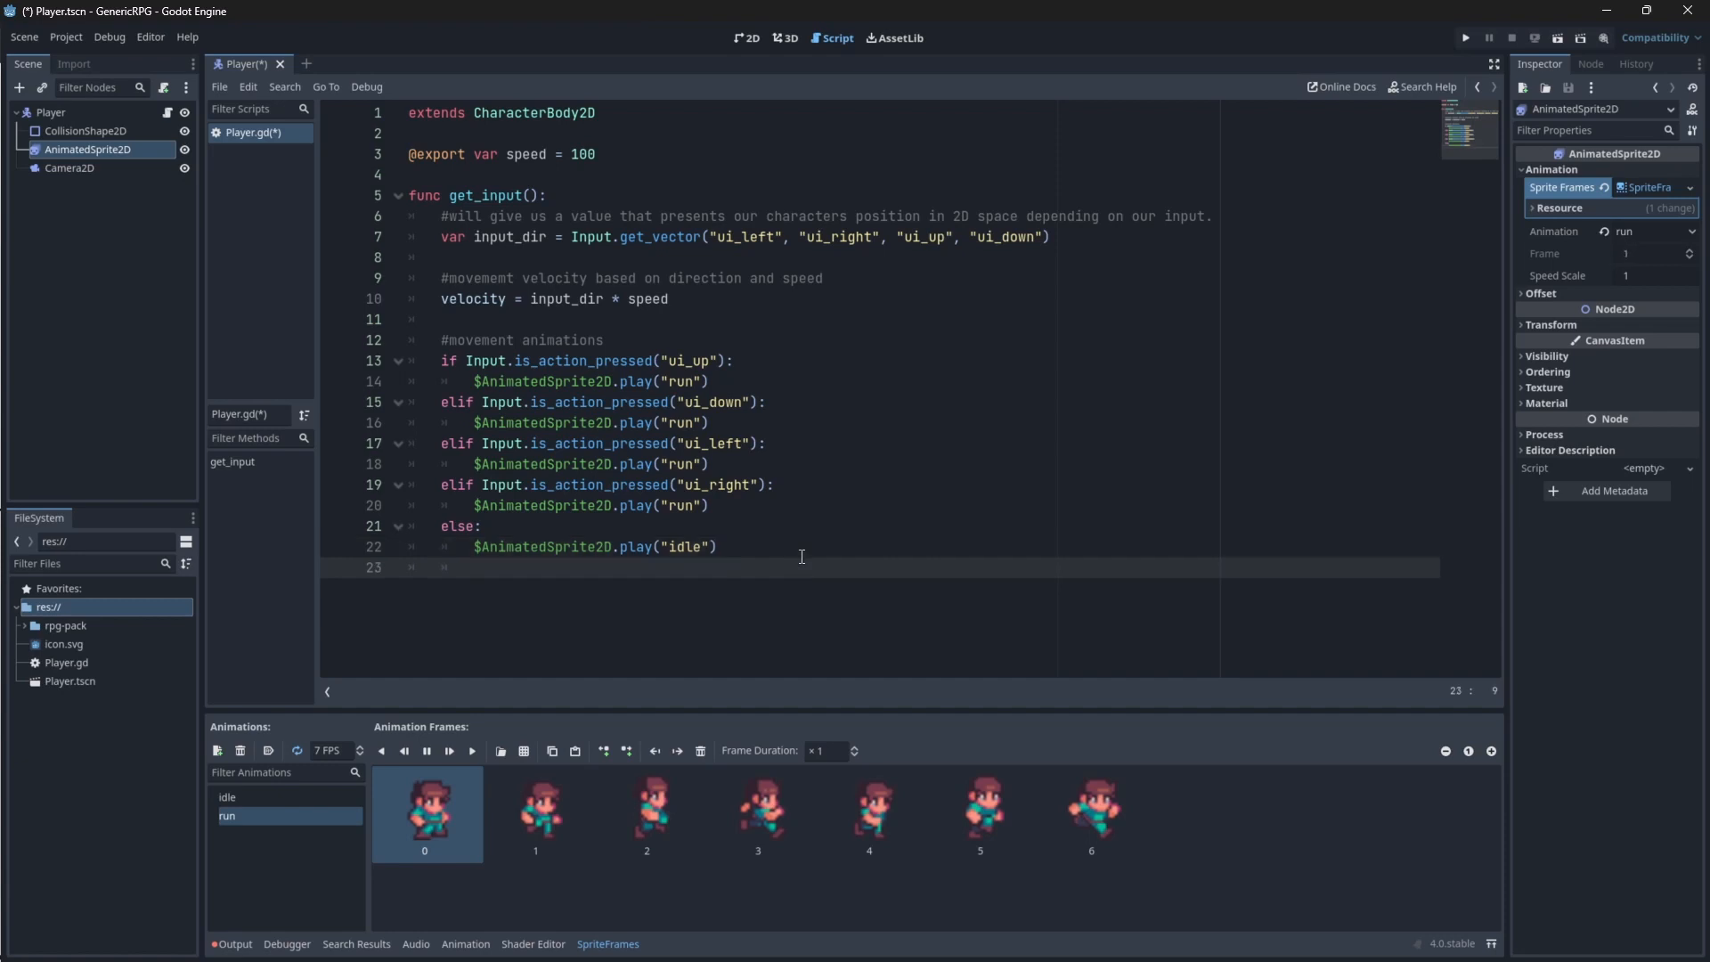
Step: Add func _physics_process(delta) calling get_input() and move_and_collide(velocity * delta), with a comment
type("func _physics_process(delta):")
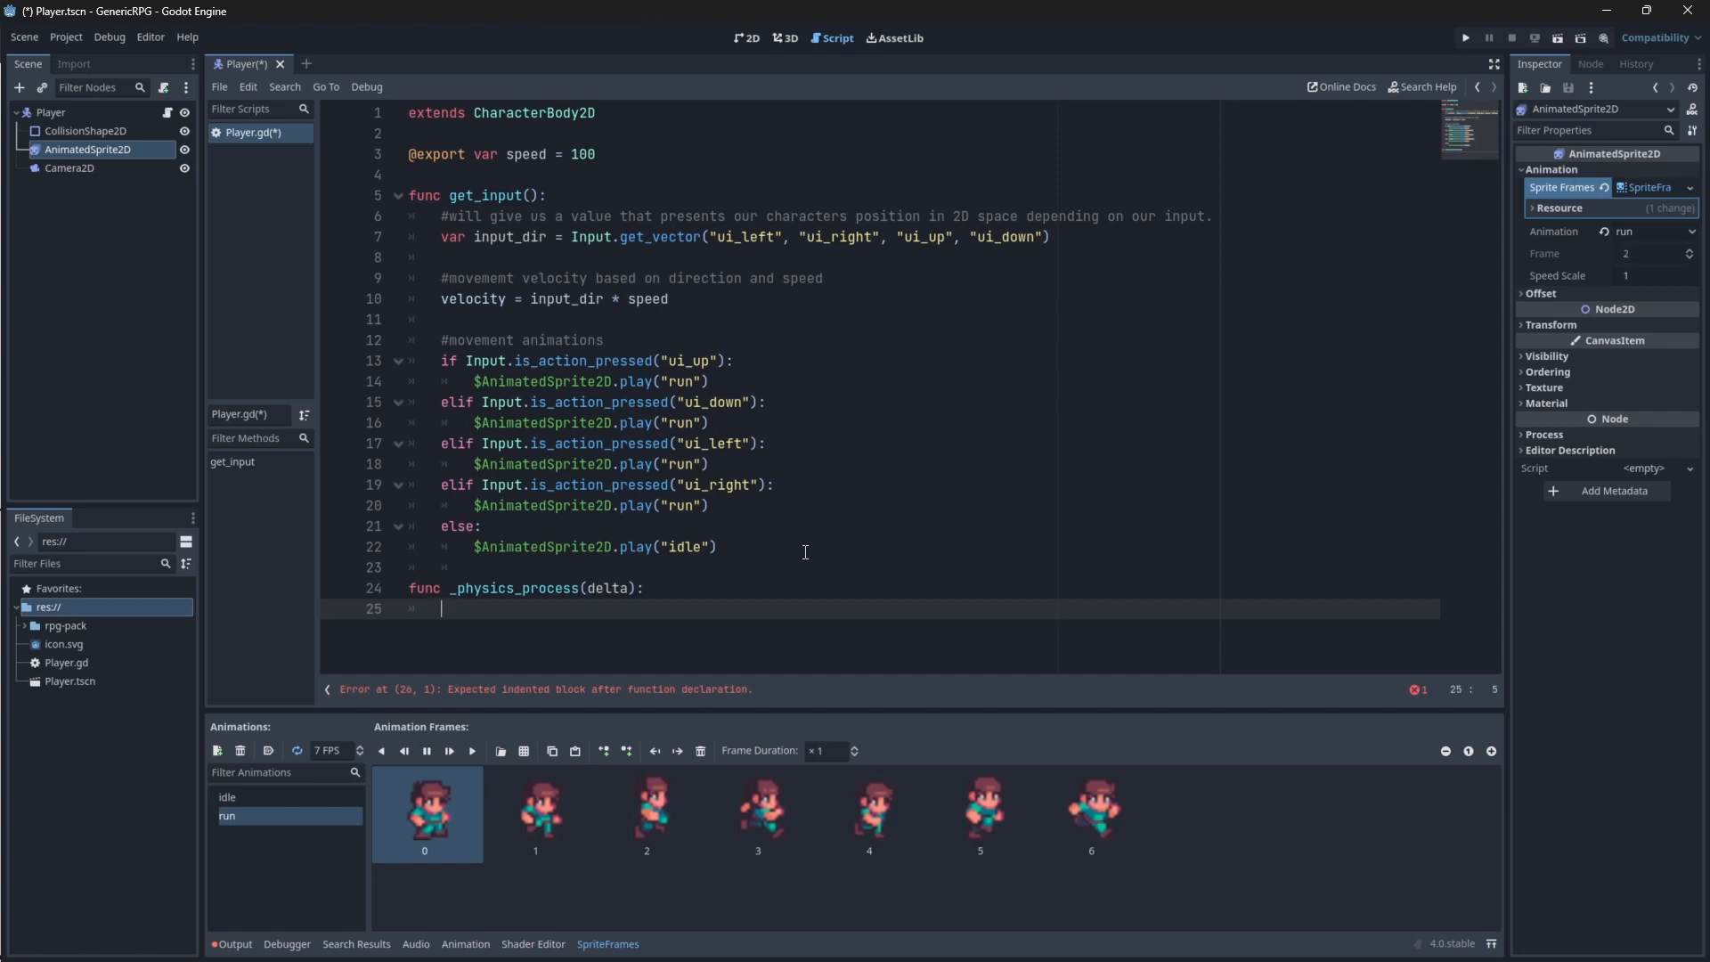
type("get_input(")
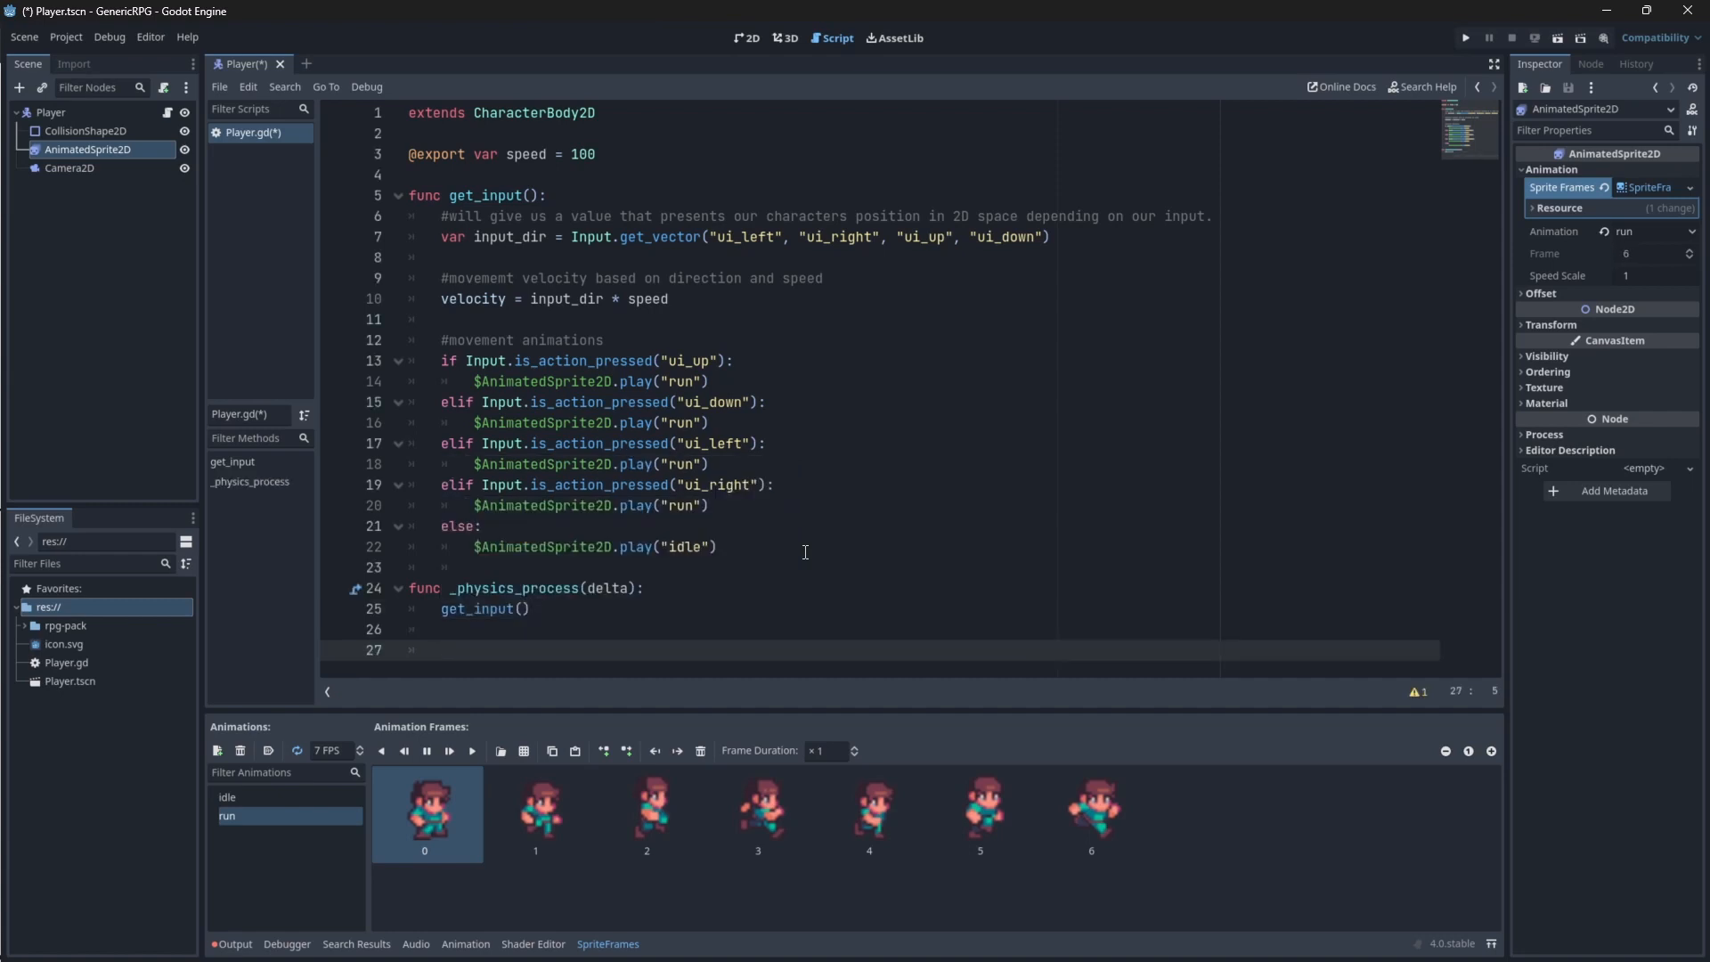
type("move_and_collide()")
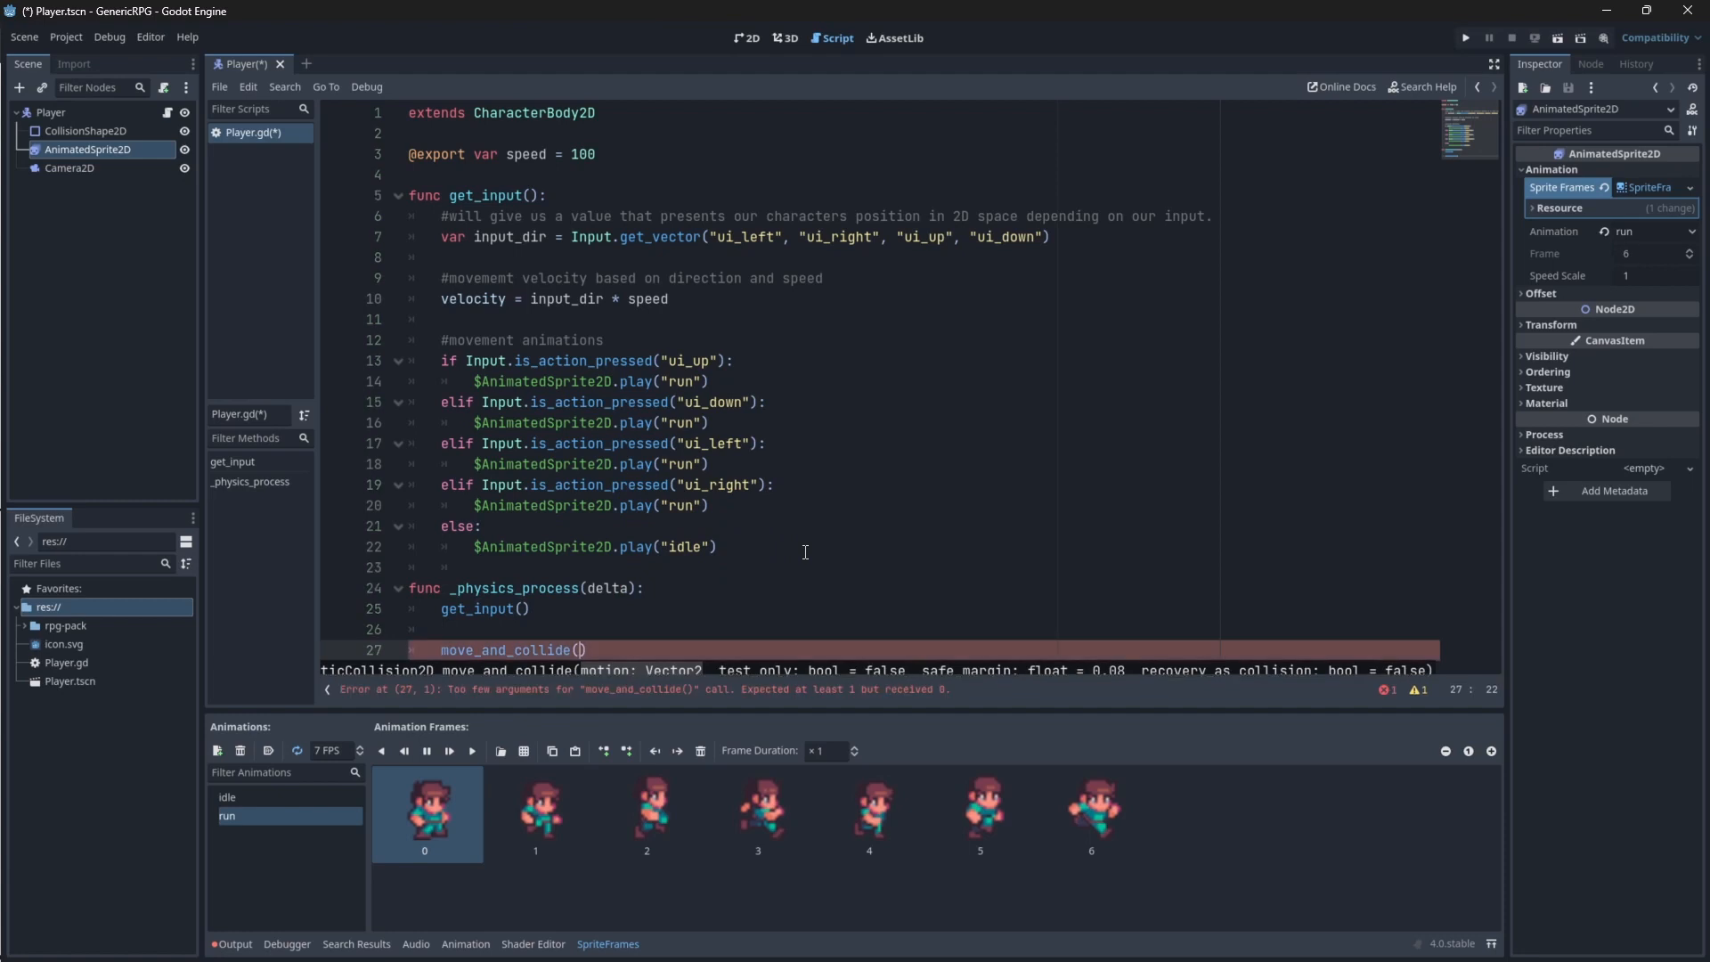
type("v")
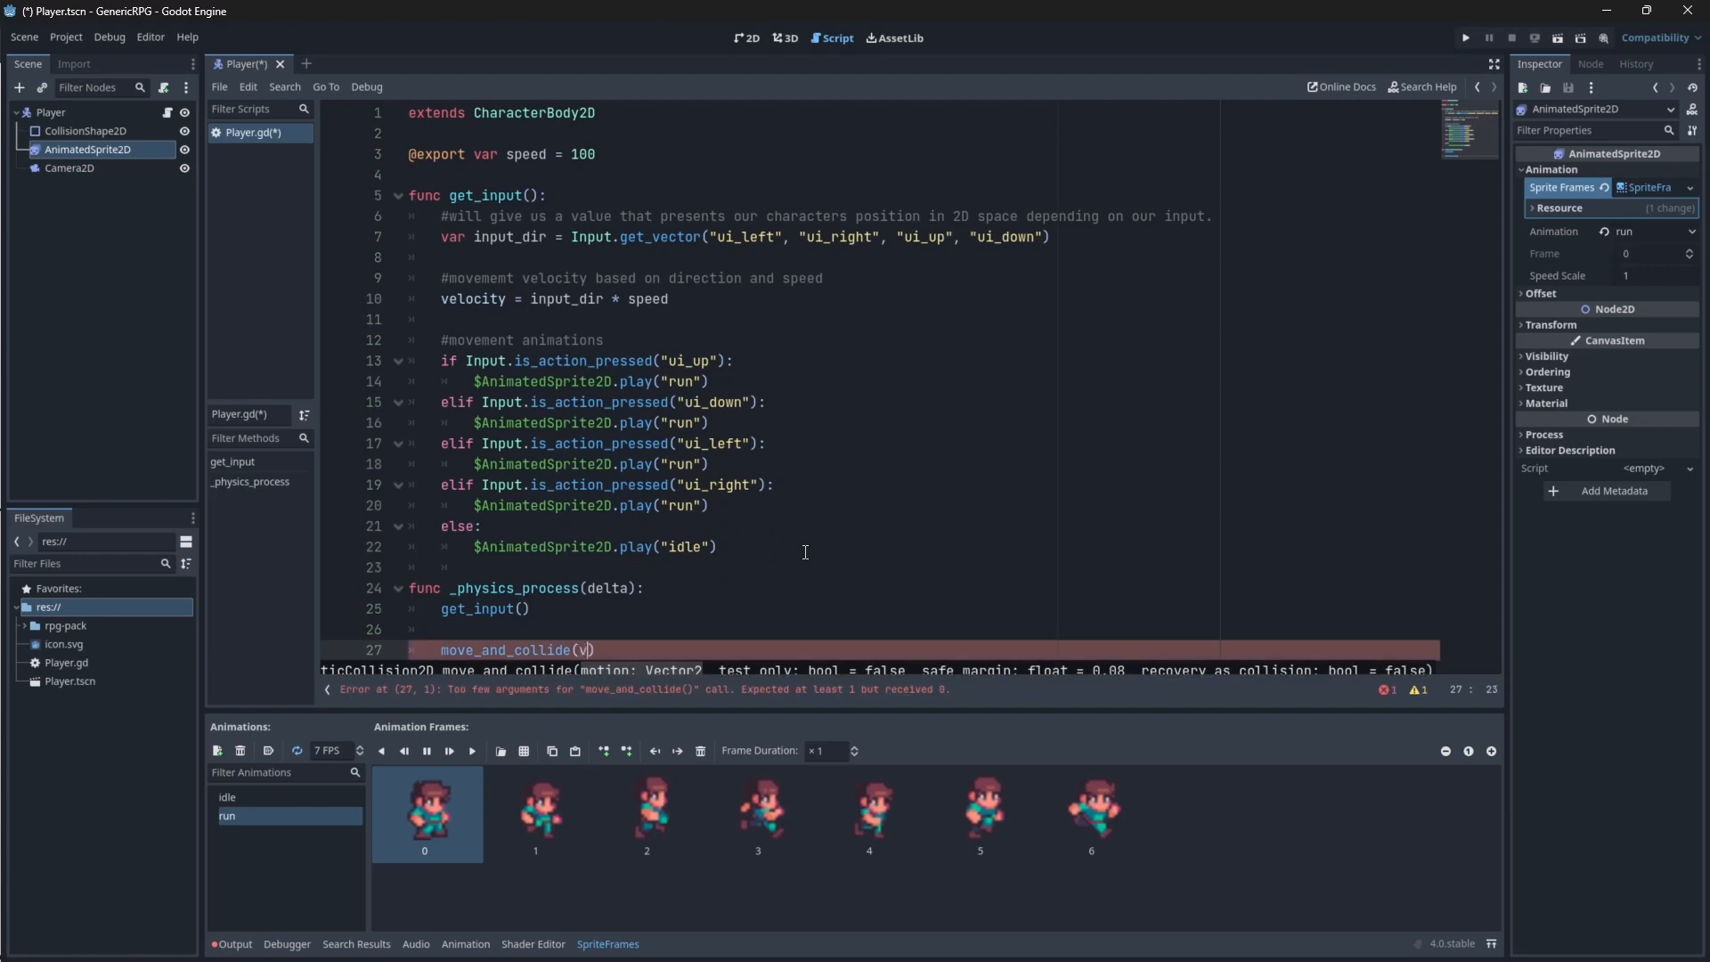
type("elocity * de")
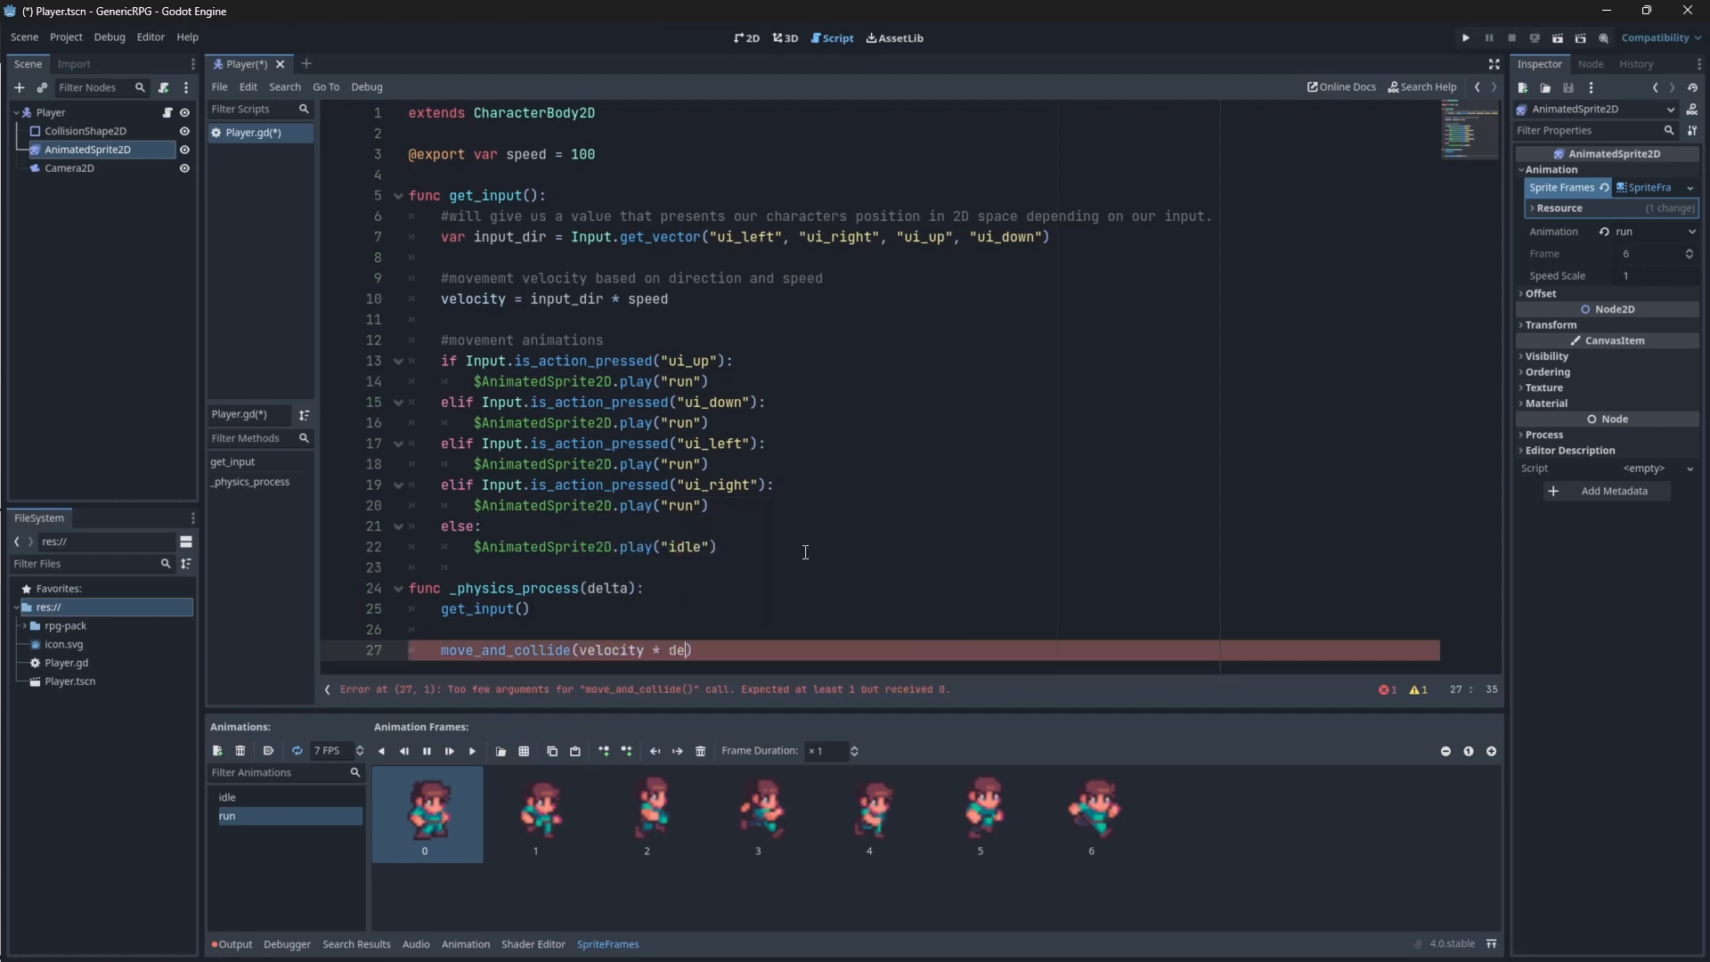
type("lta")
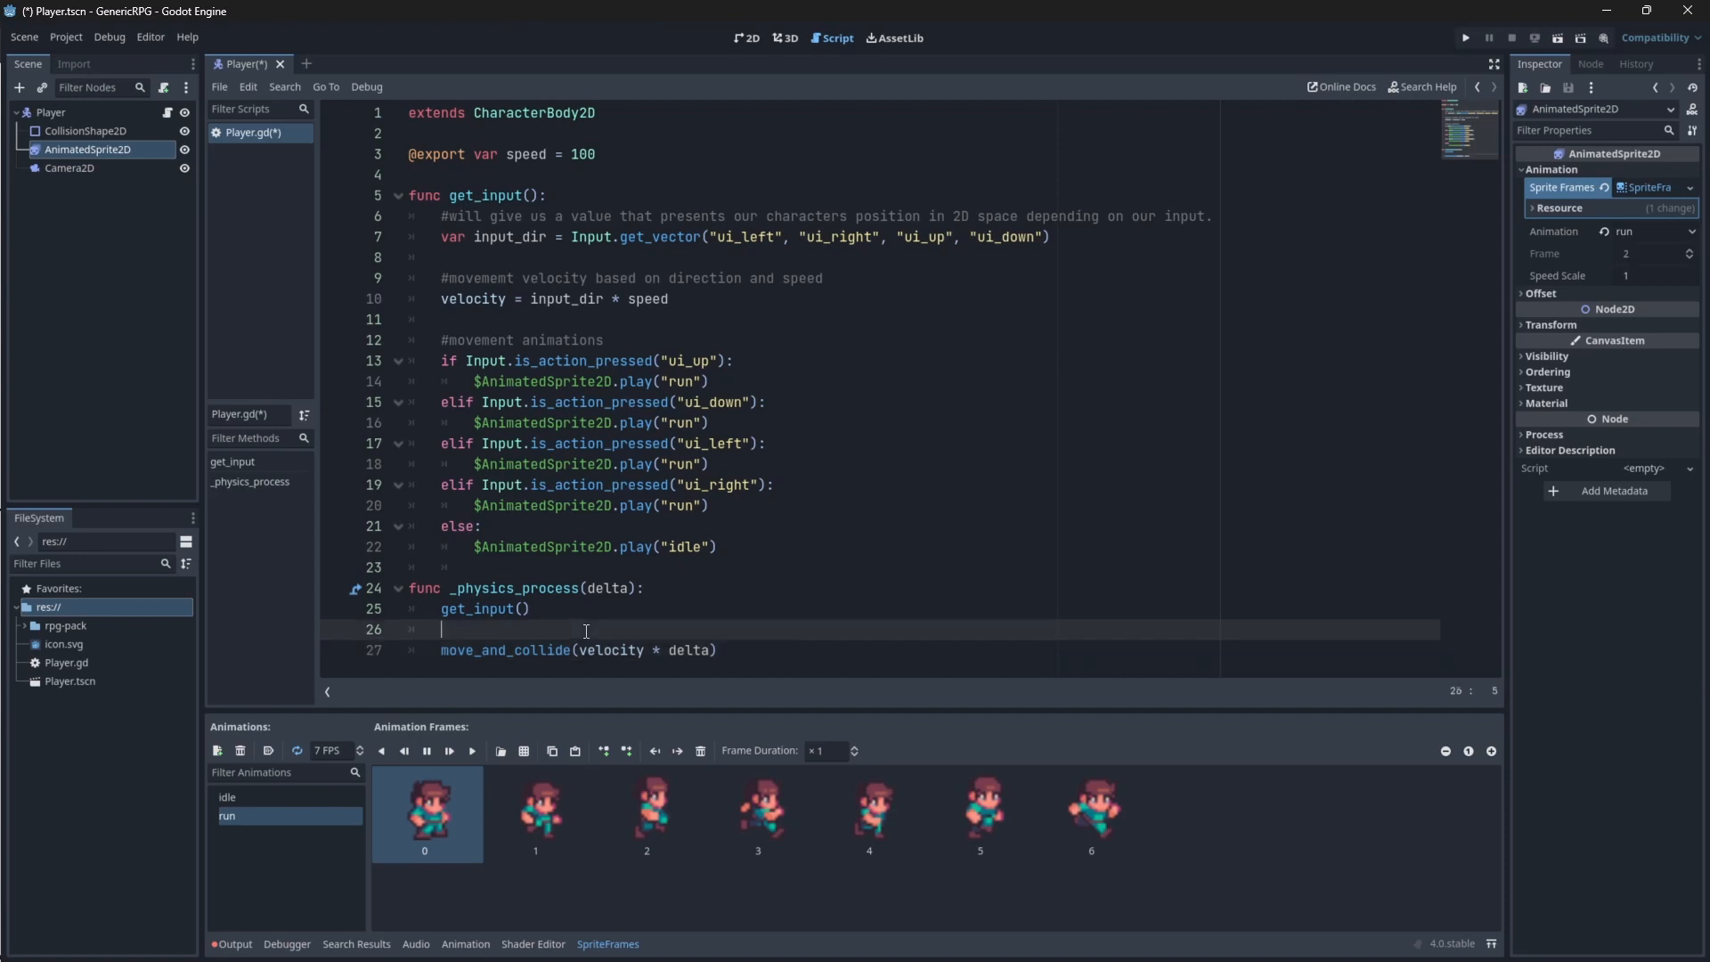
type("#processes characters movement physics constantly")
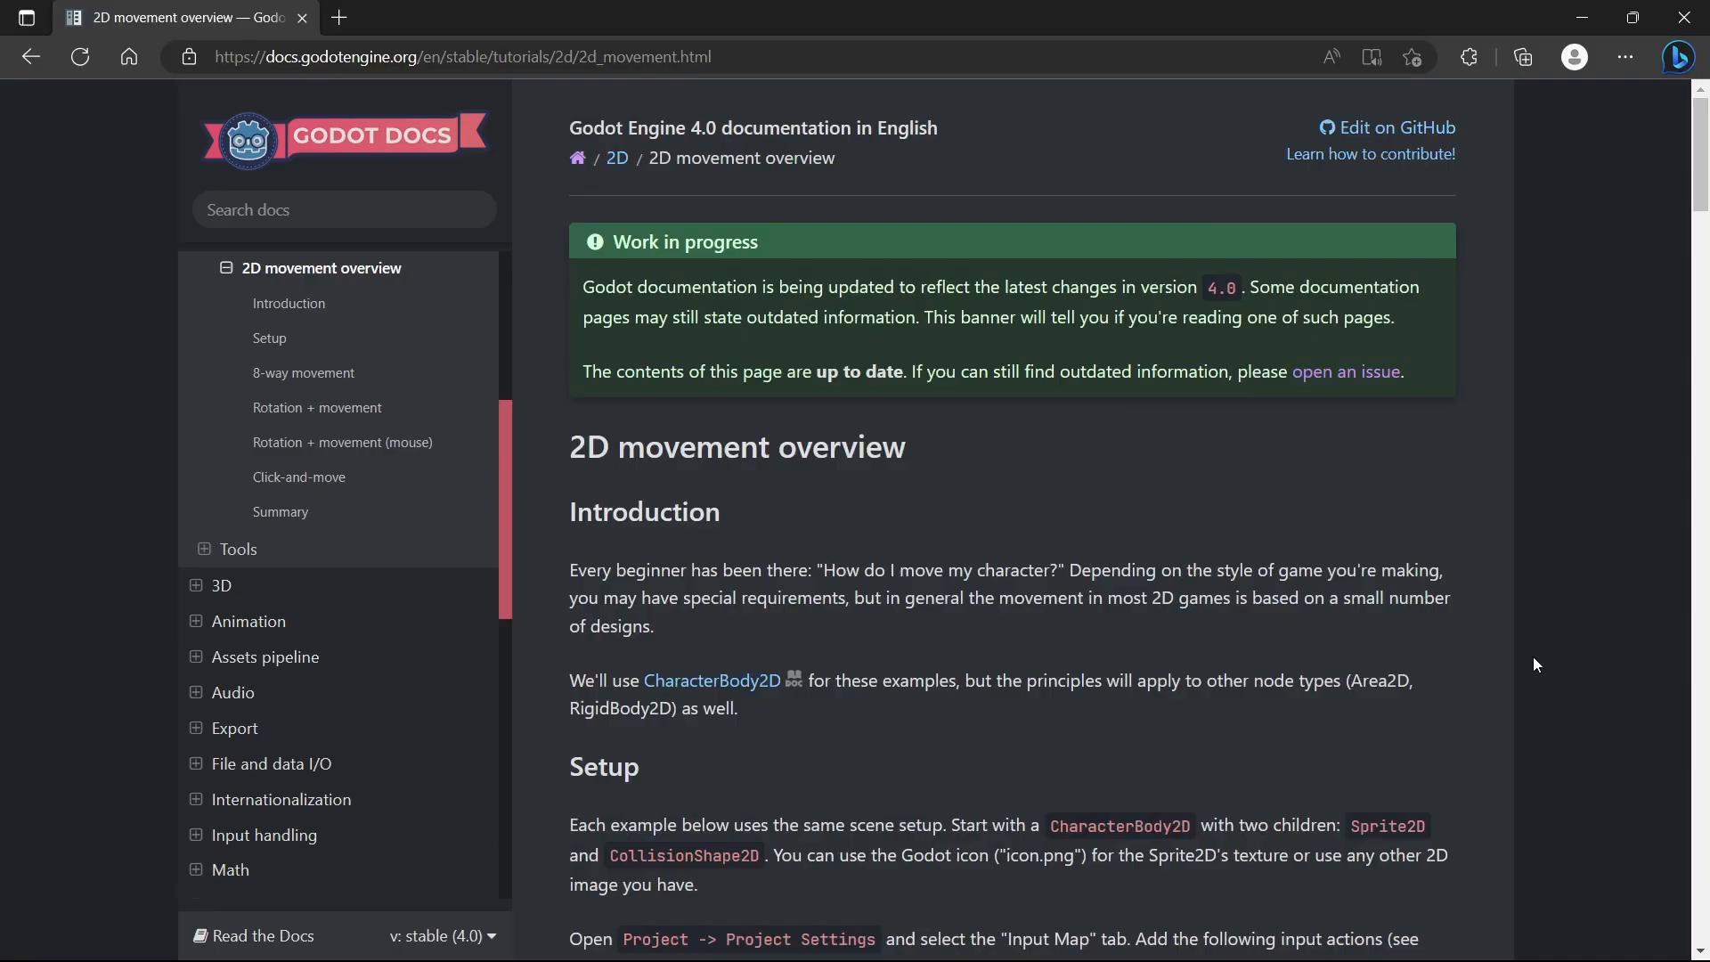
Step: Scroll the 2D movement overview docs past the Input Map screenshot and code examples to Click-and-move
scroll("down", 3)
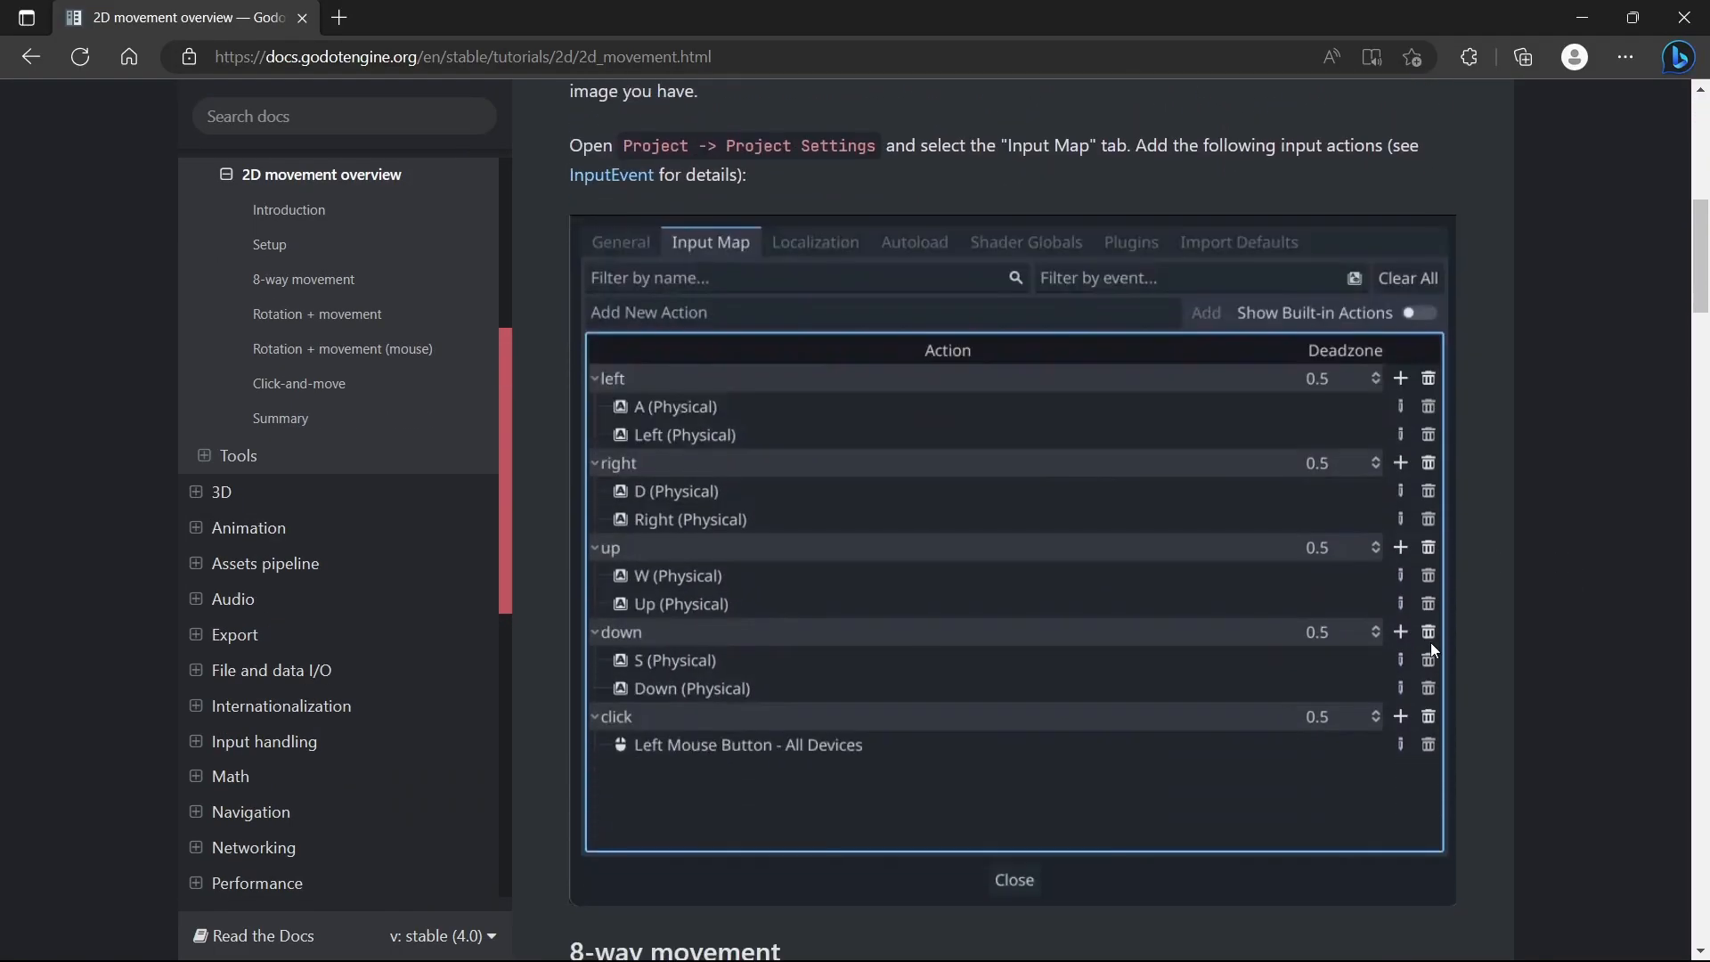
left_click(1012, 878)
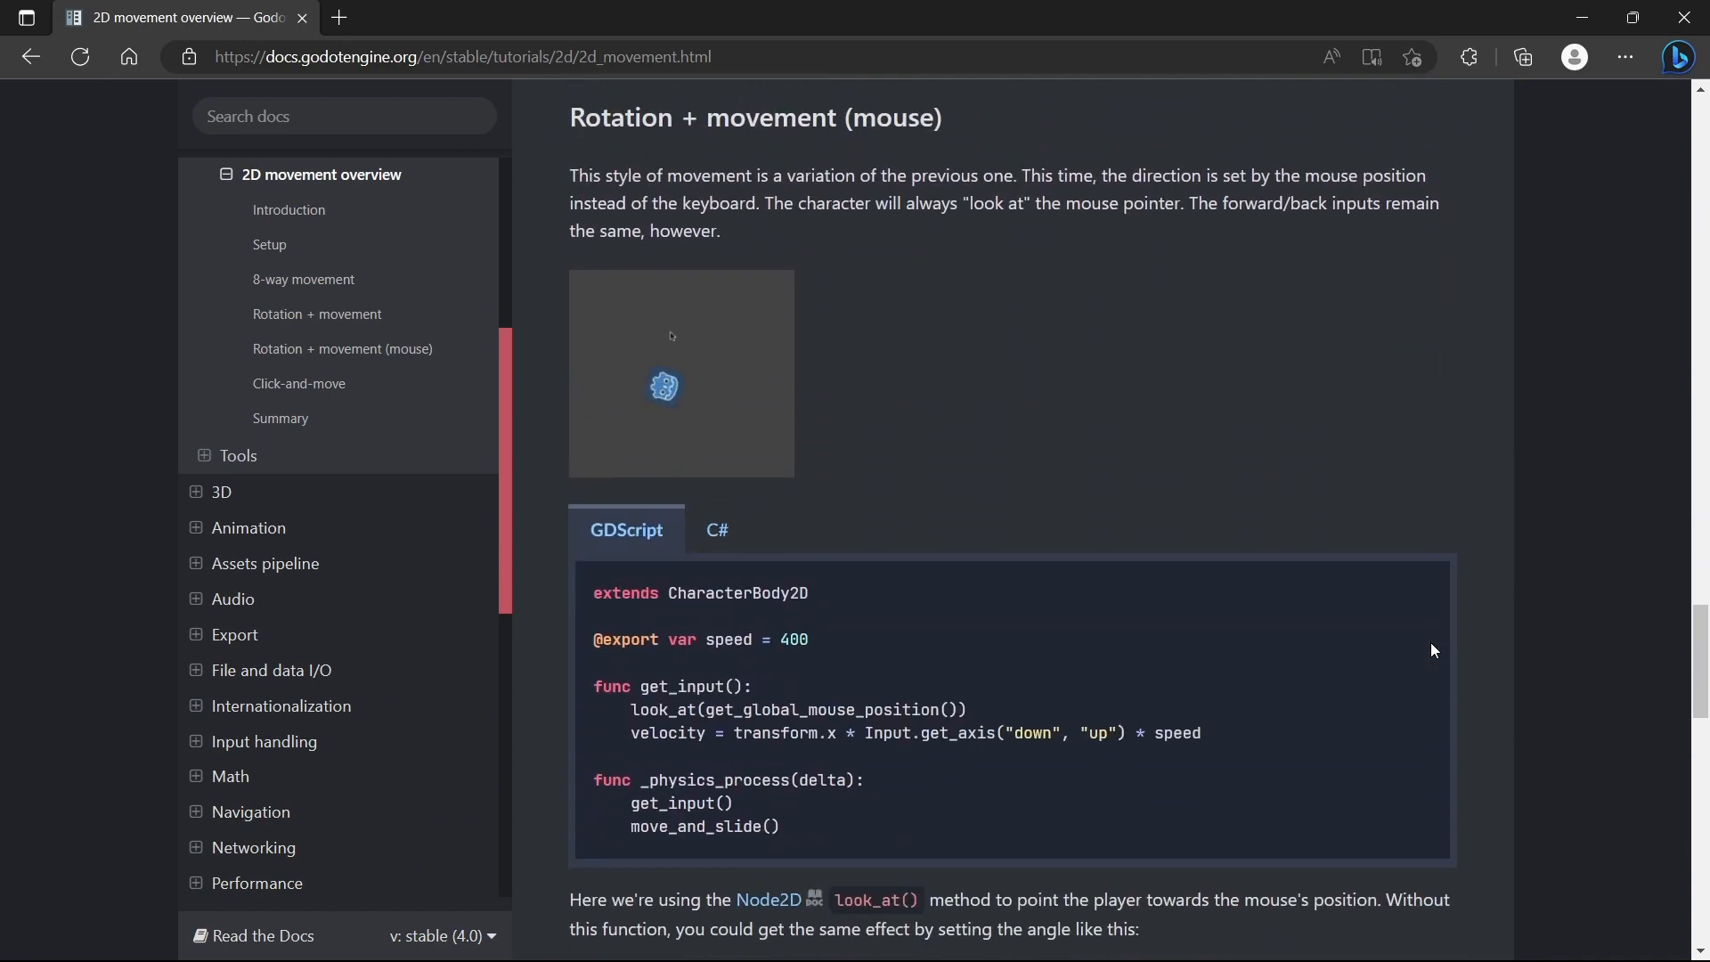
scroll("down", 3)
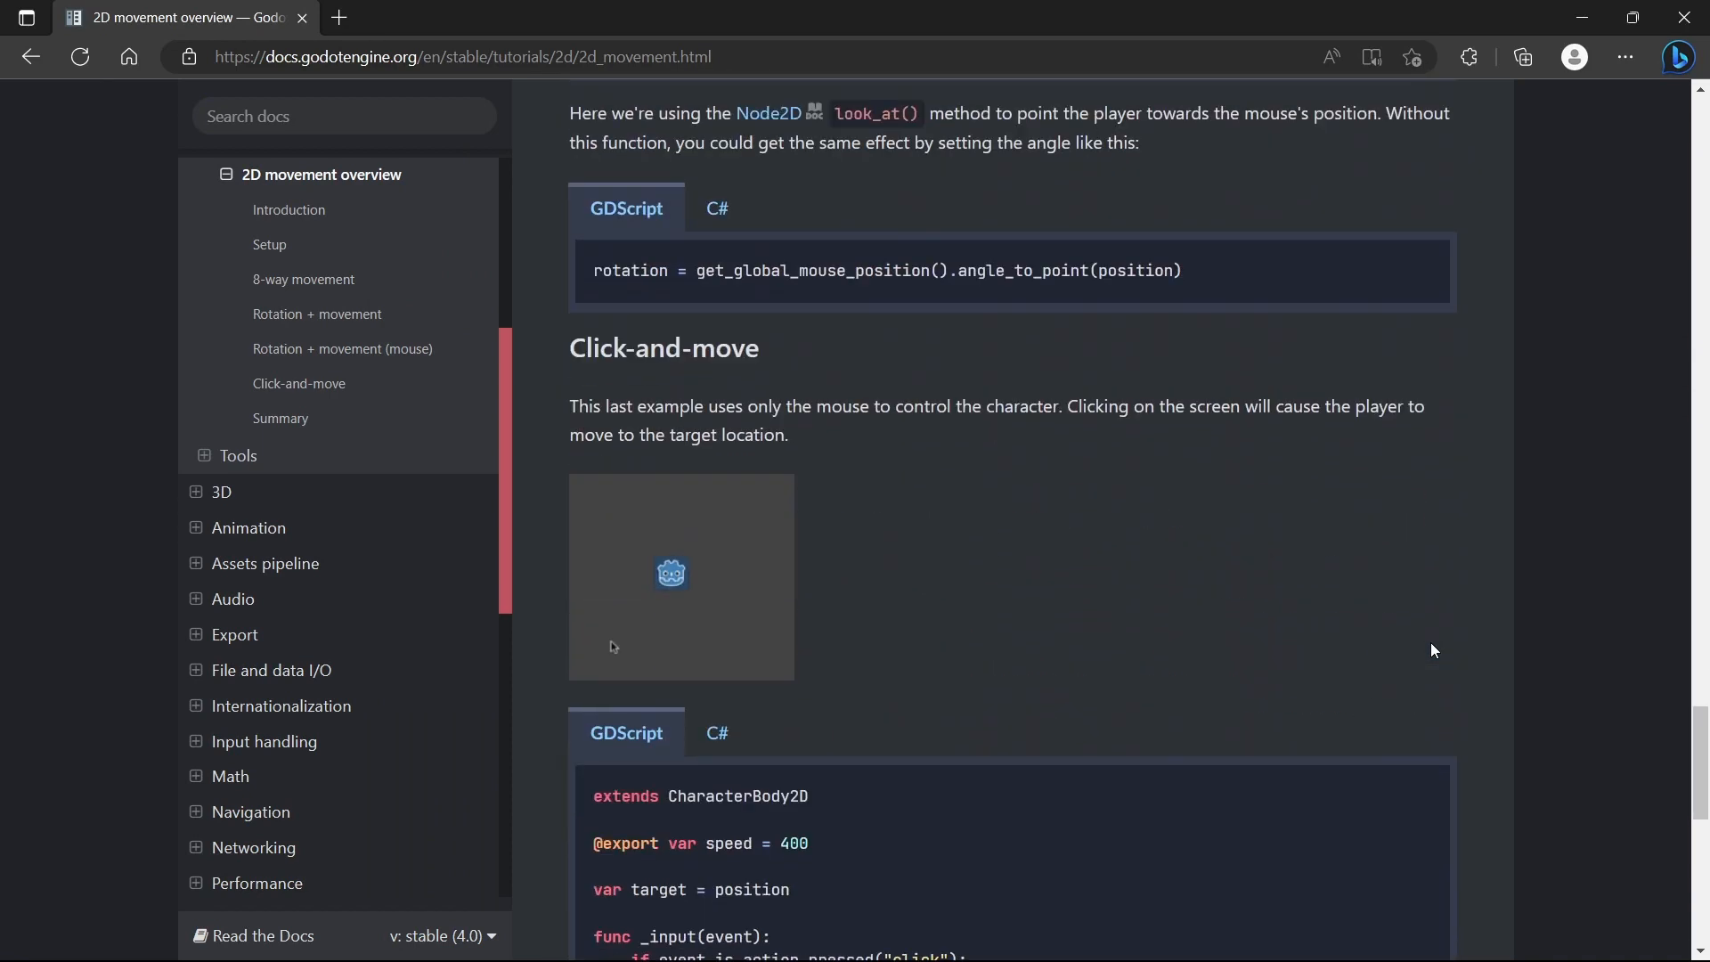
scroll("down", 3)
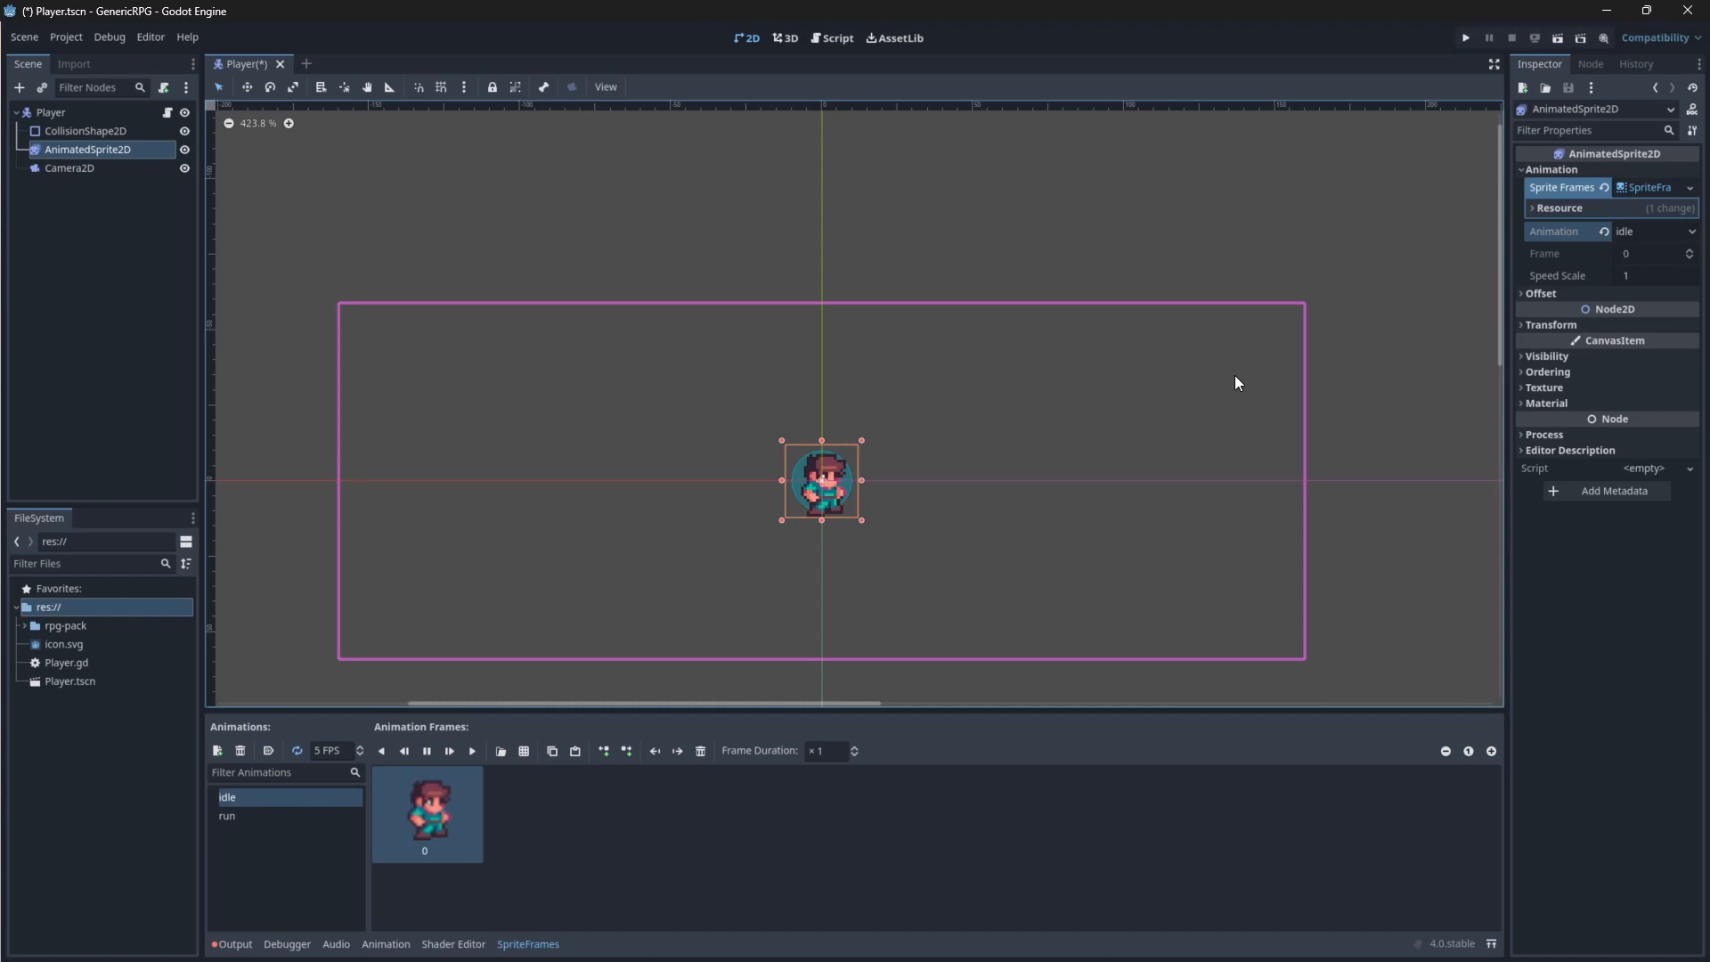
mouse_move(792, 187)
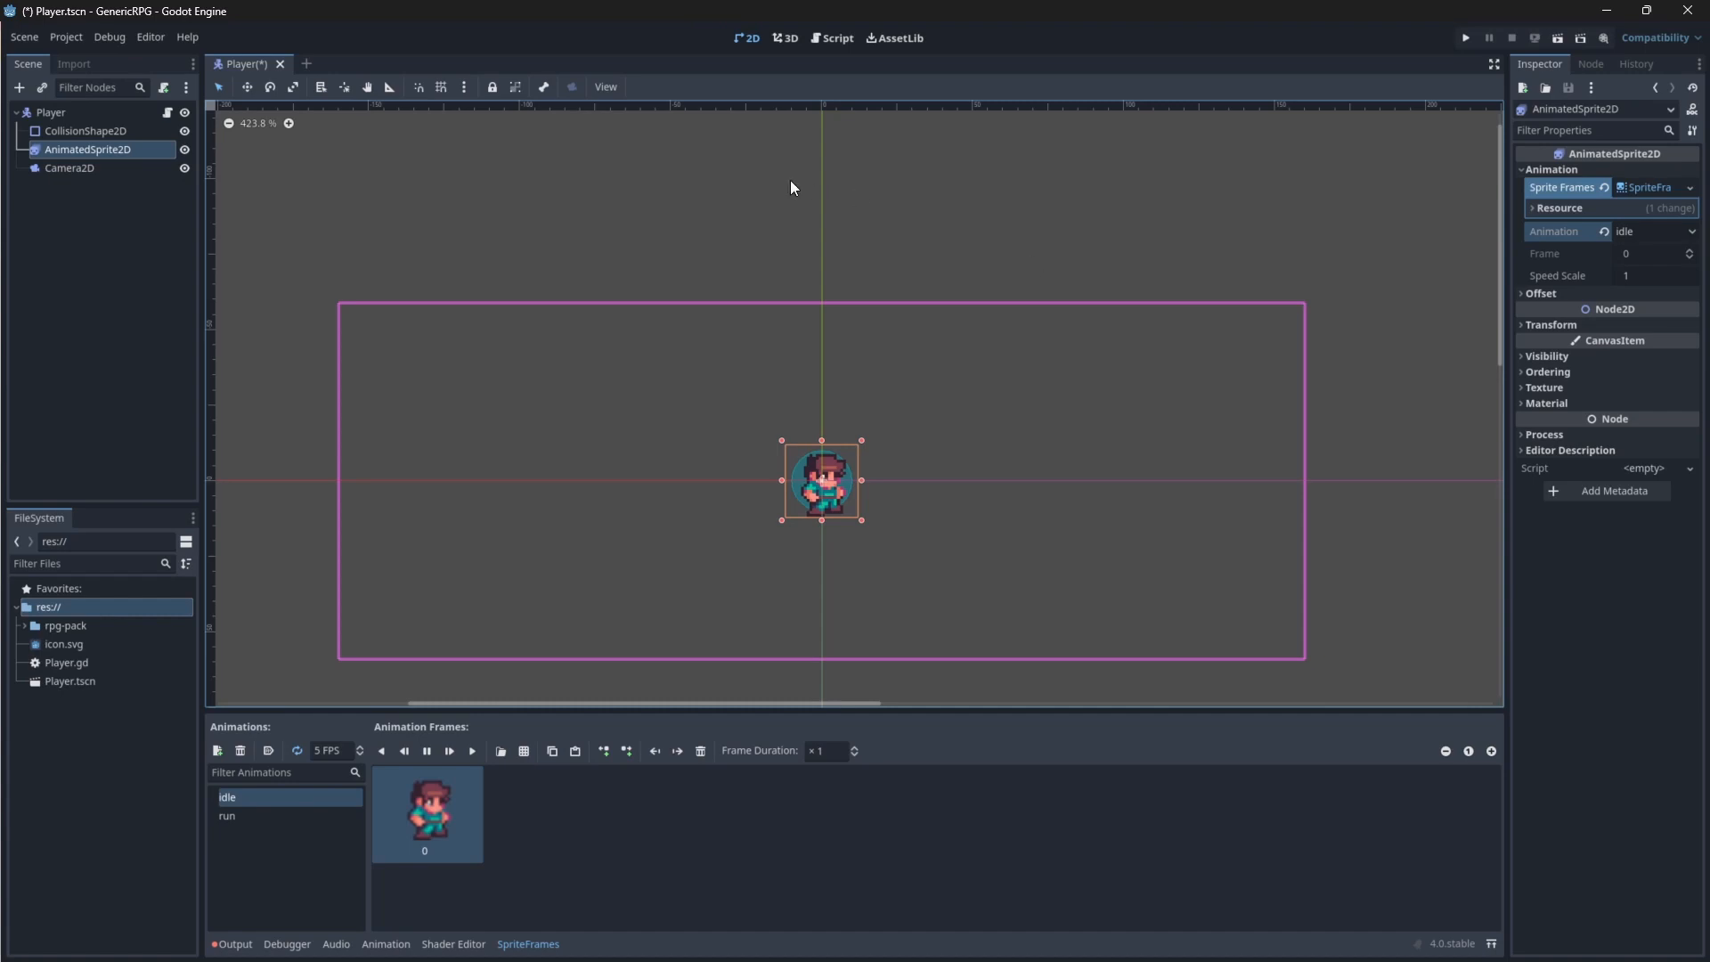
mouse_move(107, 786)
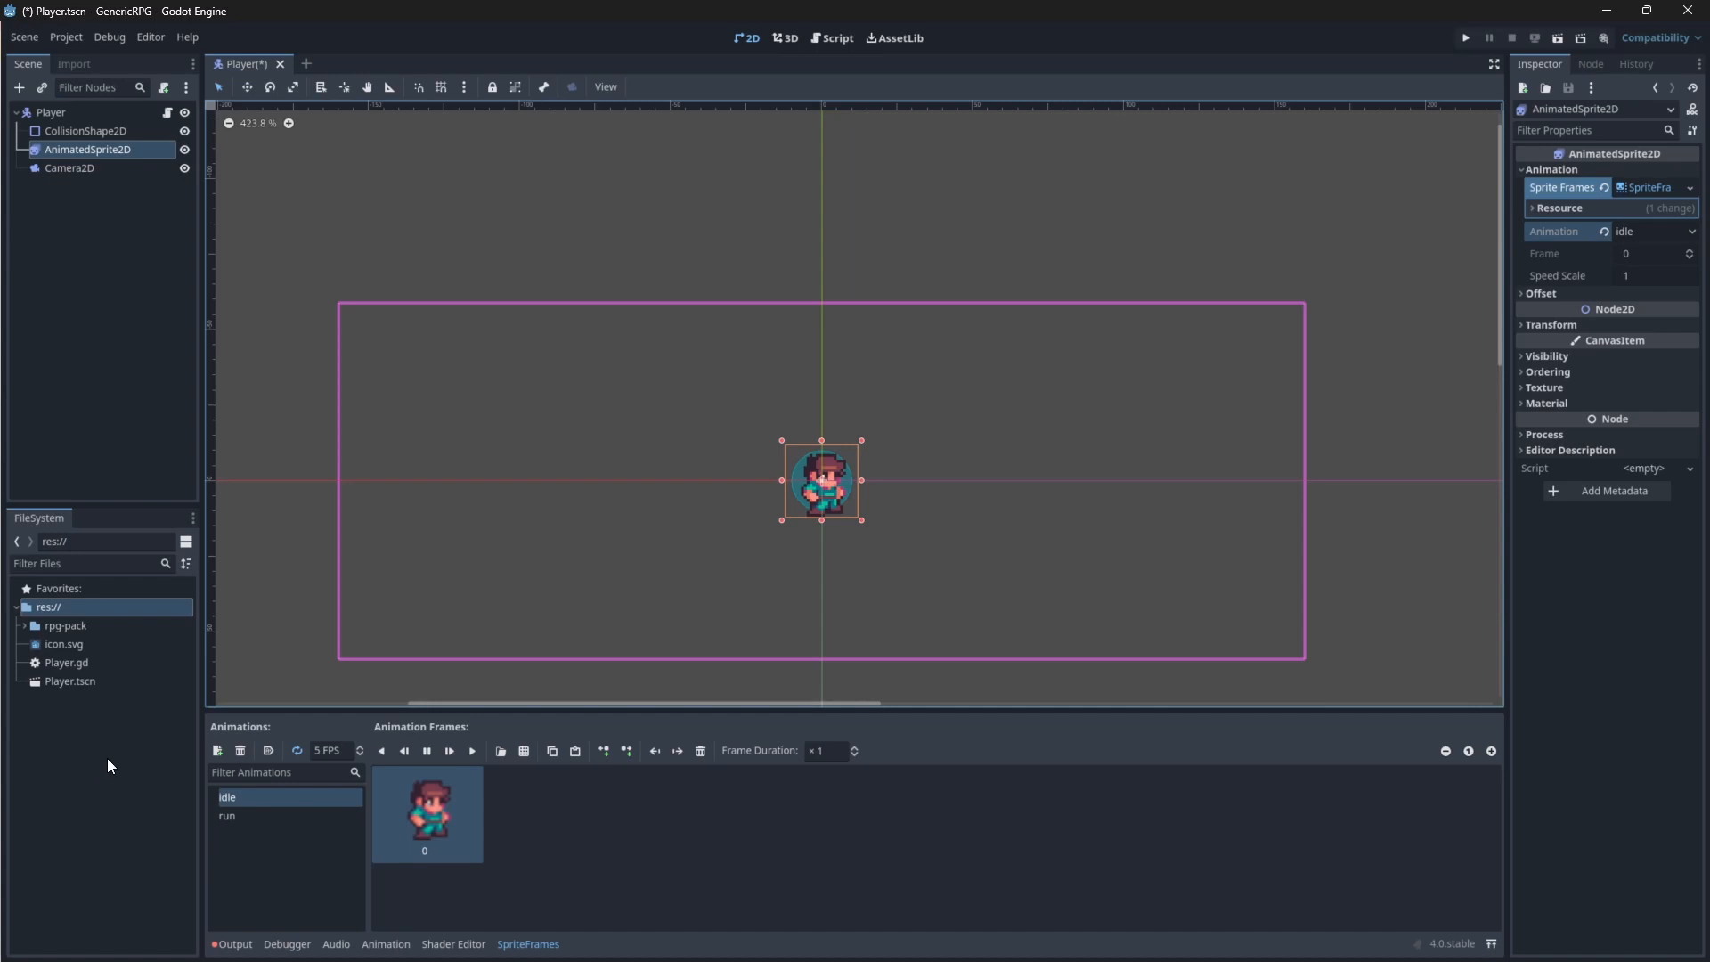
Step: Create a new scene with a Node2D root to become Main.tscn
right_click(107, 764)
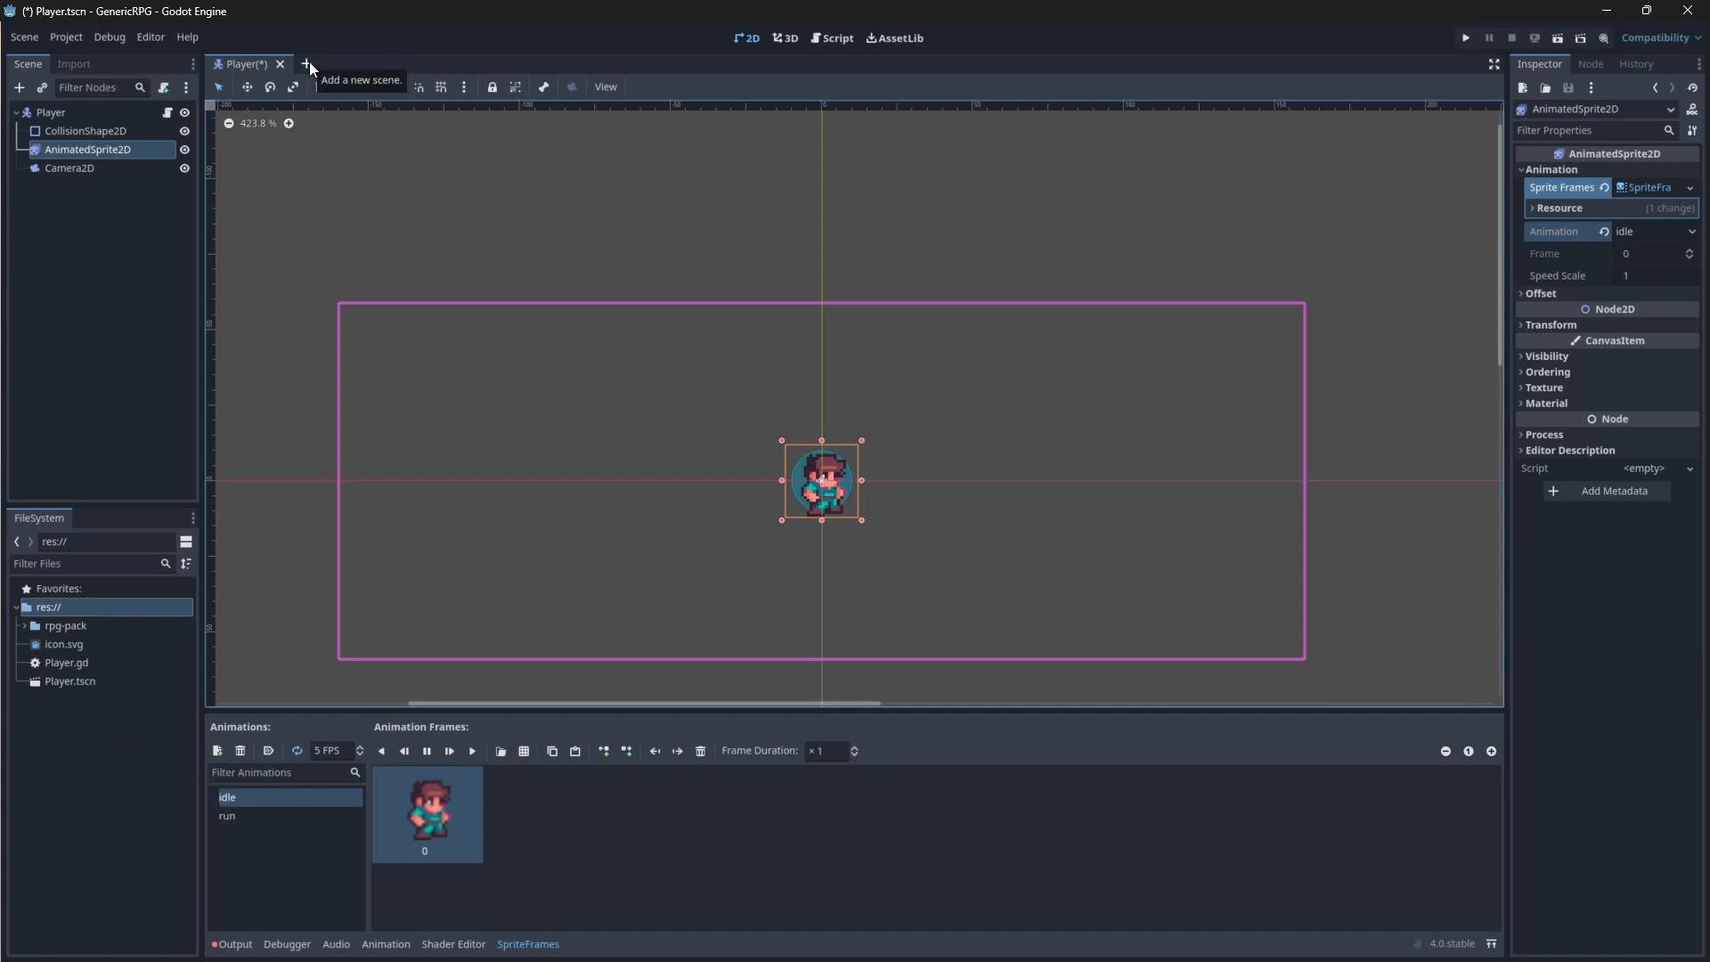
left_click(306, 64)
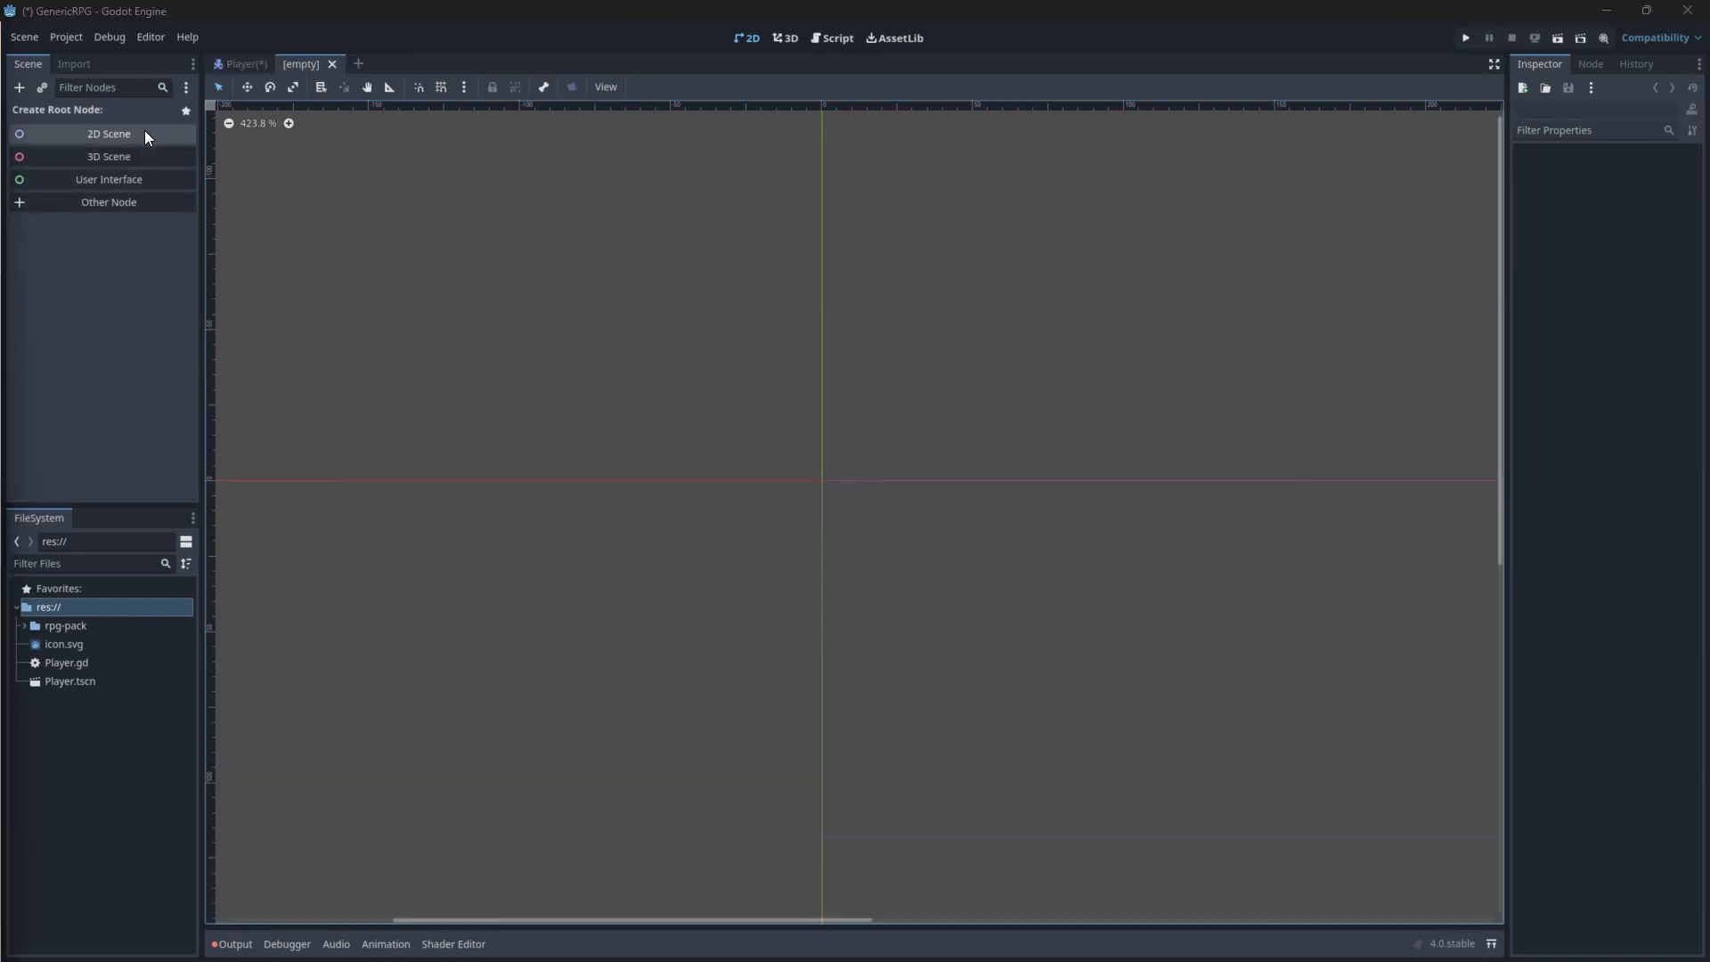
left_click(108, 133)
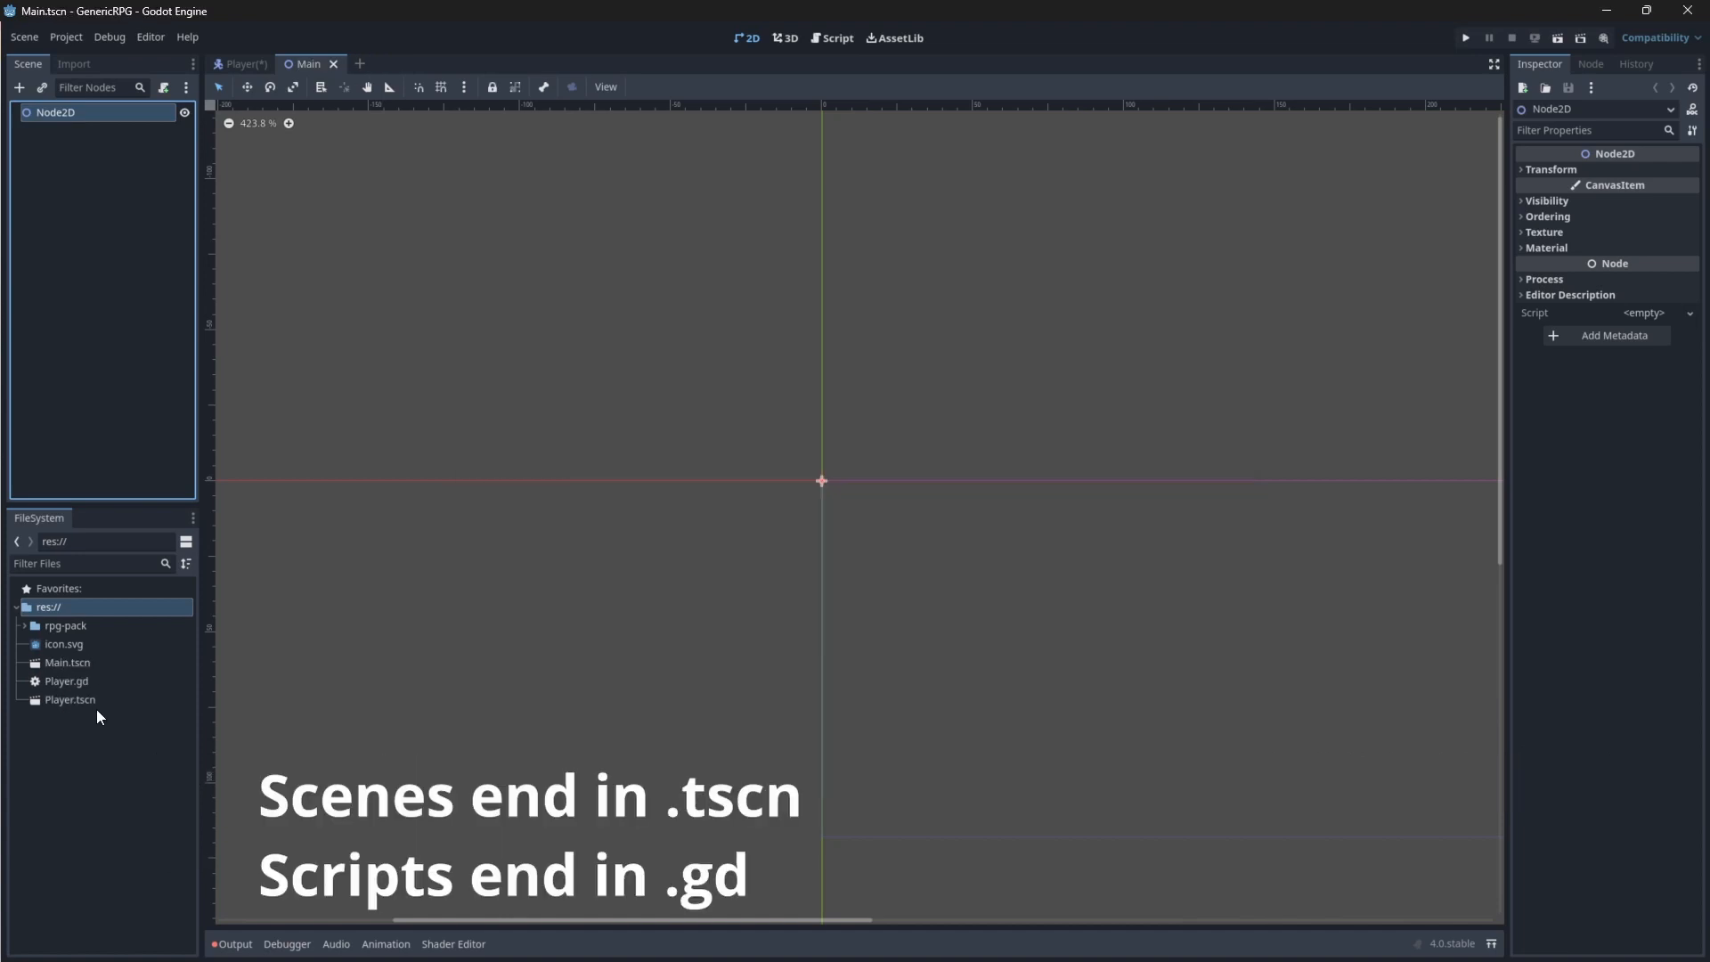
mouse_move(68, 664)
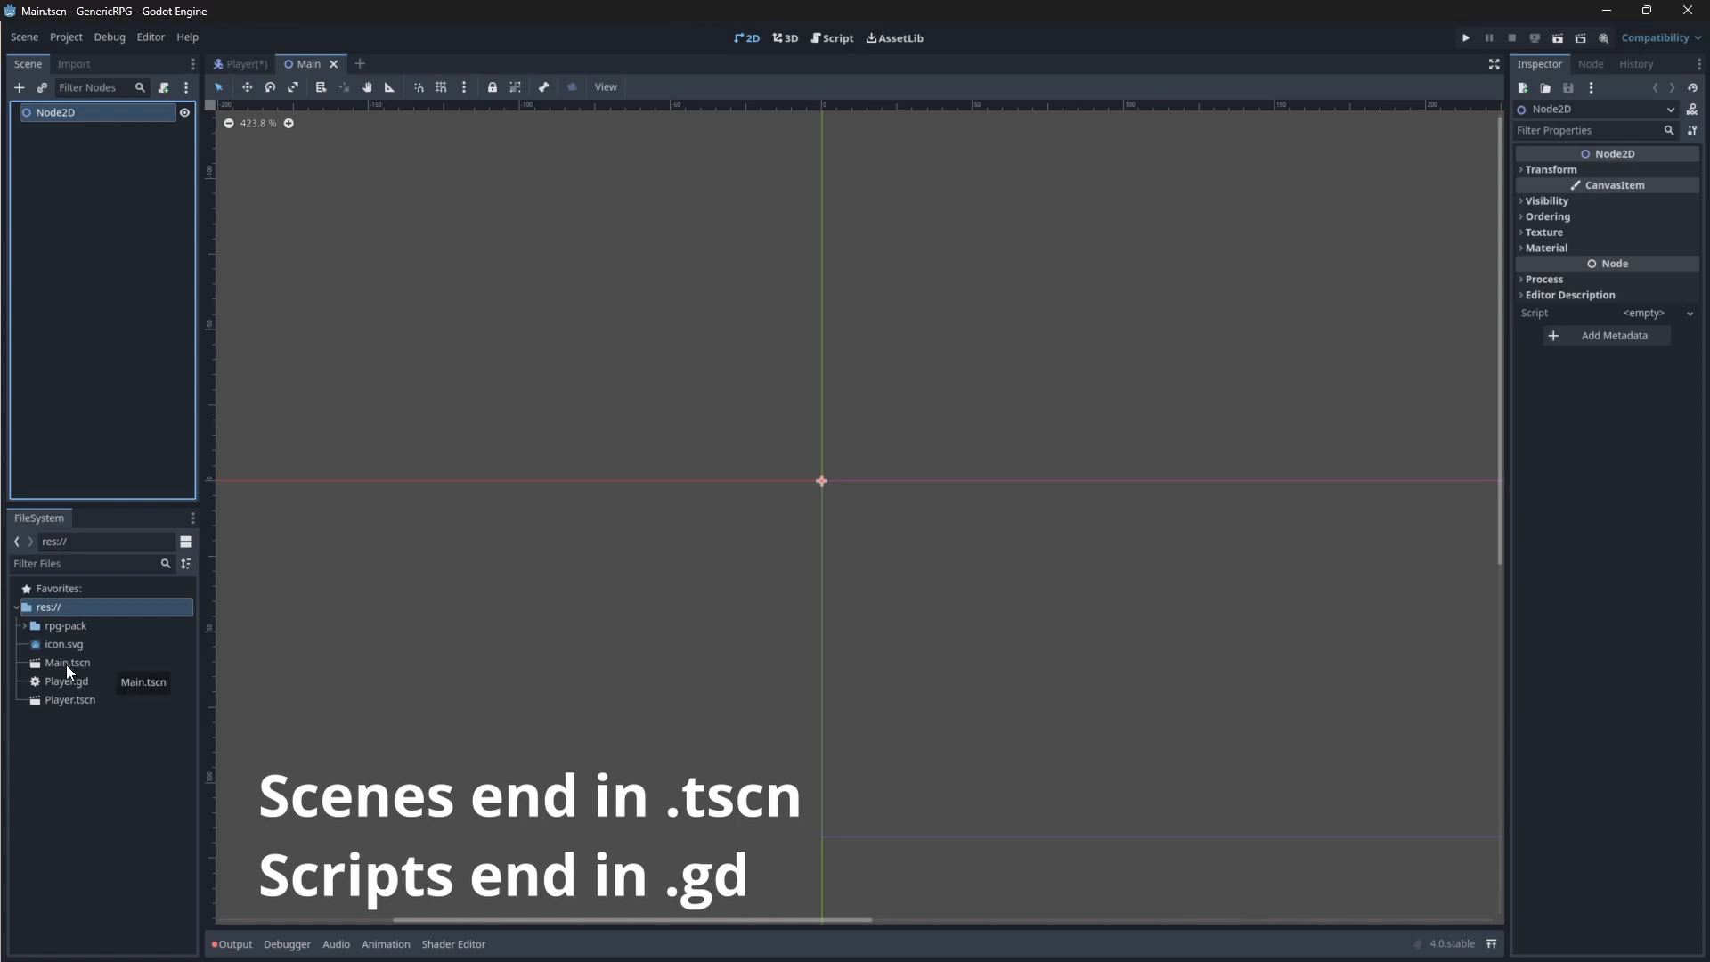
mouse_move(95, 653)
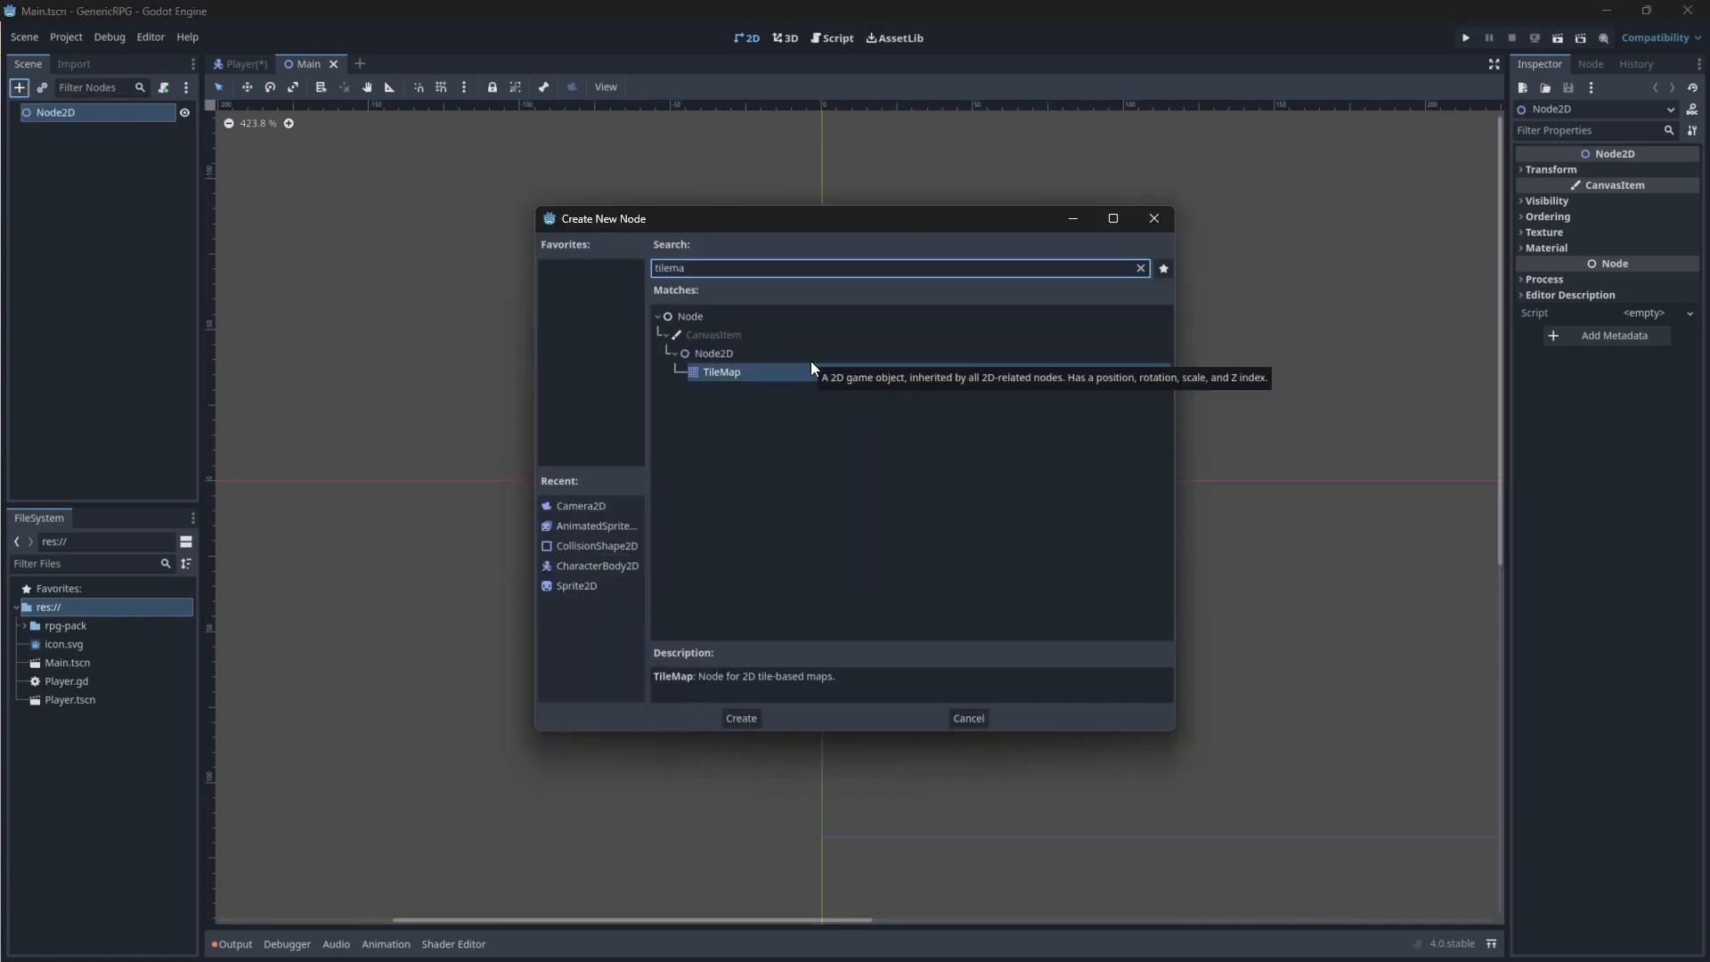
Step: Add a TileMap with a TileSet from atlas.png and paint green ground with red dirt patches
left_click(739, 718)
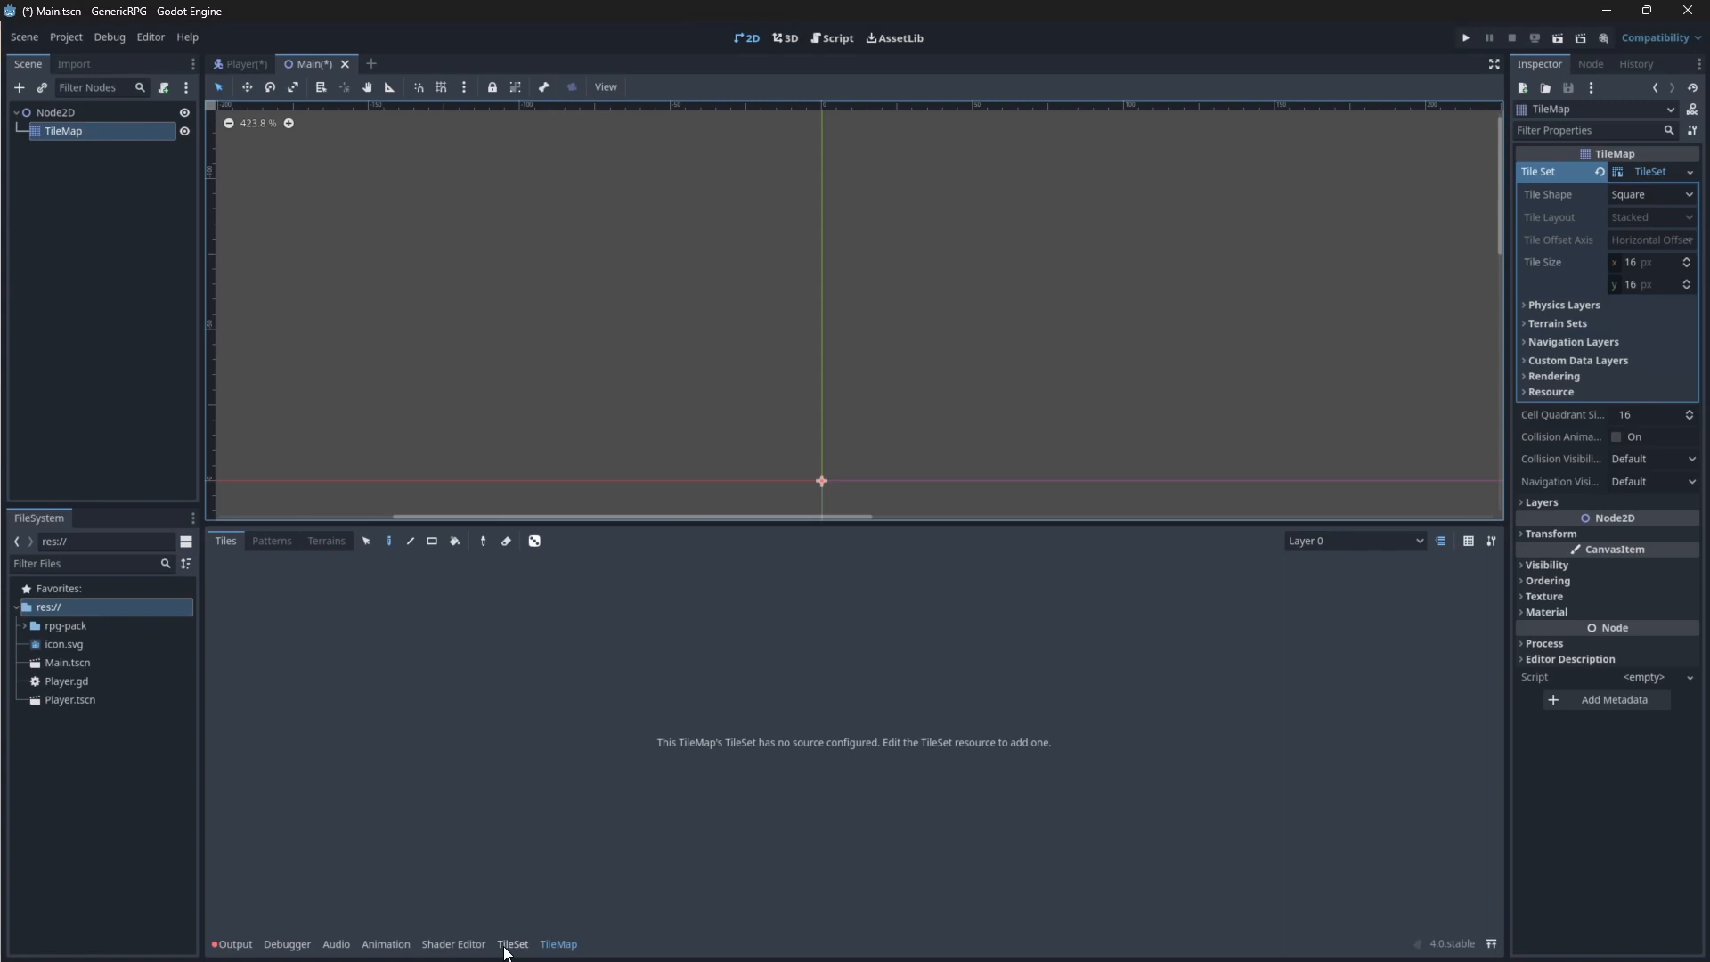
left_click(25, 625)
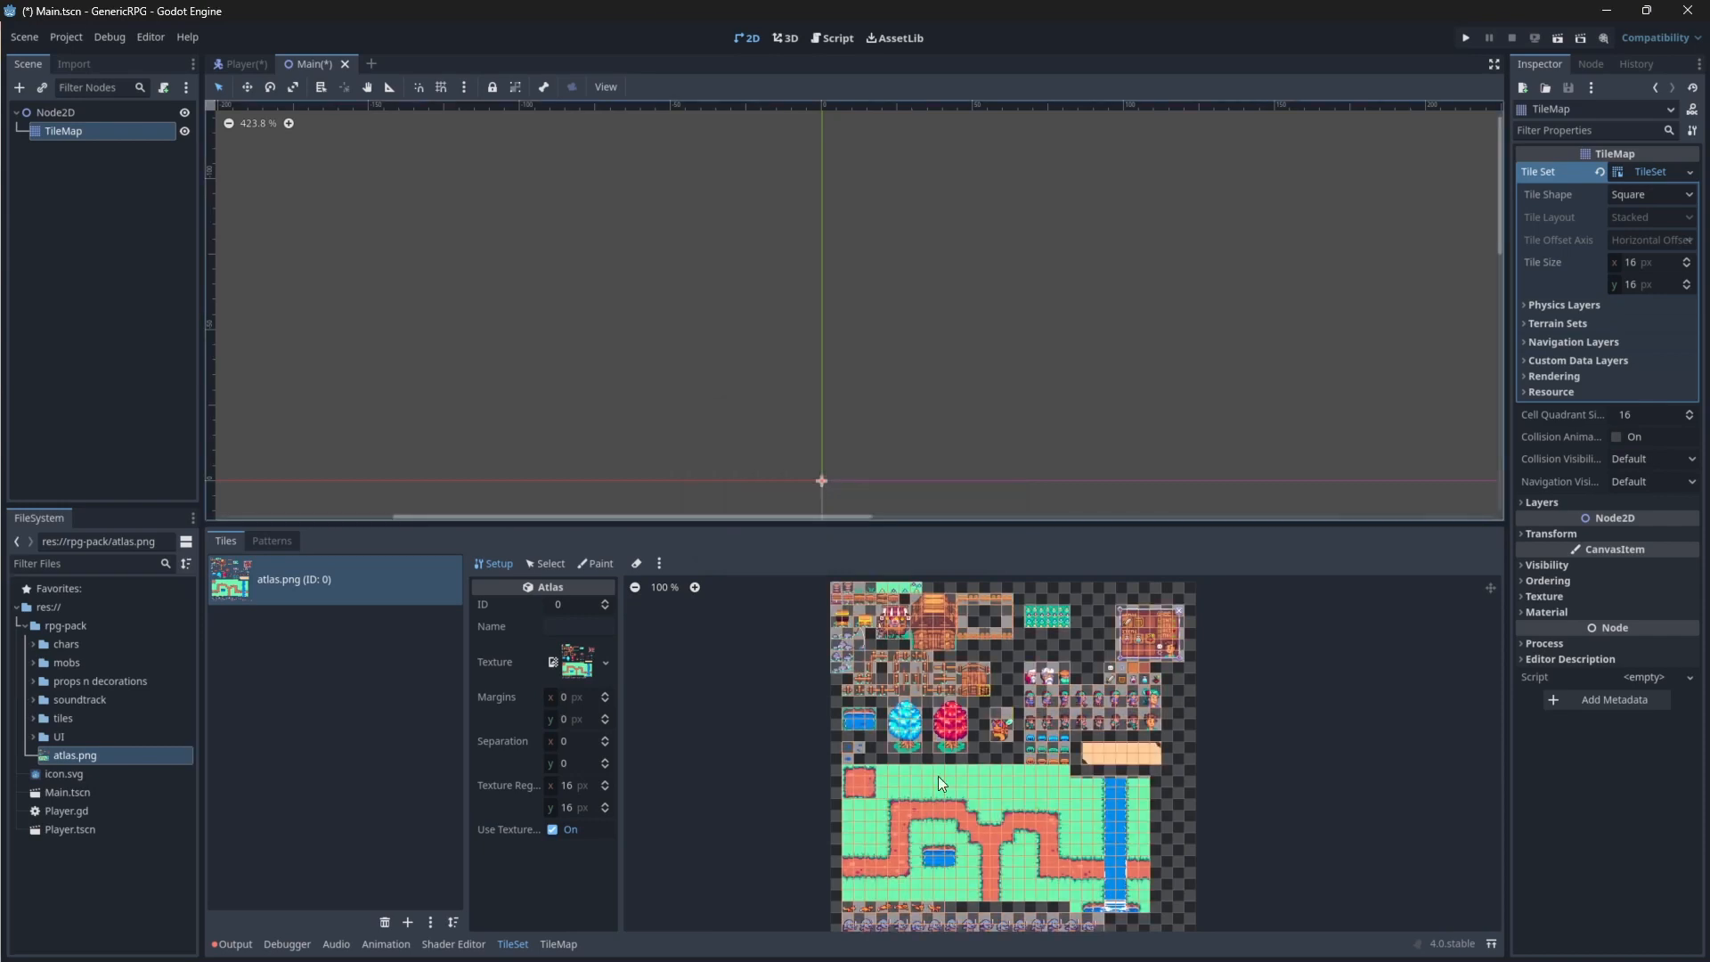
scroll("down", 3)
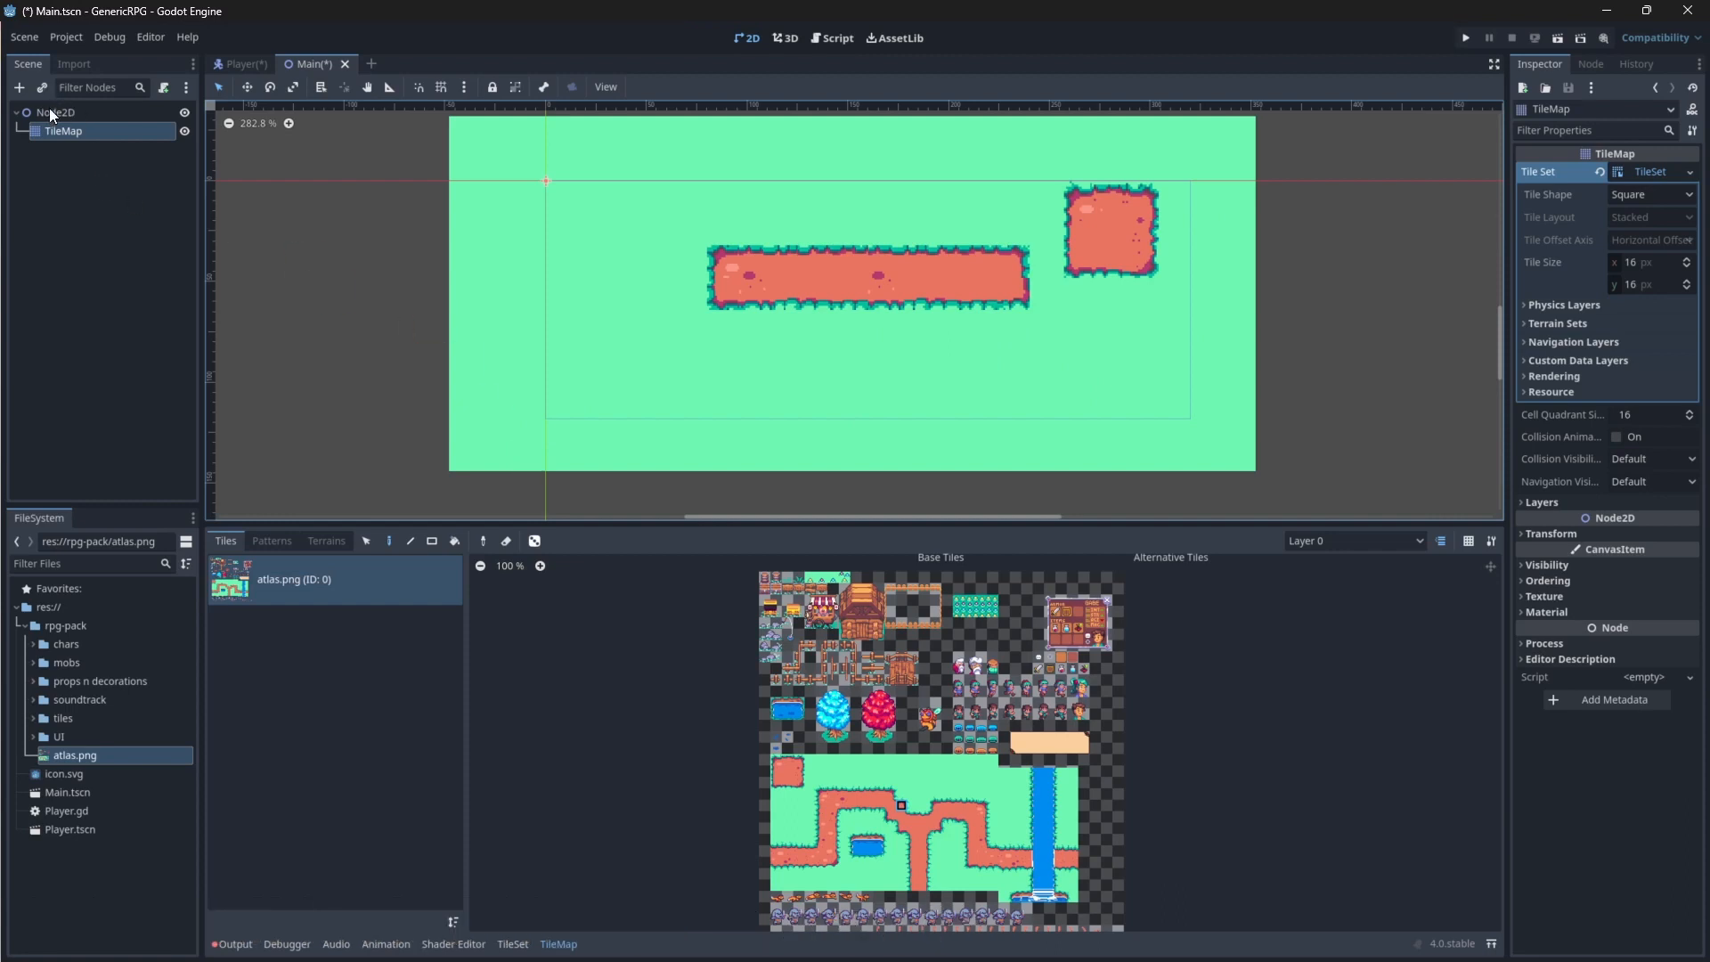
Step: Instance Player.tscn under Node2D and drag the character onto the long red dirt path
left_click(55, 112)
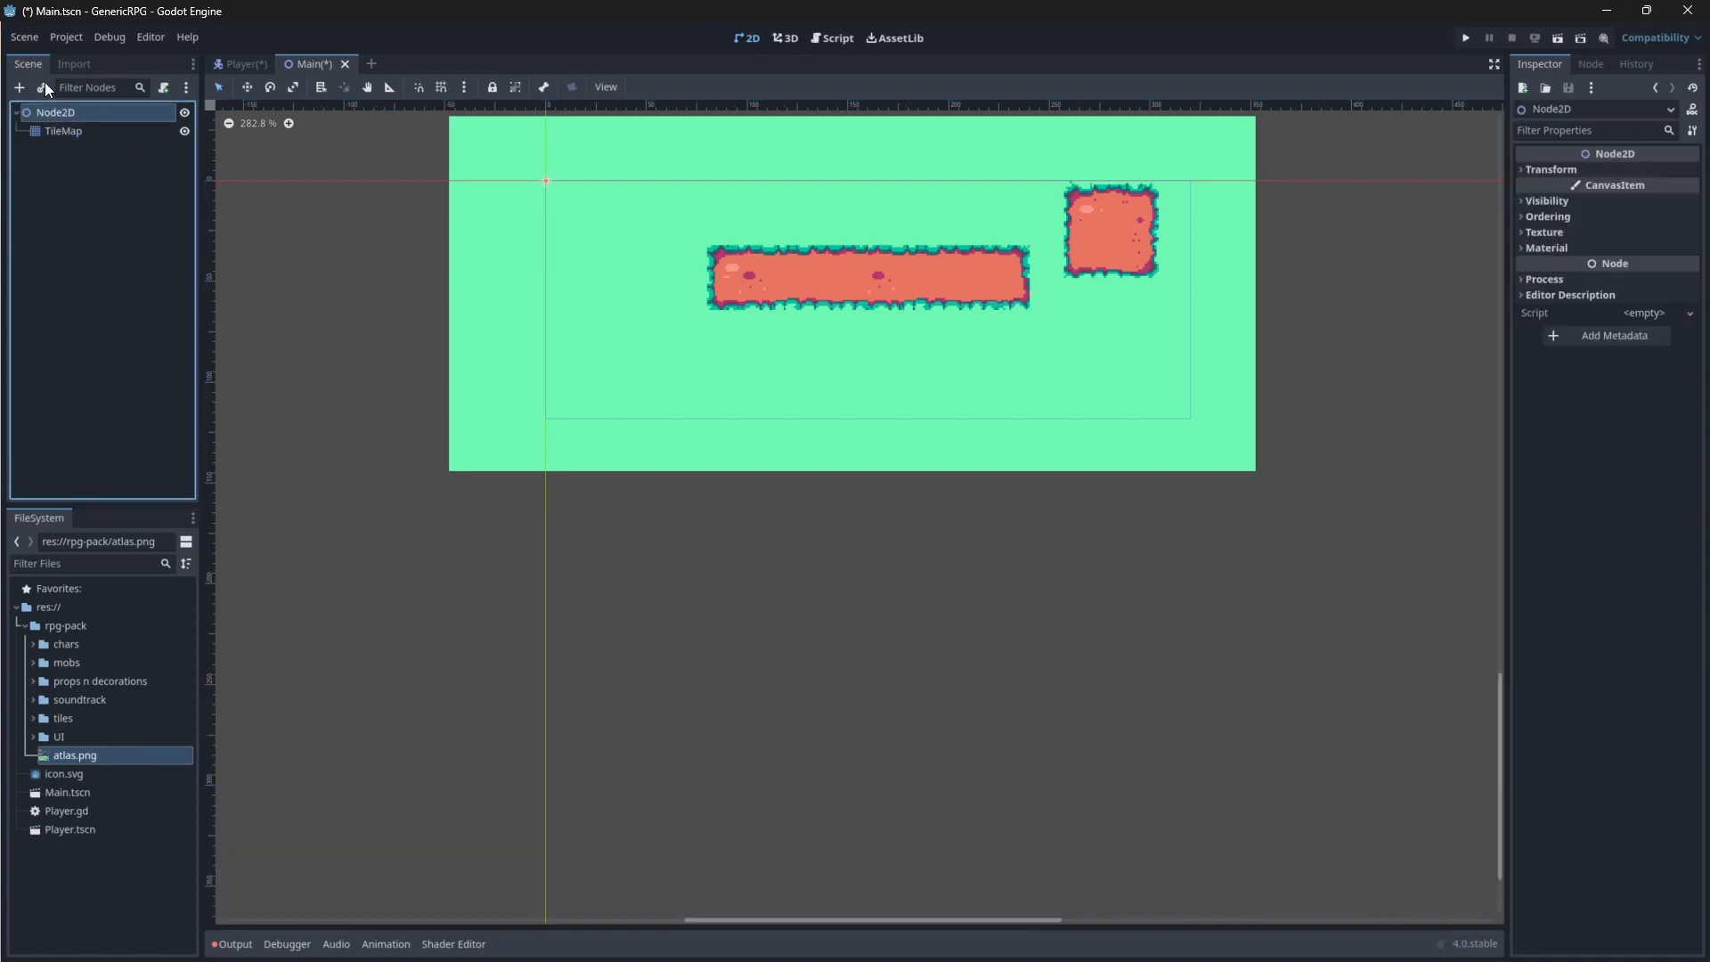
left_click(43, 87)
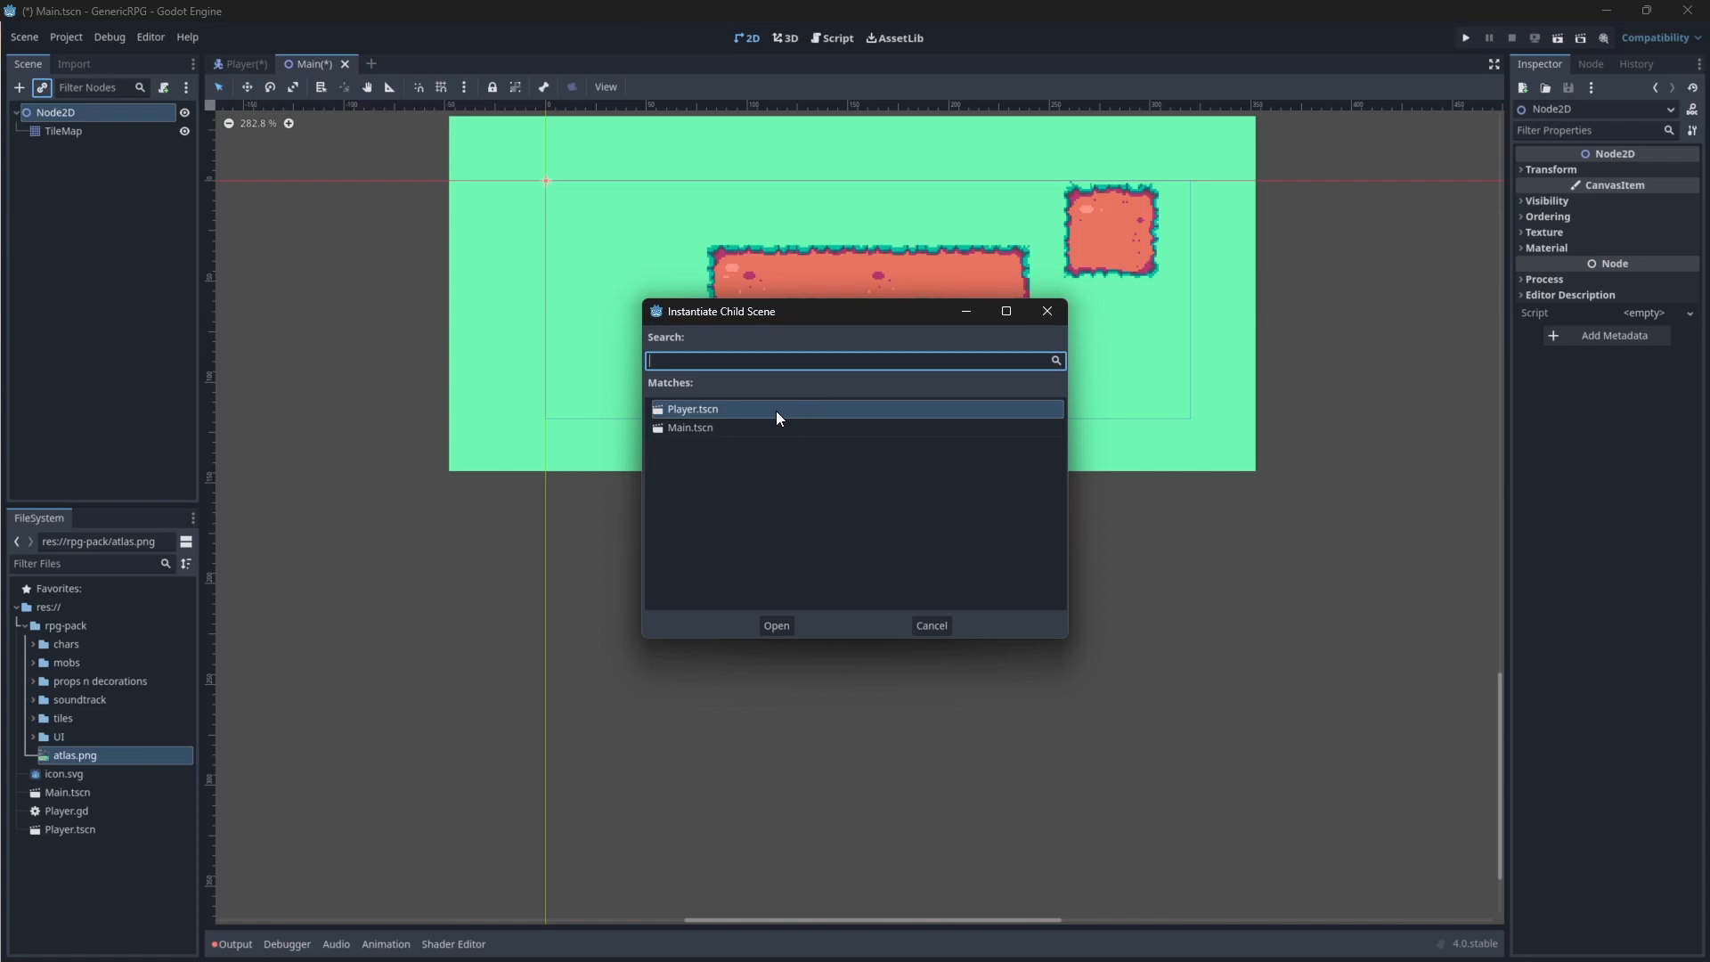
left_click(775, 625)
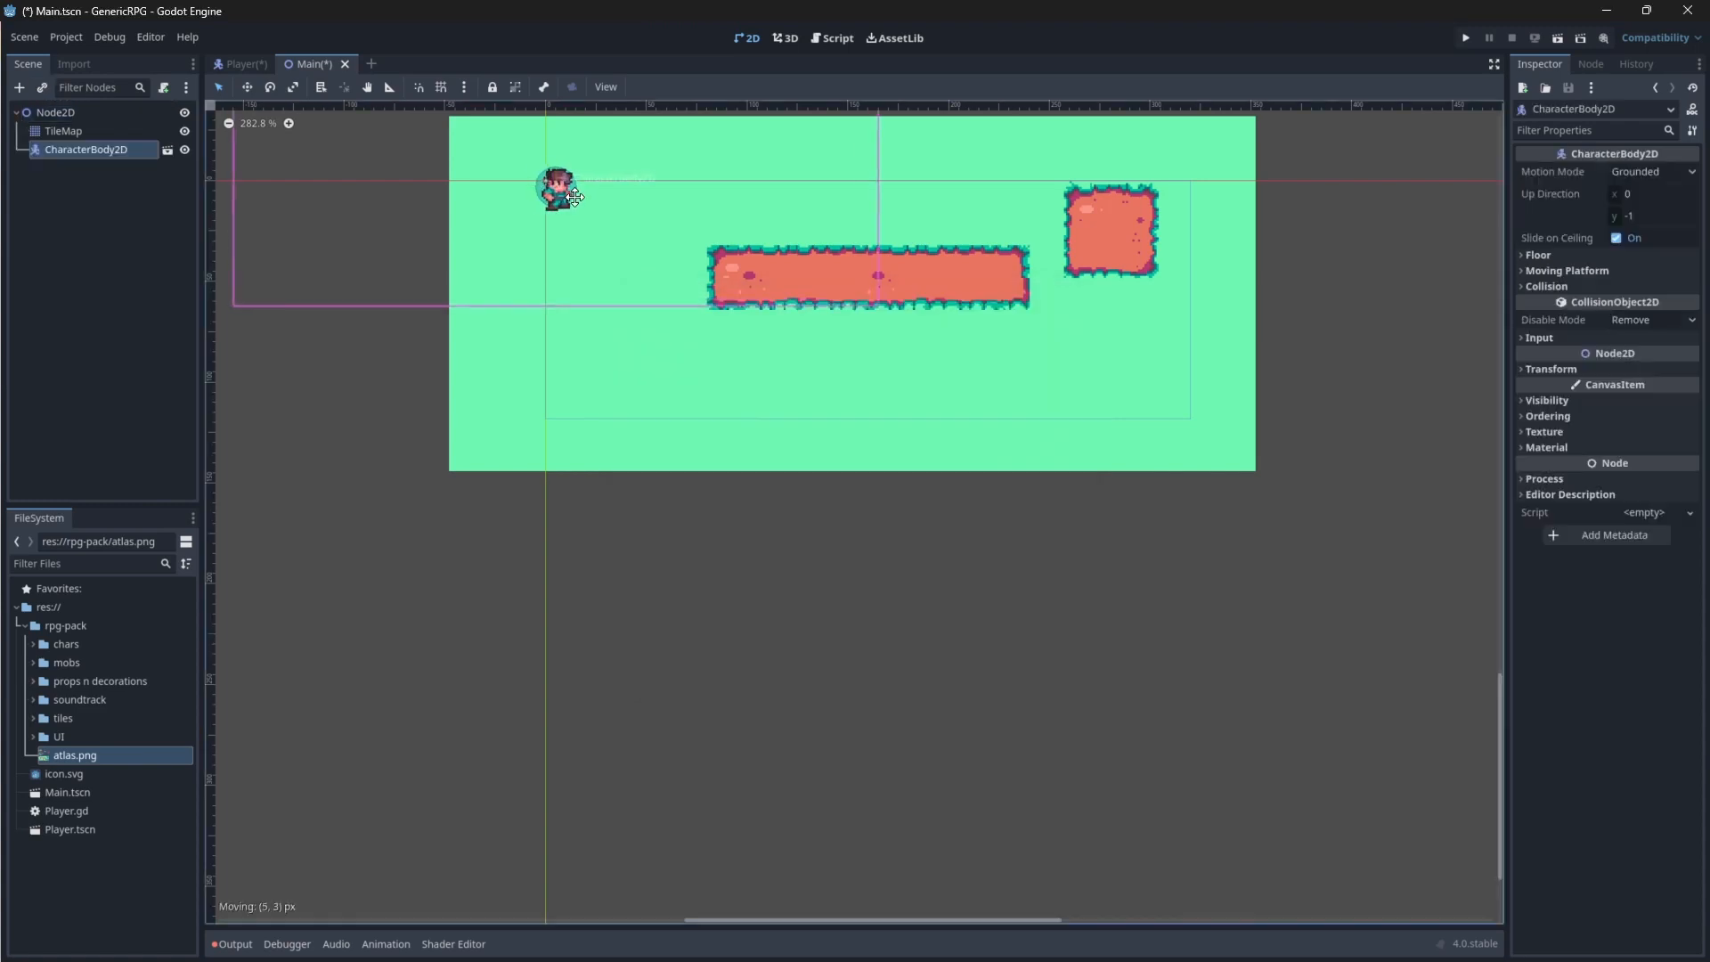
left_click_drag(556, 185, 878, 305)
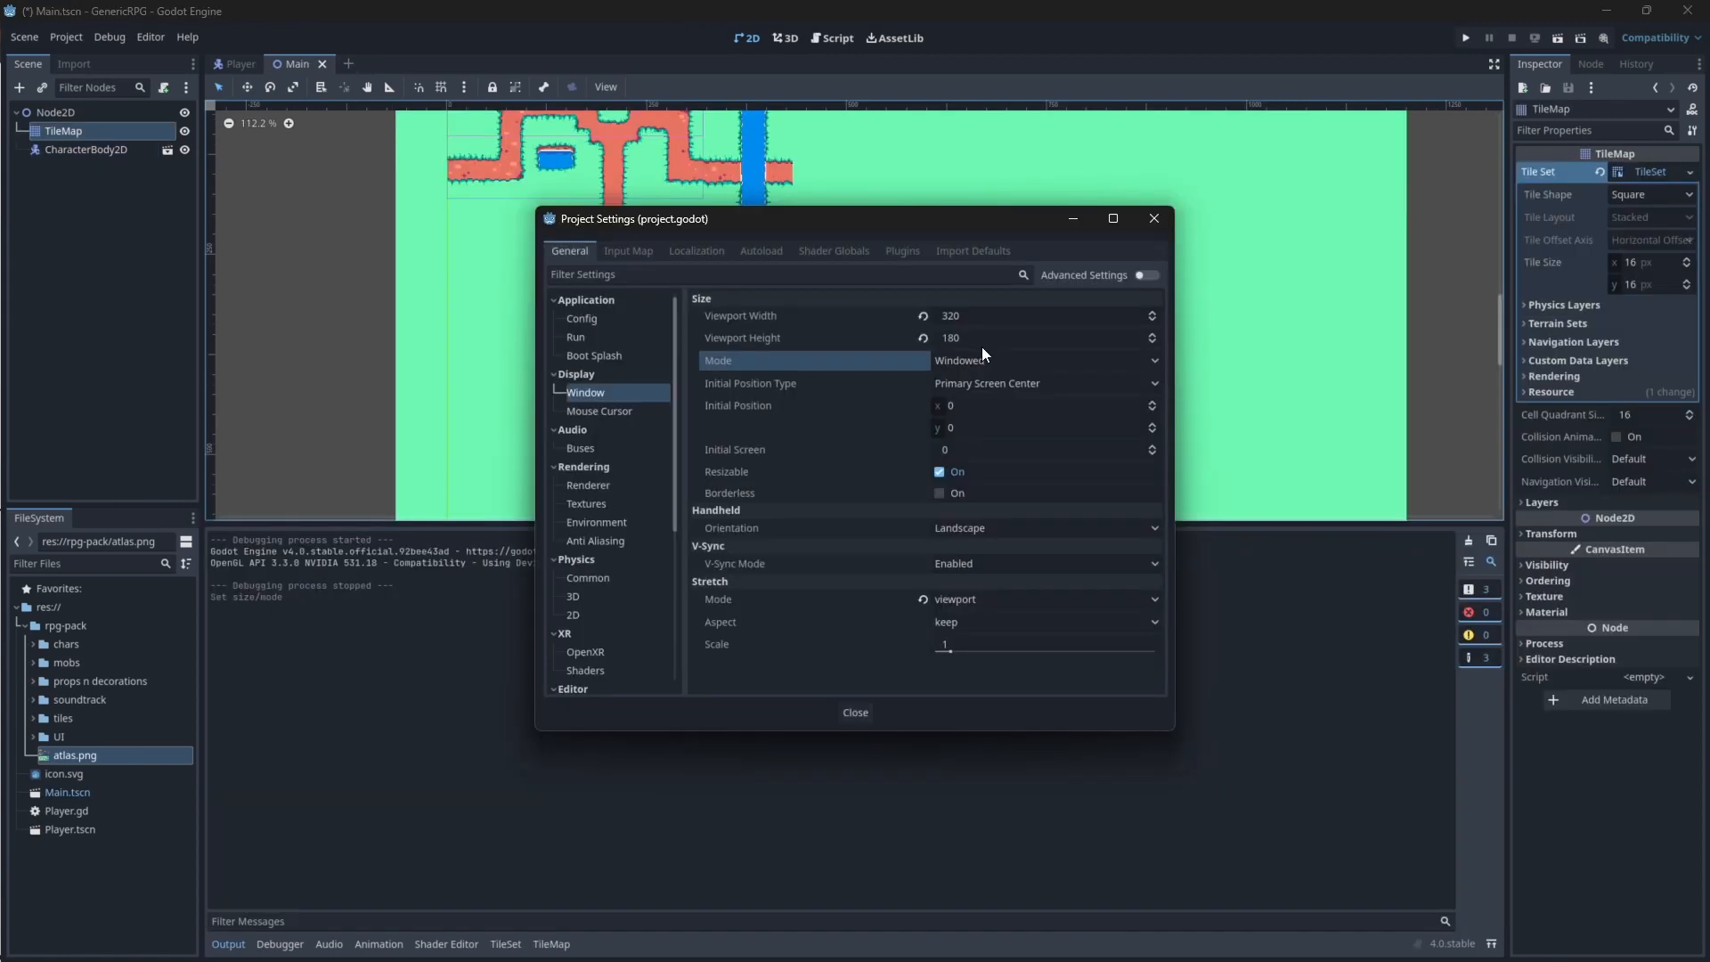
mouse_move(1036, 385)
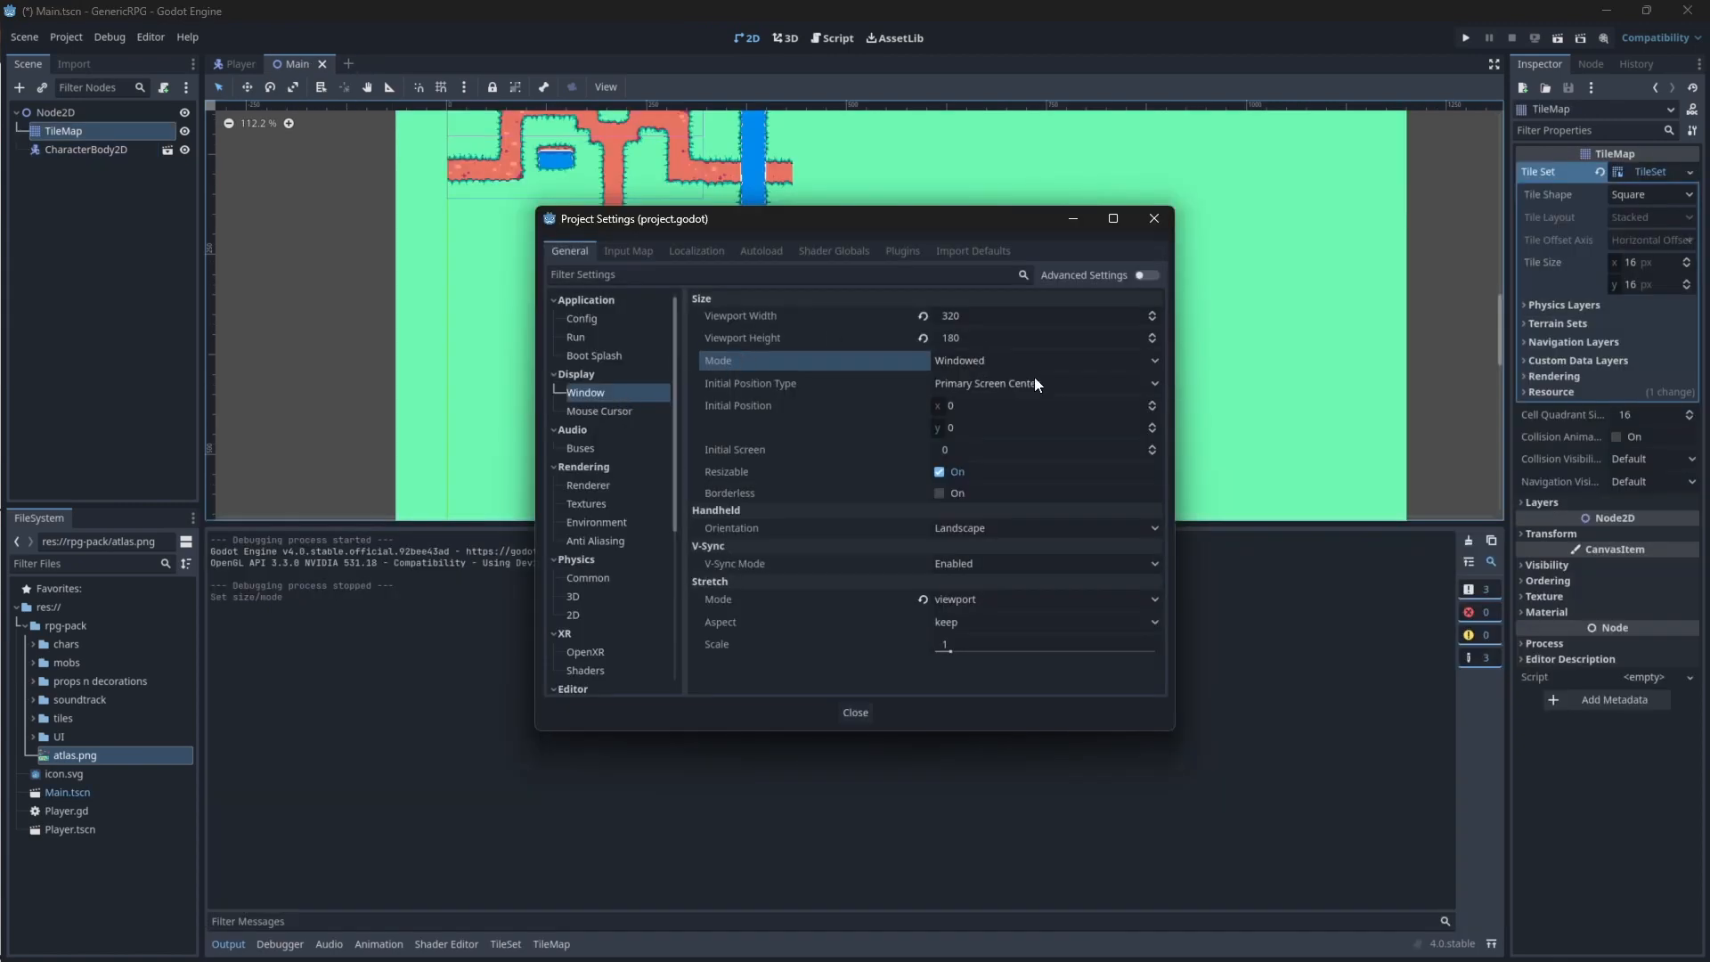
left_click(1041, 360)
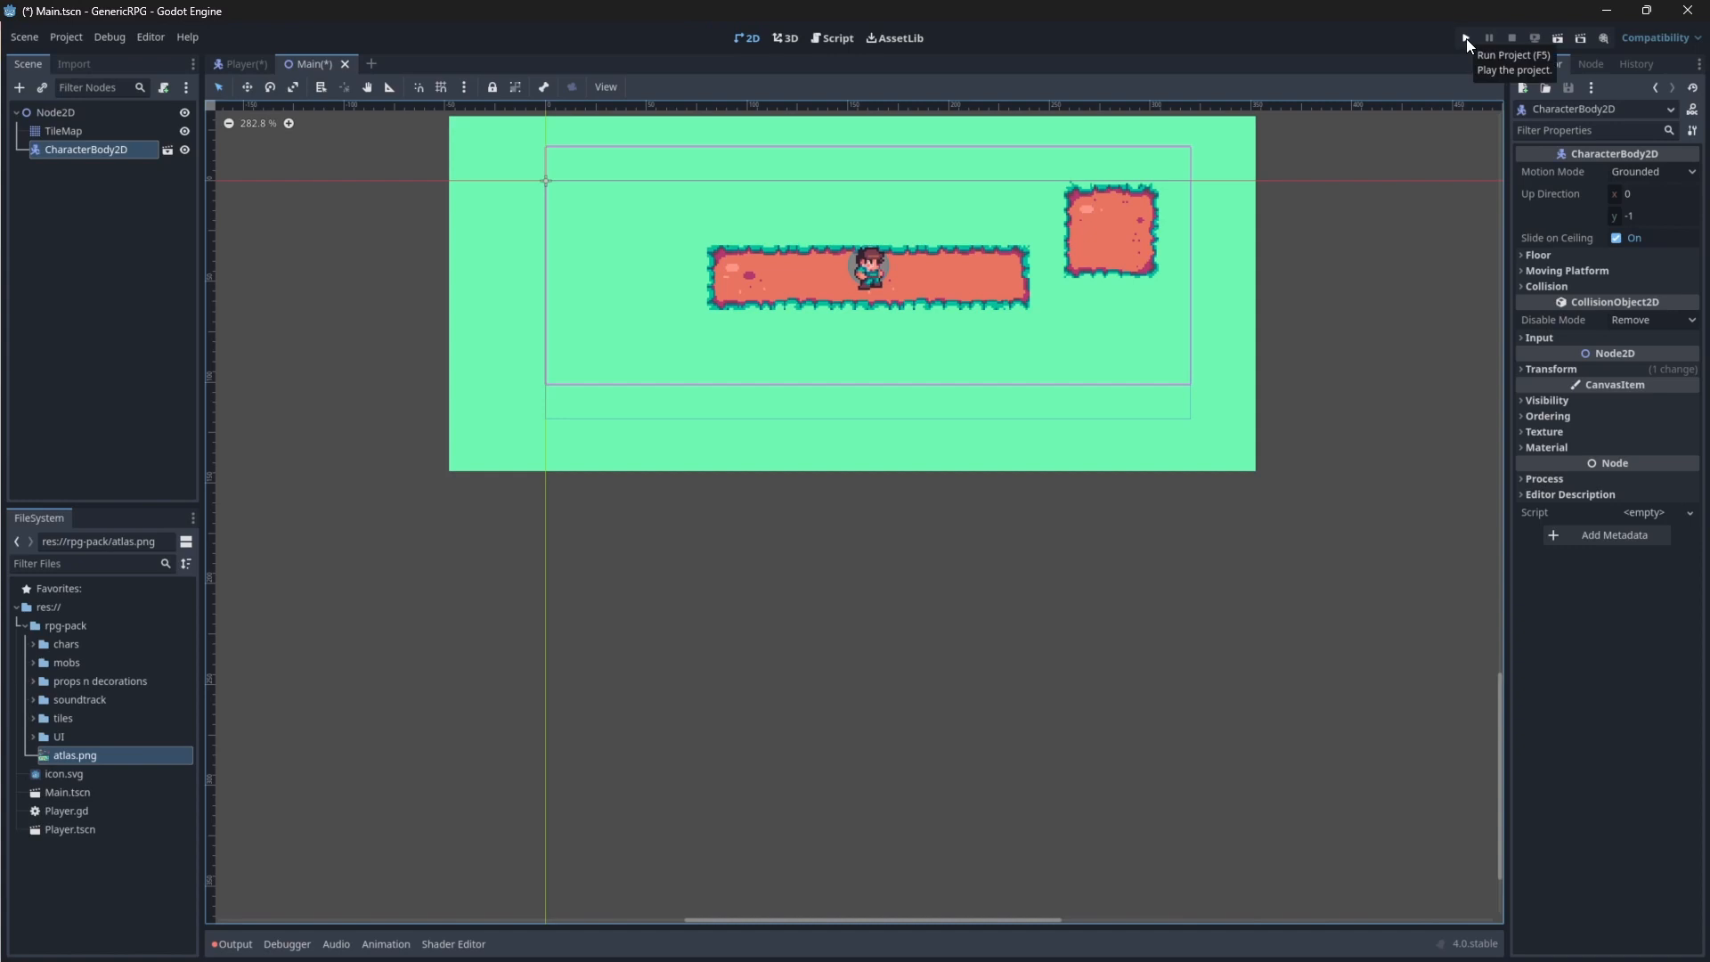
Step: Run the project and confirm Main.tscn as the project's main scene
left_click(1464, 37)
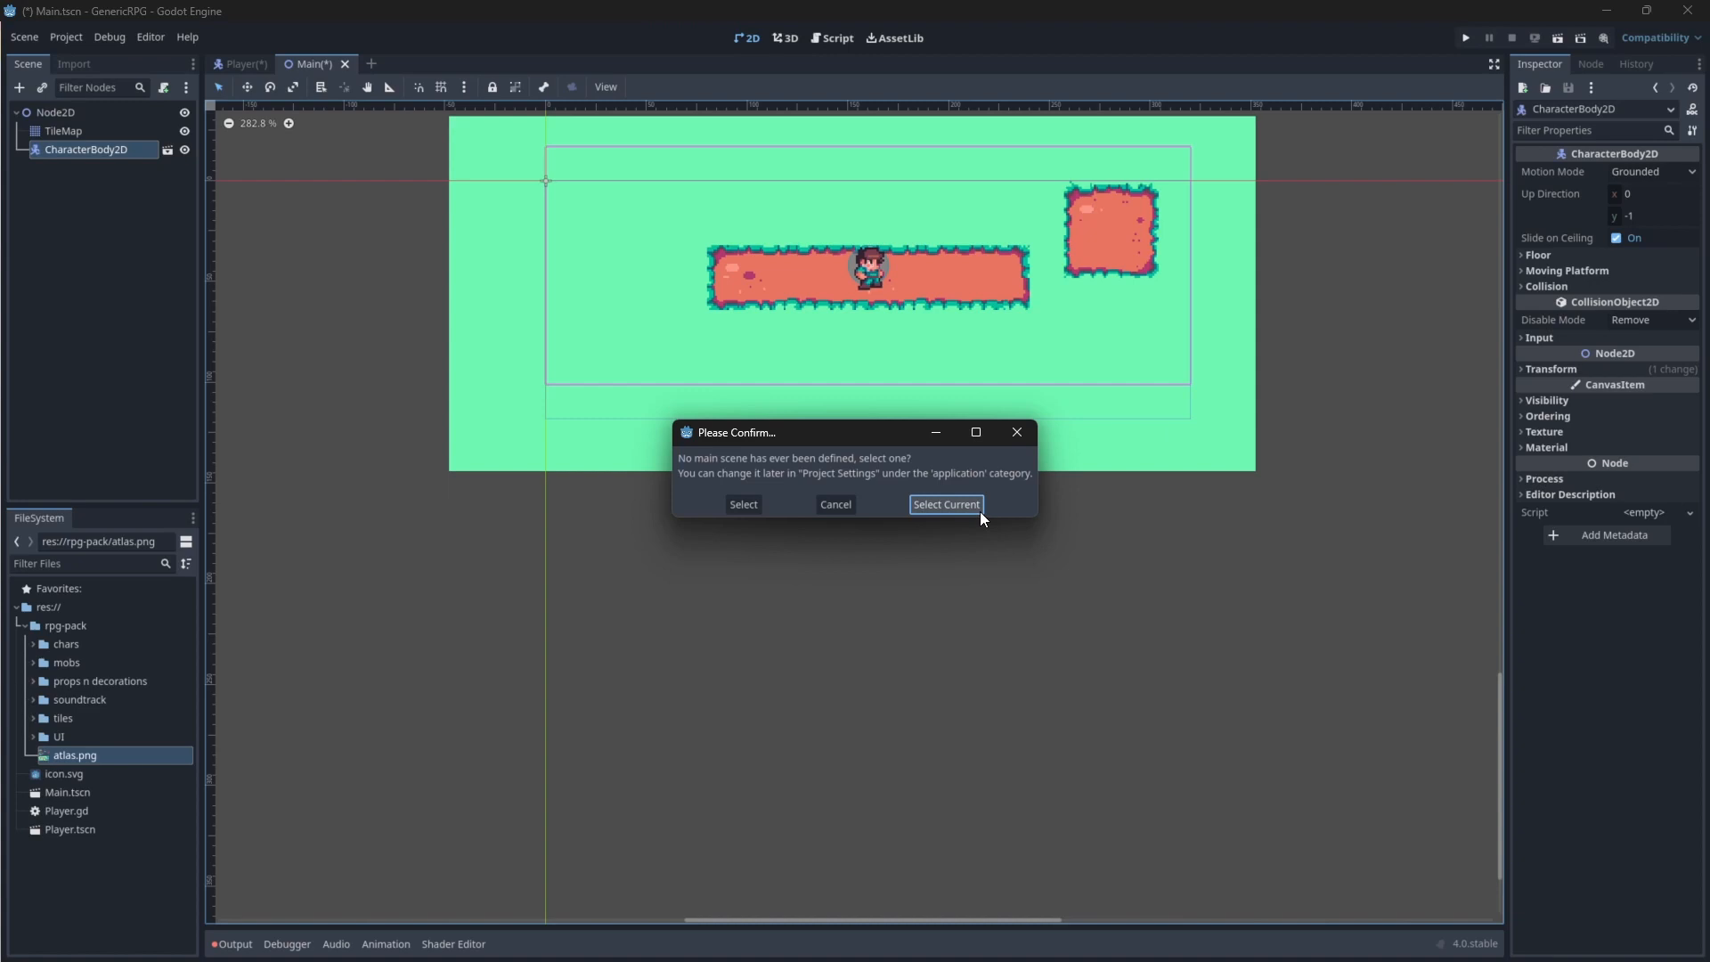
left_click(944, 504)
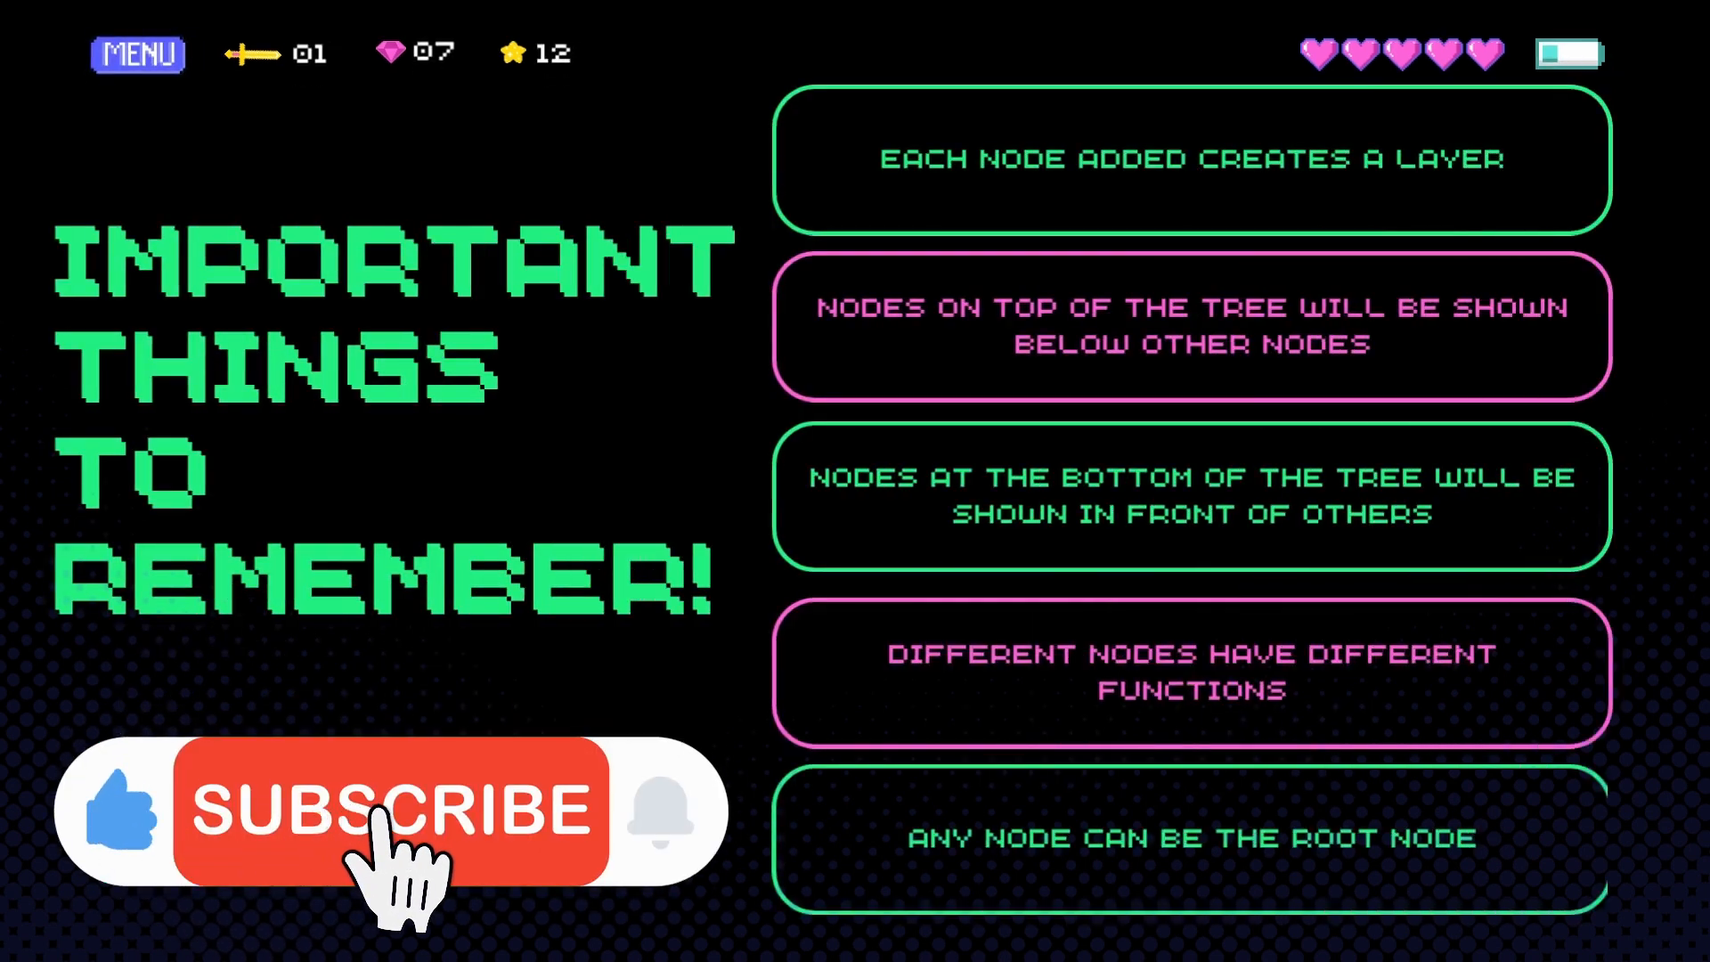
left_click(395, 808)
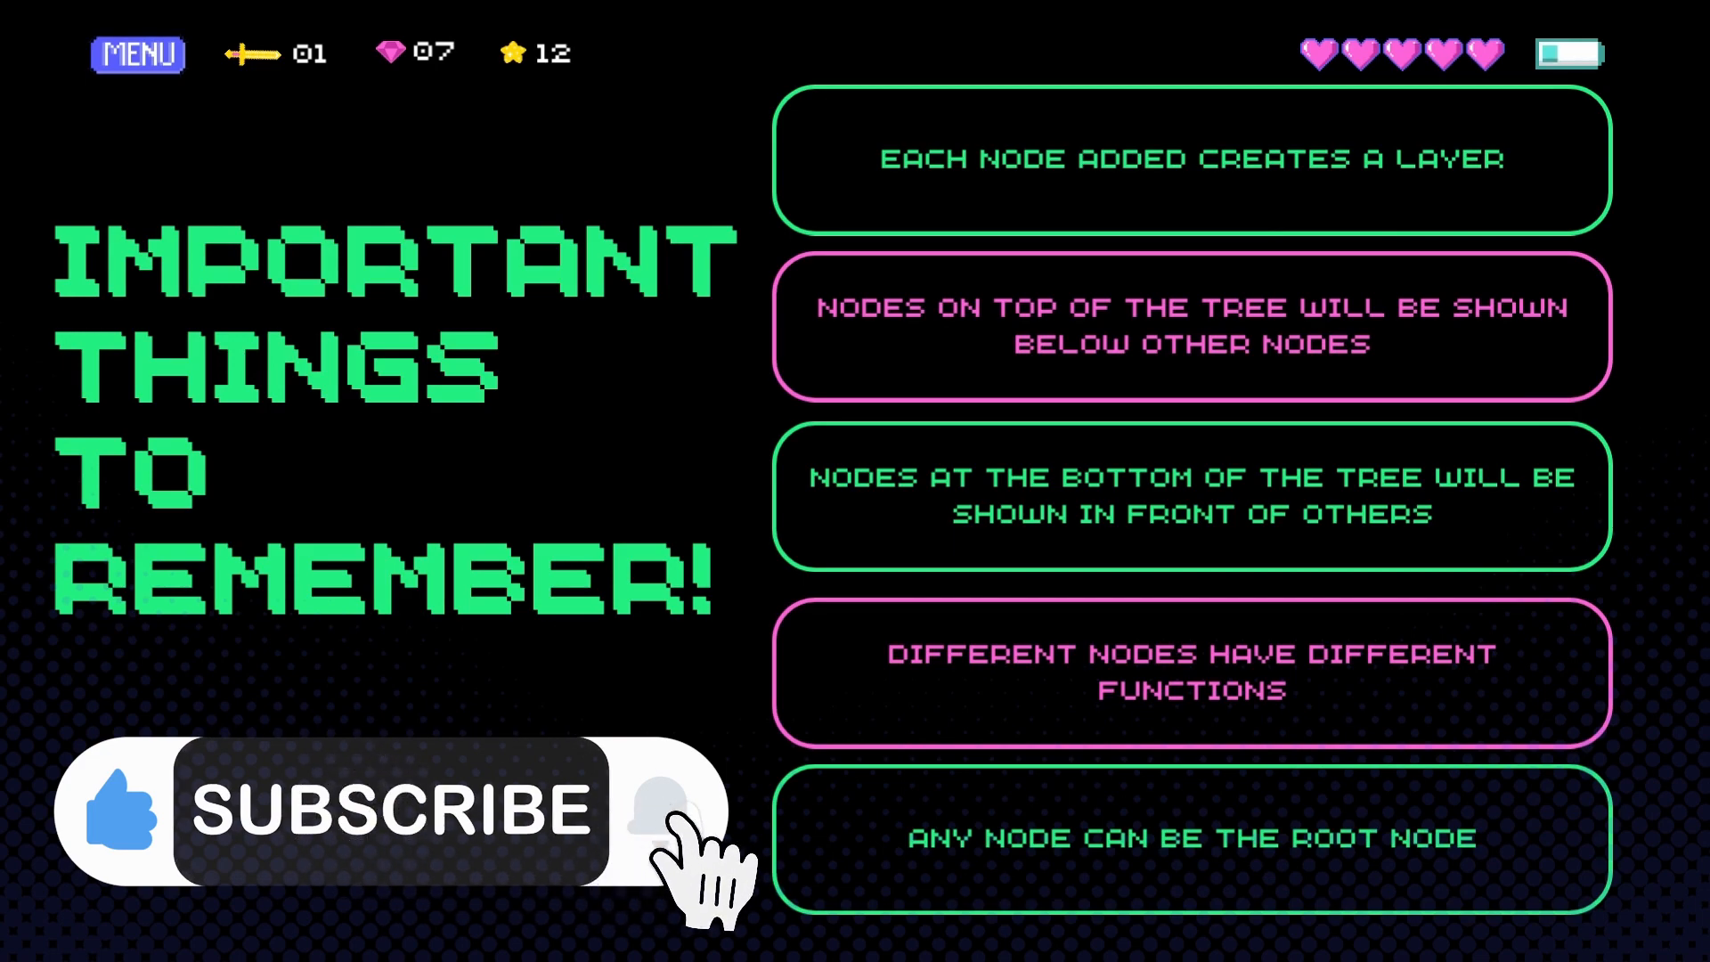